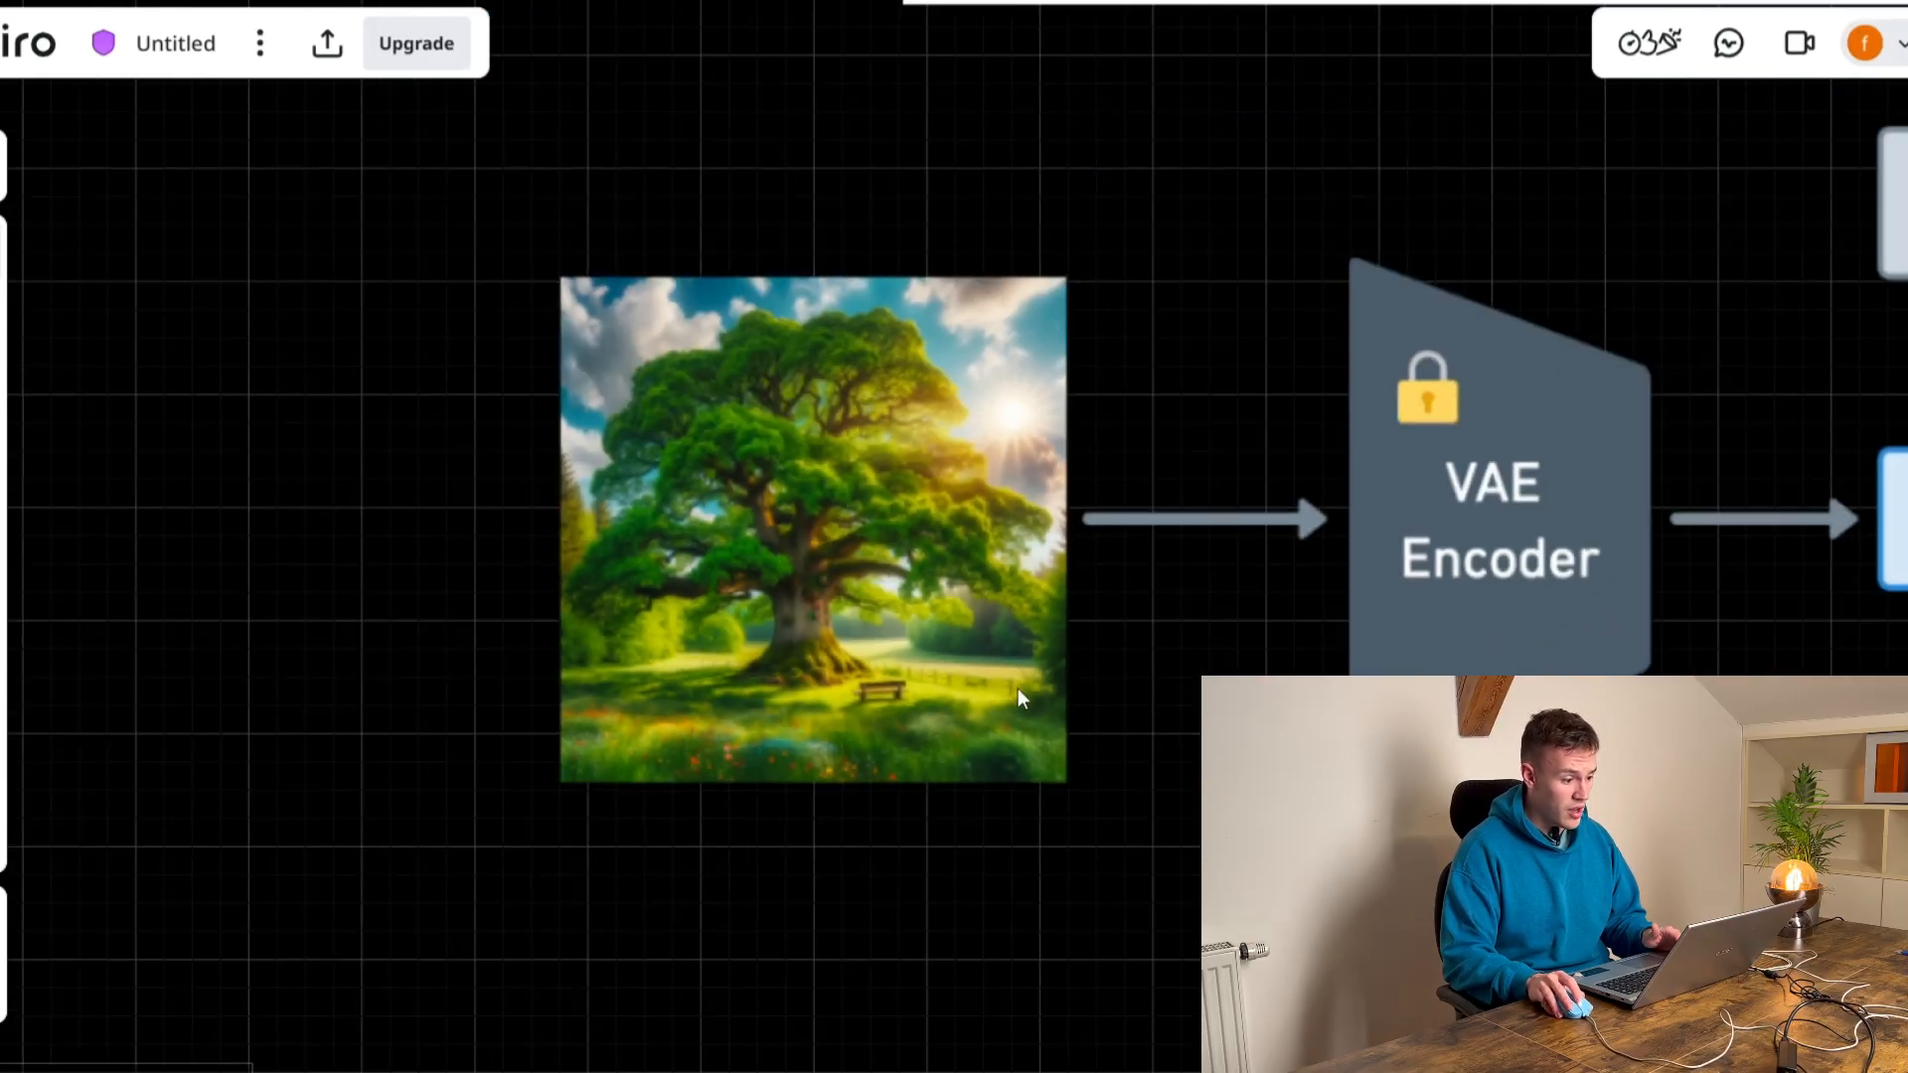
- Search 'edit' in fal.ai and open the Seedream 4.0 Edit model page
scroll(down, 3)
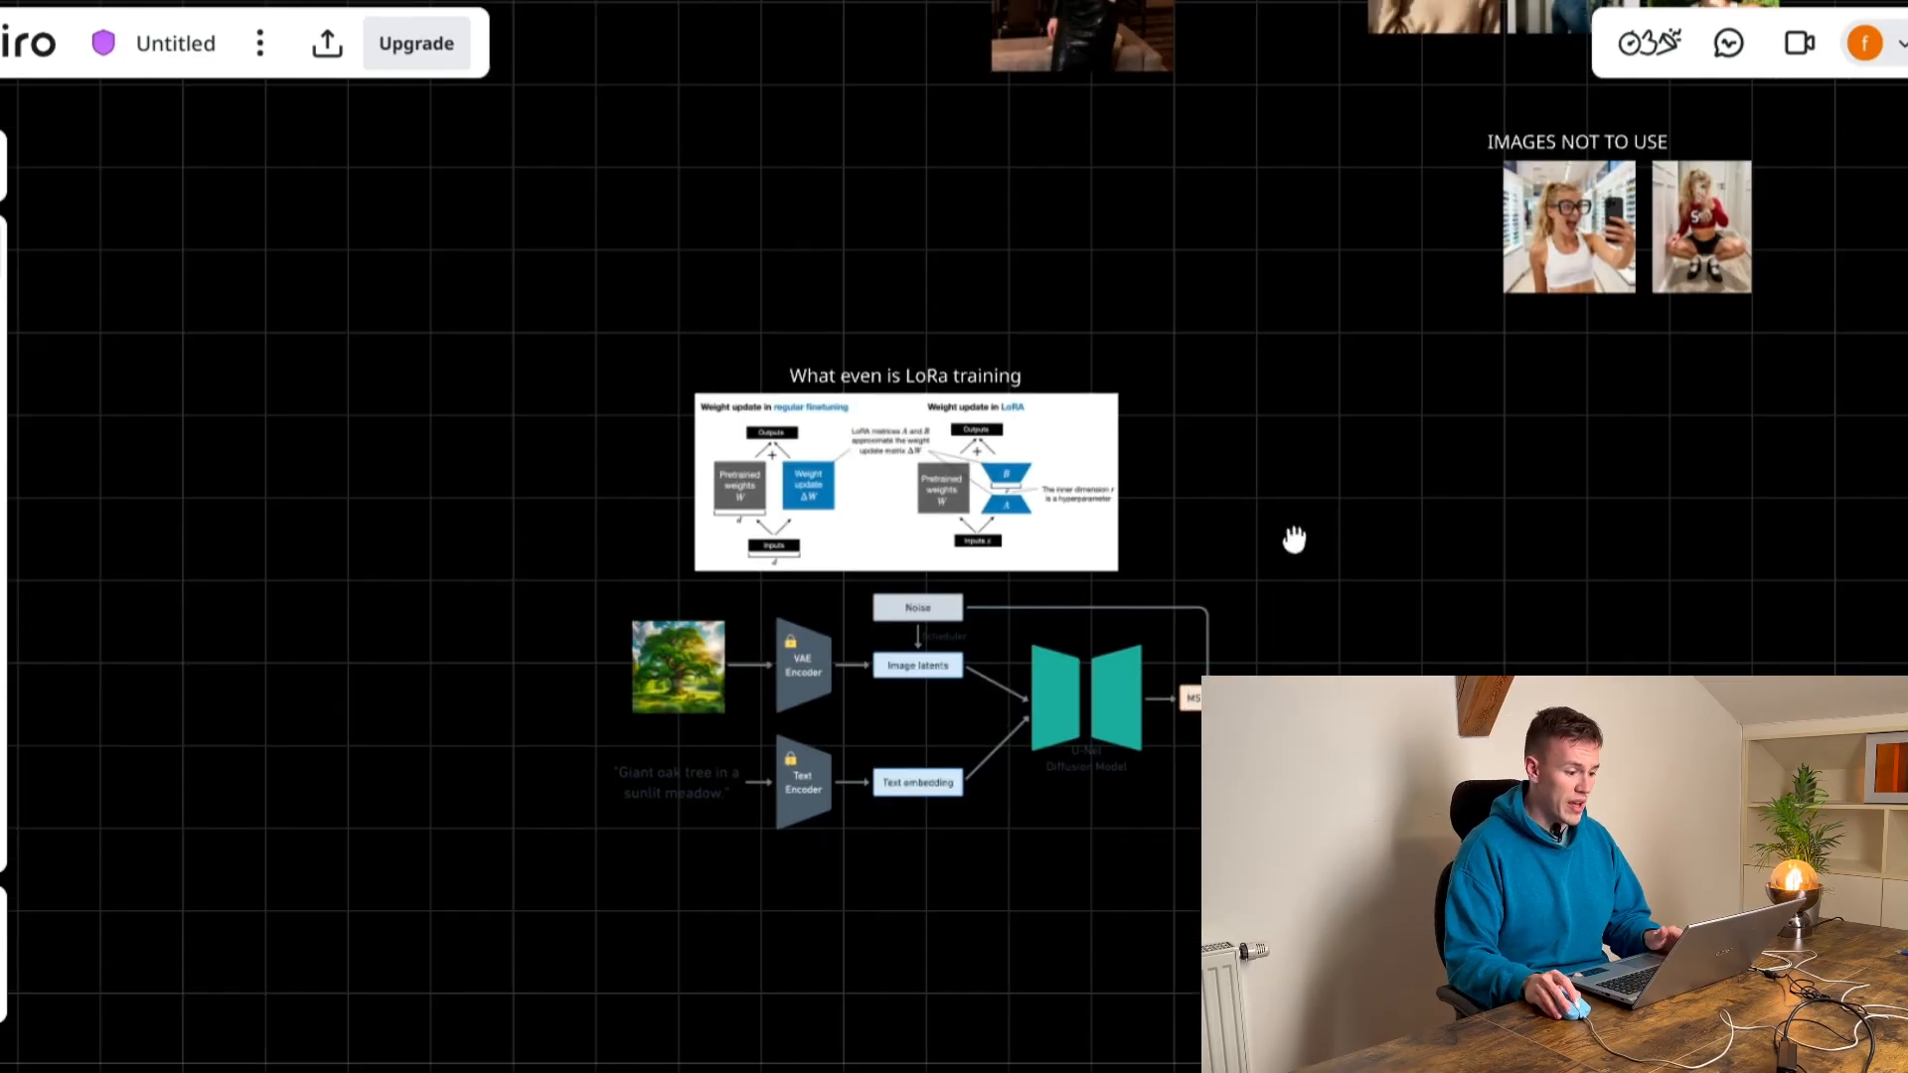
scroll(down, 3)
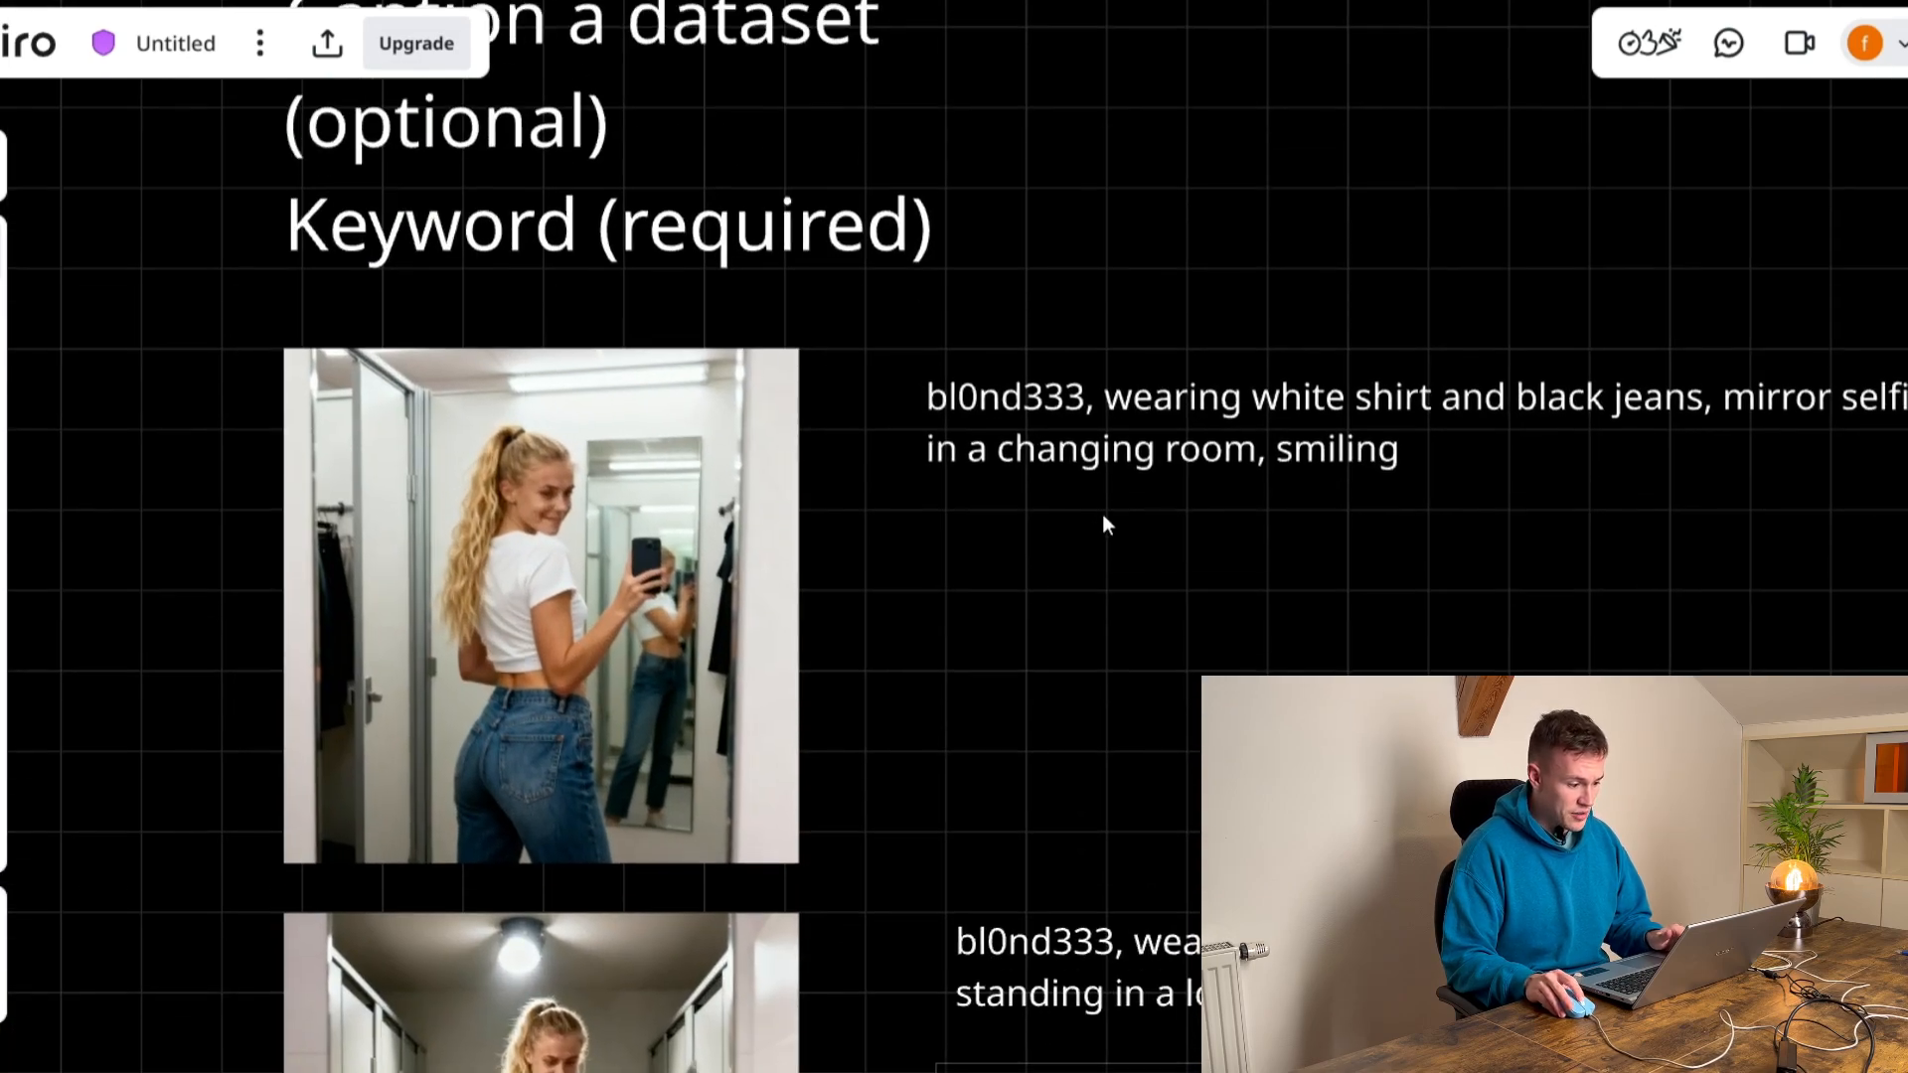
mouse_move(998, 402)
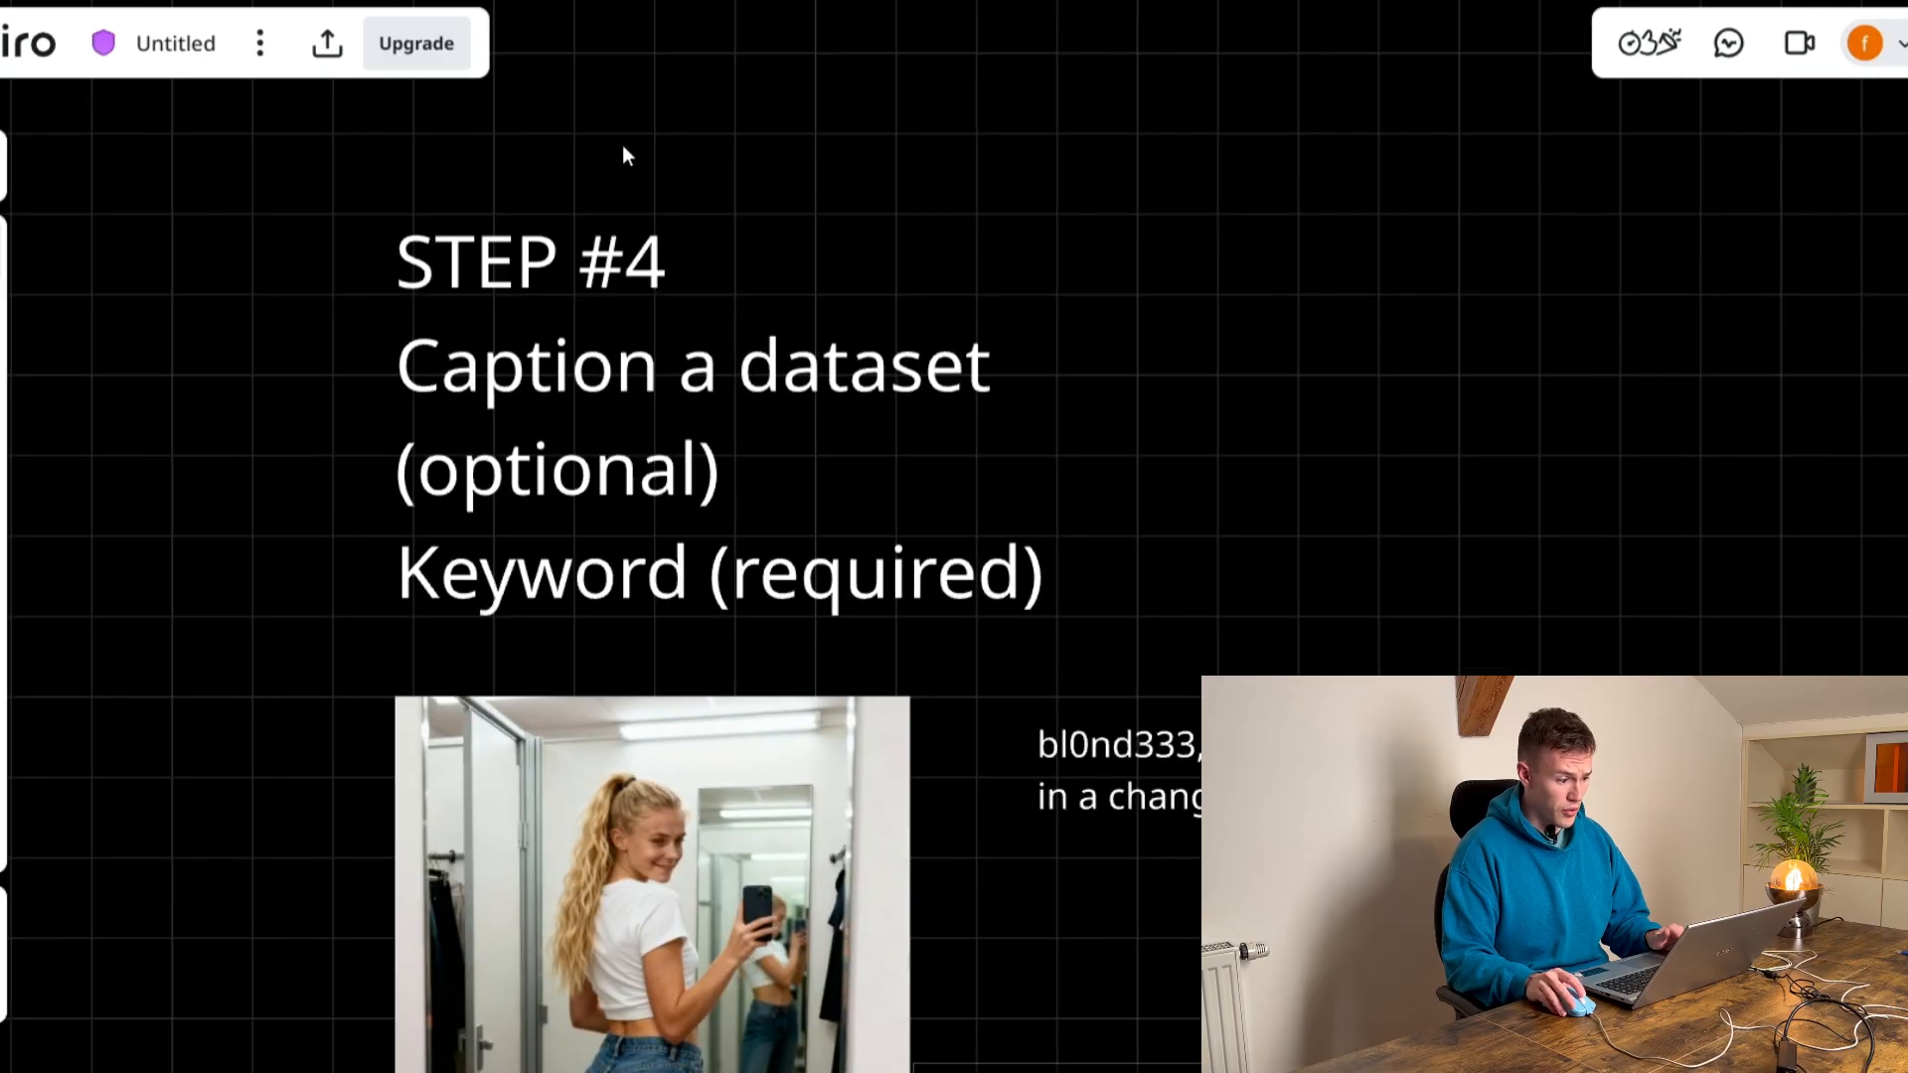
scroll(down, 3)
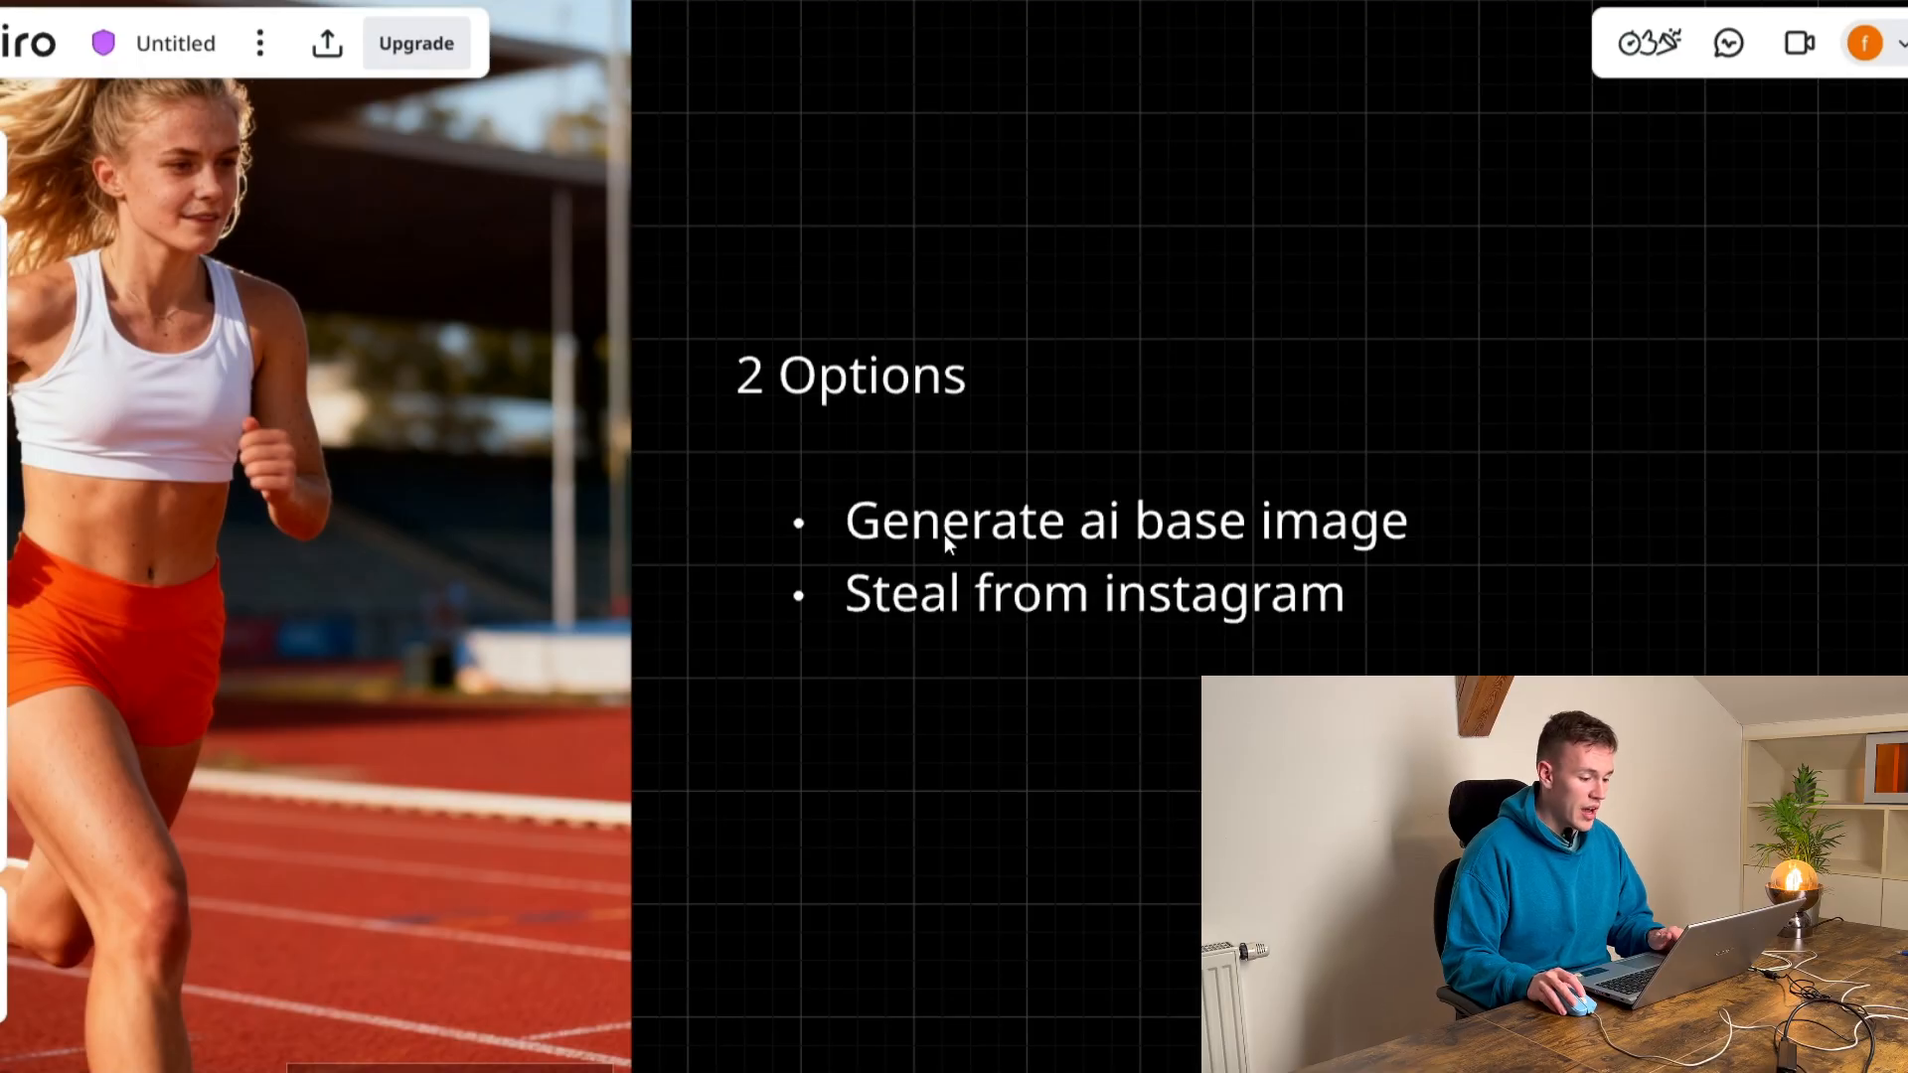
mouse_move(1484, 584)
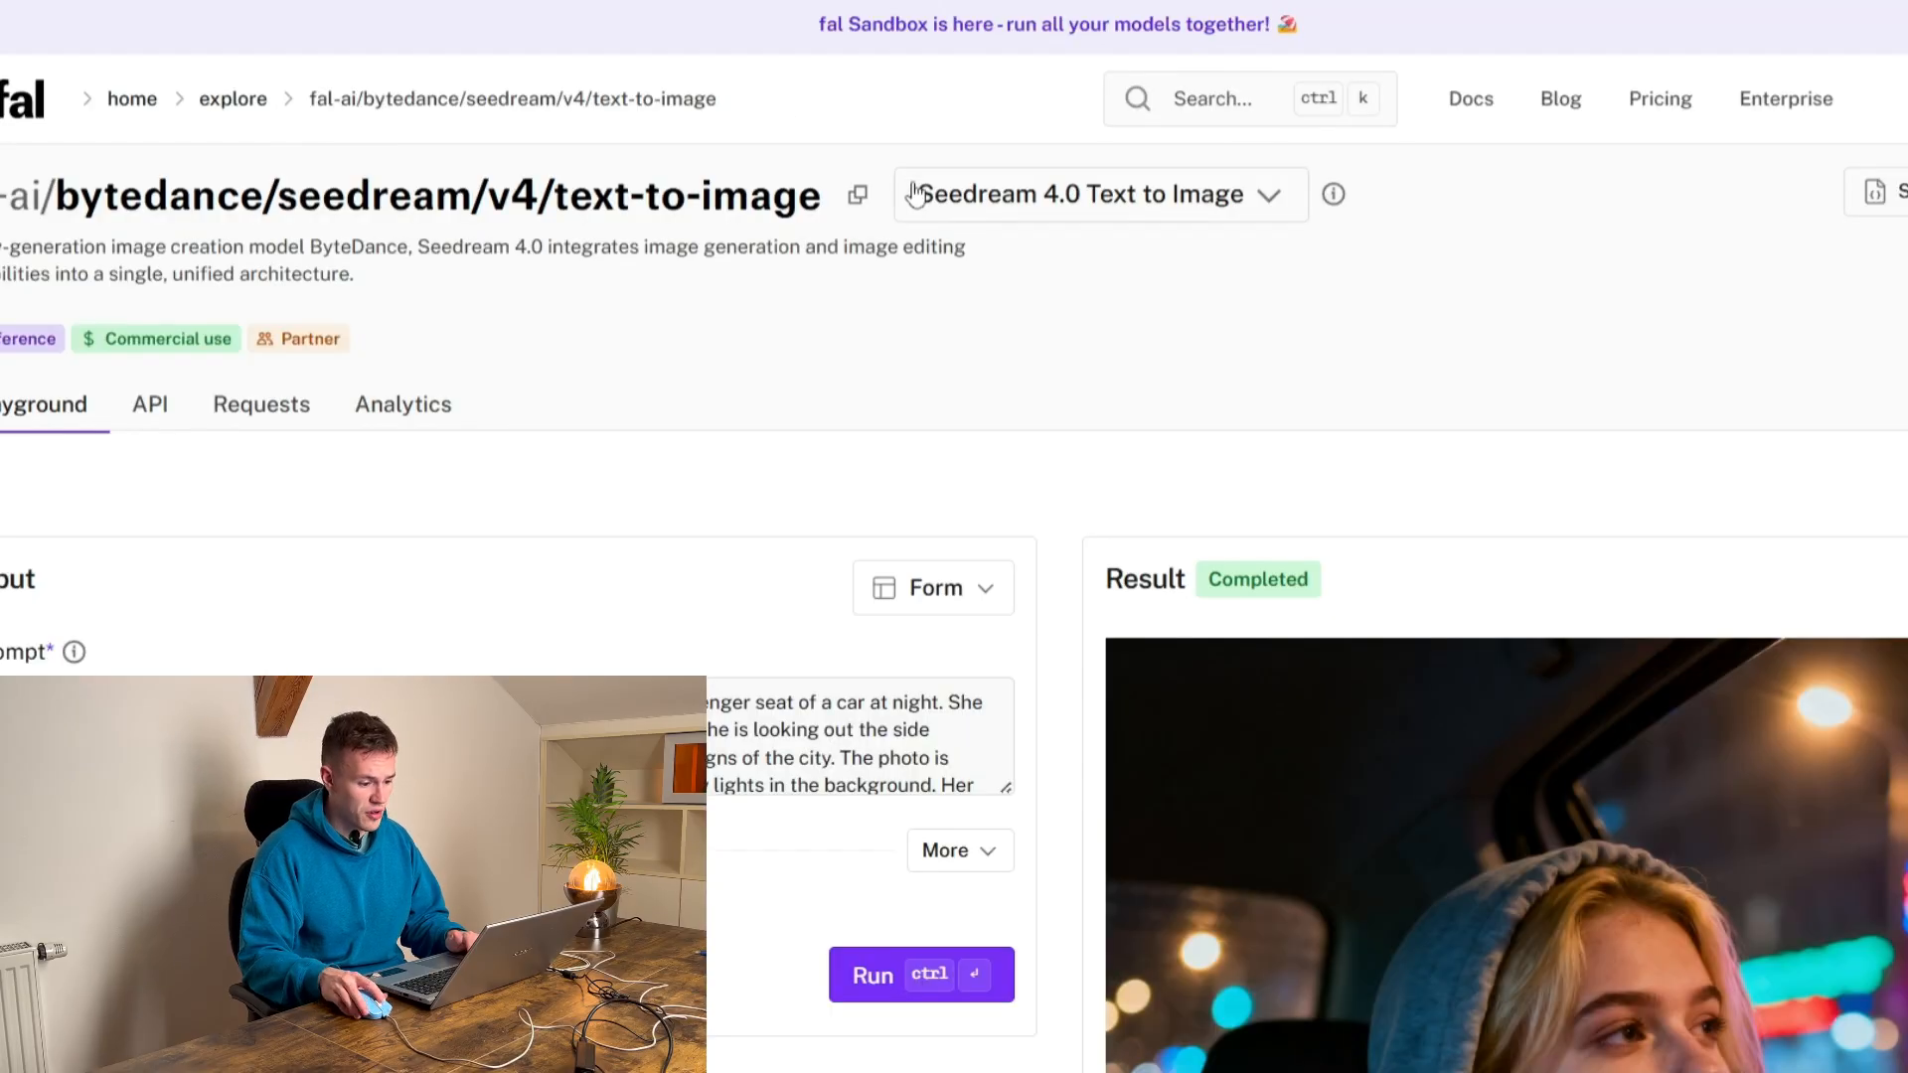
scroll(down, 3)
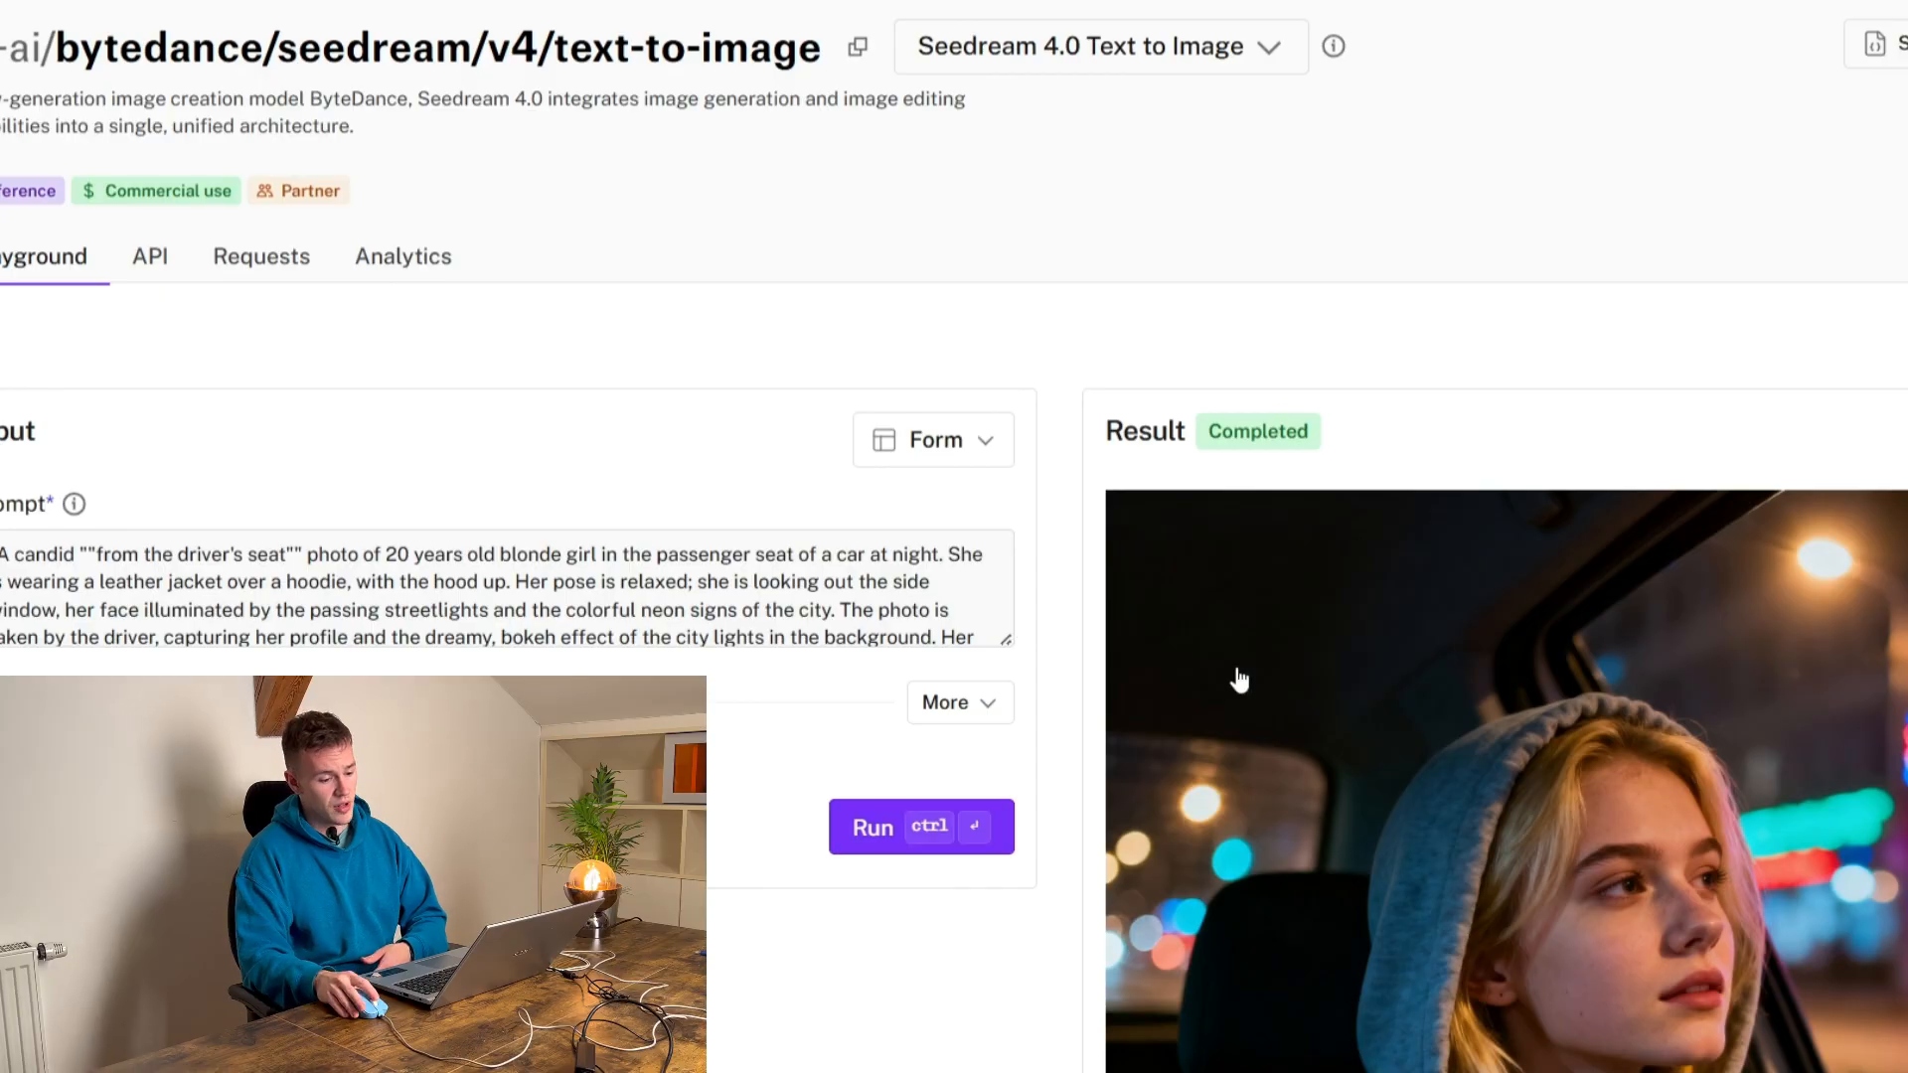
scroll(down, 3)
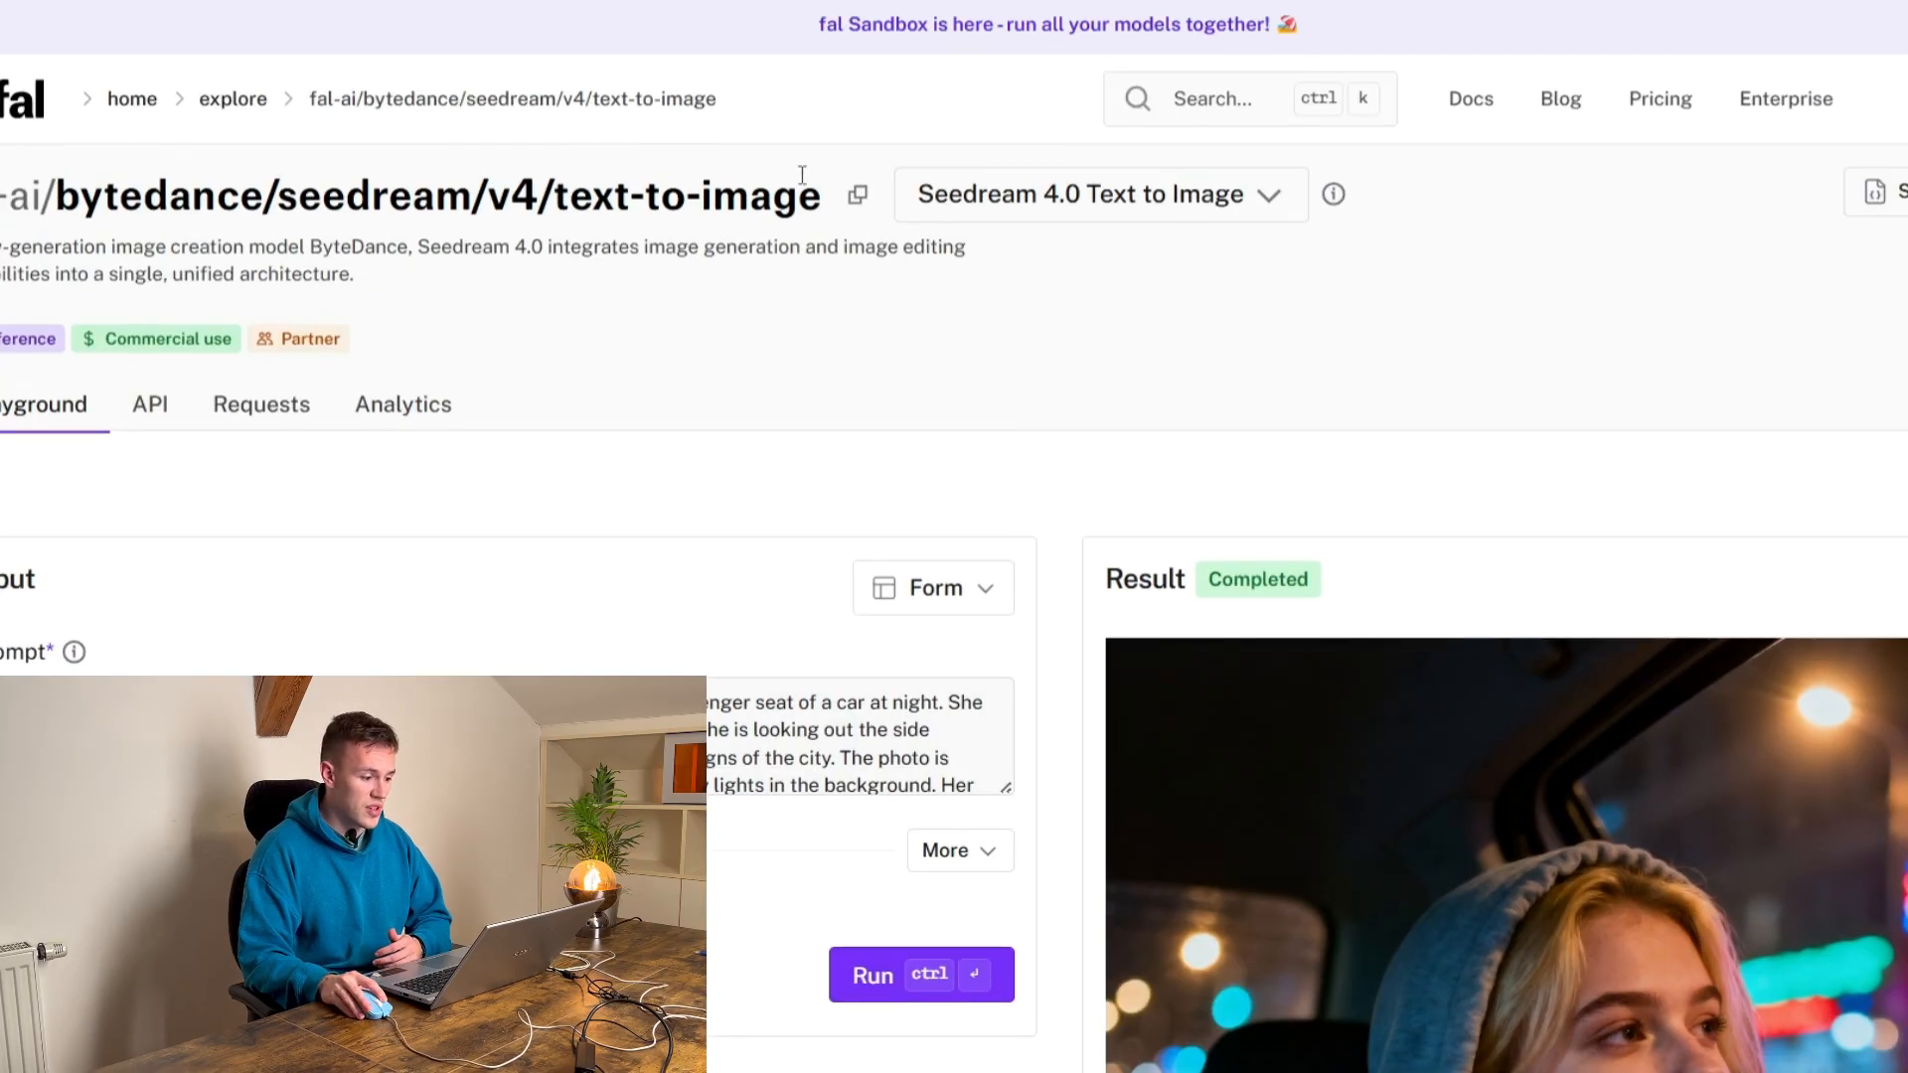
scroll(down, 3)
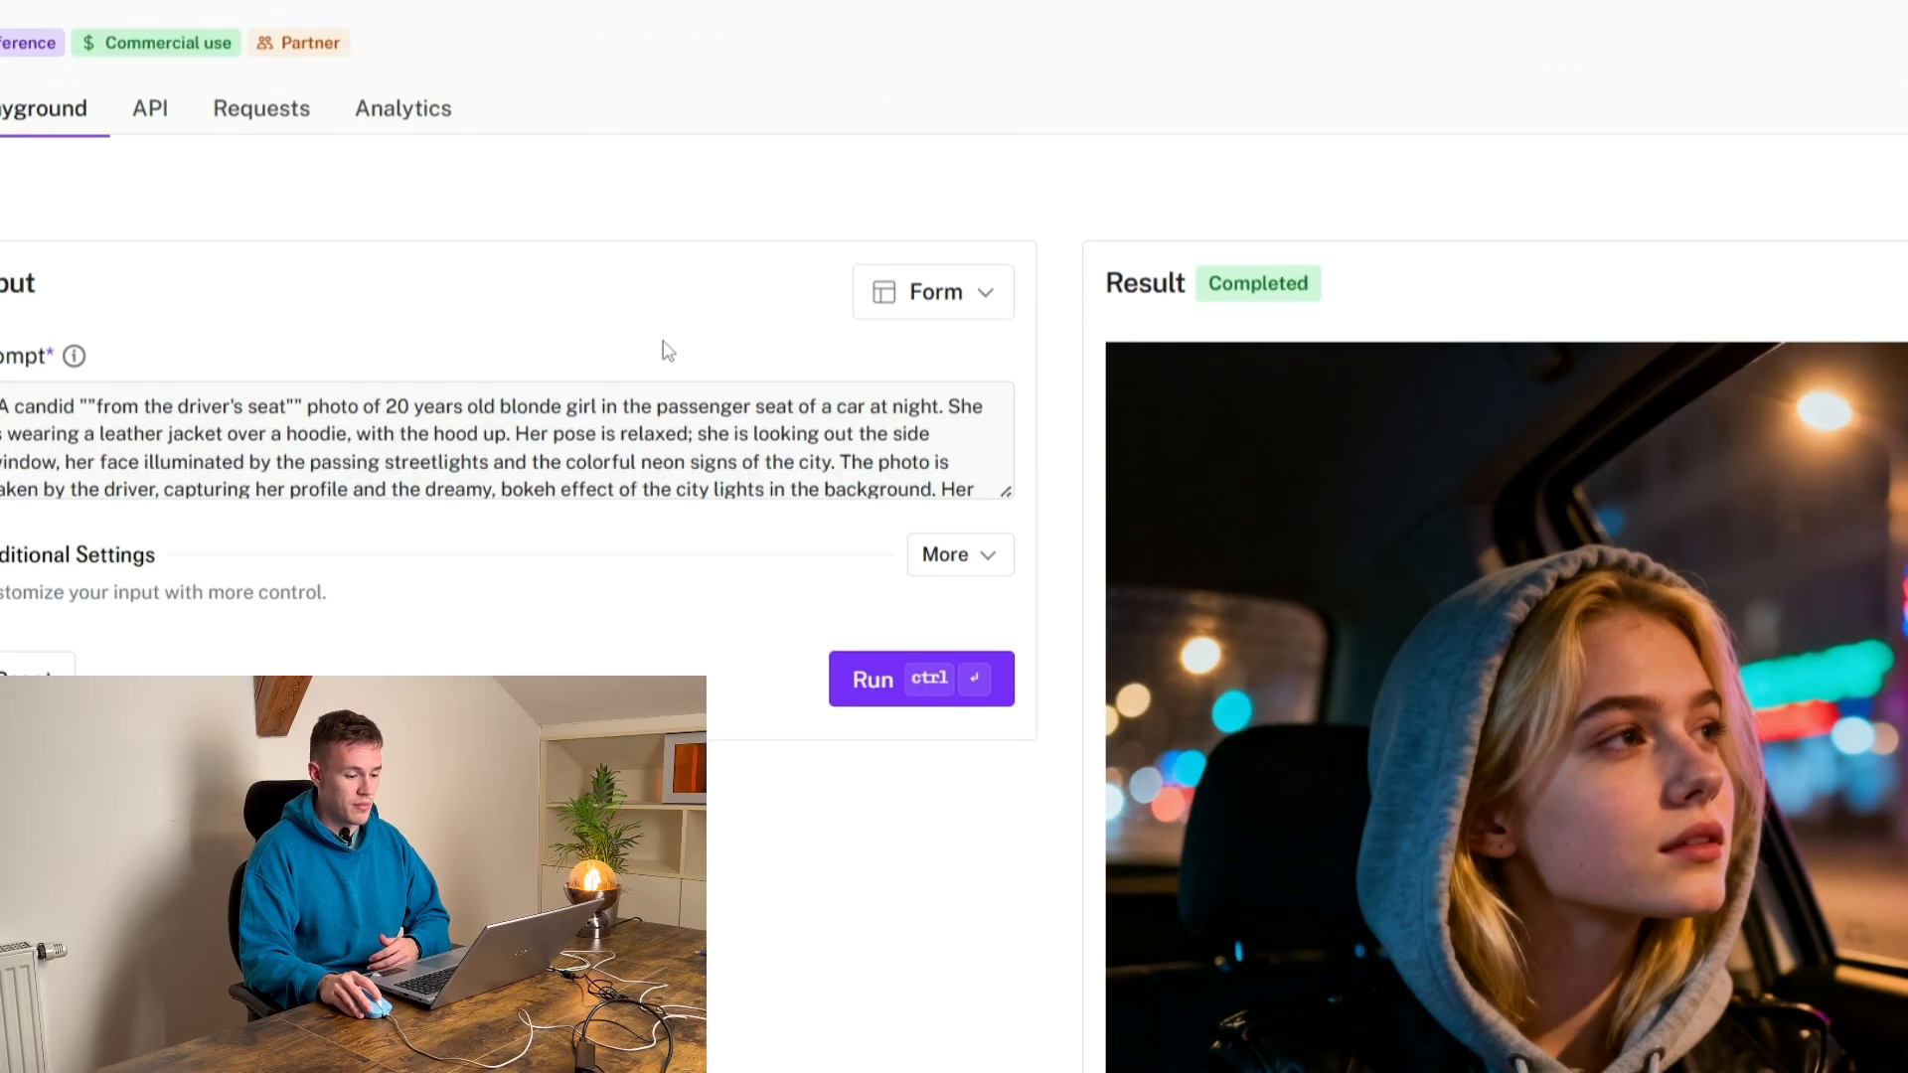
scroll(down, 3)
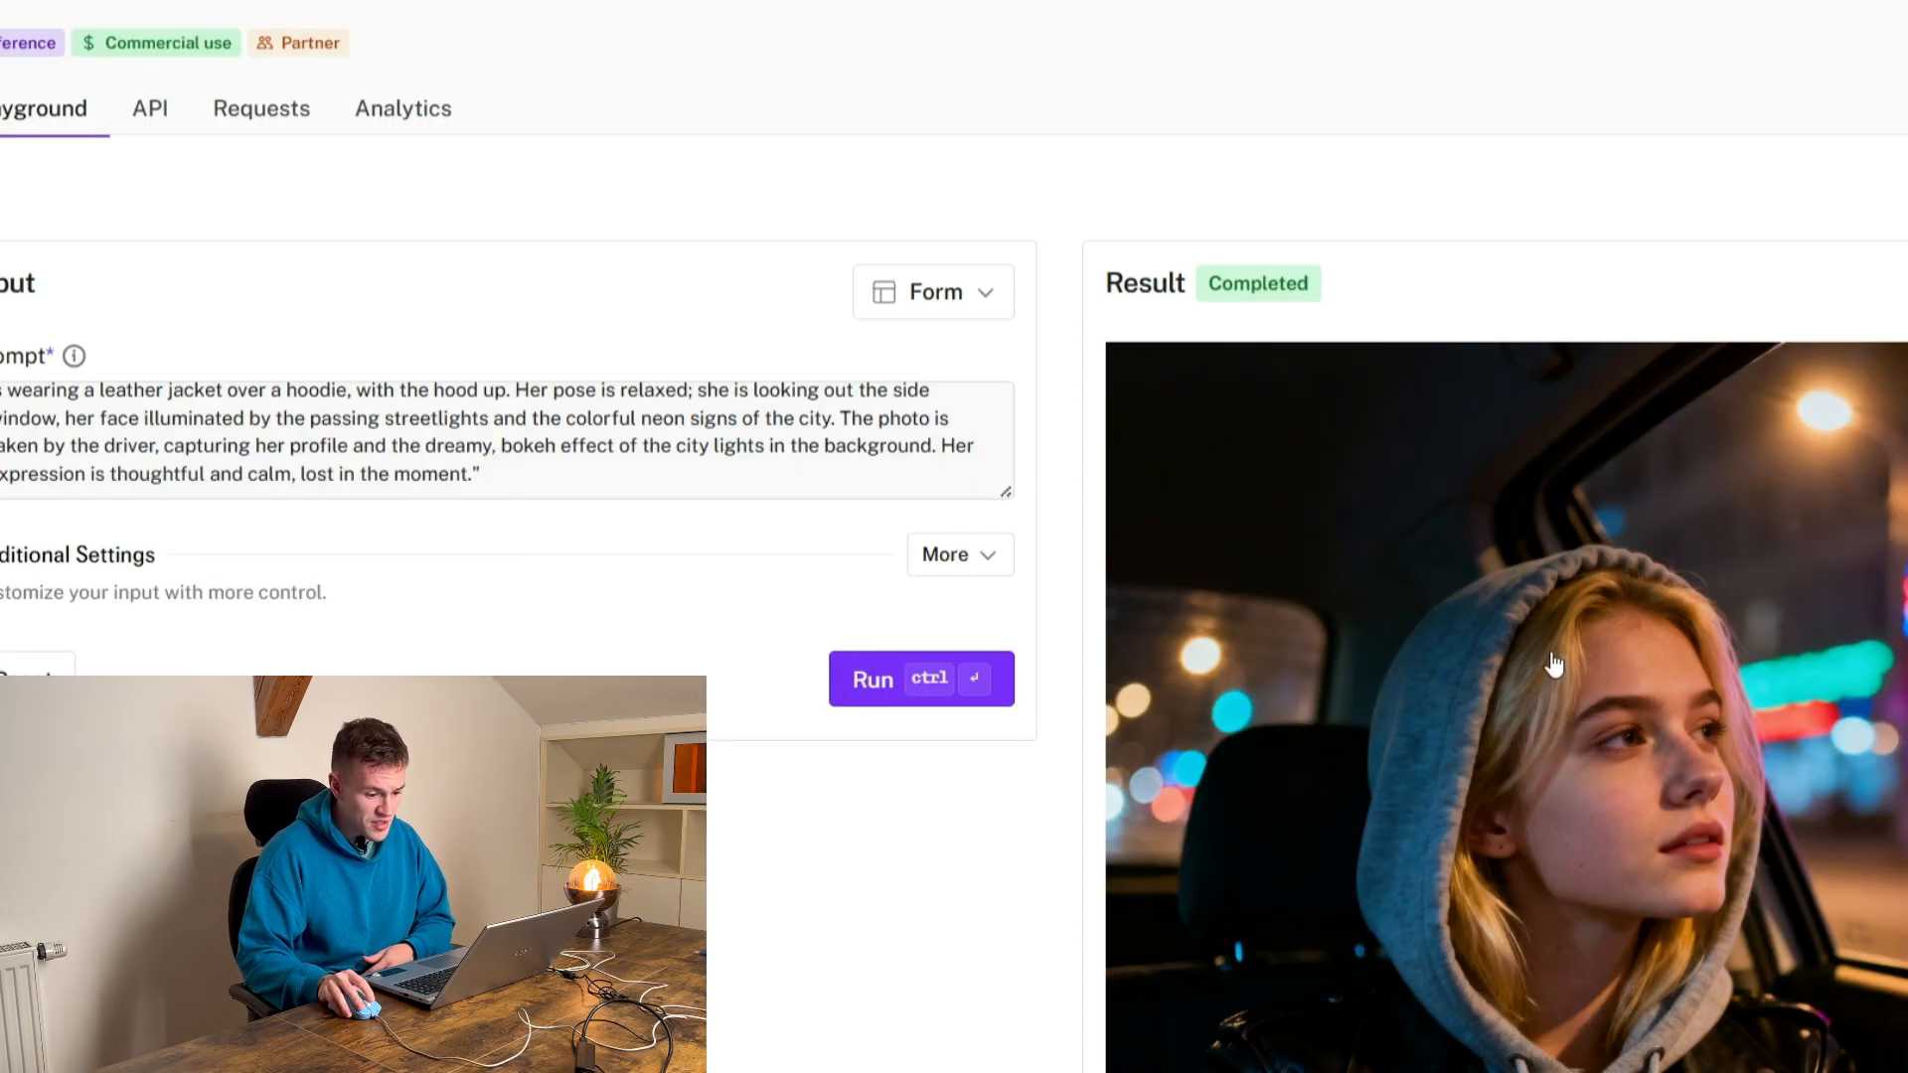
scroll(down, 3)
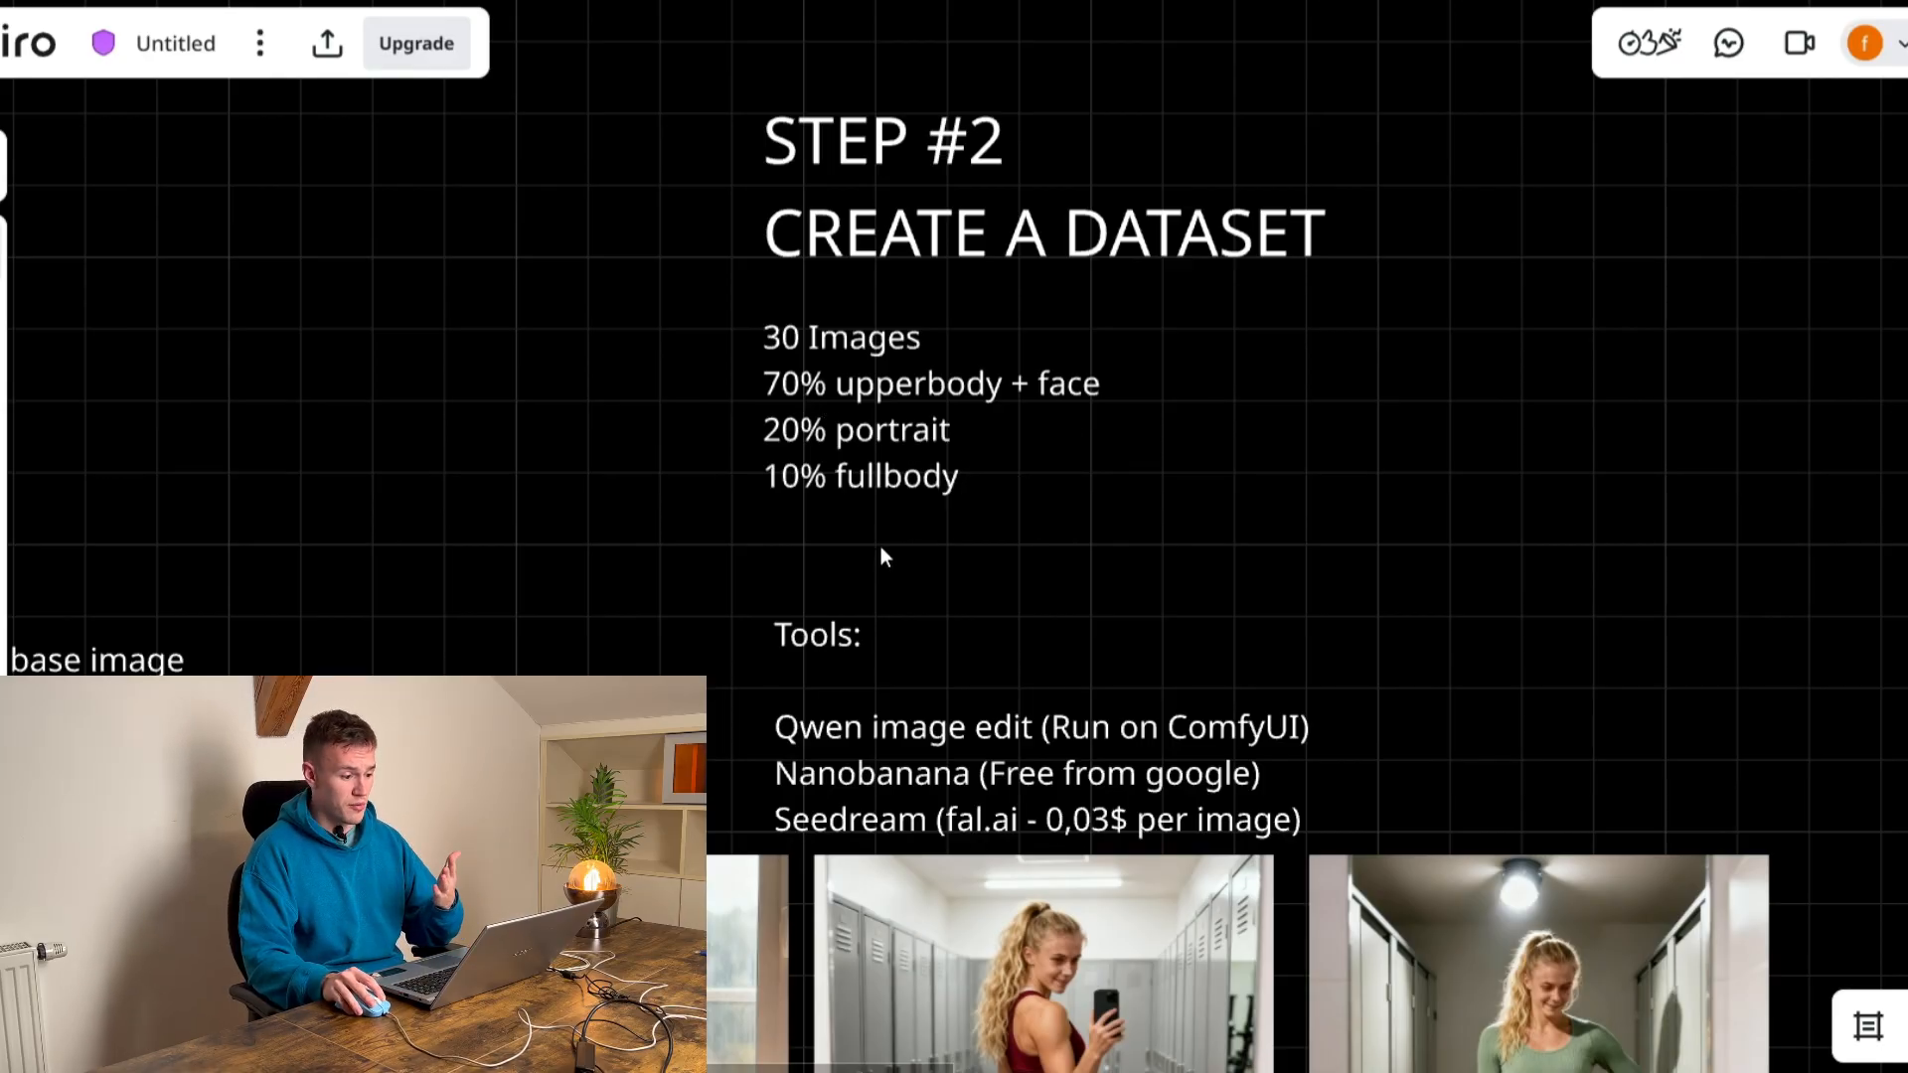
mouse_move(887, 606)
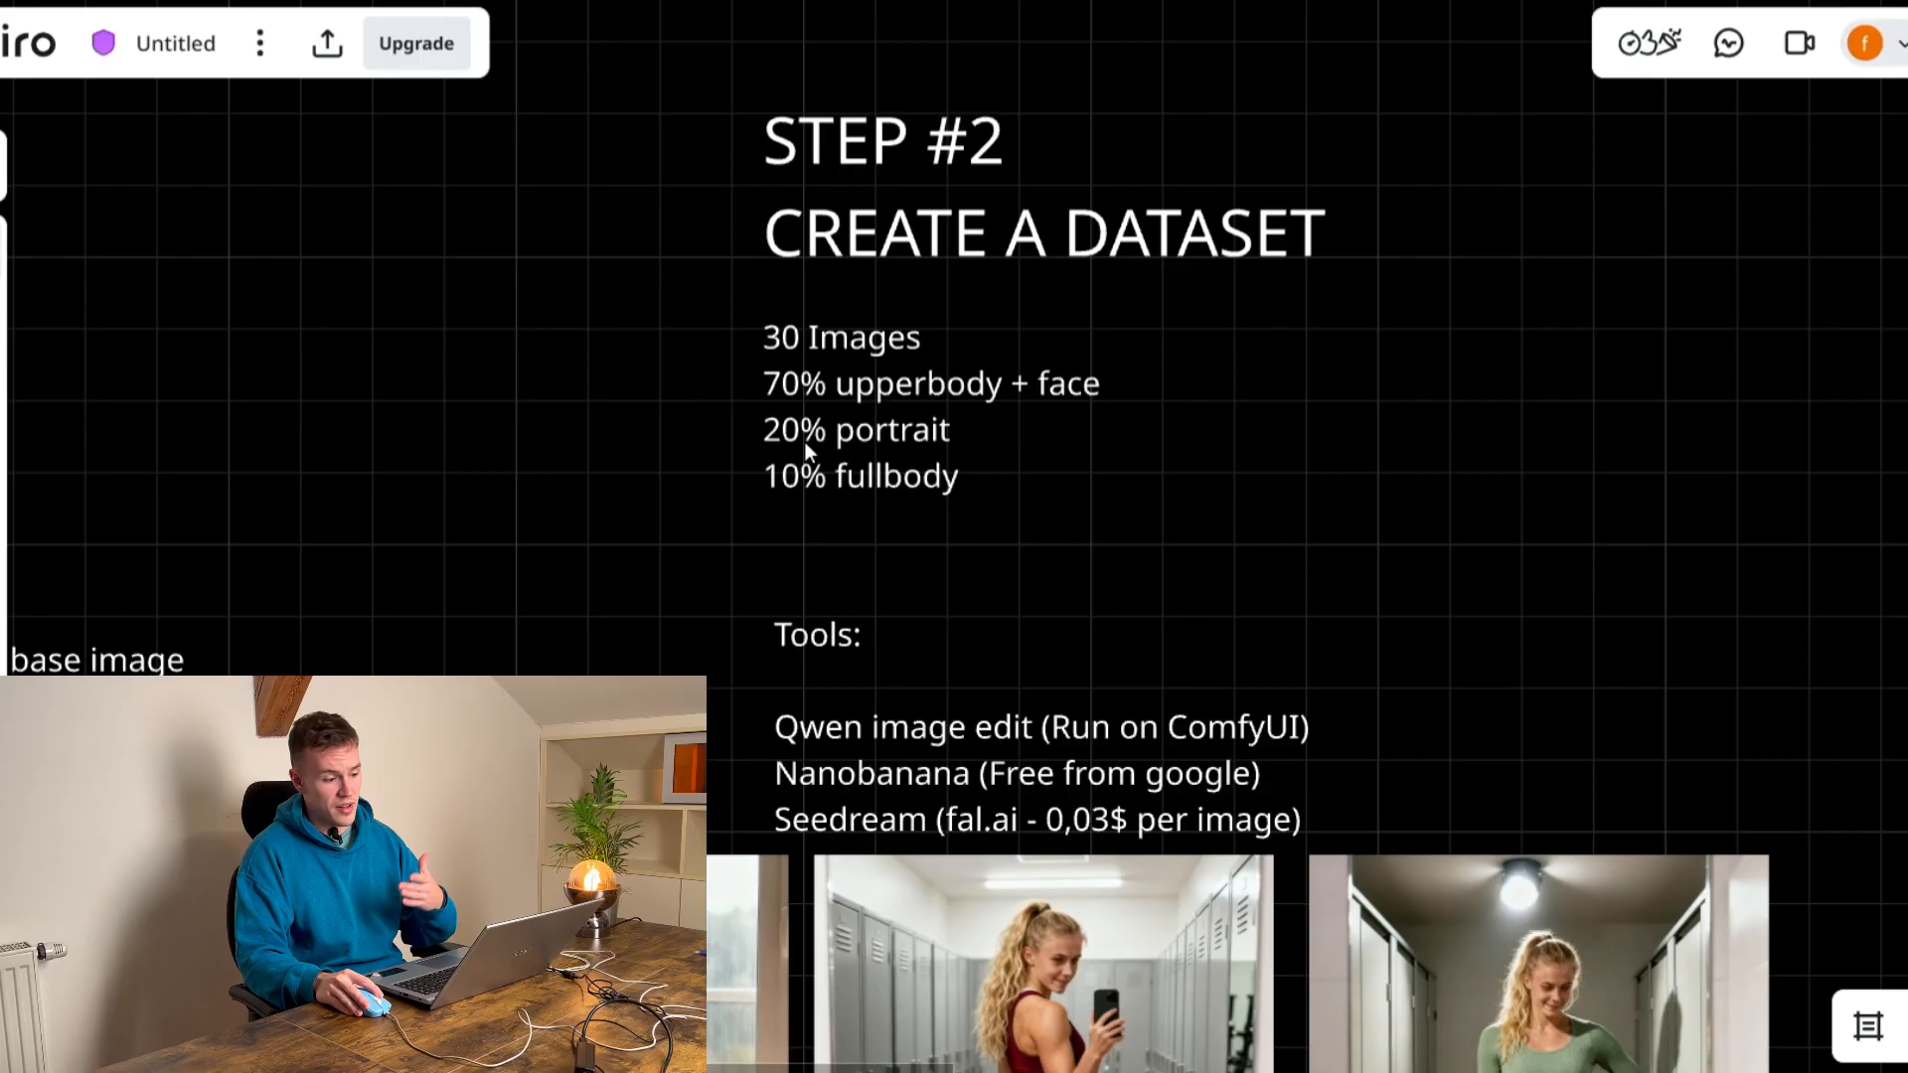
mouse_move(730, 757)
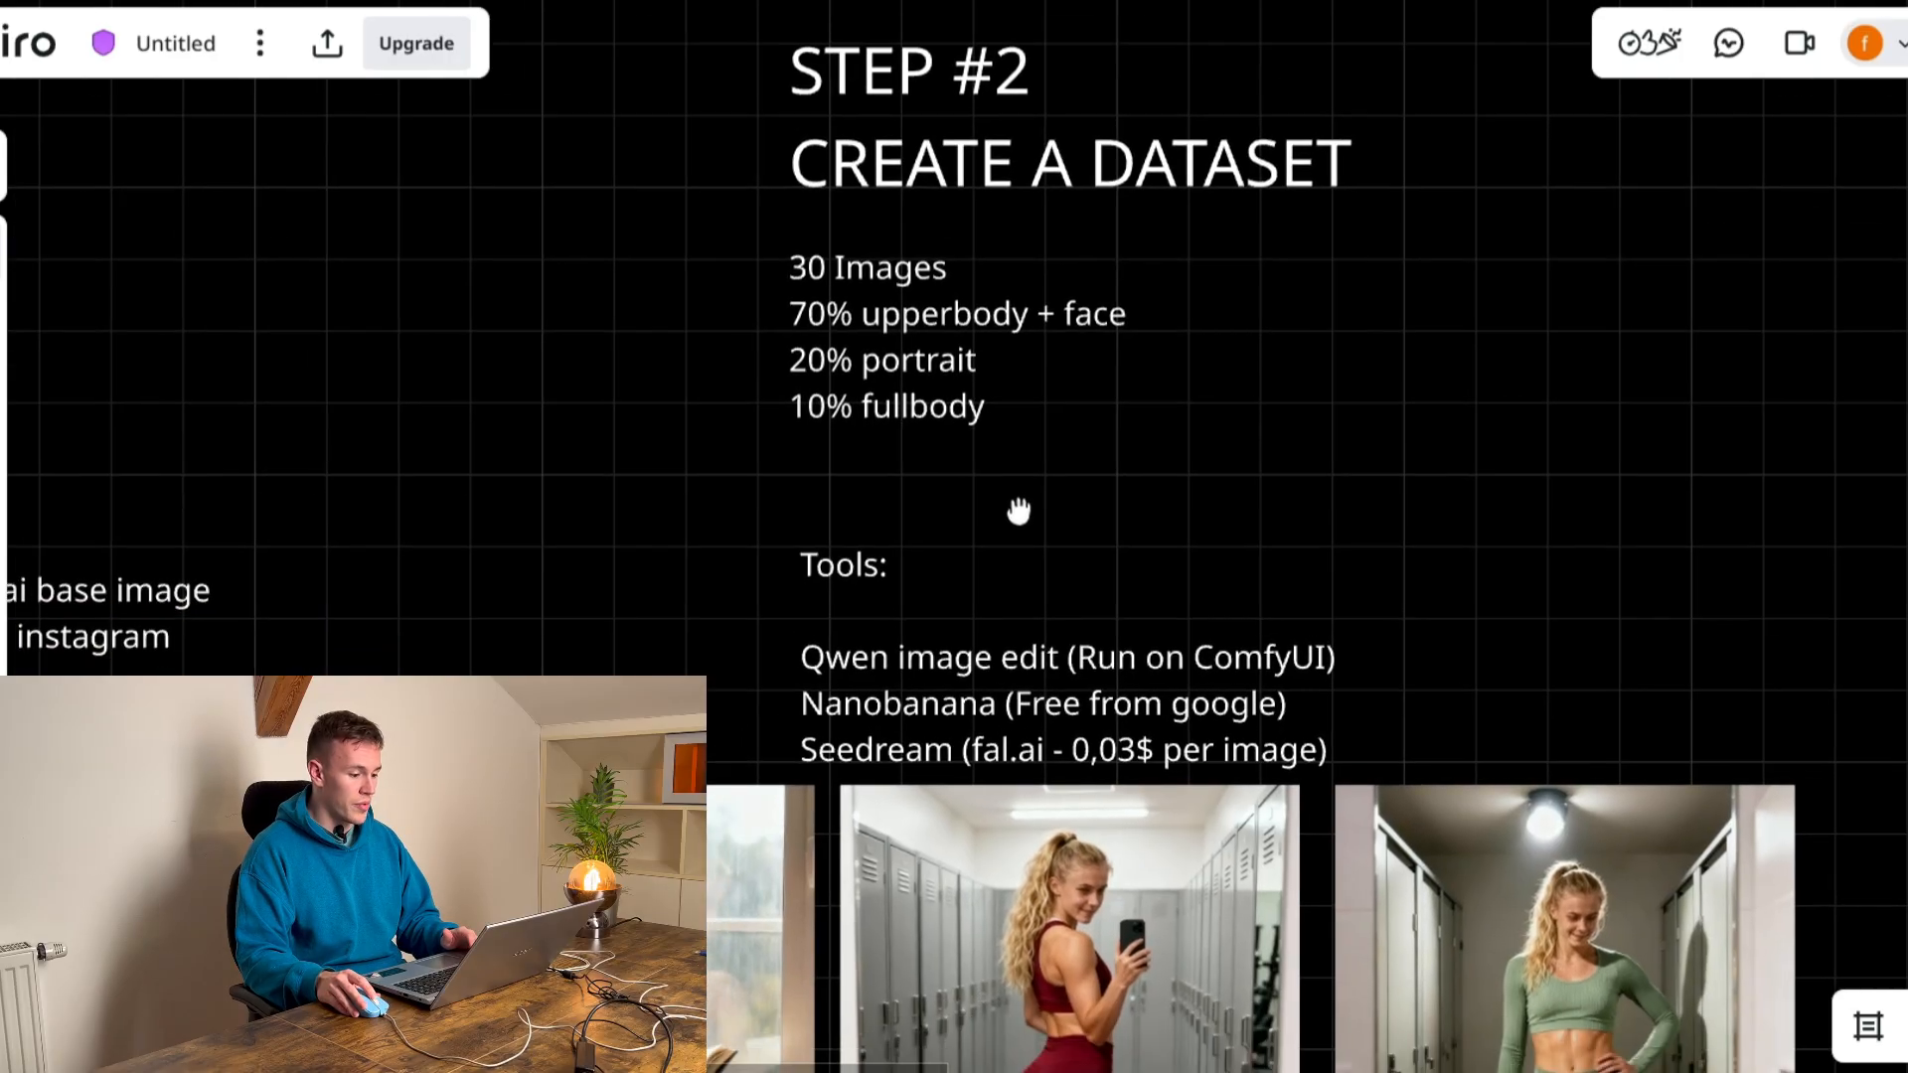
scroll(down, 3)
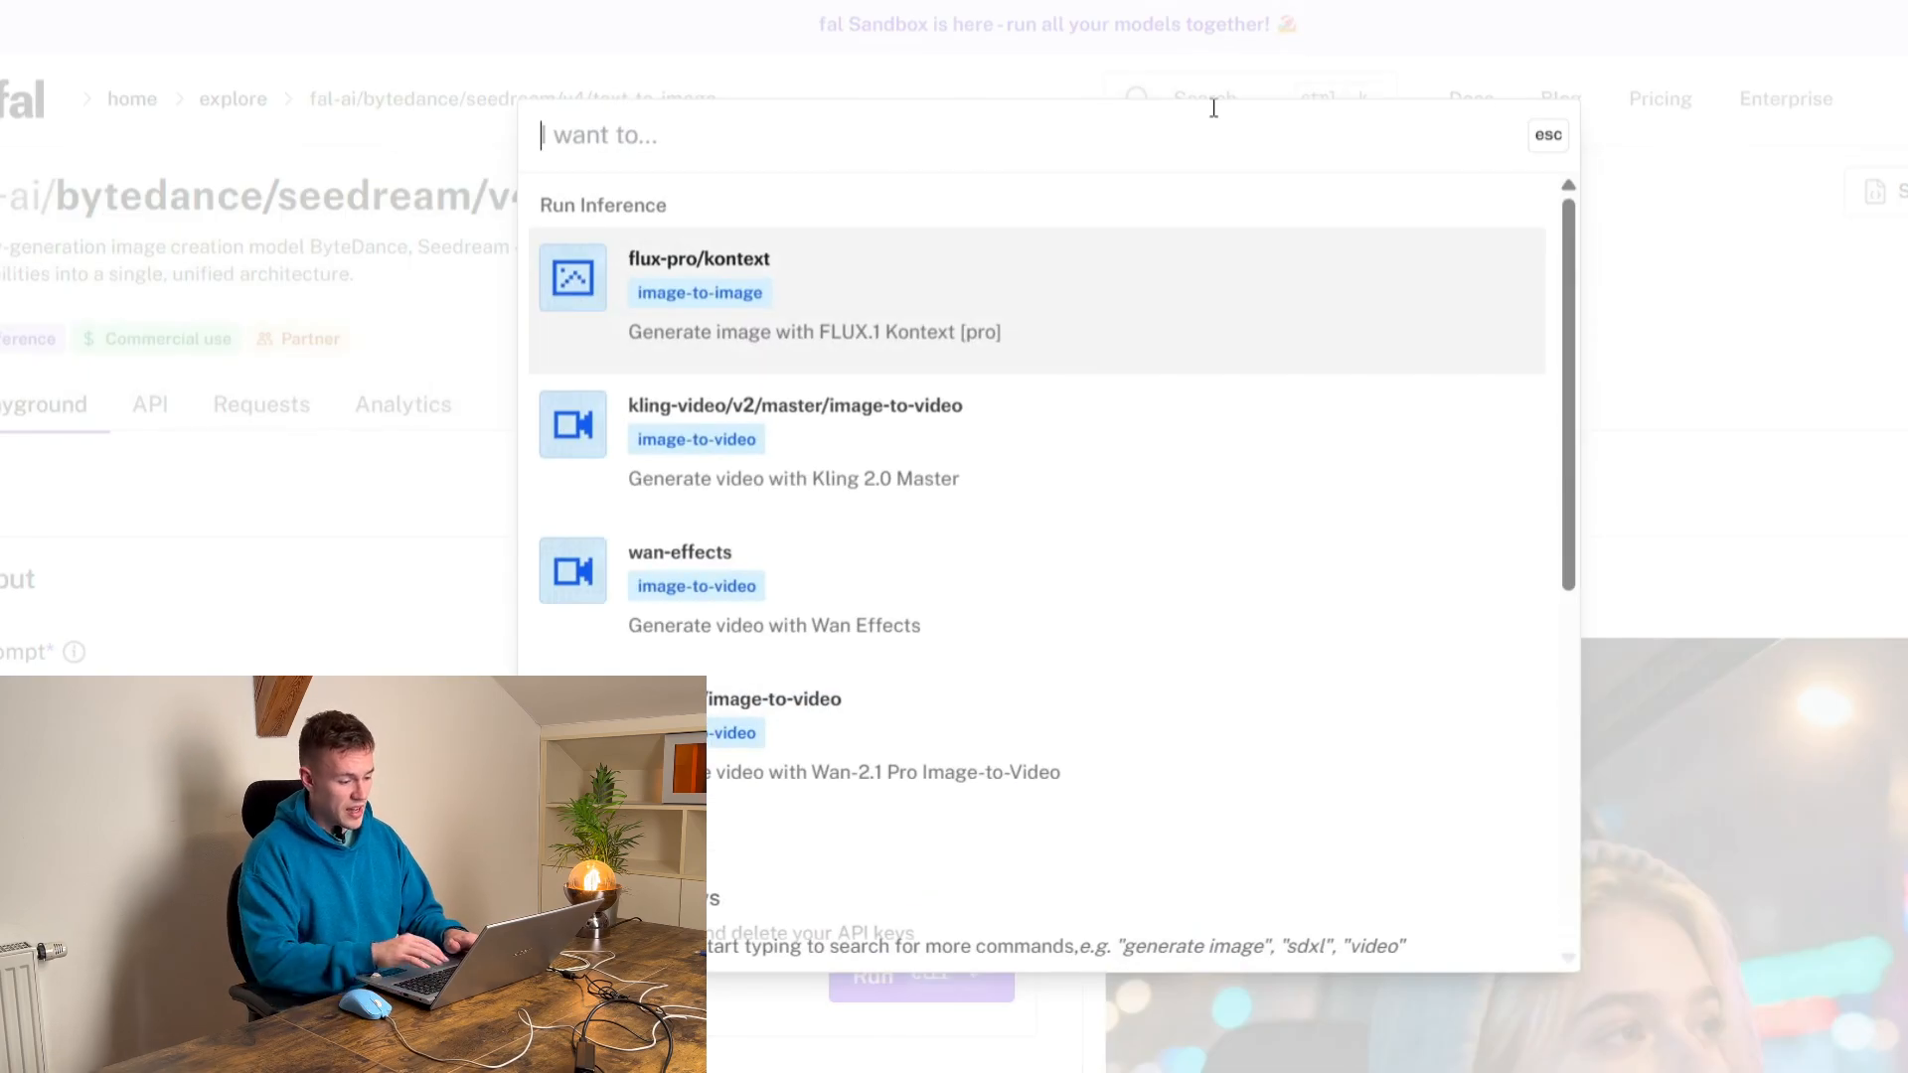
text(edit)
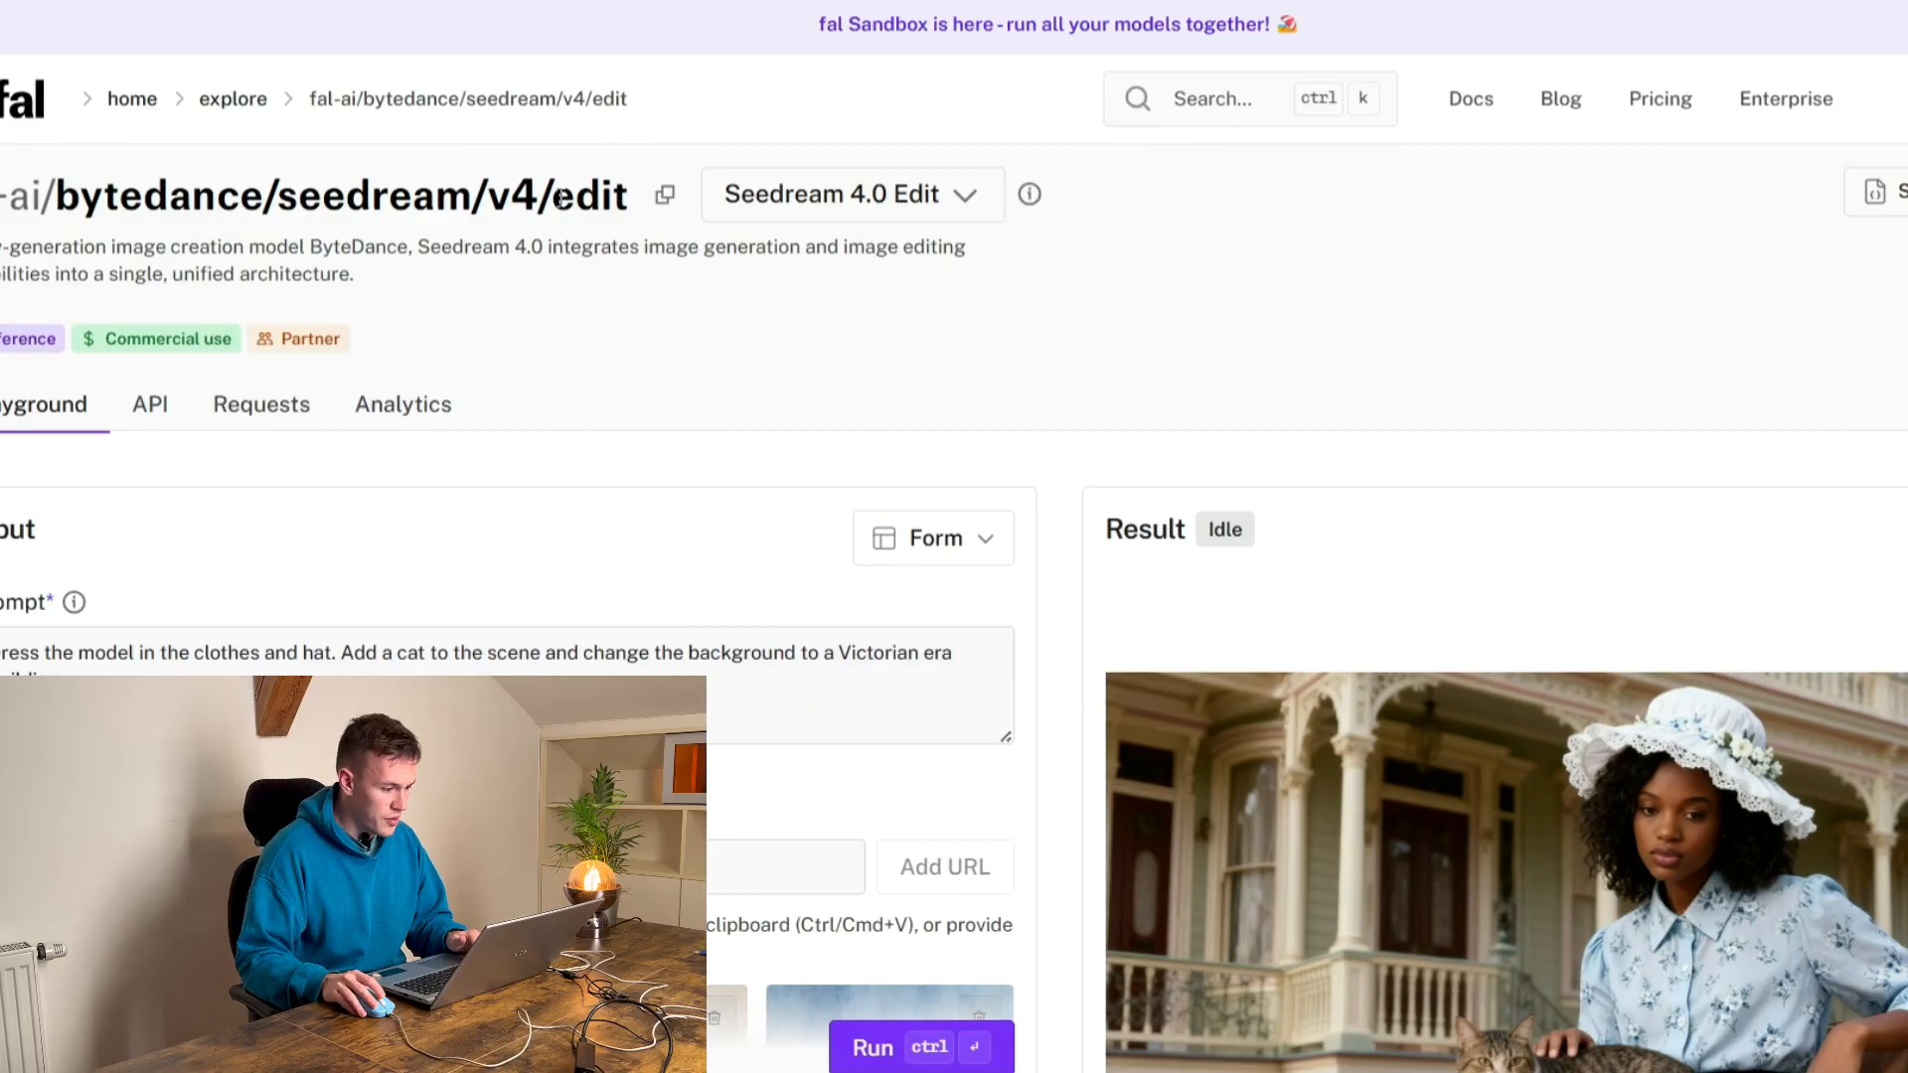
double_click(584, 195)
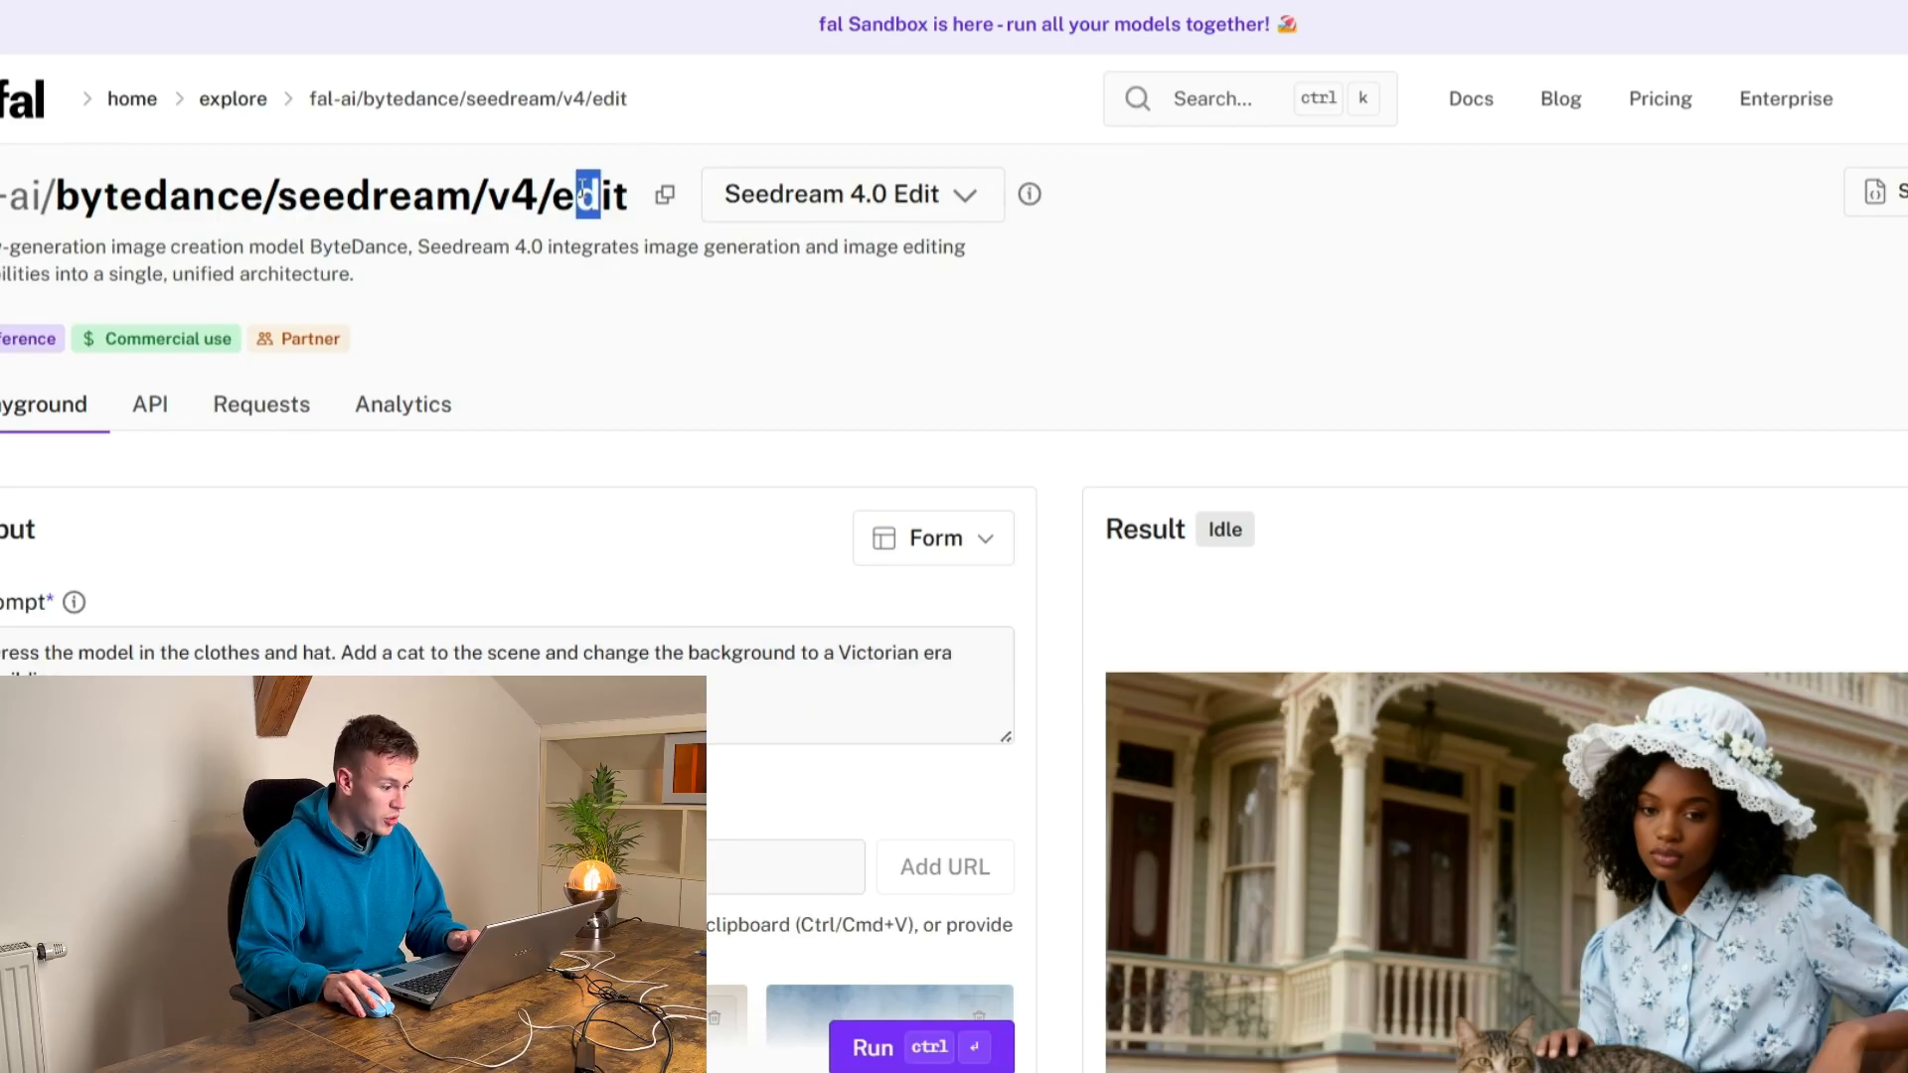
- Enter the prompt 'photo of this girl ... bedroom ... black hoodie' and run the edit on the gym selfie
scroll(down, 3)
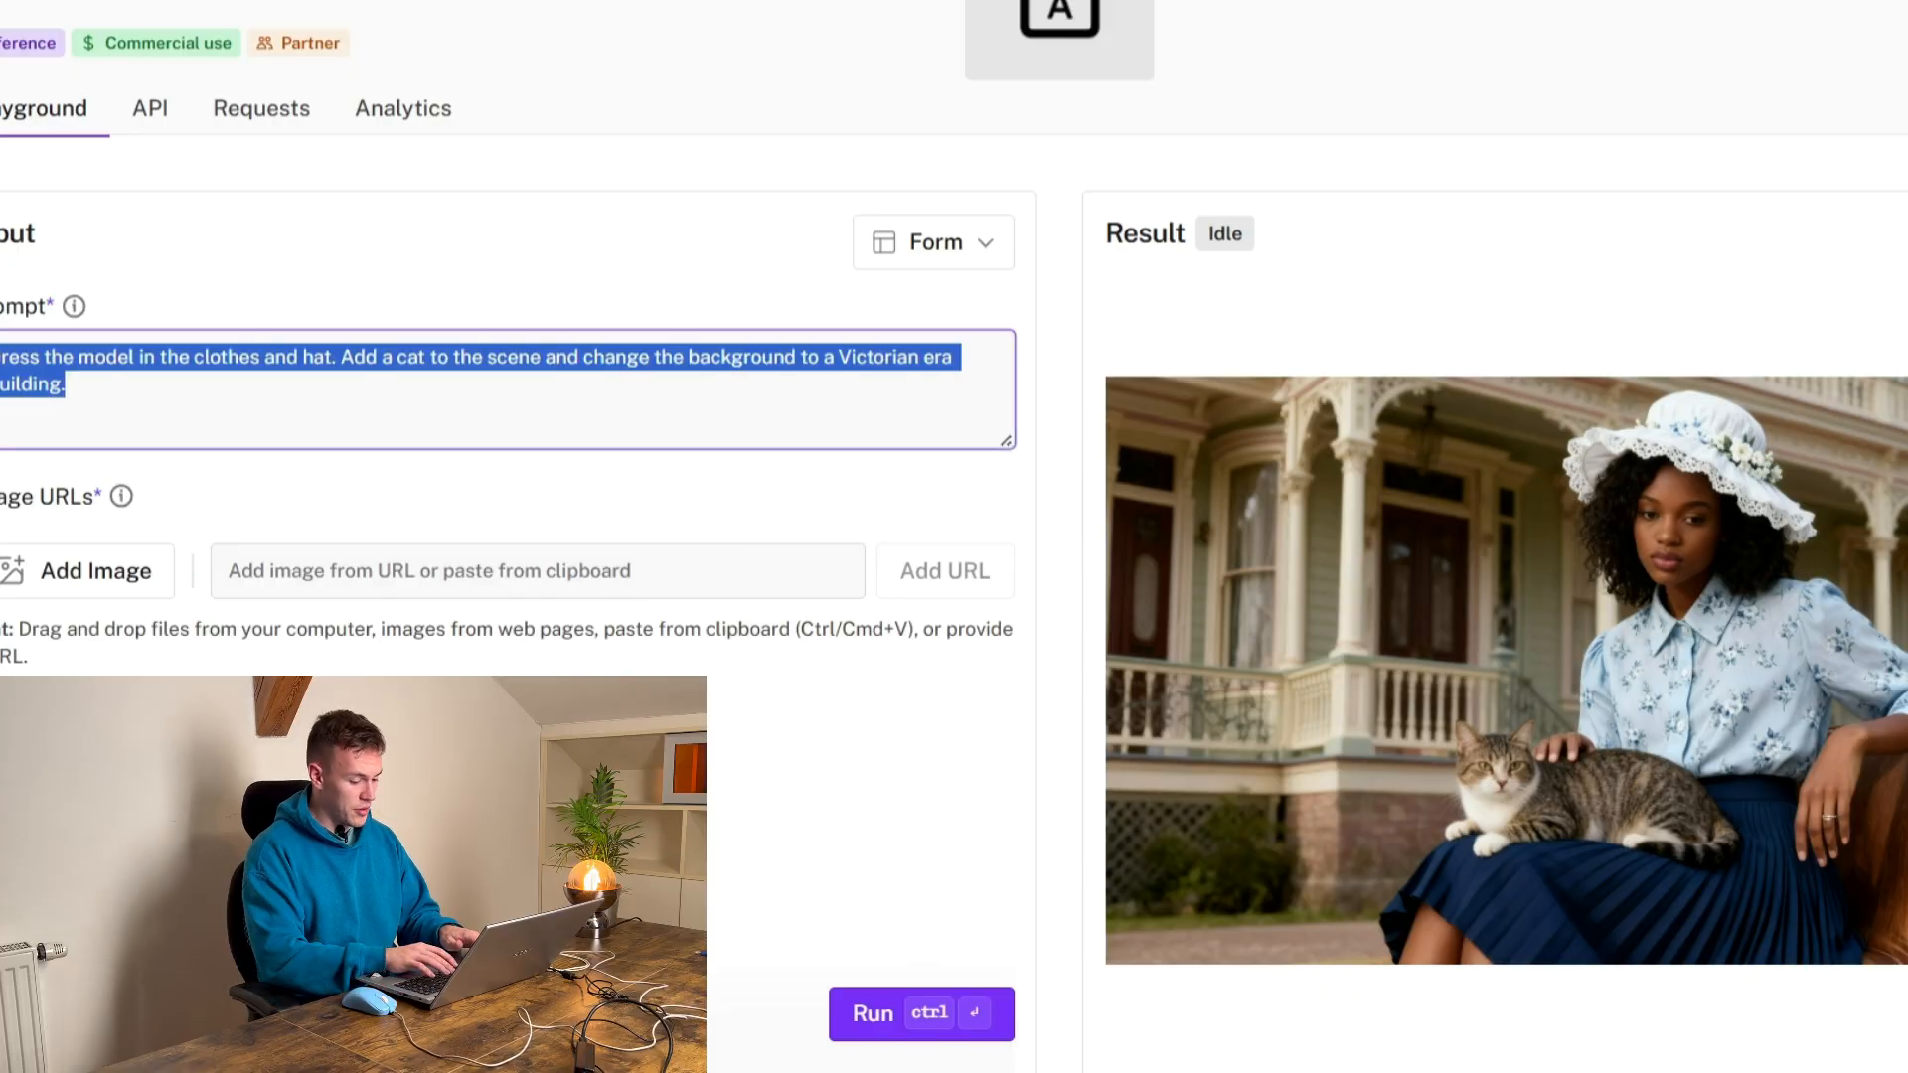
text(photo of this)
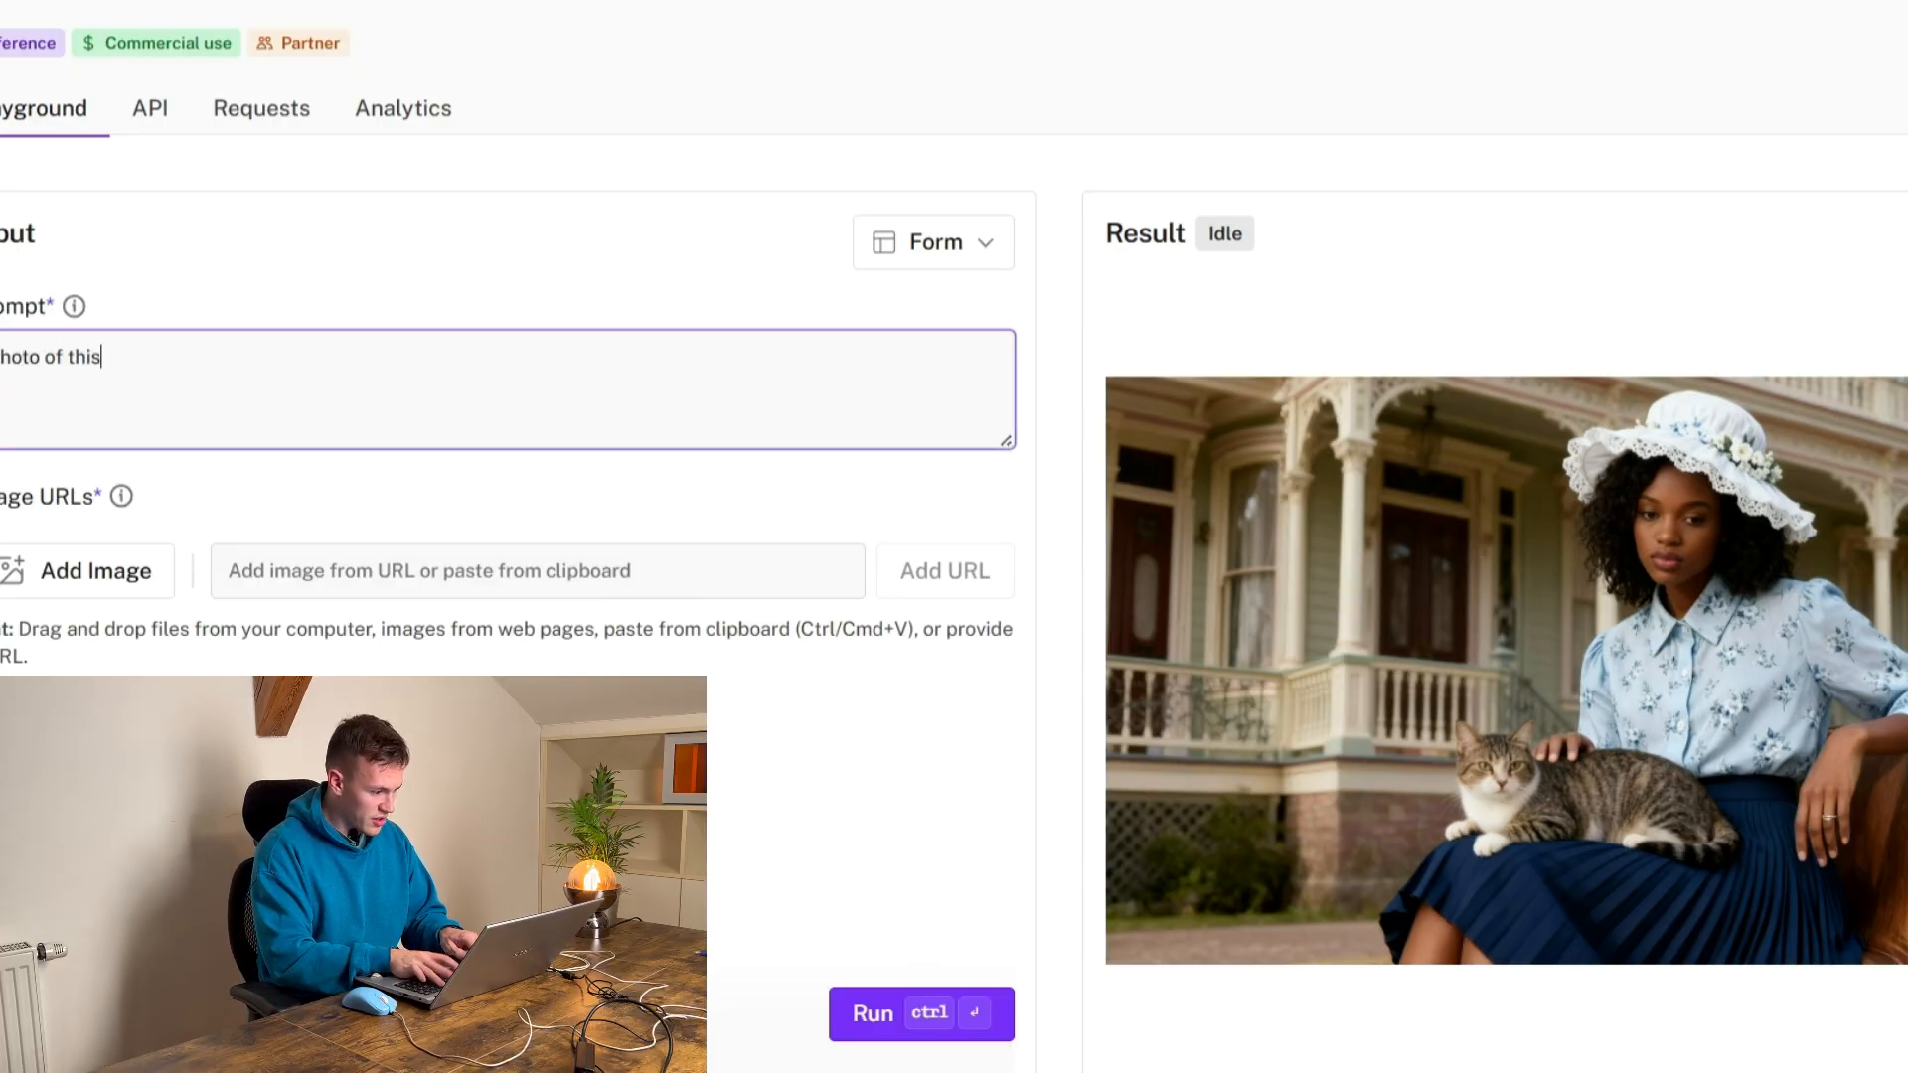
text(girl lying on the ground in her)
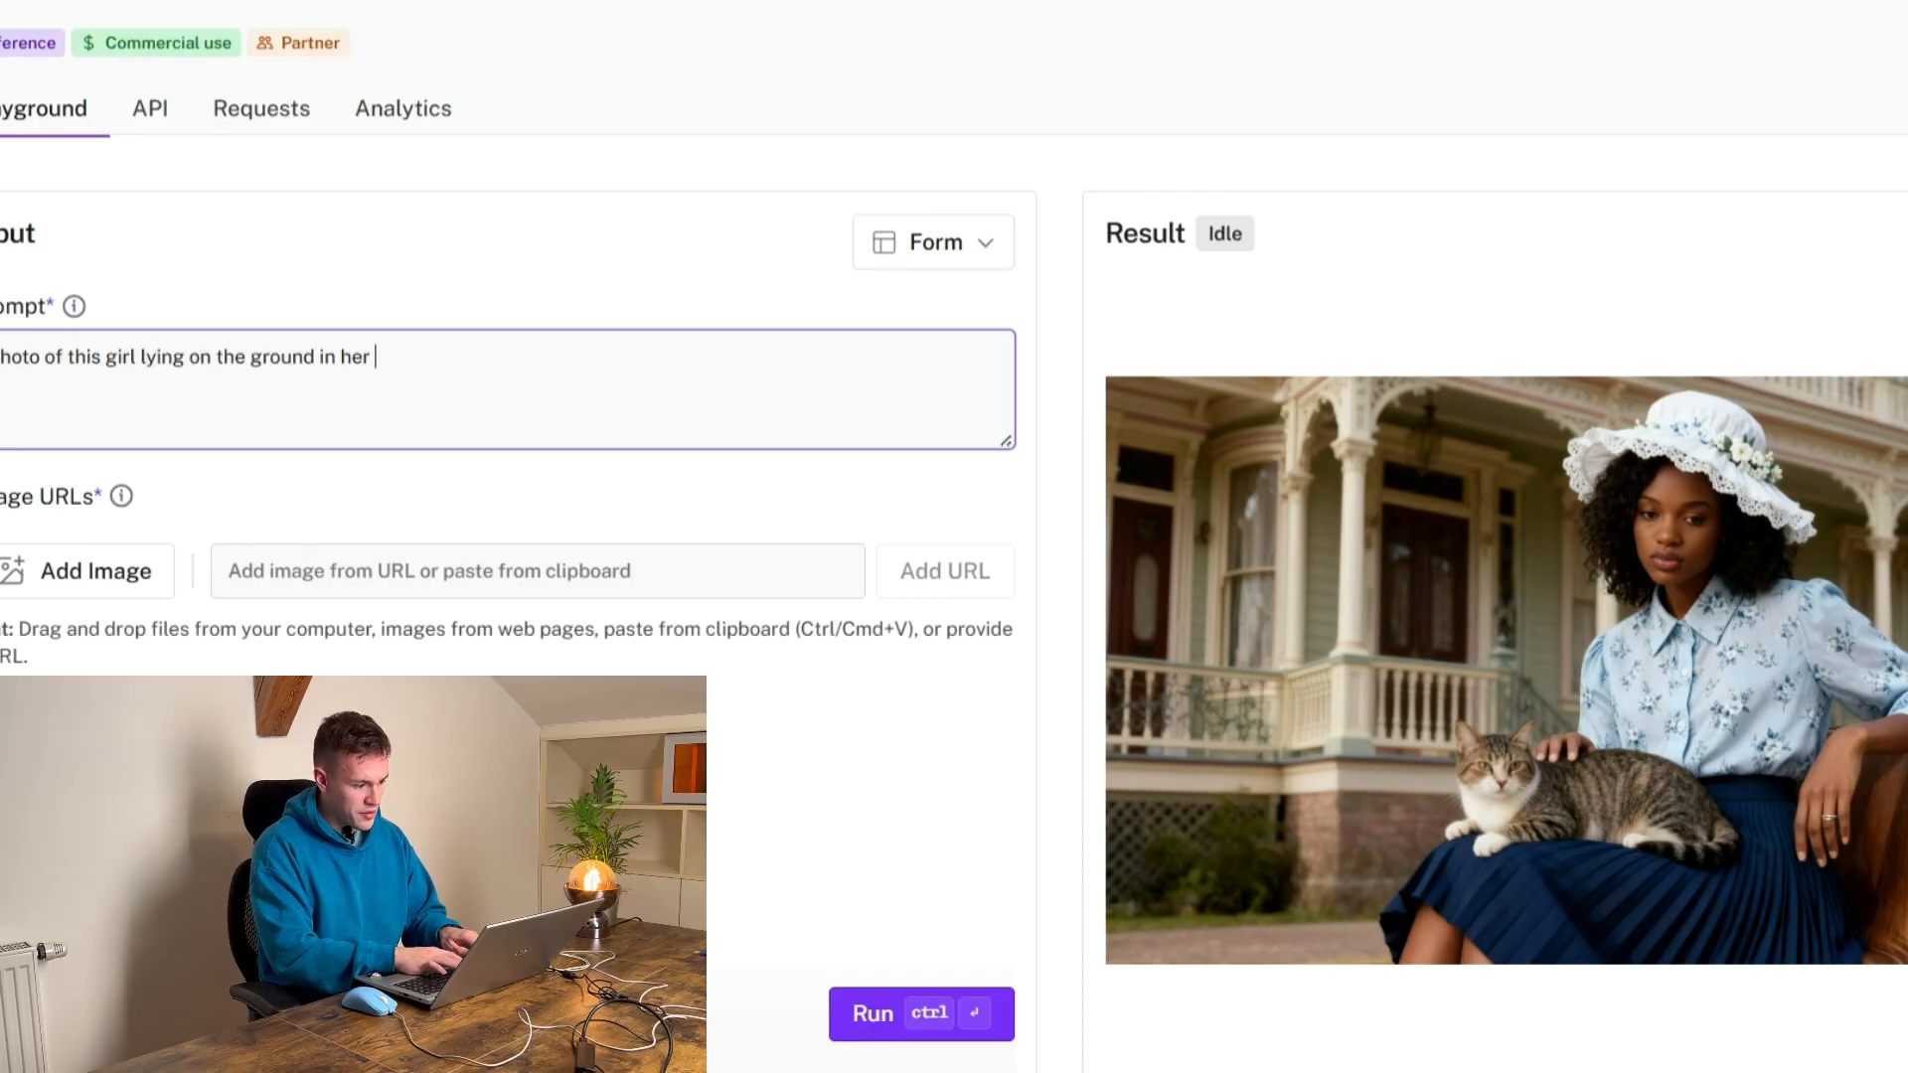
text(bedroom while wearing oversized b)
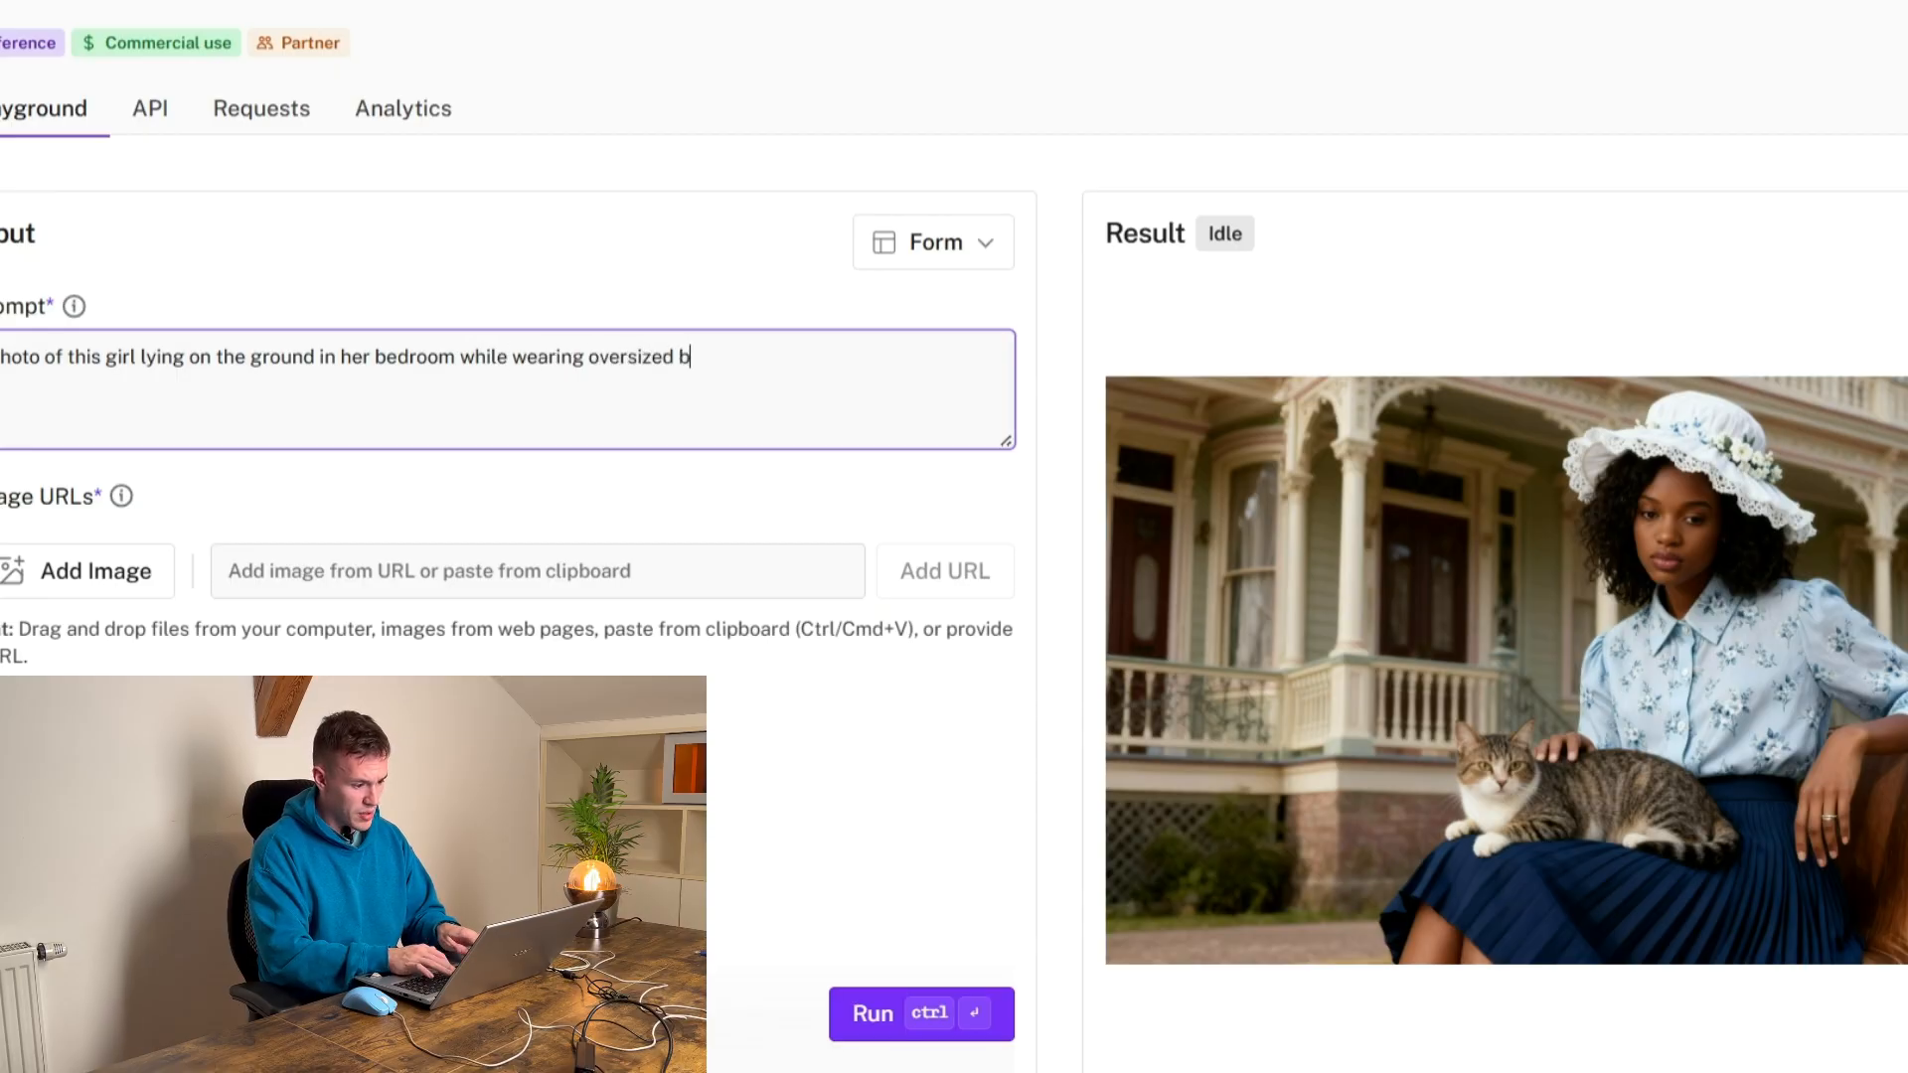
text(lack hoodie)
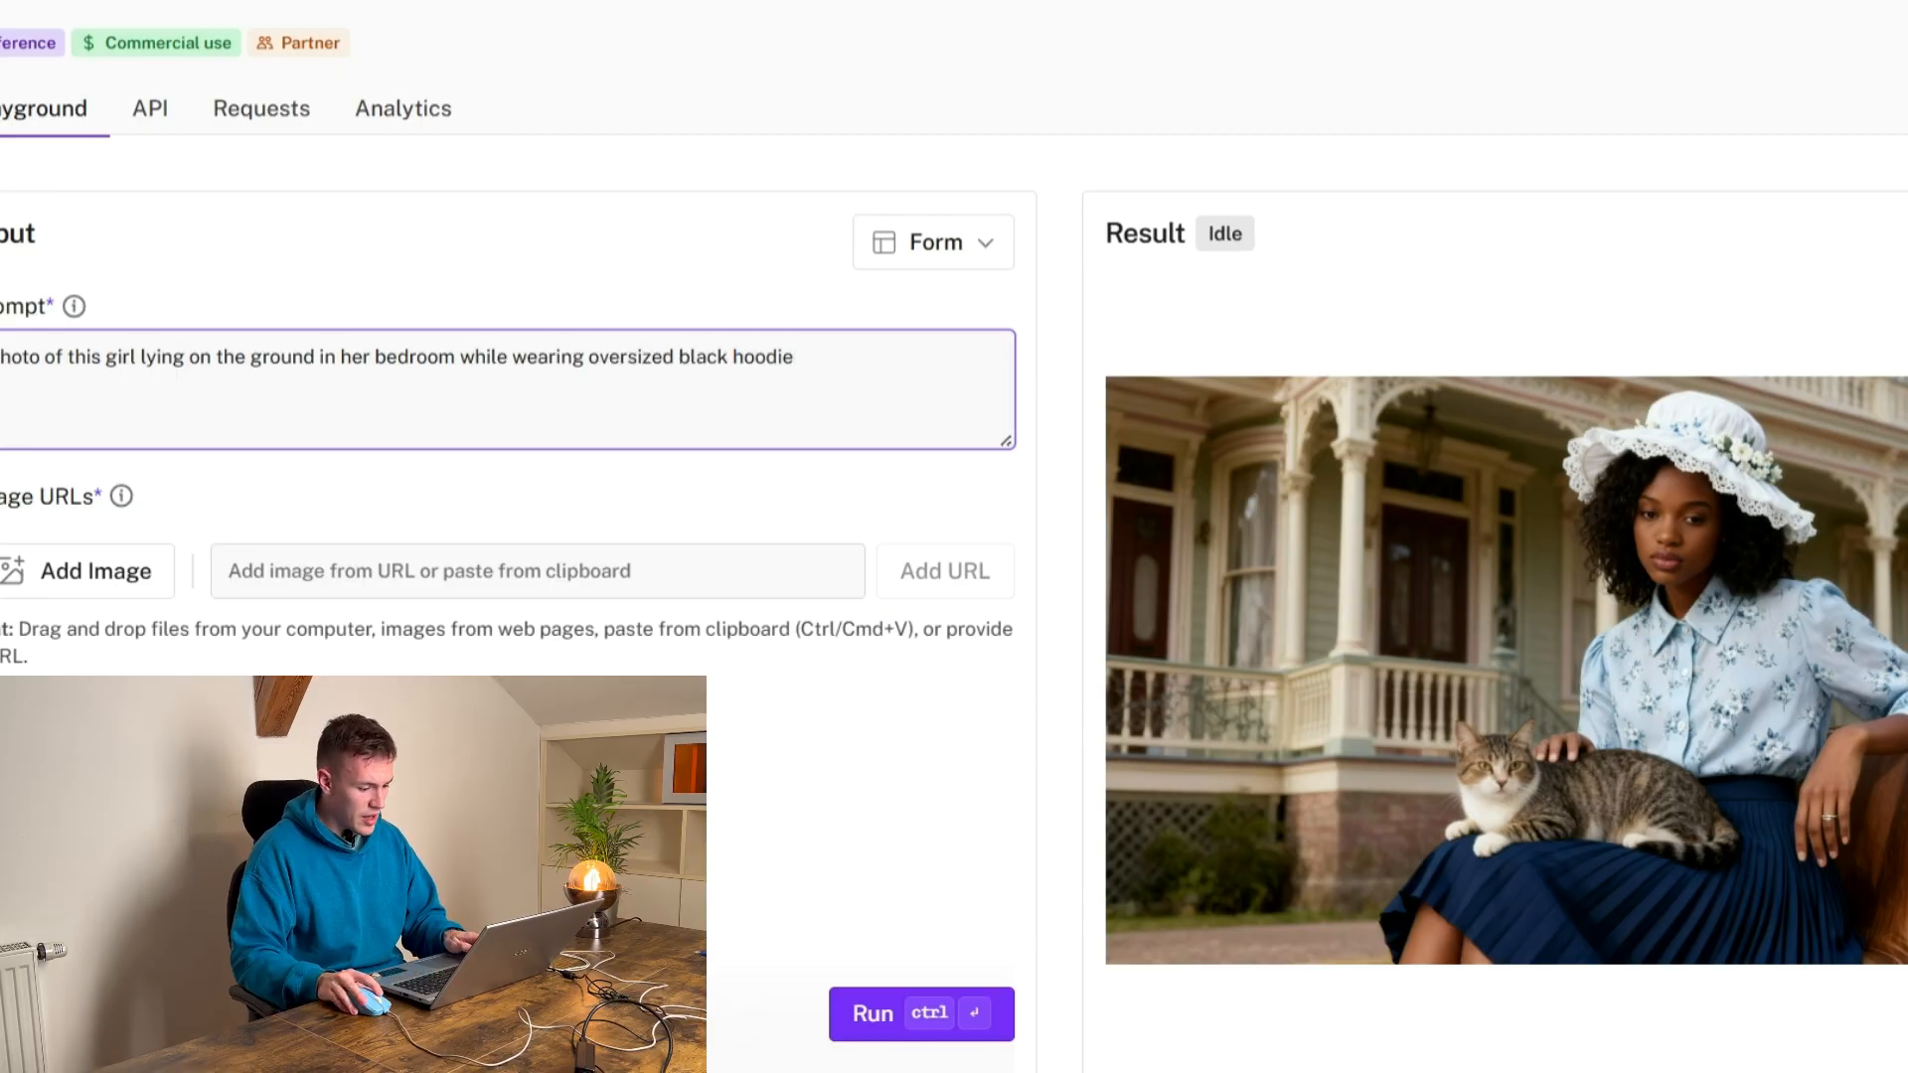
click(920, 1014)
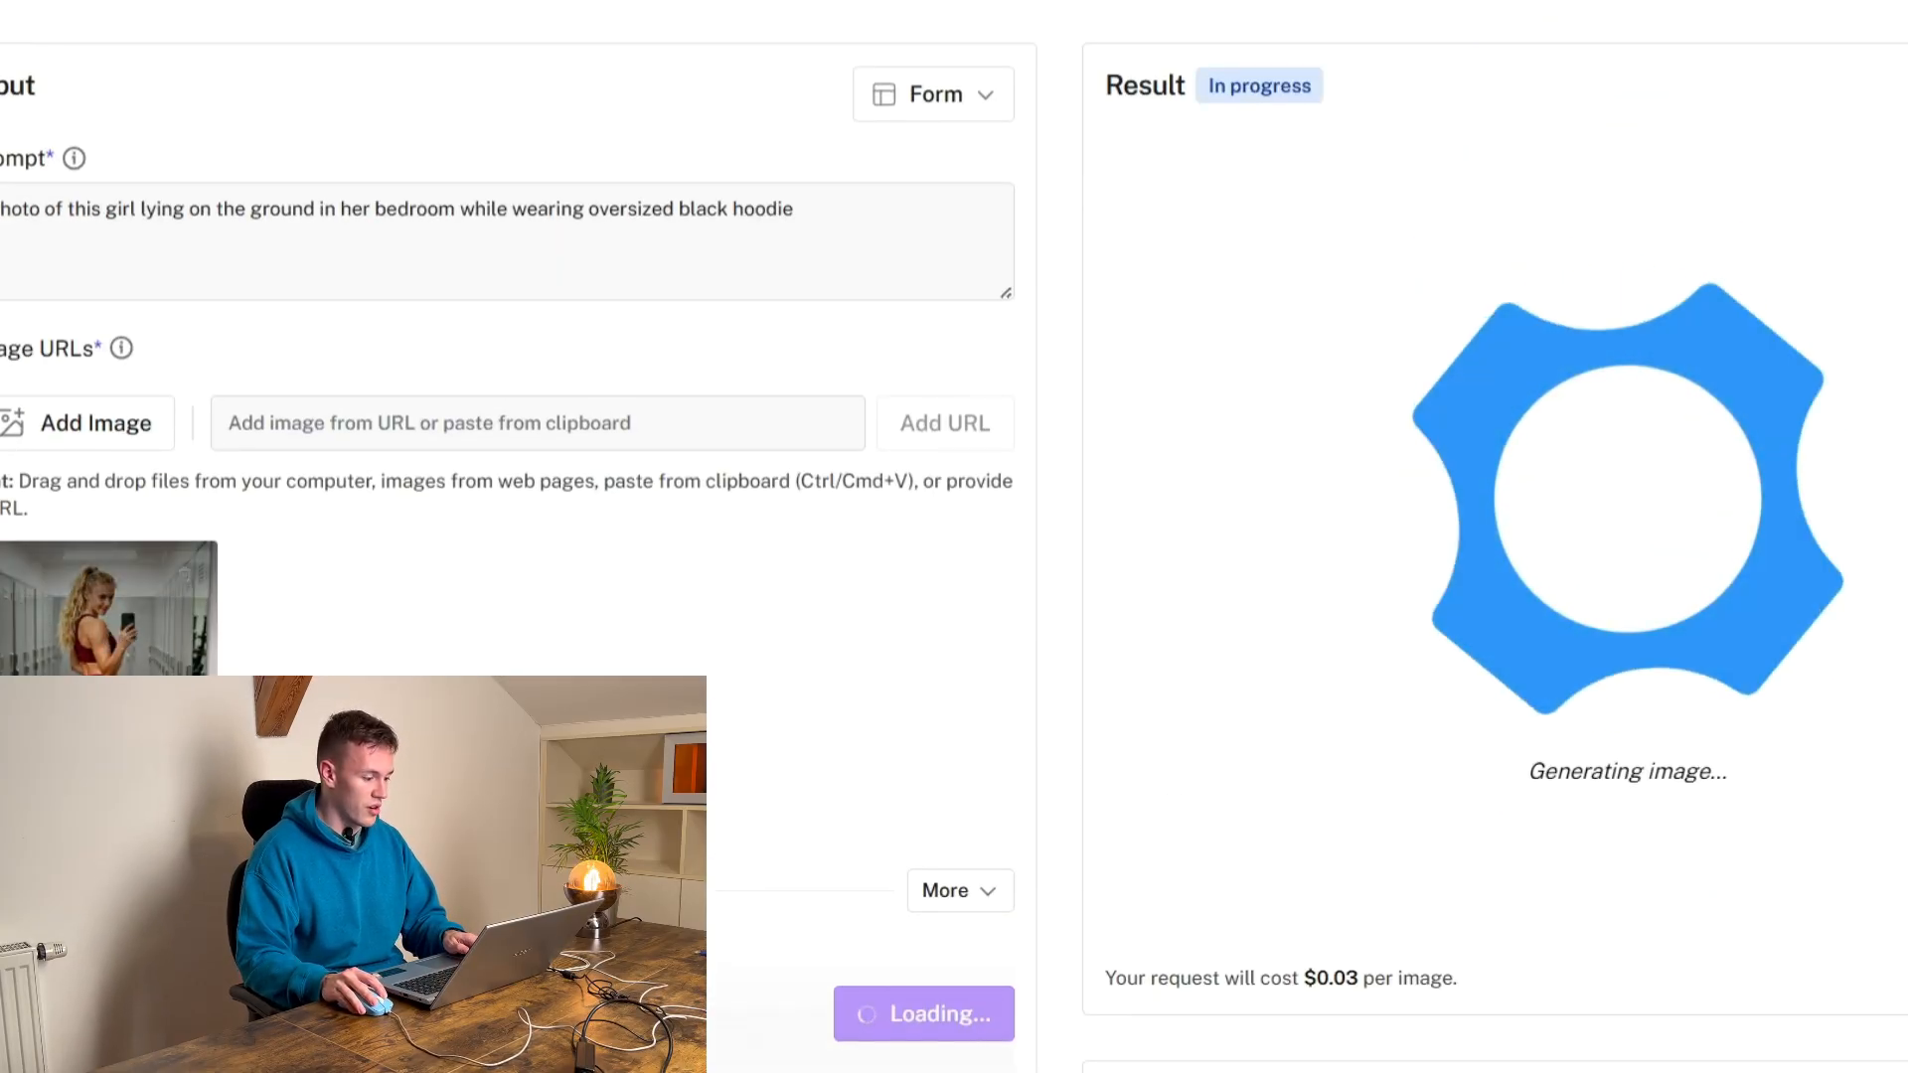
- Review the additional generation settings and the rendered bedroom hoodie result, then return to Miro
scroll(down, 3)
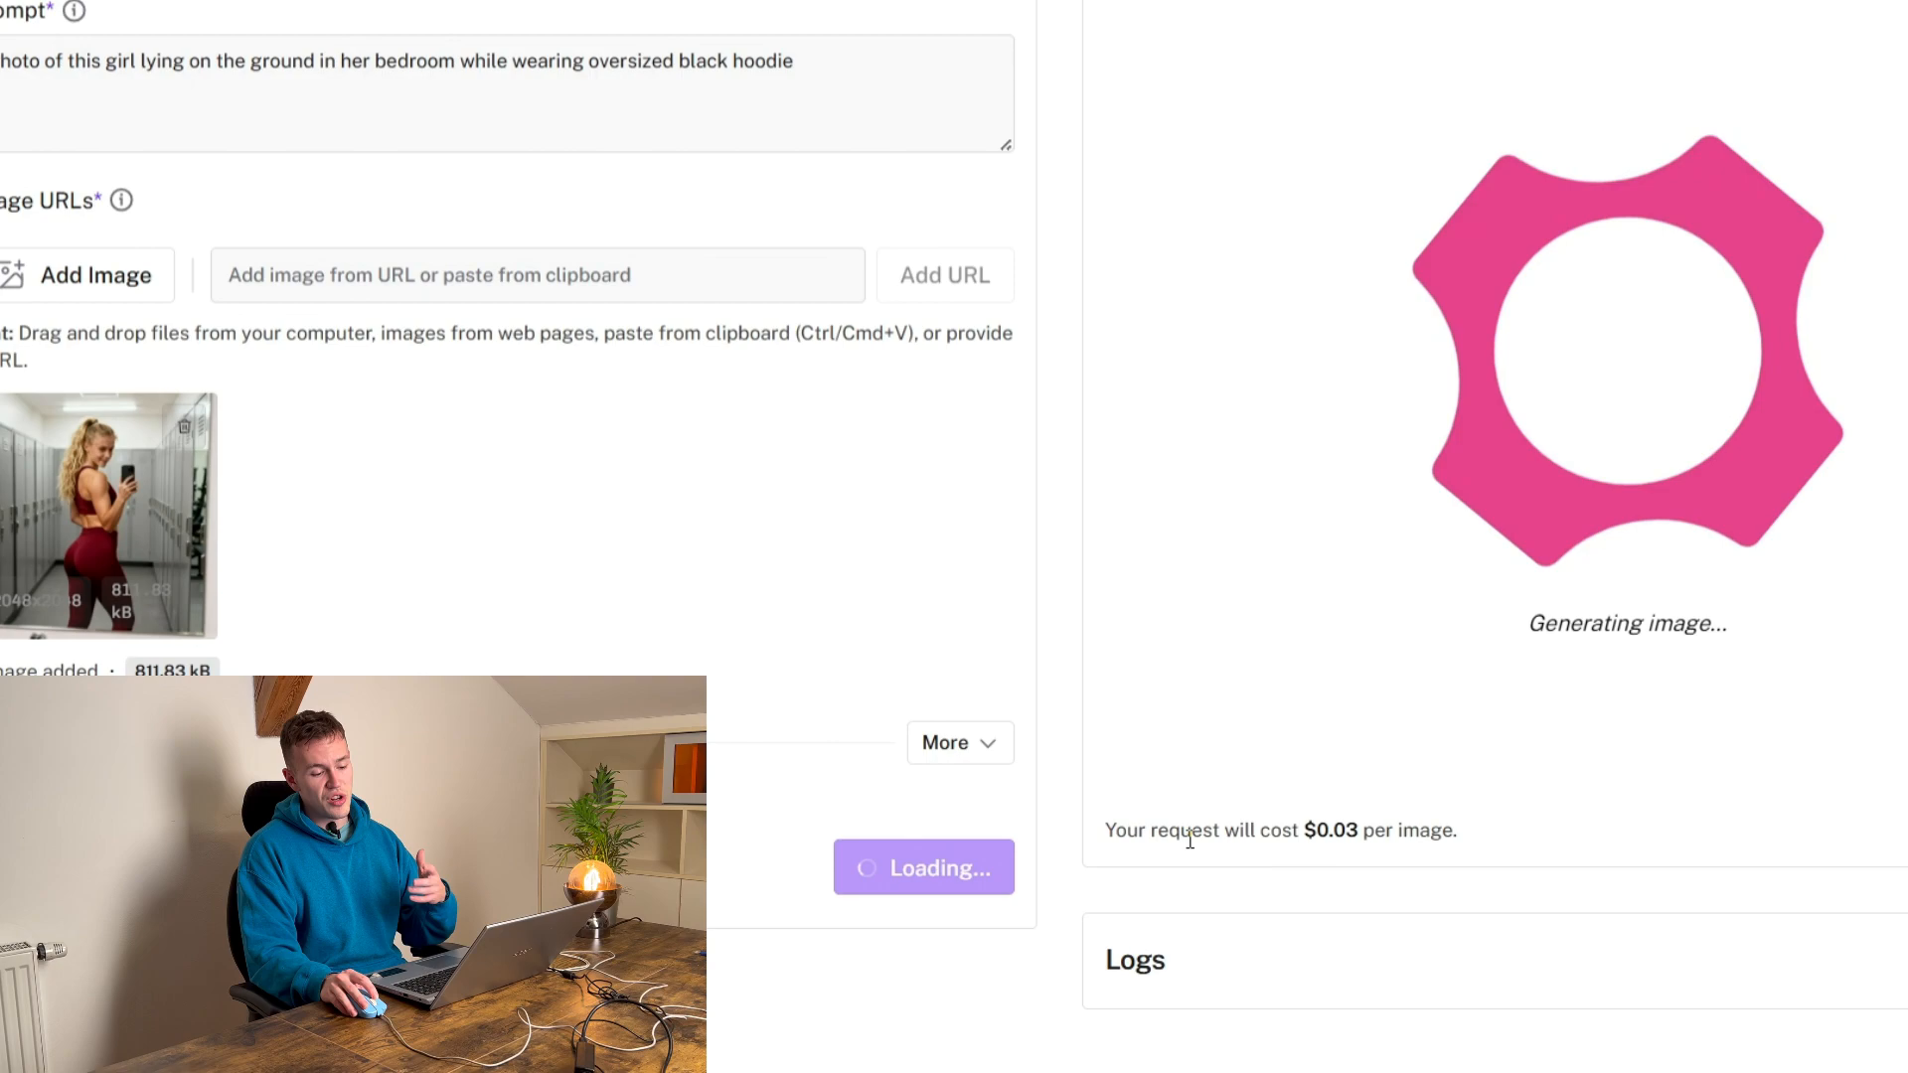
click(960, 741)
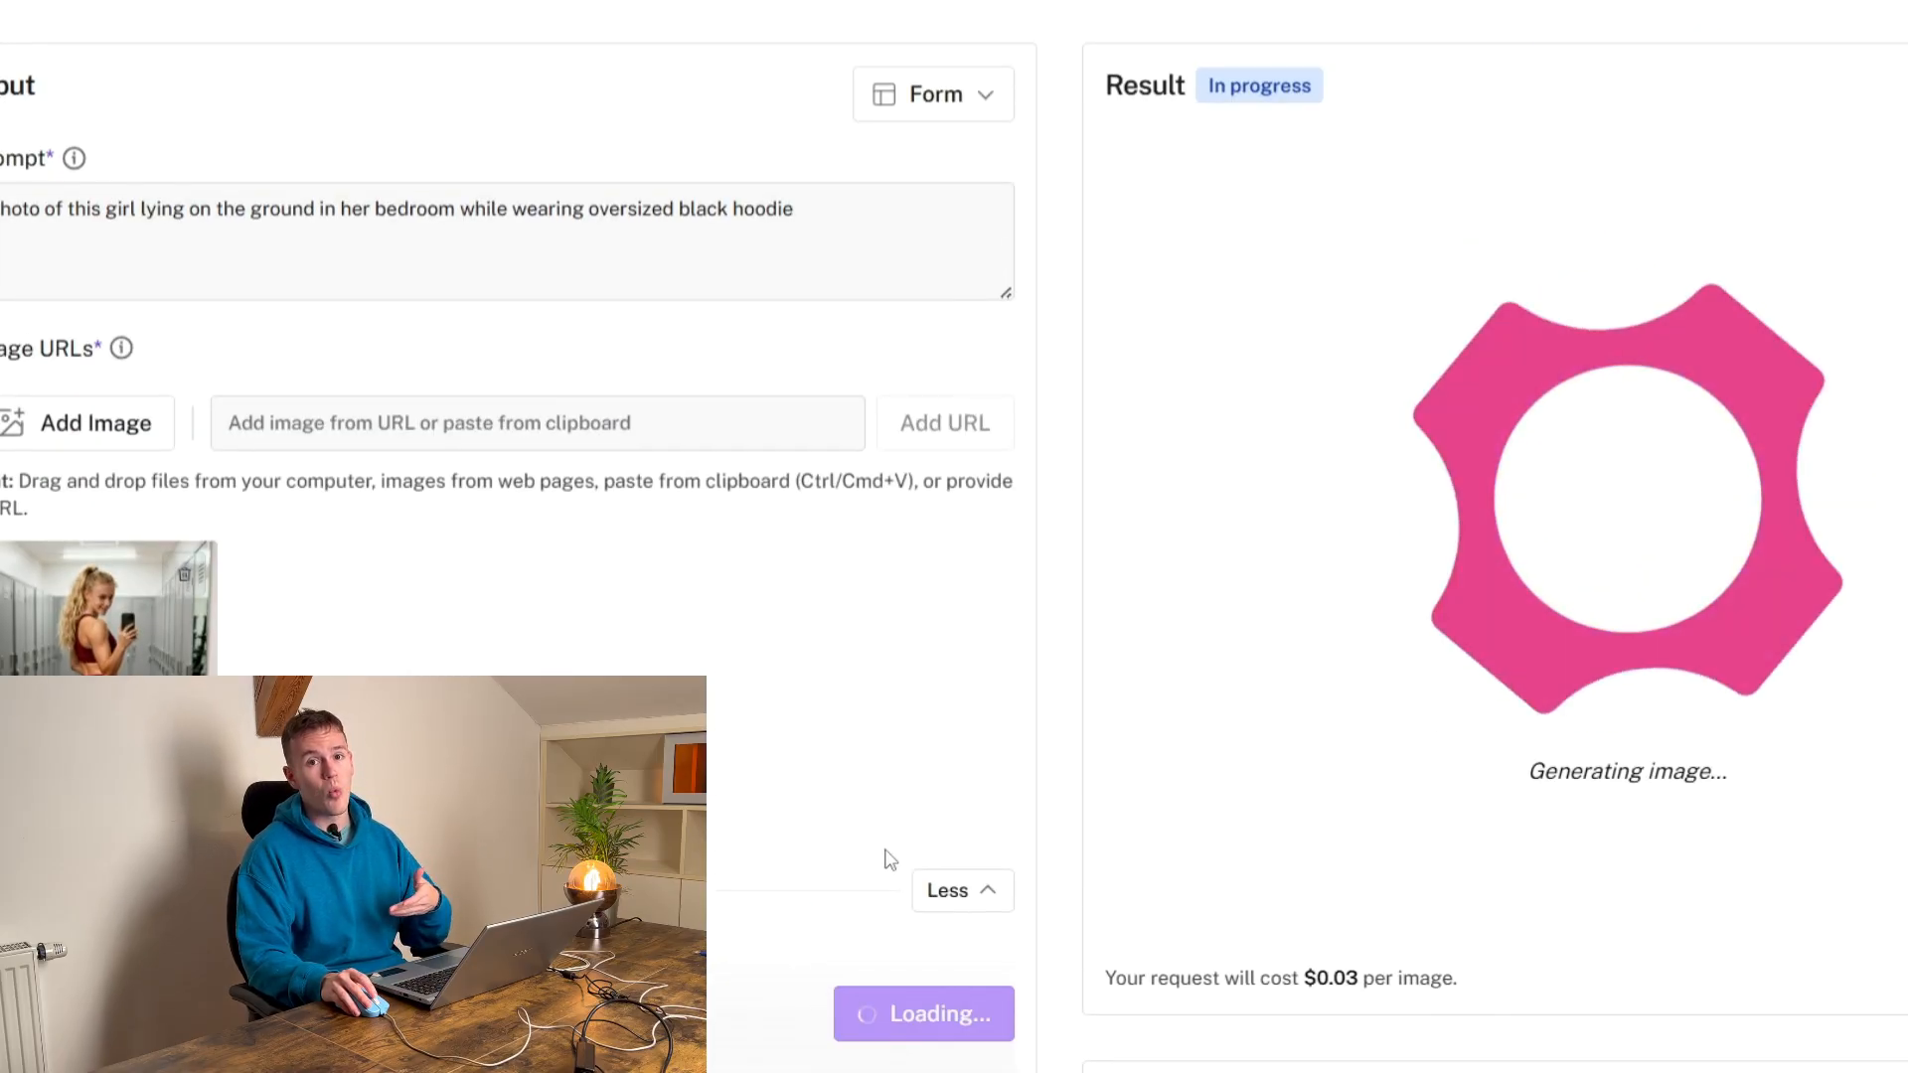
mouse_move(921, 837)
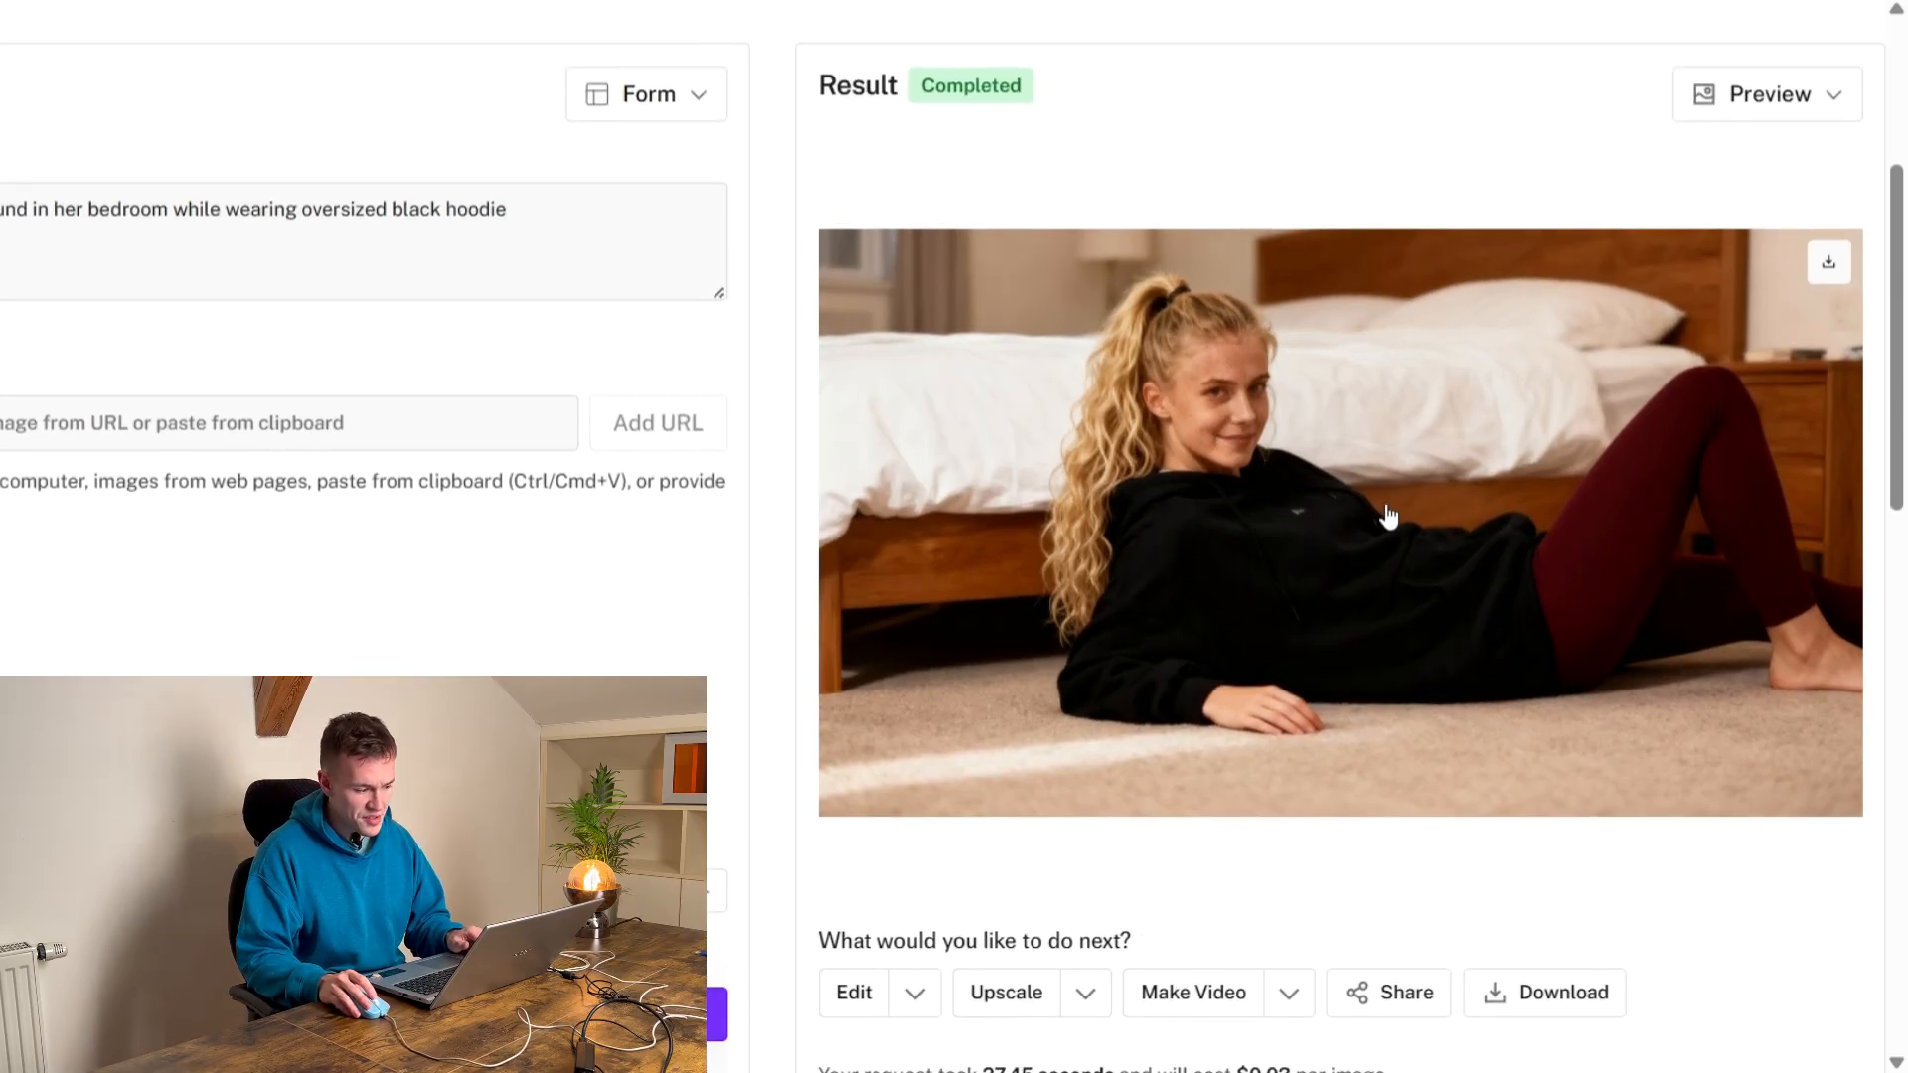
scroll(down, 3)
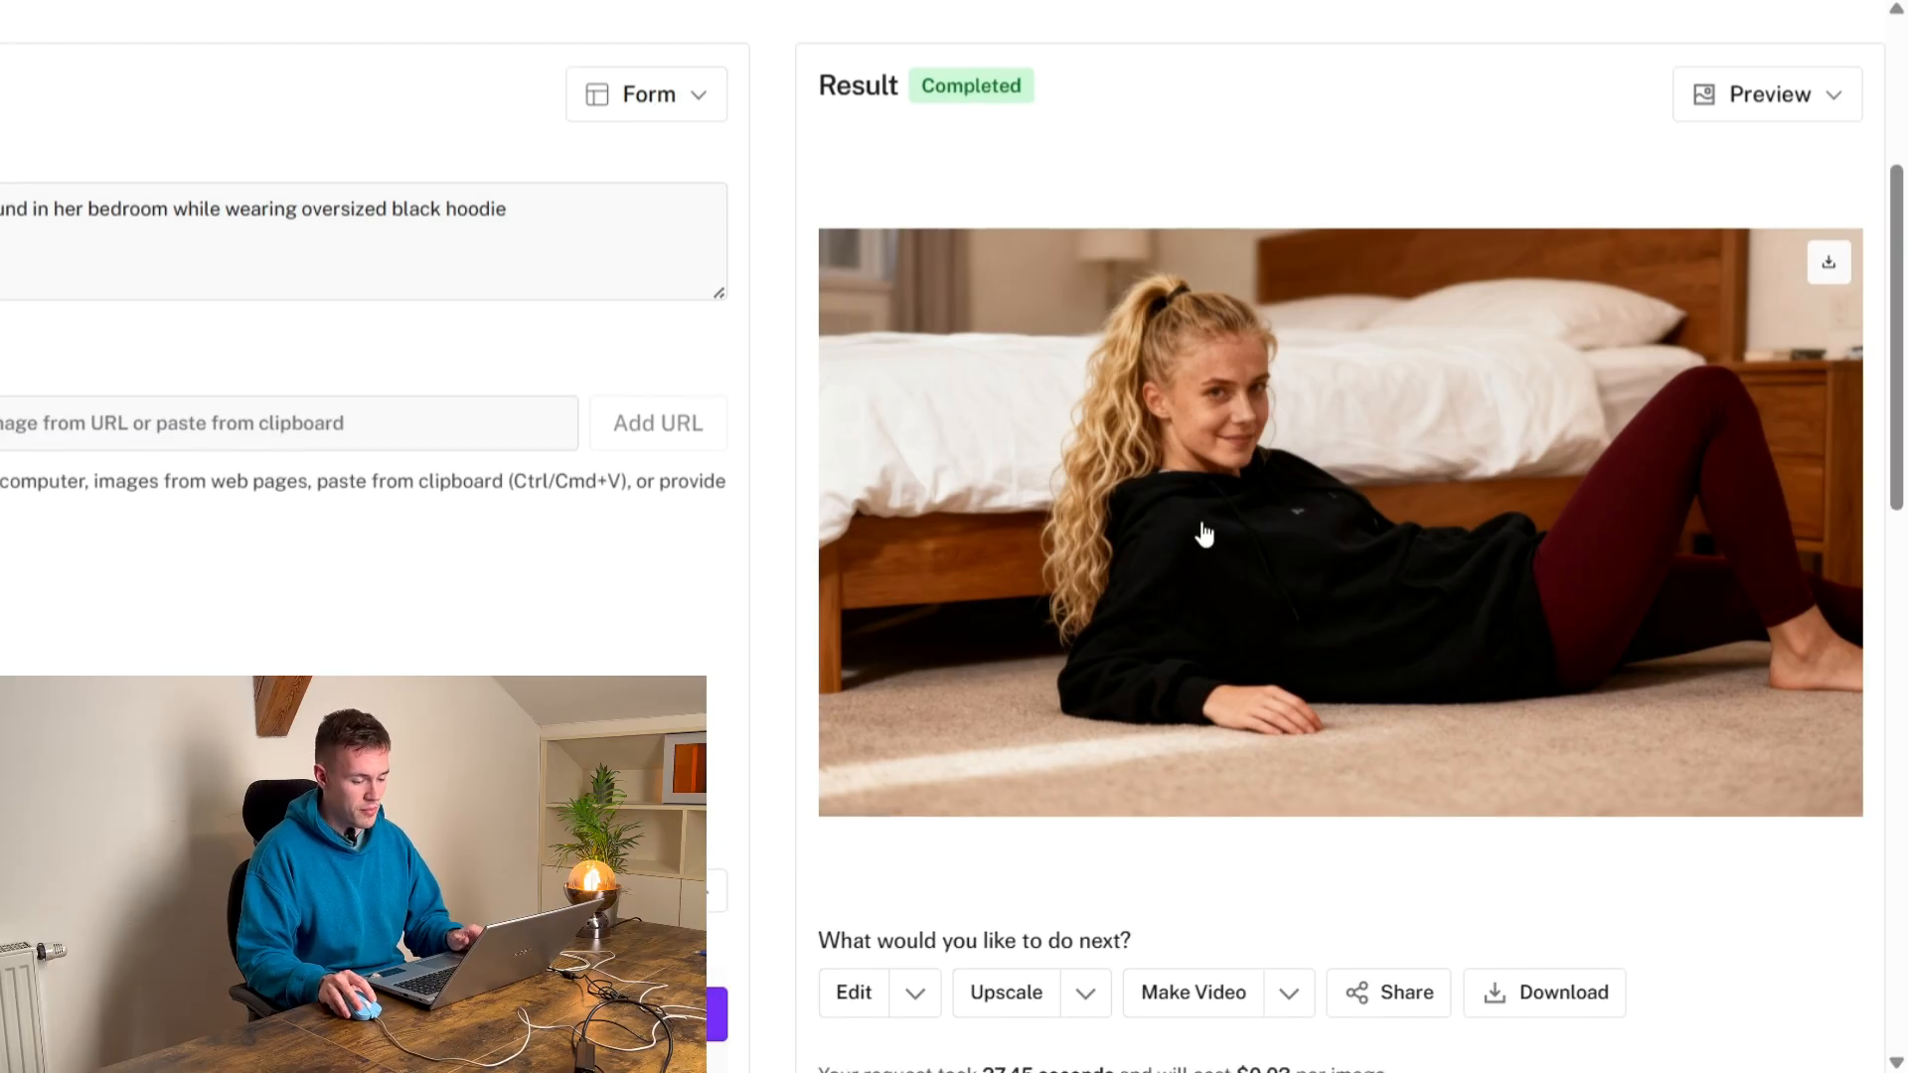
triple_click(242, 209)
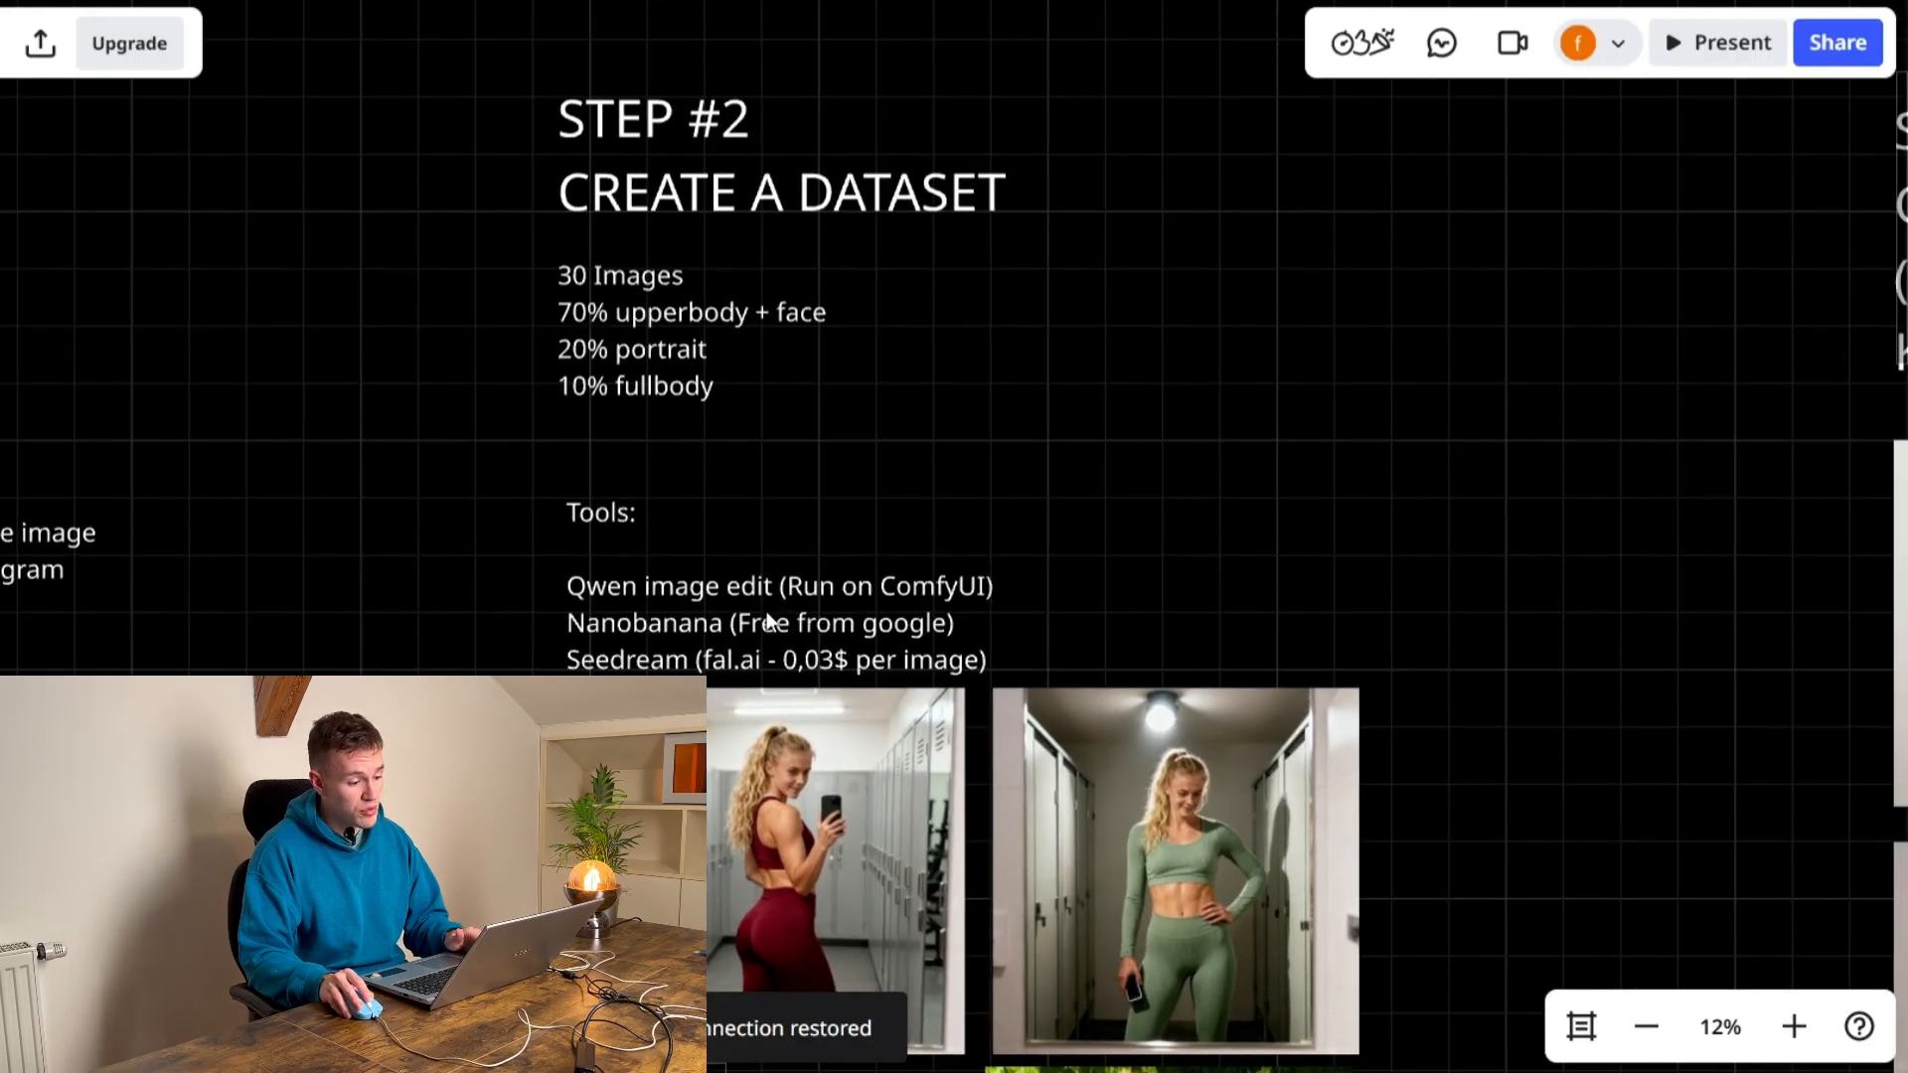
- Pan past the IMAGES NOT TO USE section and zoom in on the phone-over-face selfie
scroll(down, 3)
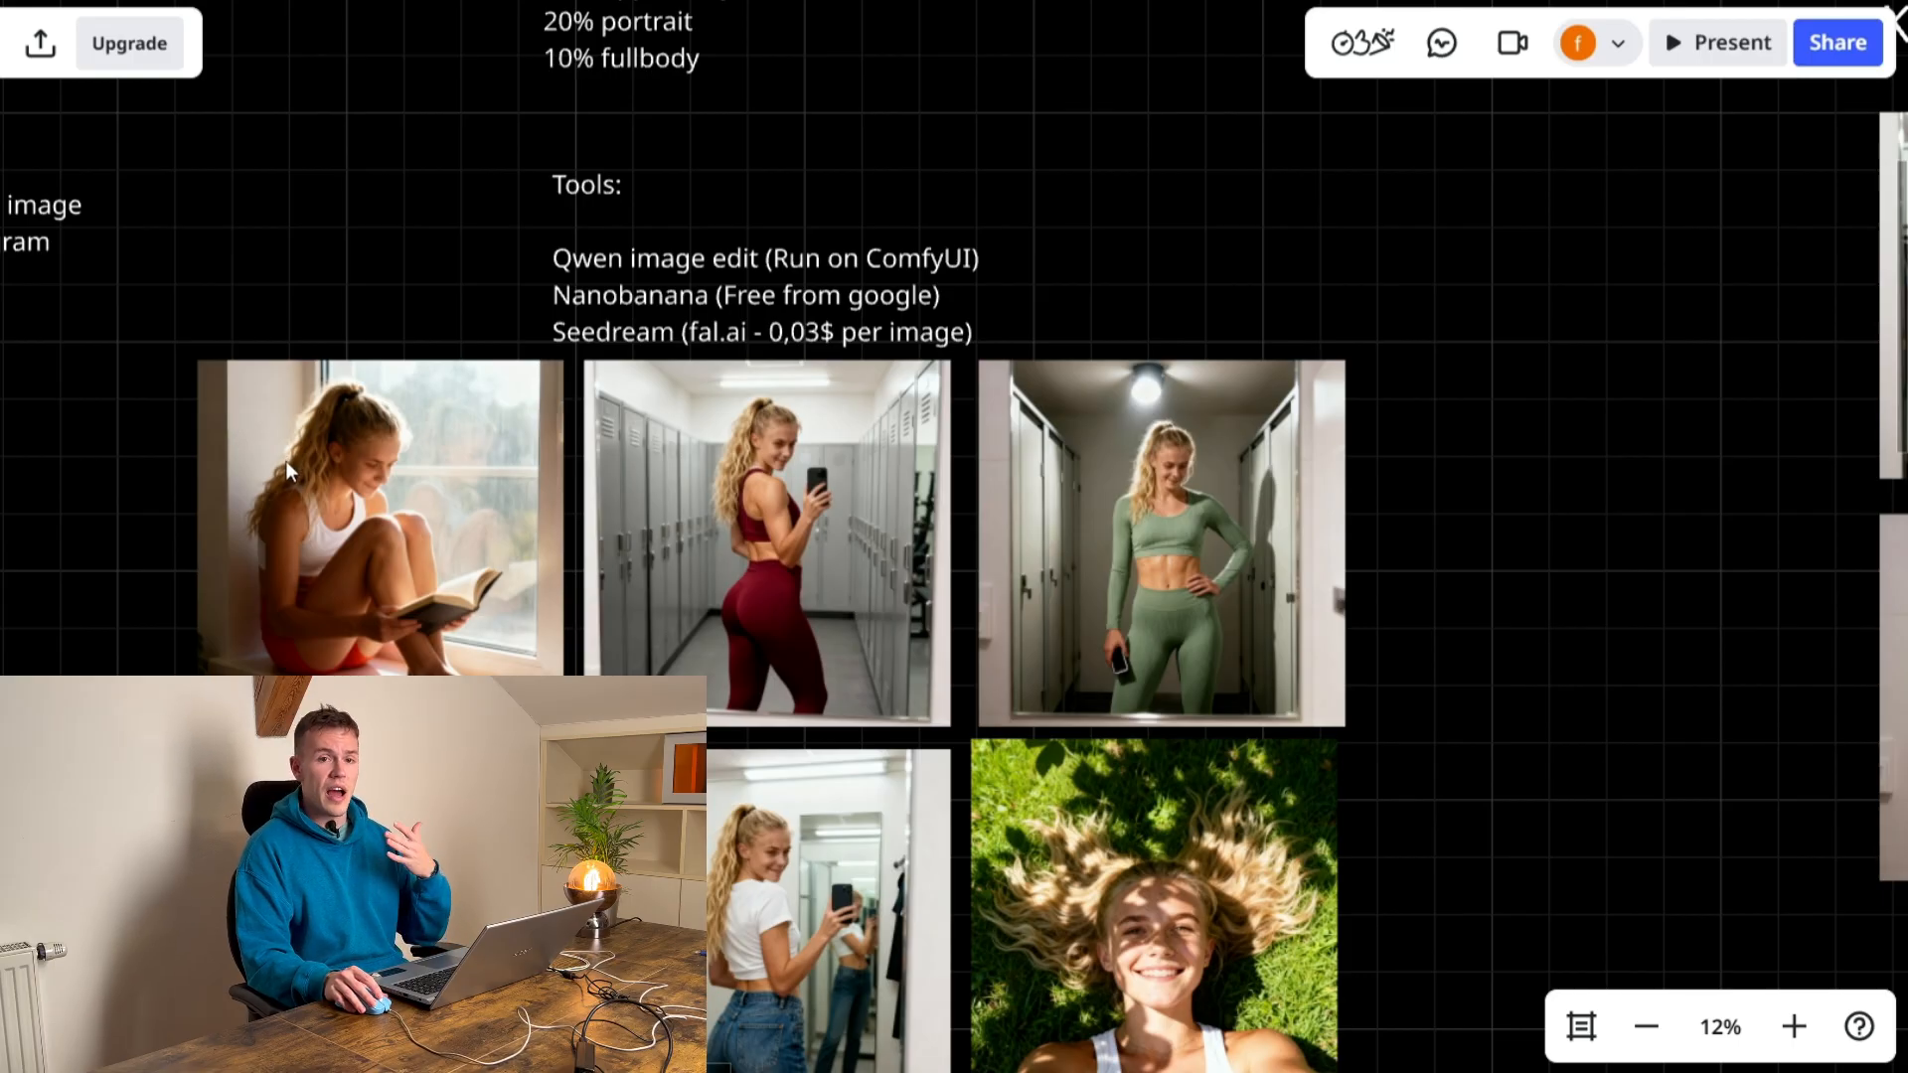
mouse_move(517, 403)
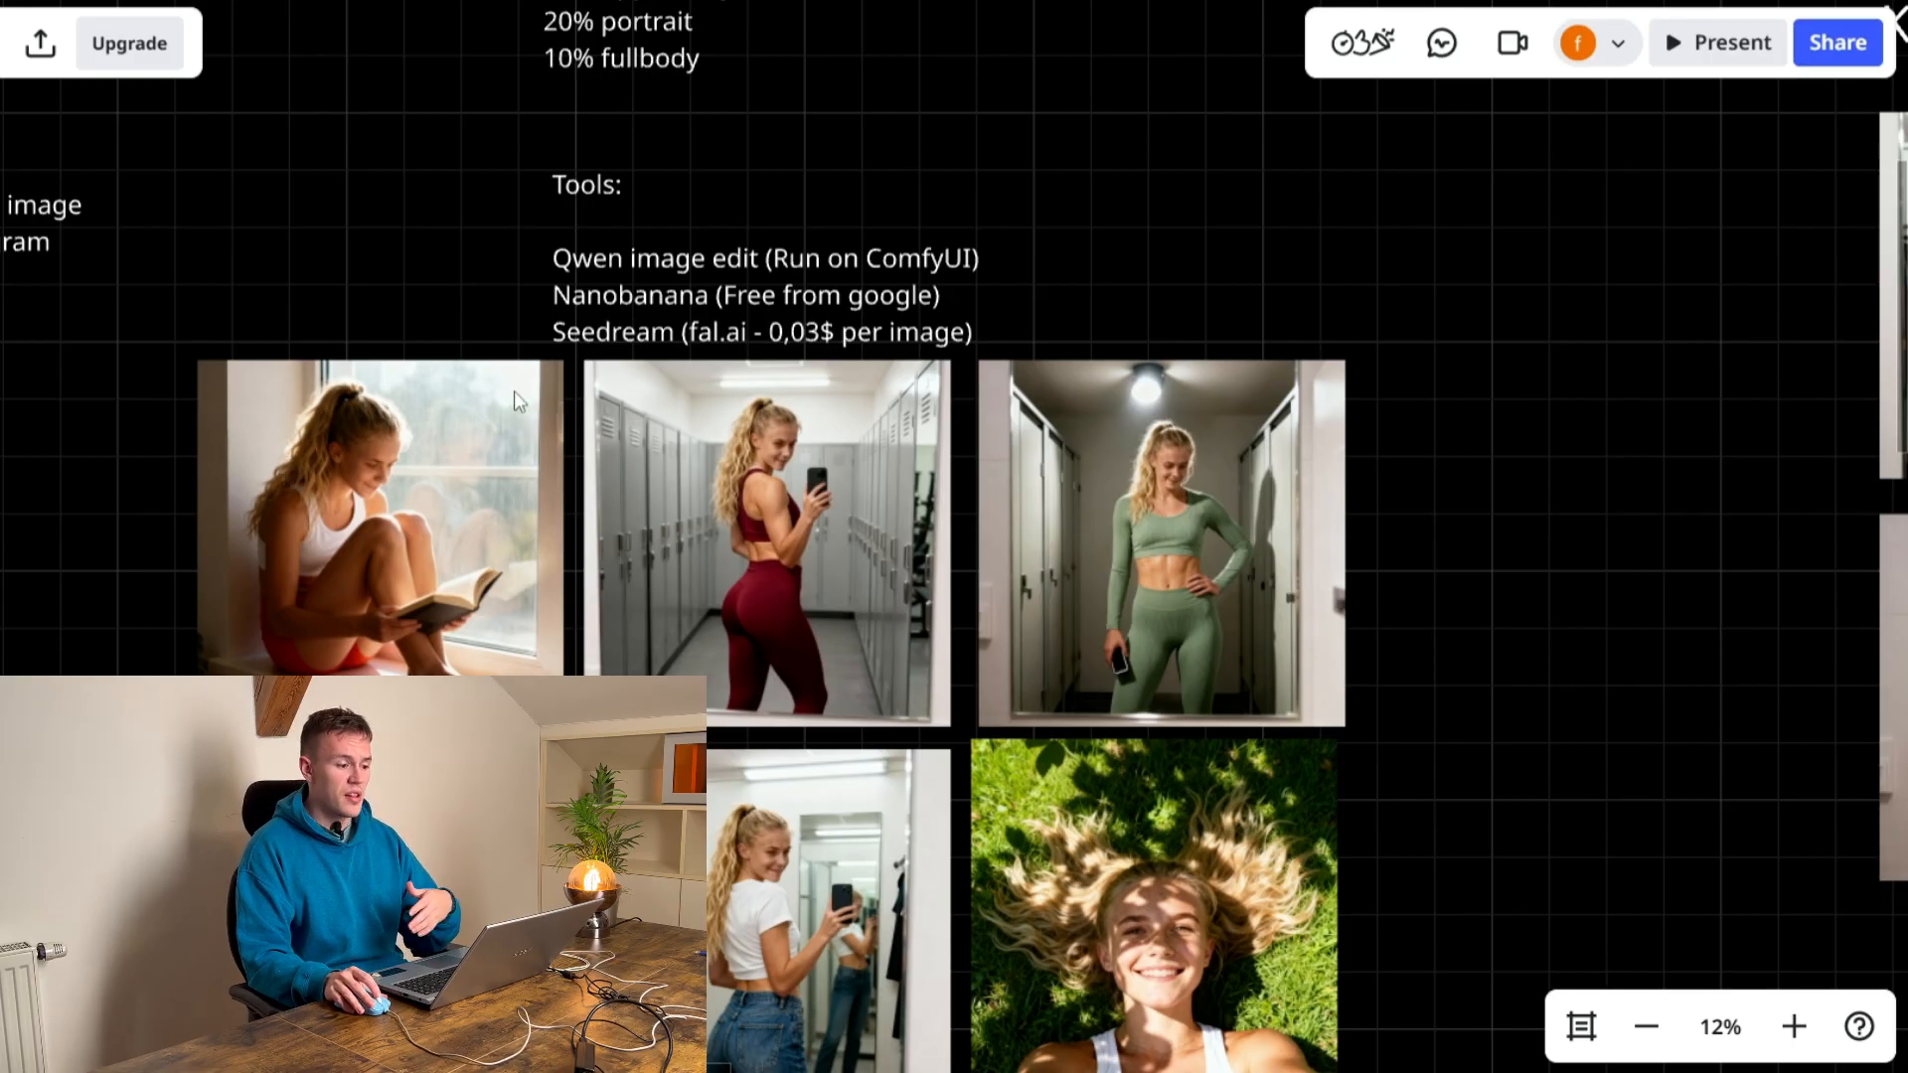
mouse_move(1121, 626)
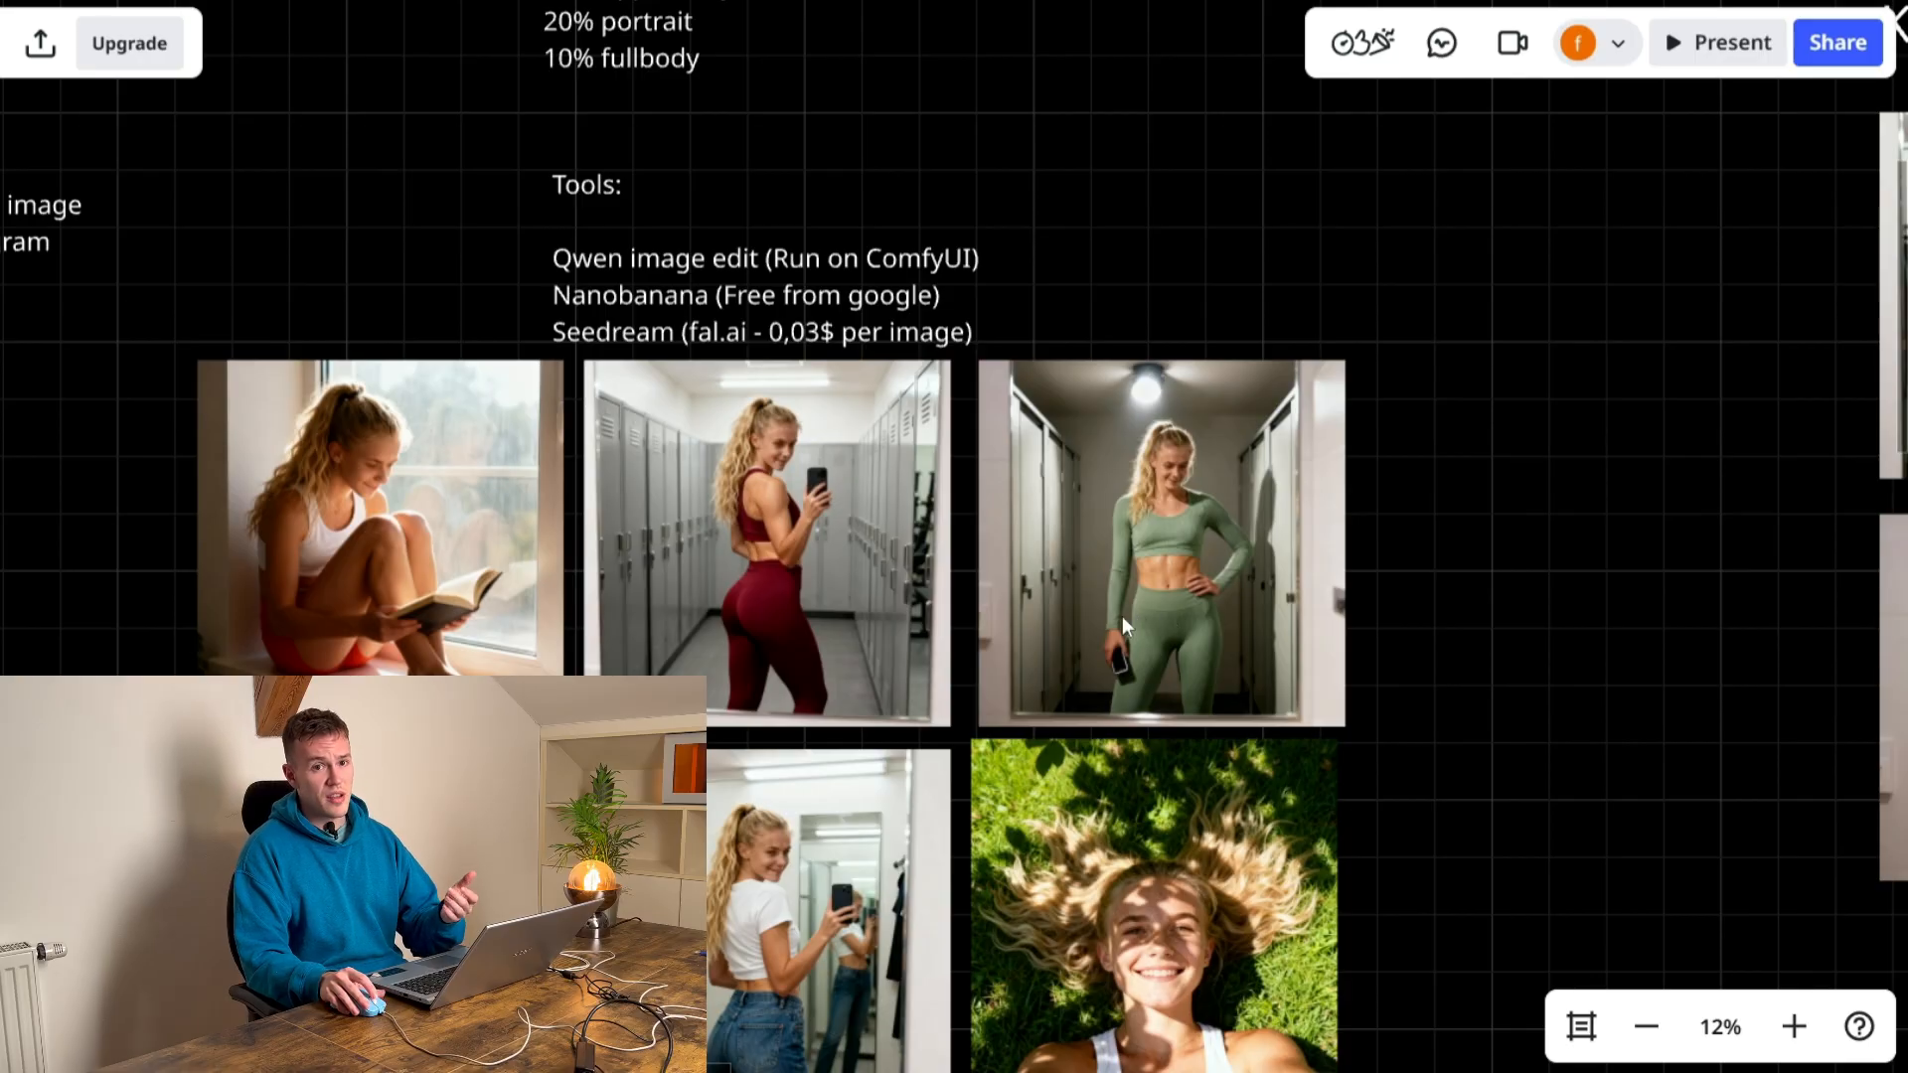
mouse_move(1017, 642)
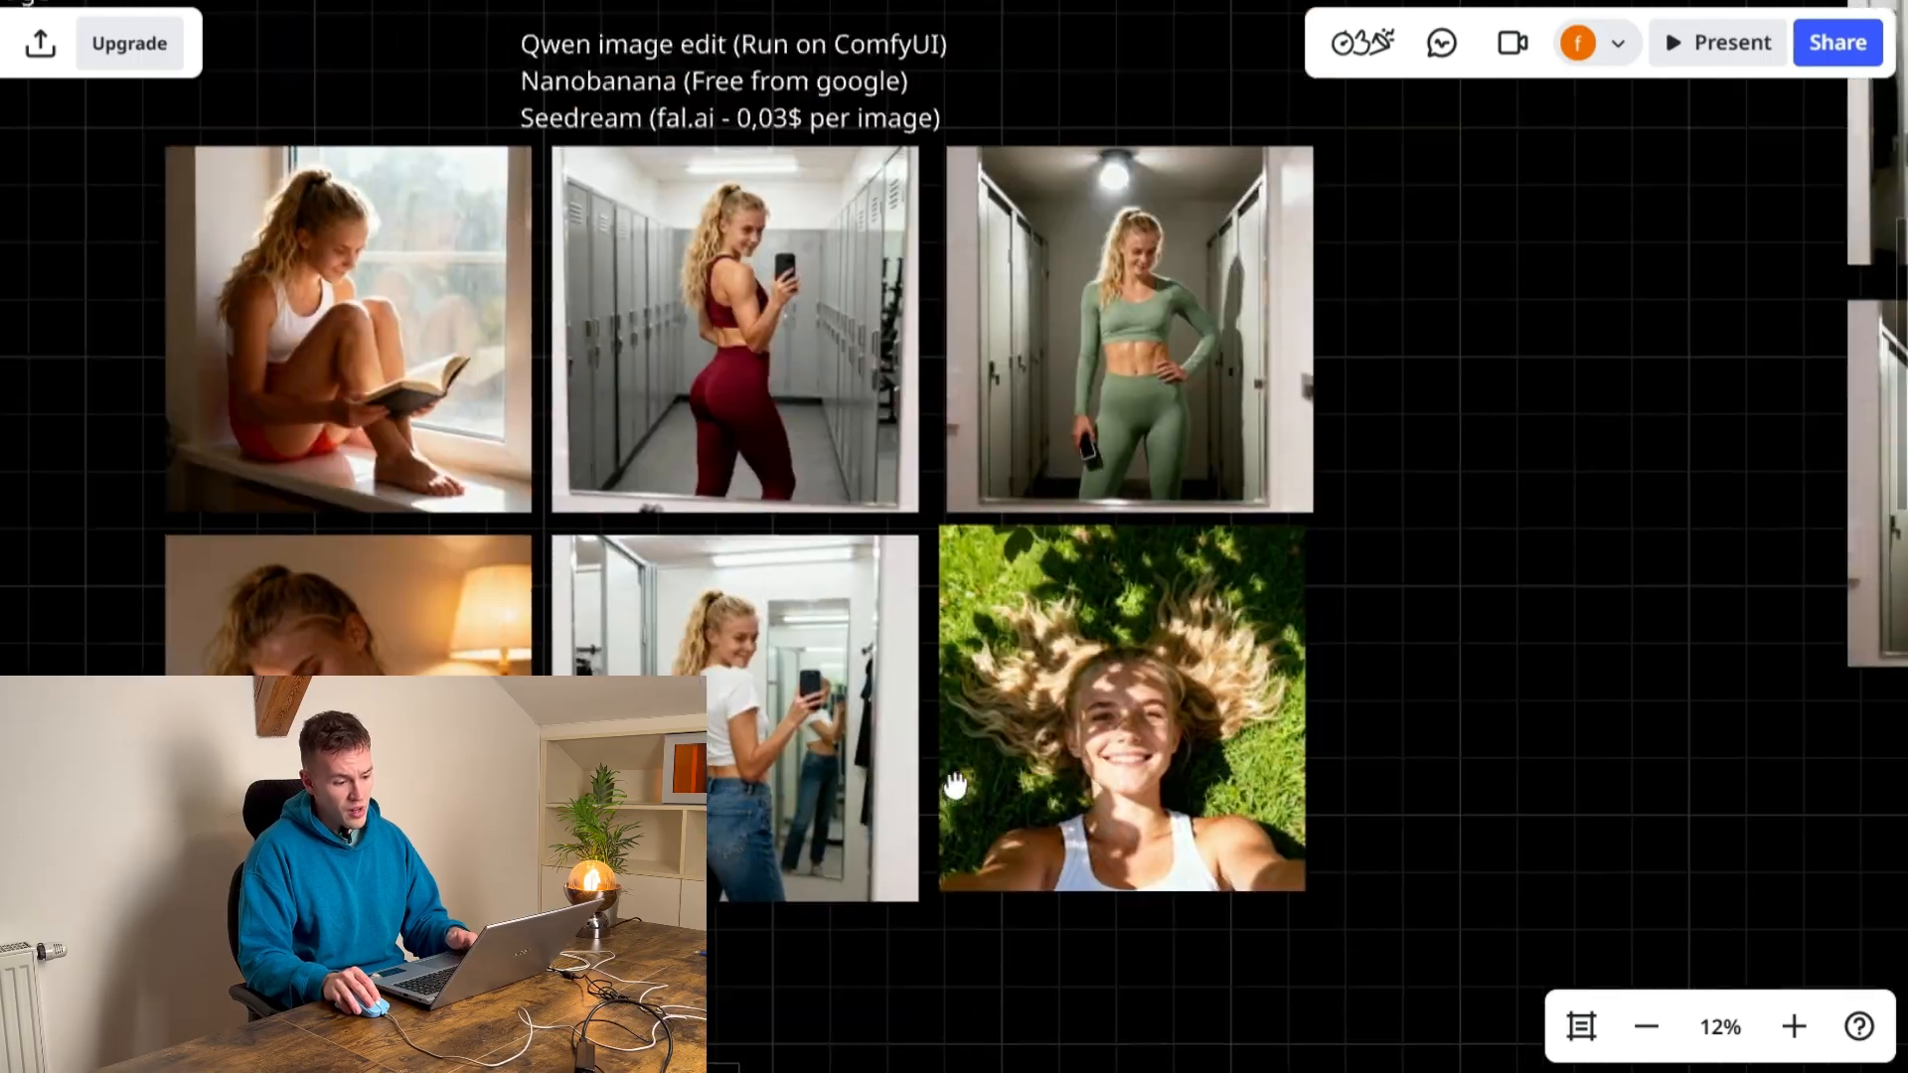
drag(950, 785, 847, 825)
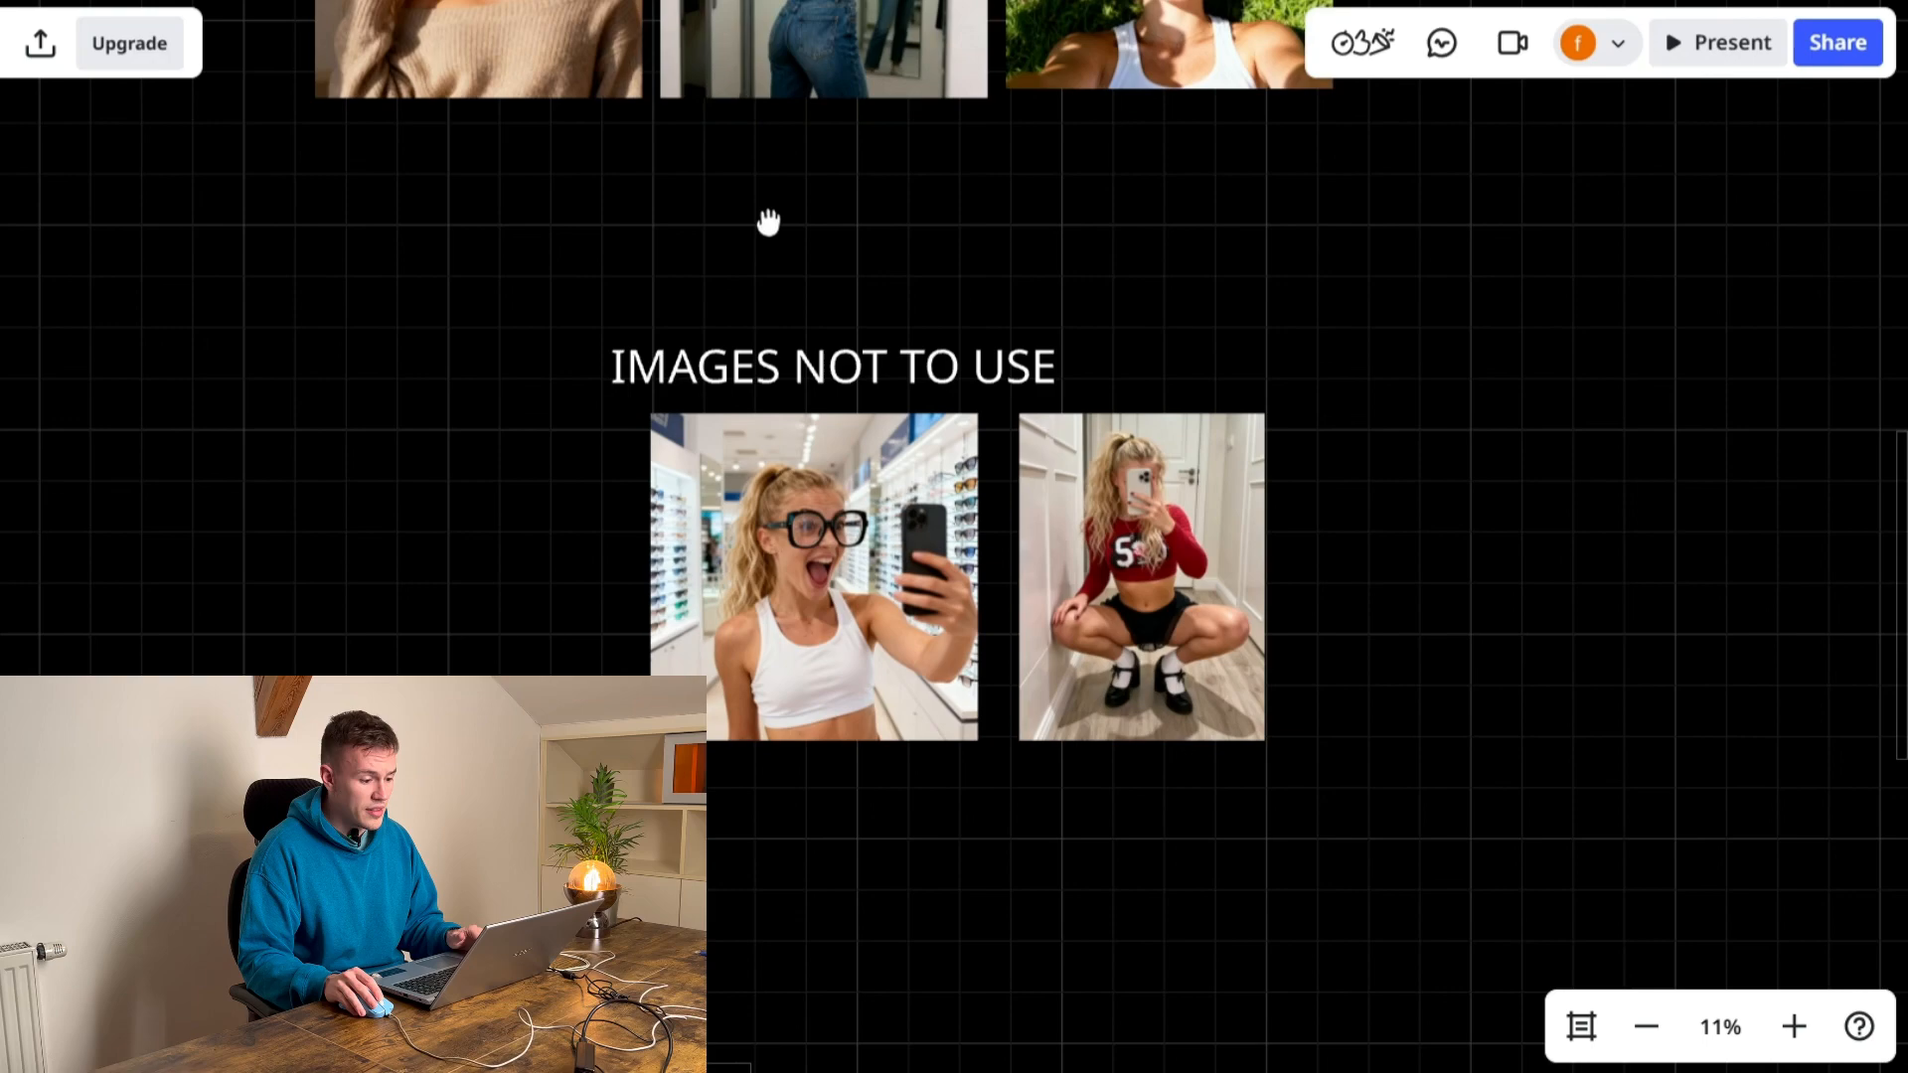
drag(768, 223, 675, 507)
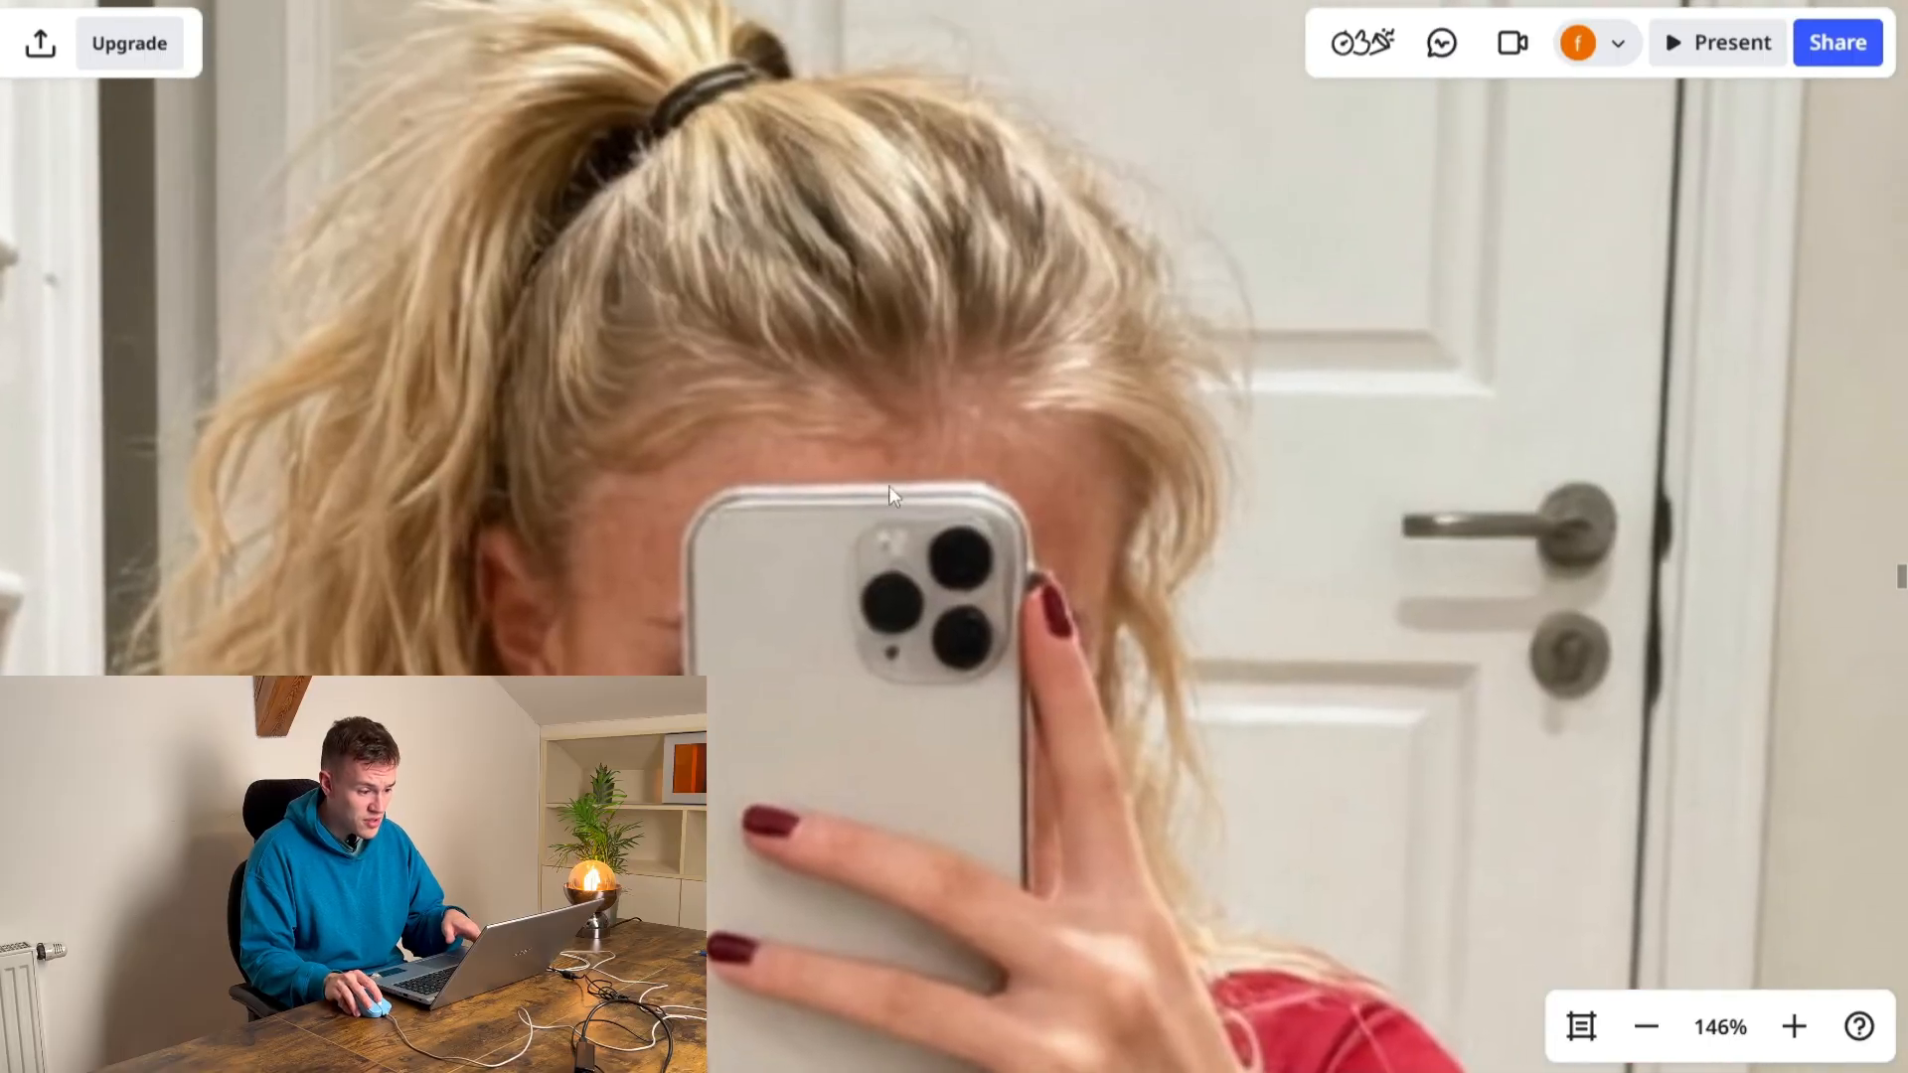
scroll(down, 3)
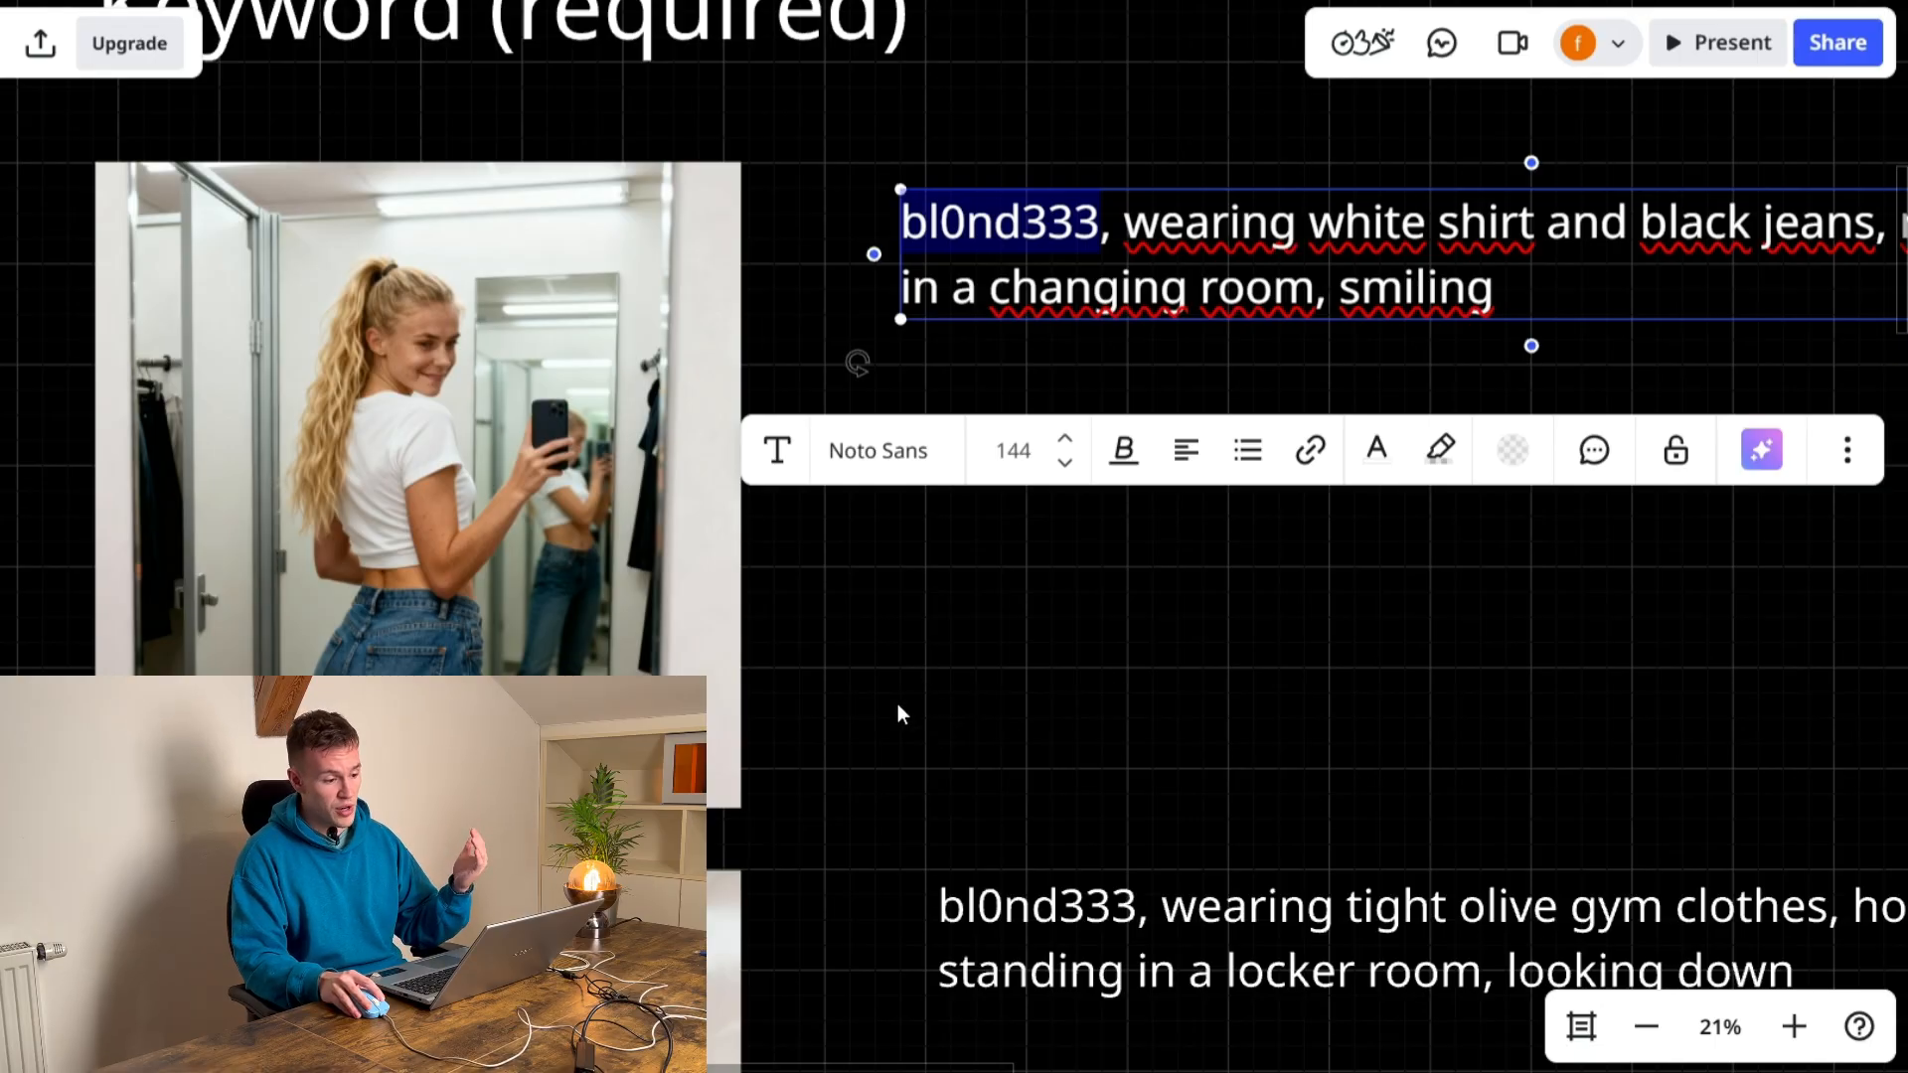
- Bring the STEP #3 Caption a dataset notes with bl0nd333 captions into view
click(894, 706)
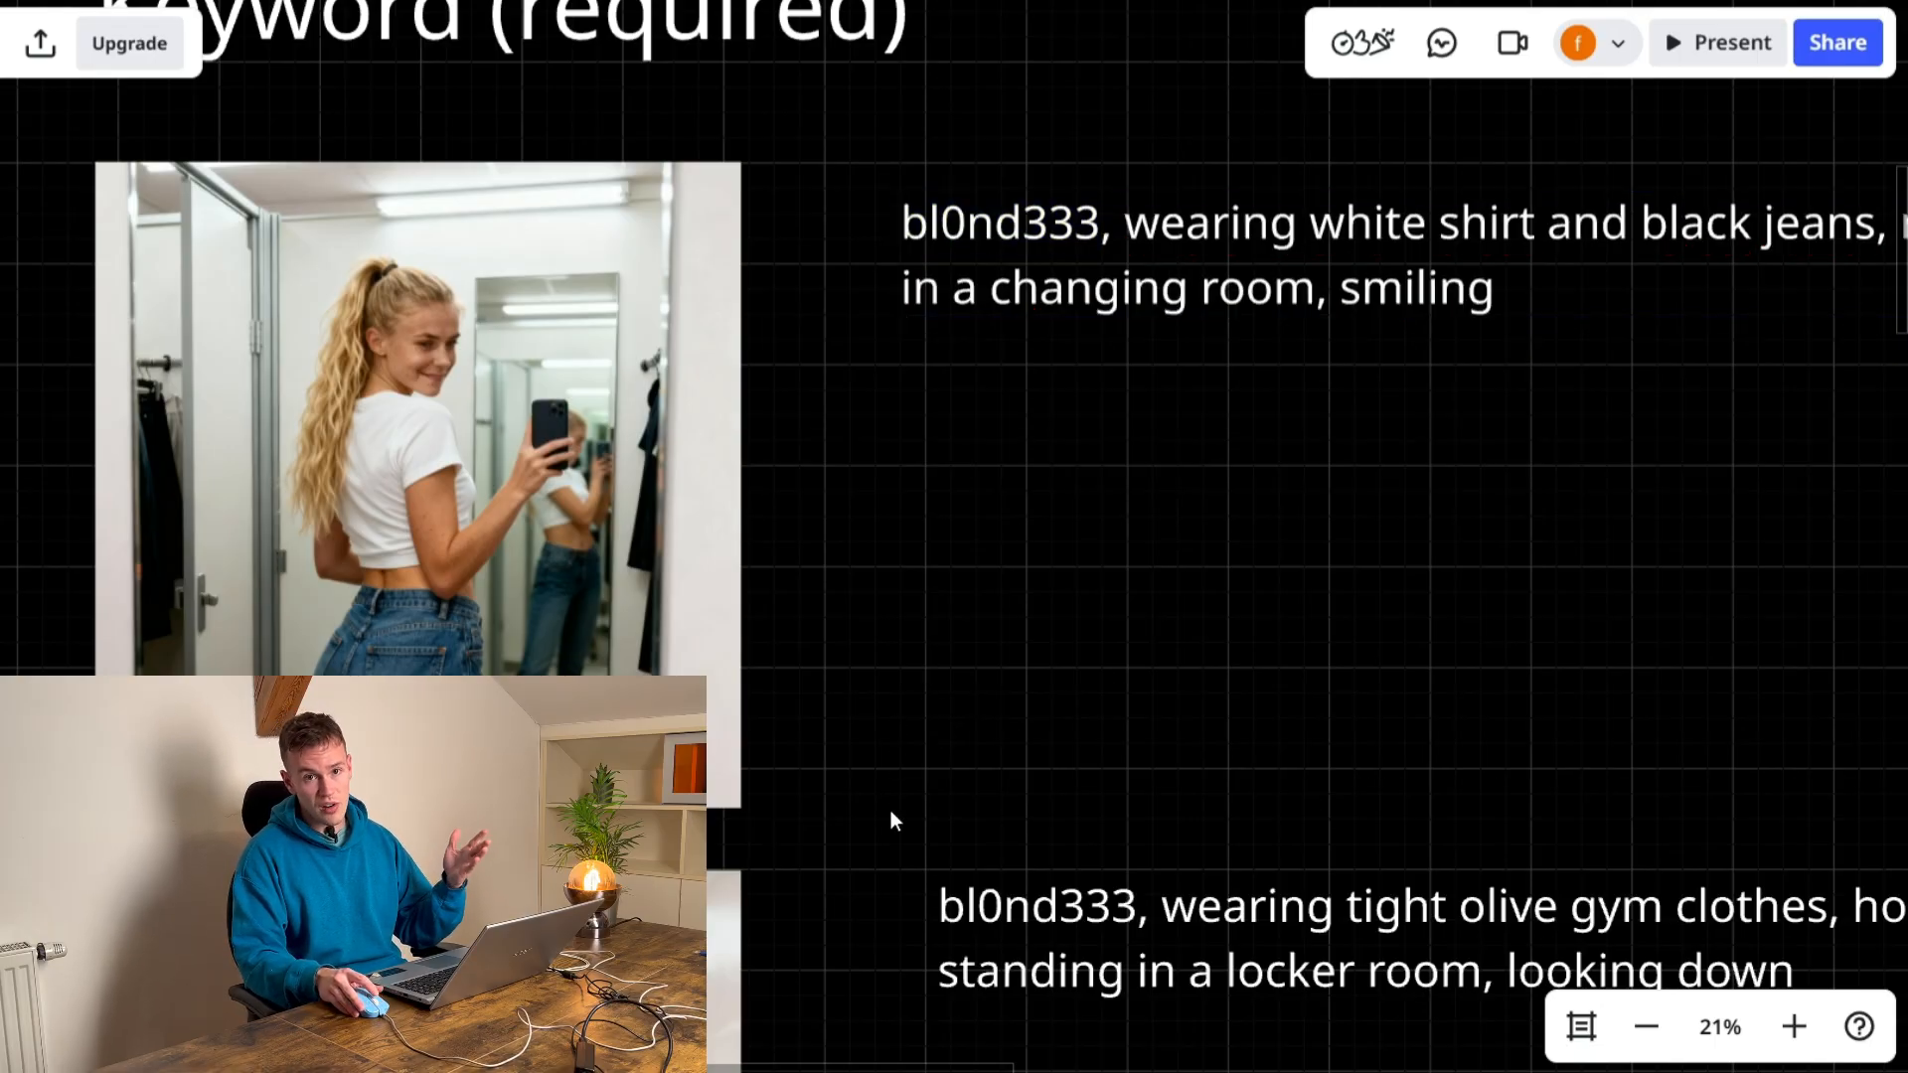
mouse_move(849, 847)
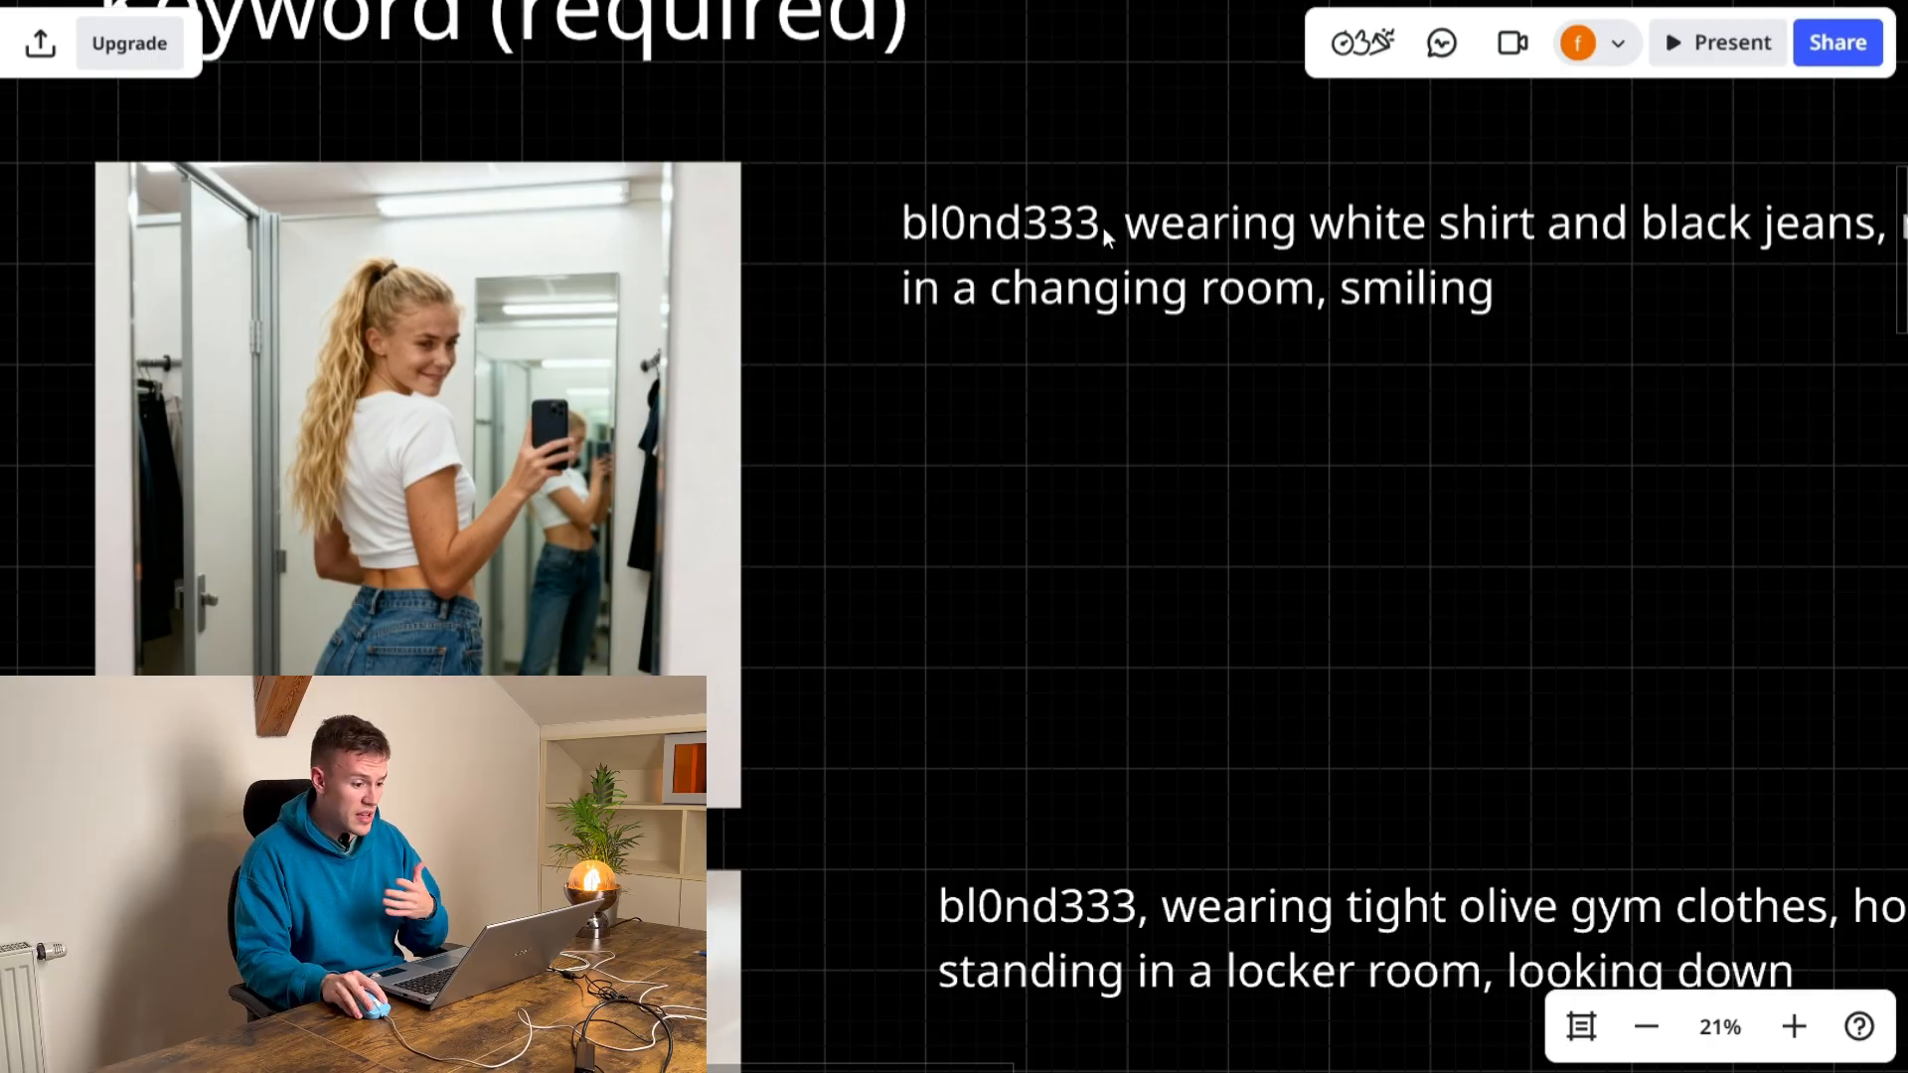
click(1107, 222)
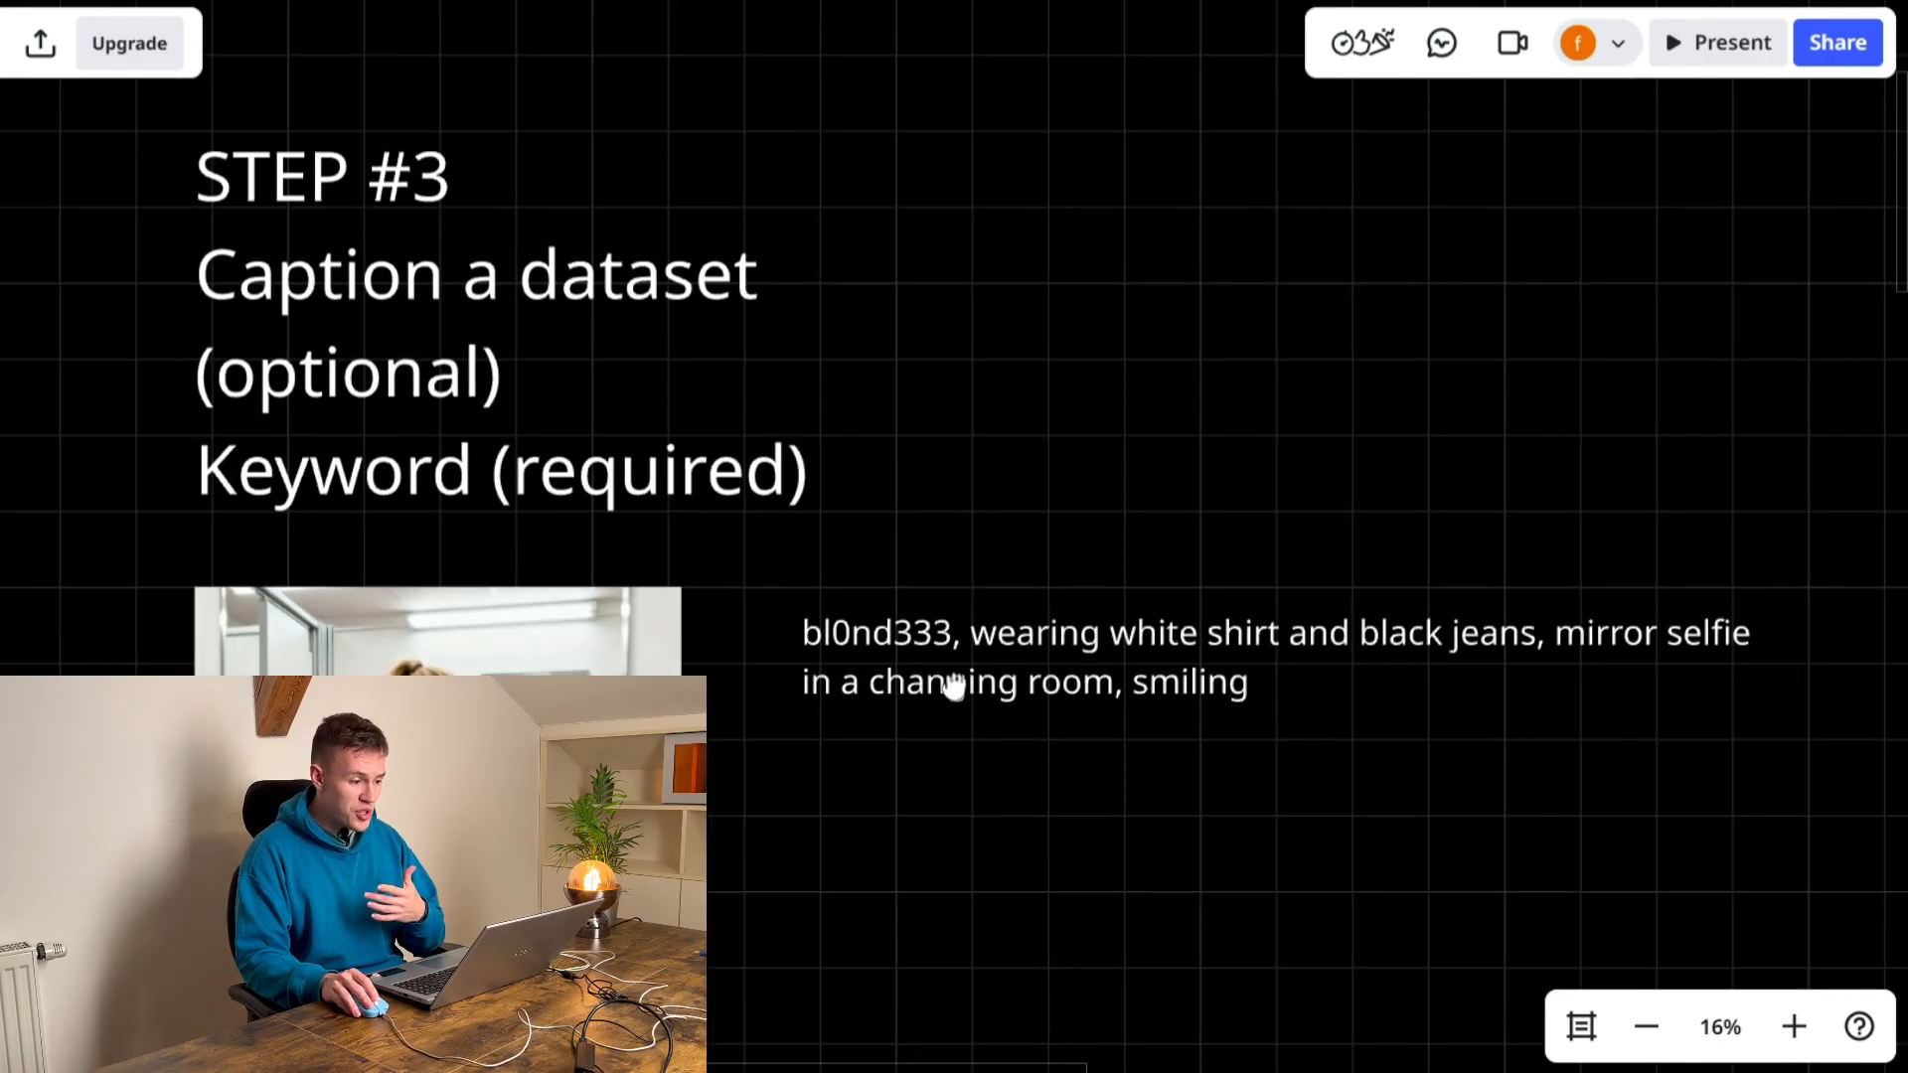
scroll(down, 3)
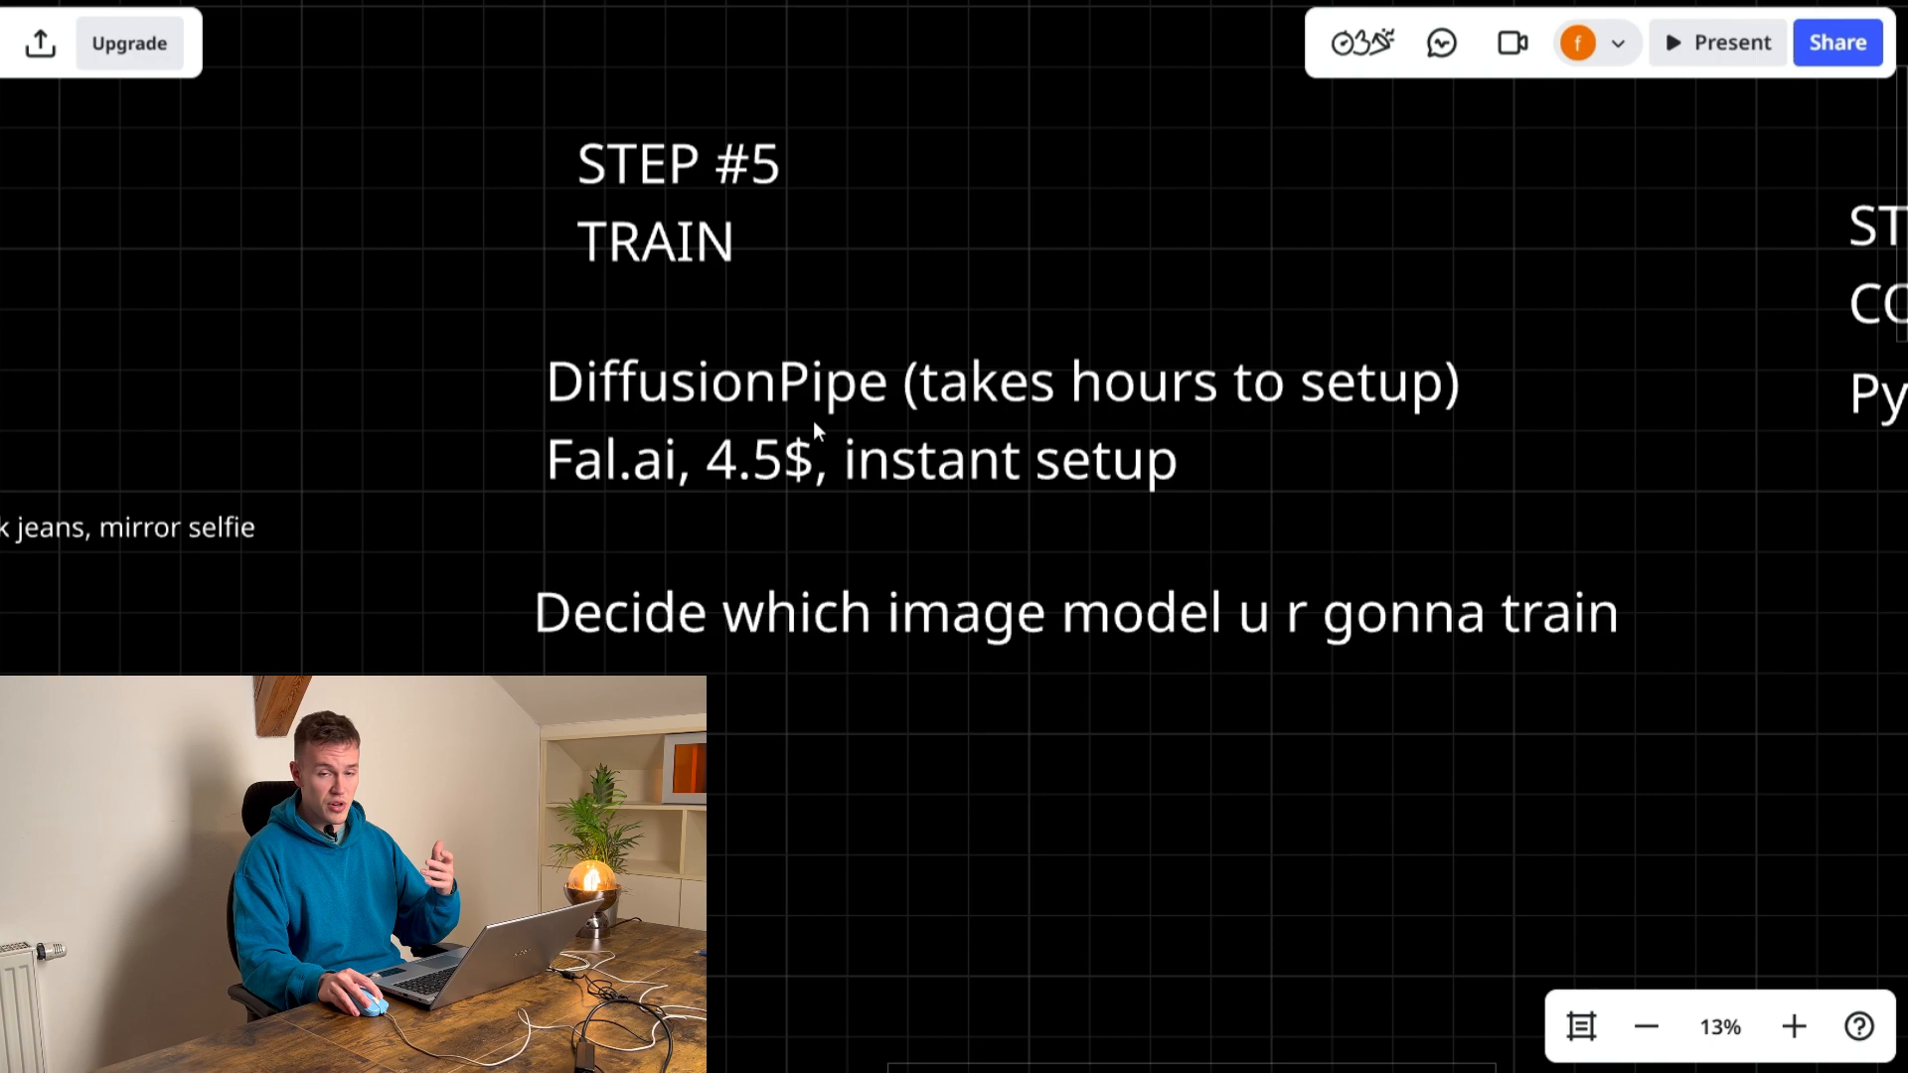
mouse_move(831, 417)
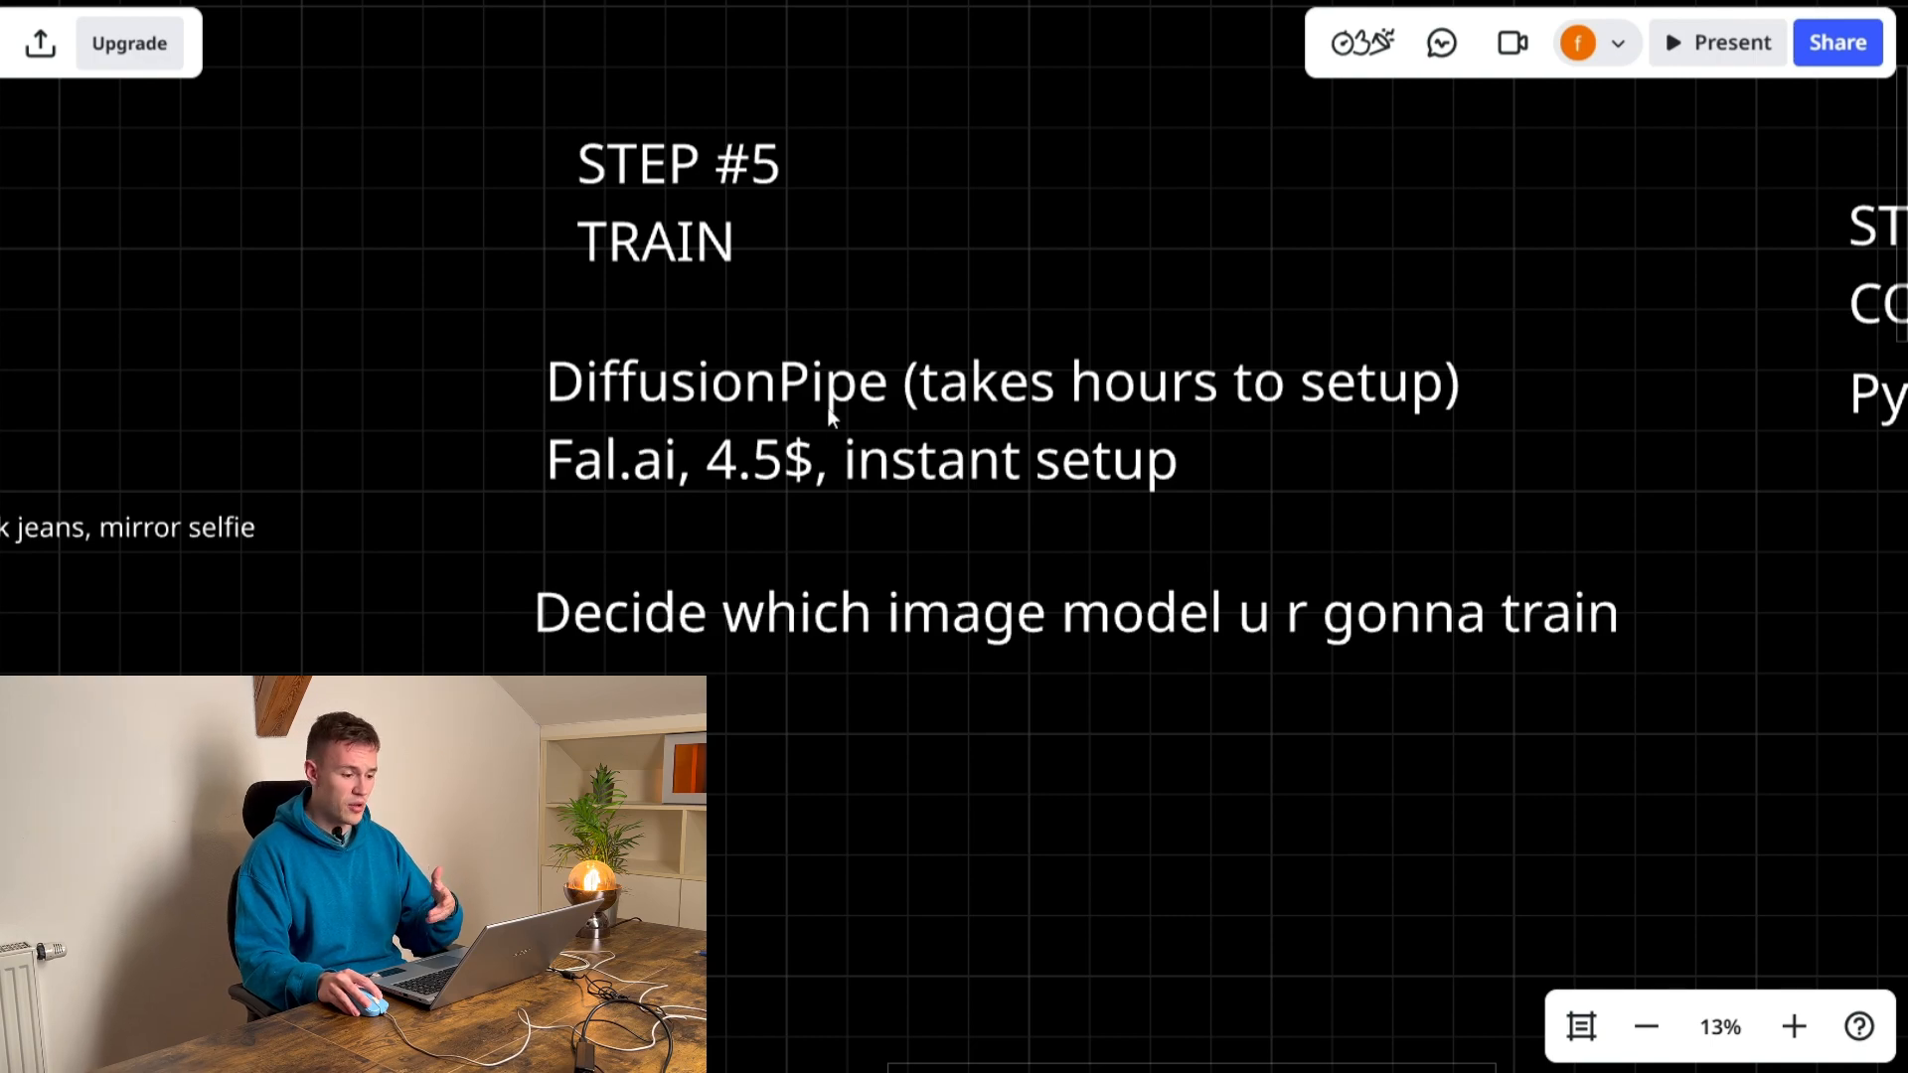
mouse_move(906, 393)
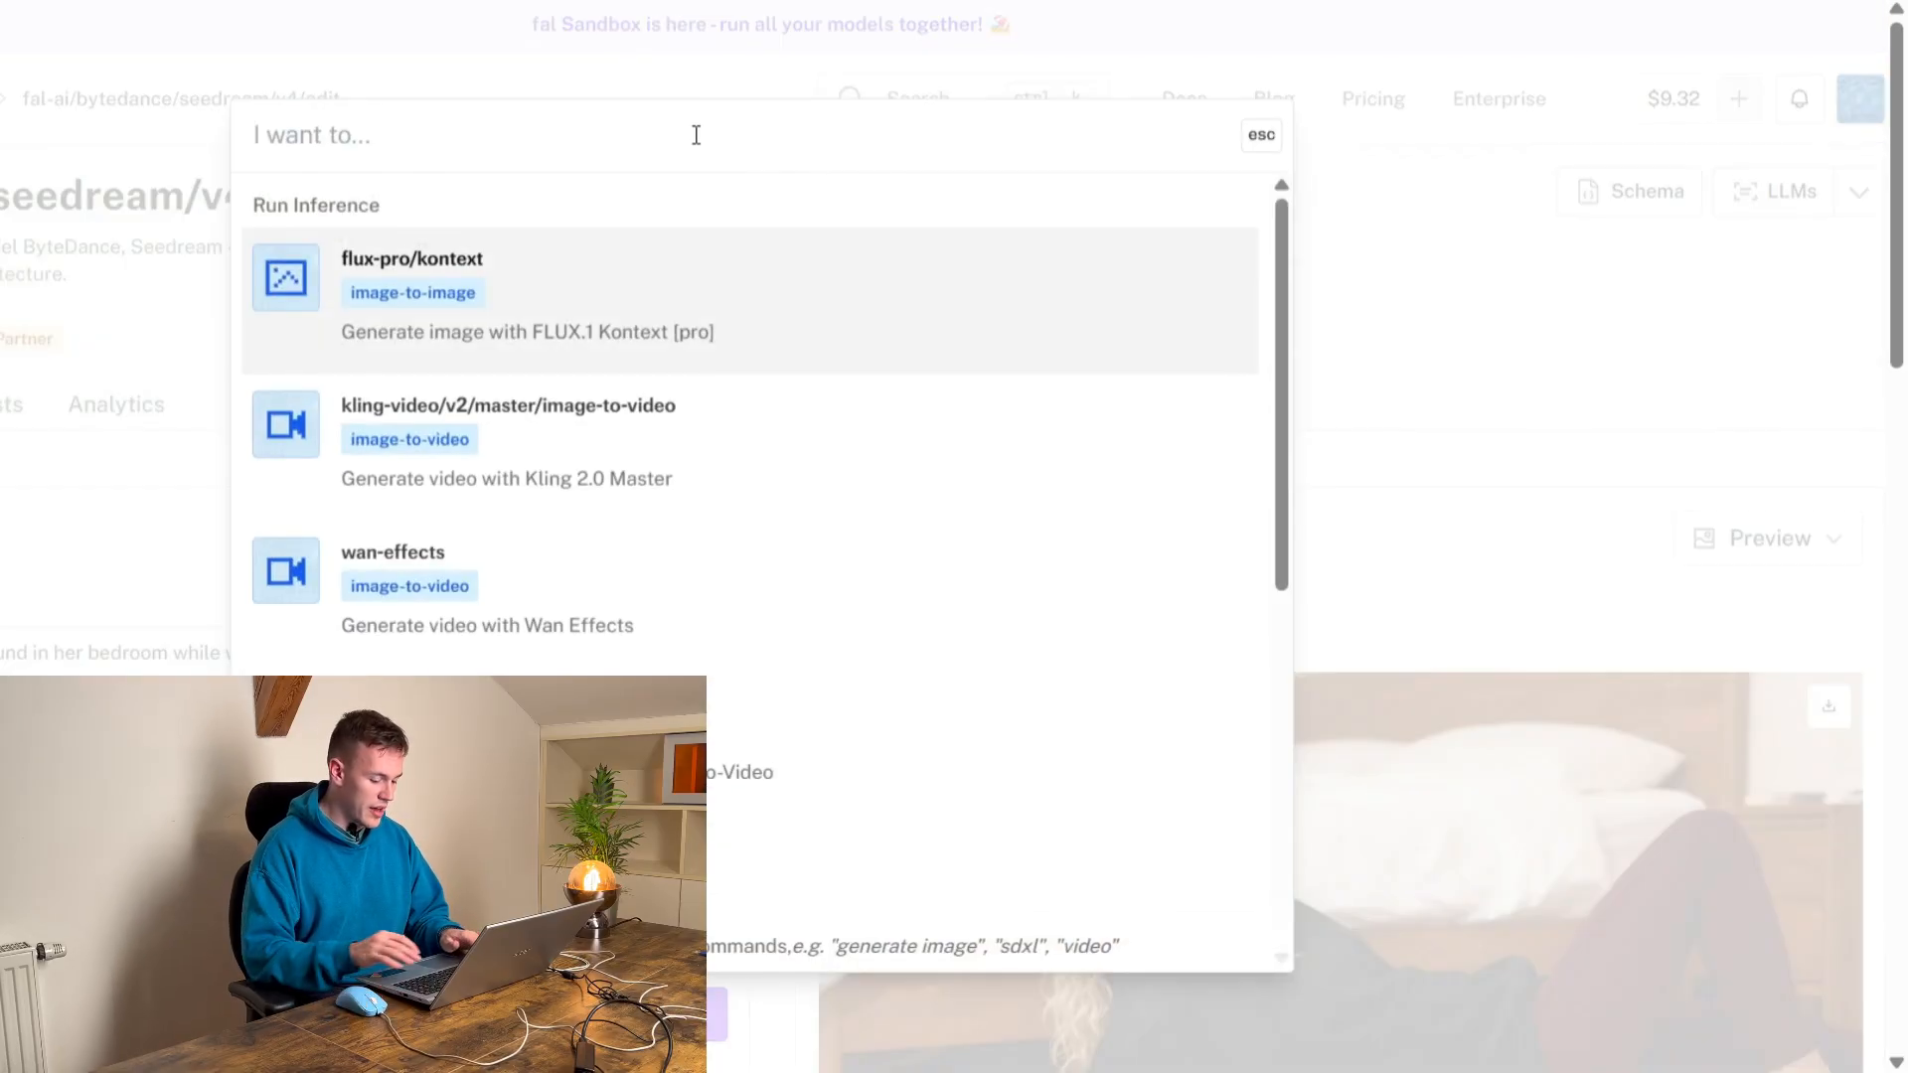
- Search 'wan', open wan-22-image-trainer and upload the six dataset PNGs from the sprinter folder
text(wan 2.2 image train)
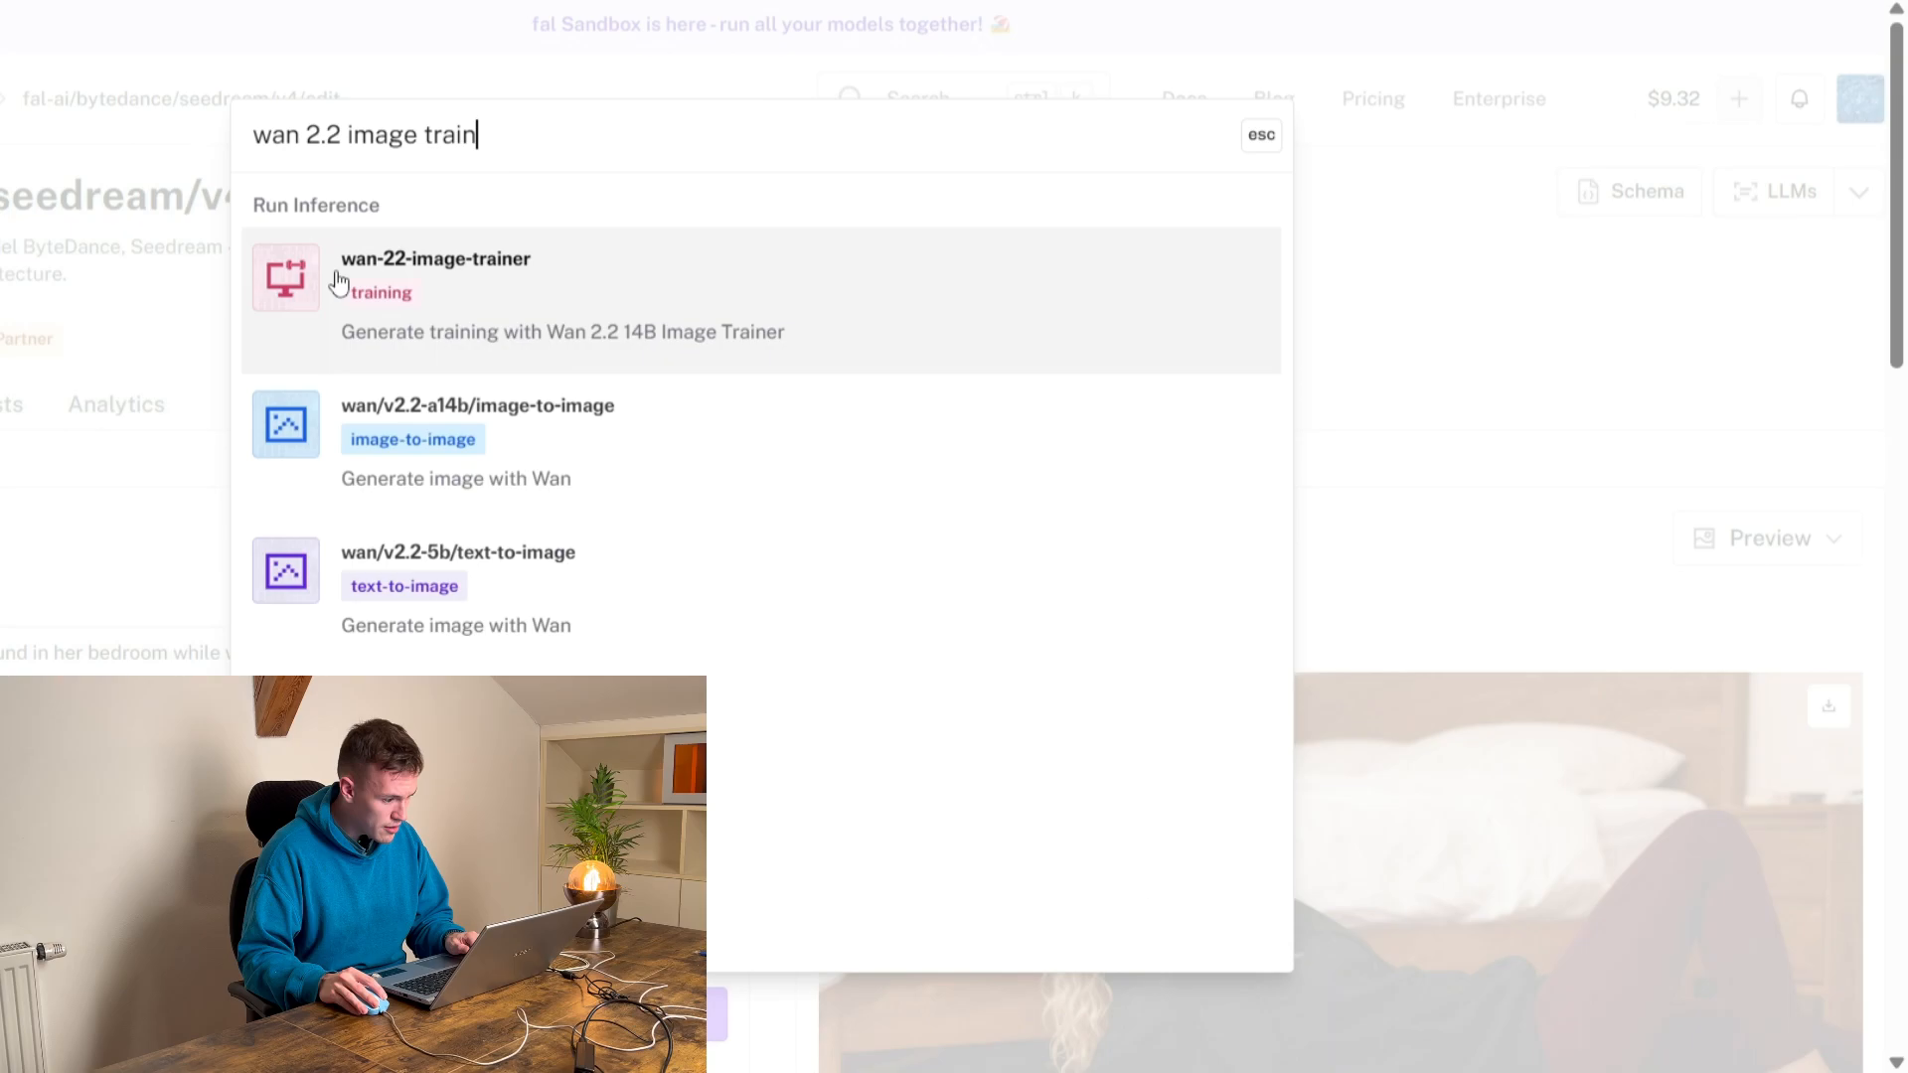
click(435, 258)
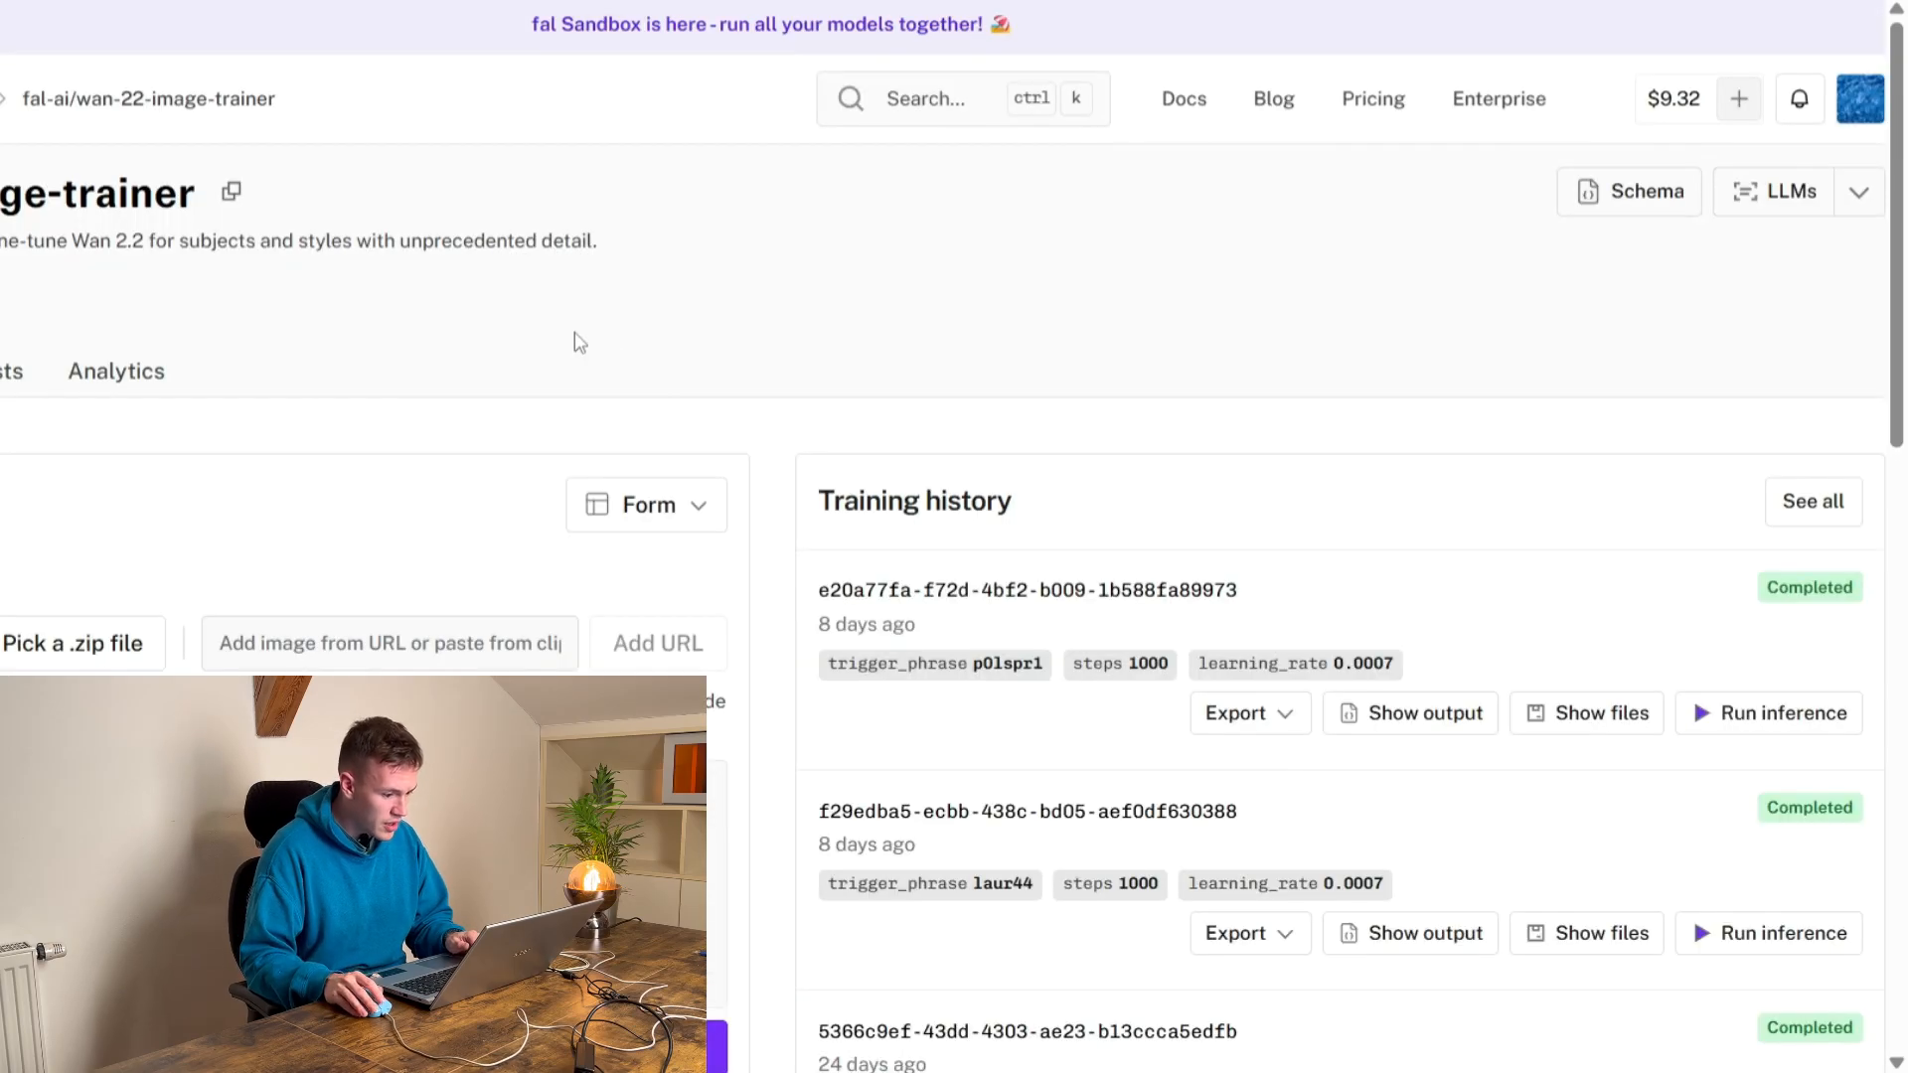
scroll(down, 3)
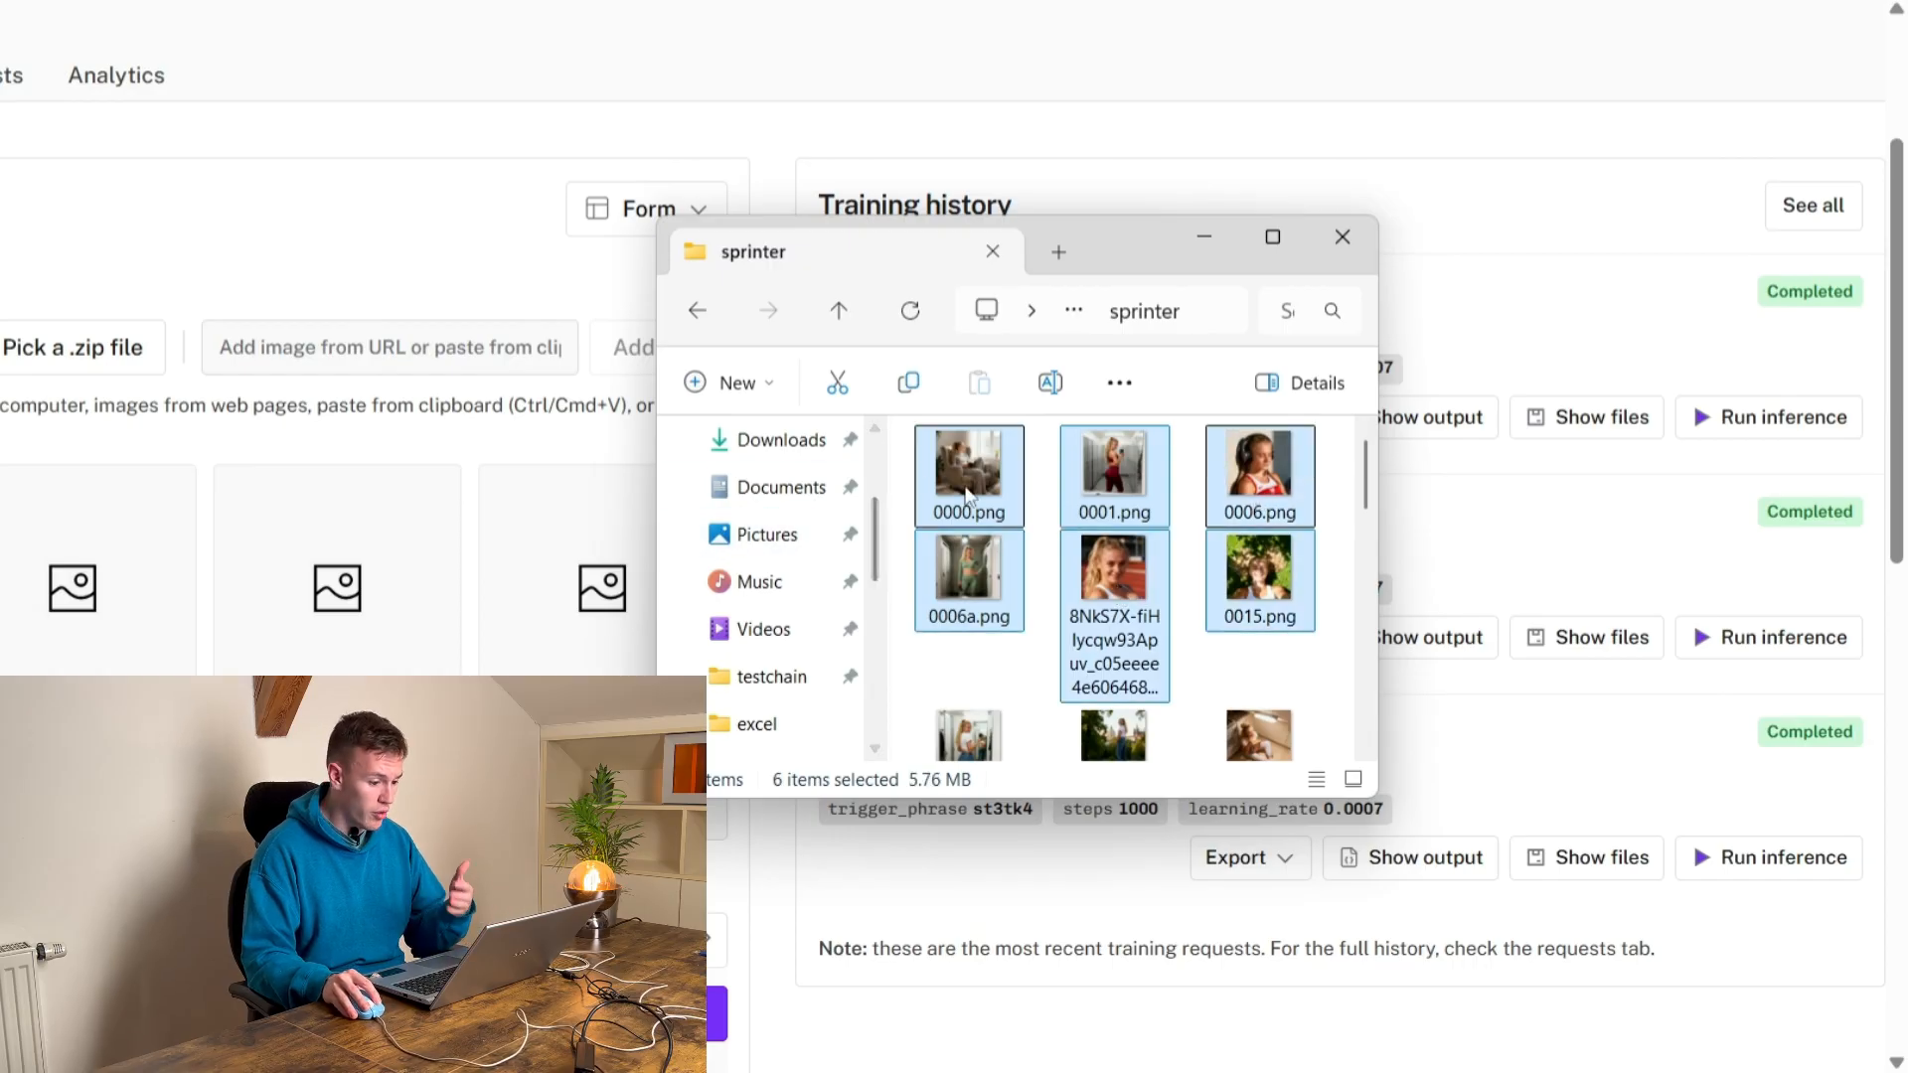
click(1342, 237)
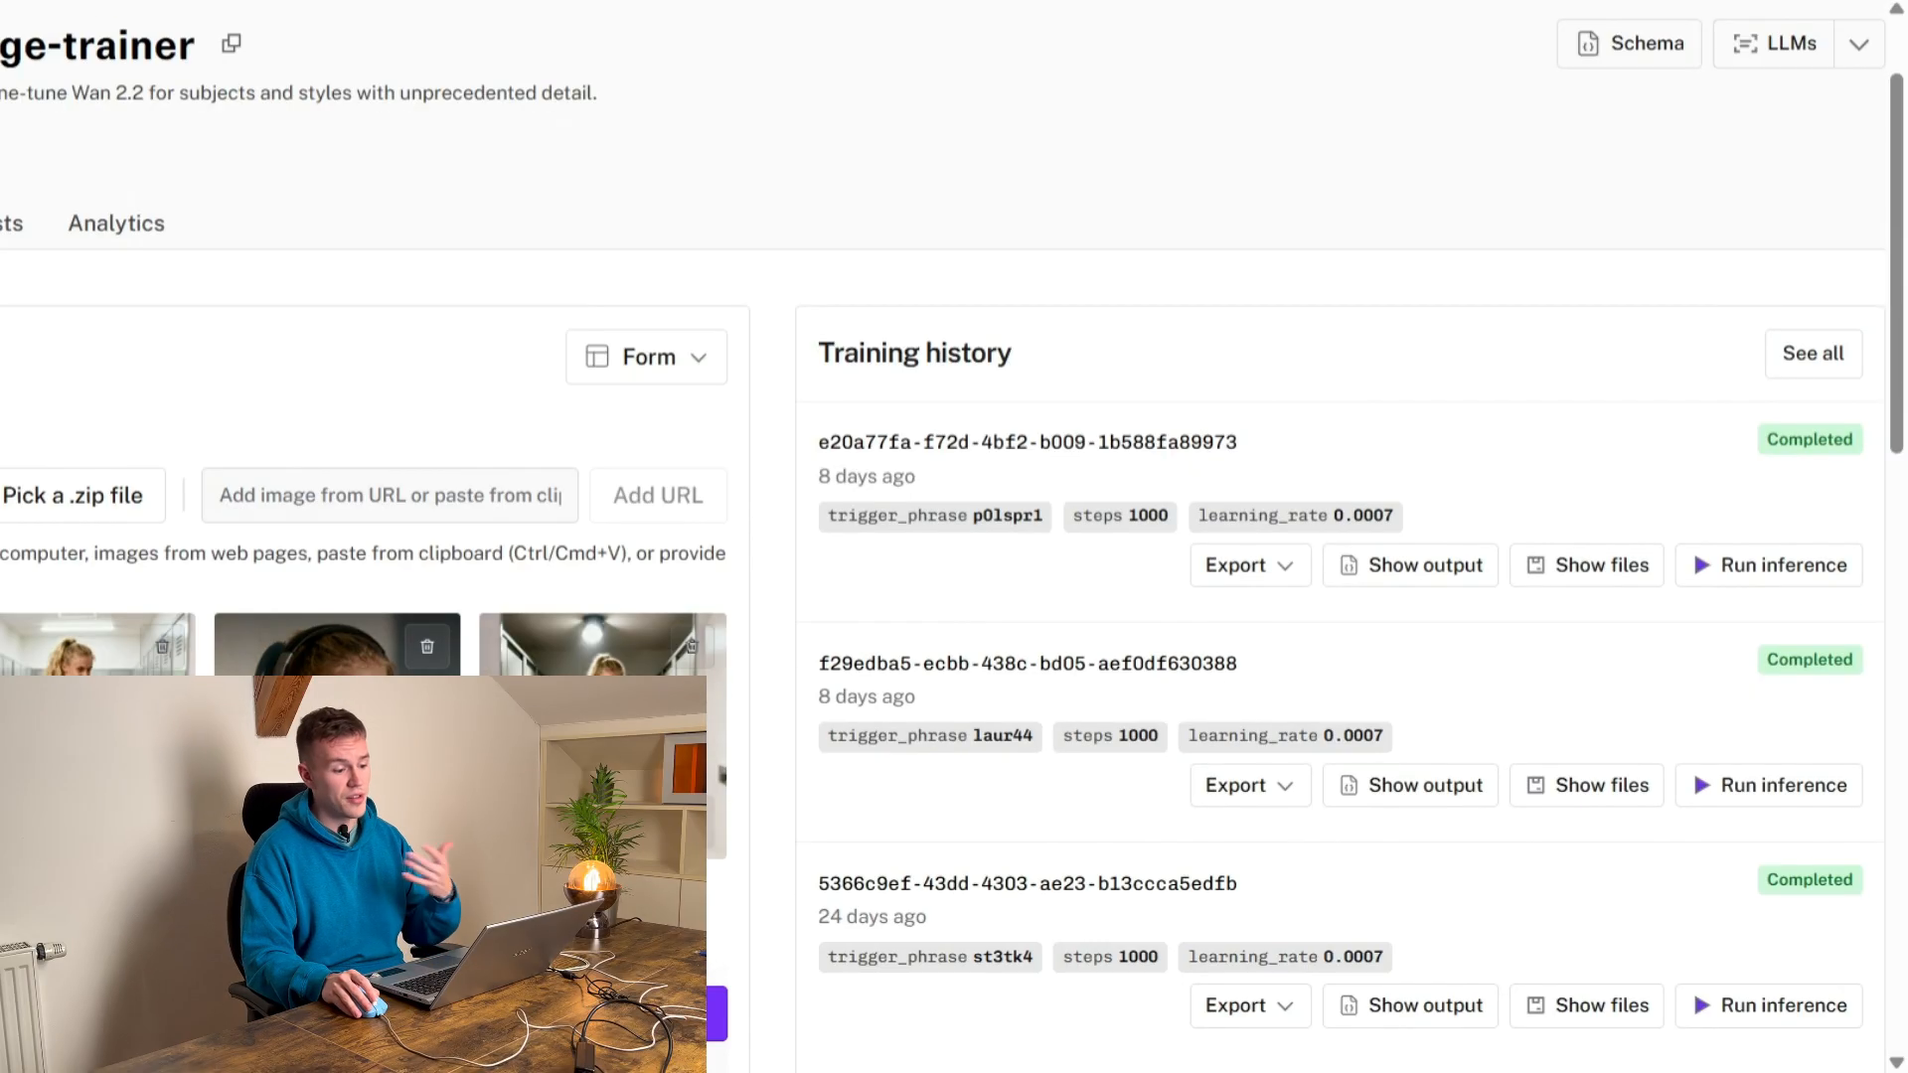
- Set the Trigger Phrase to bl0nd333 in the trainer form
scroll(down, 3)
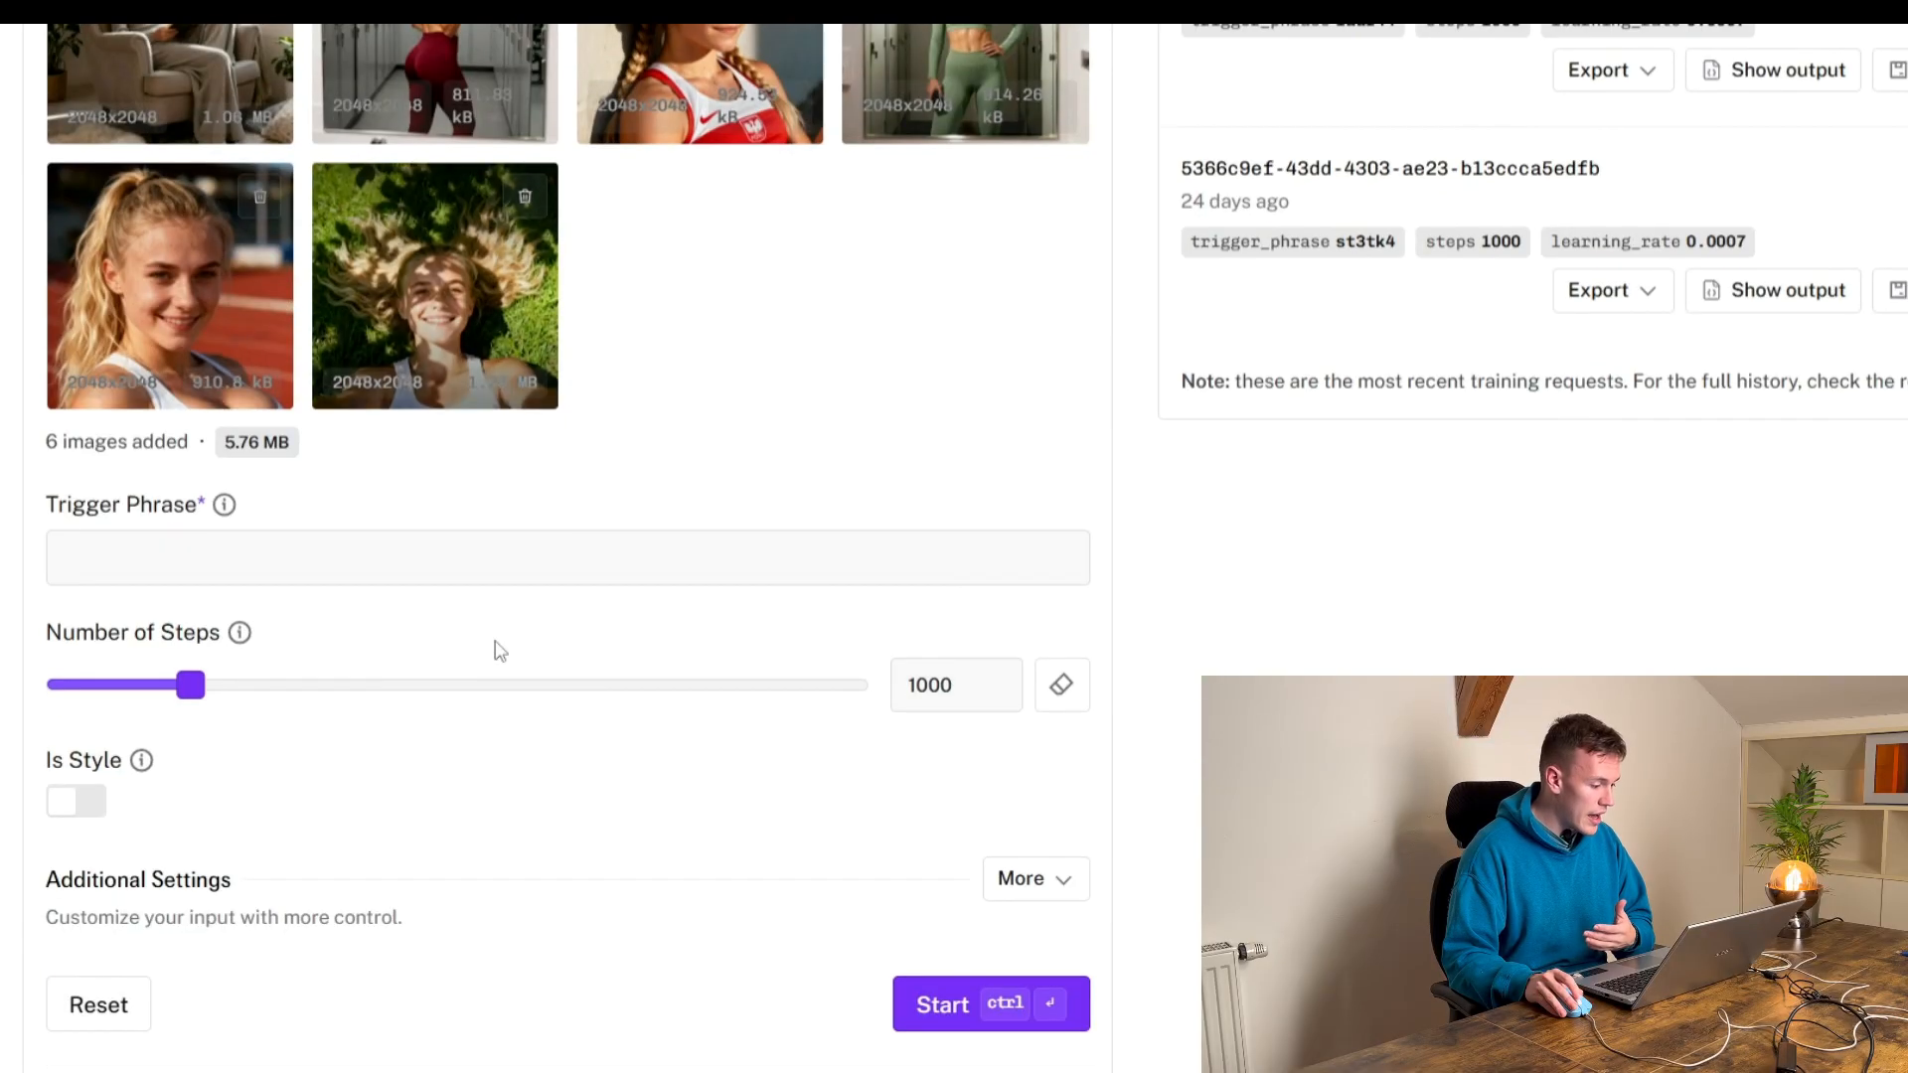
scroll(down, 3)
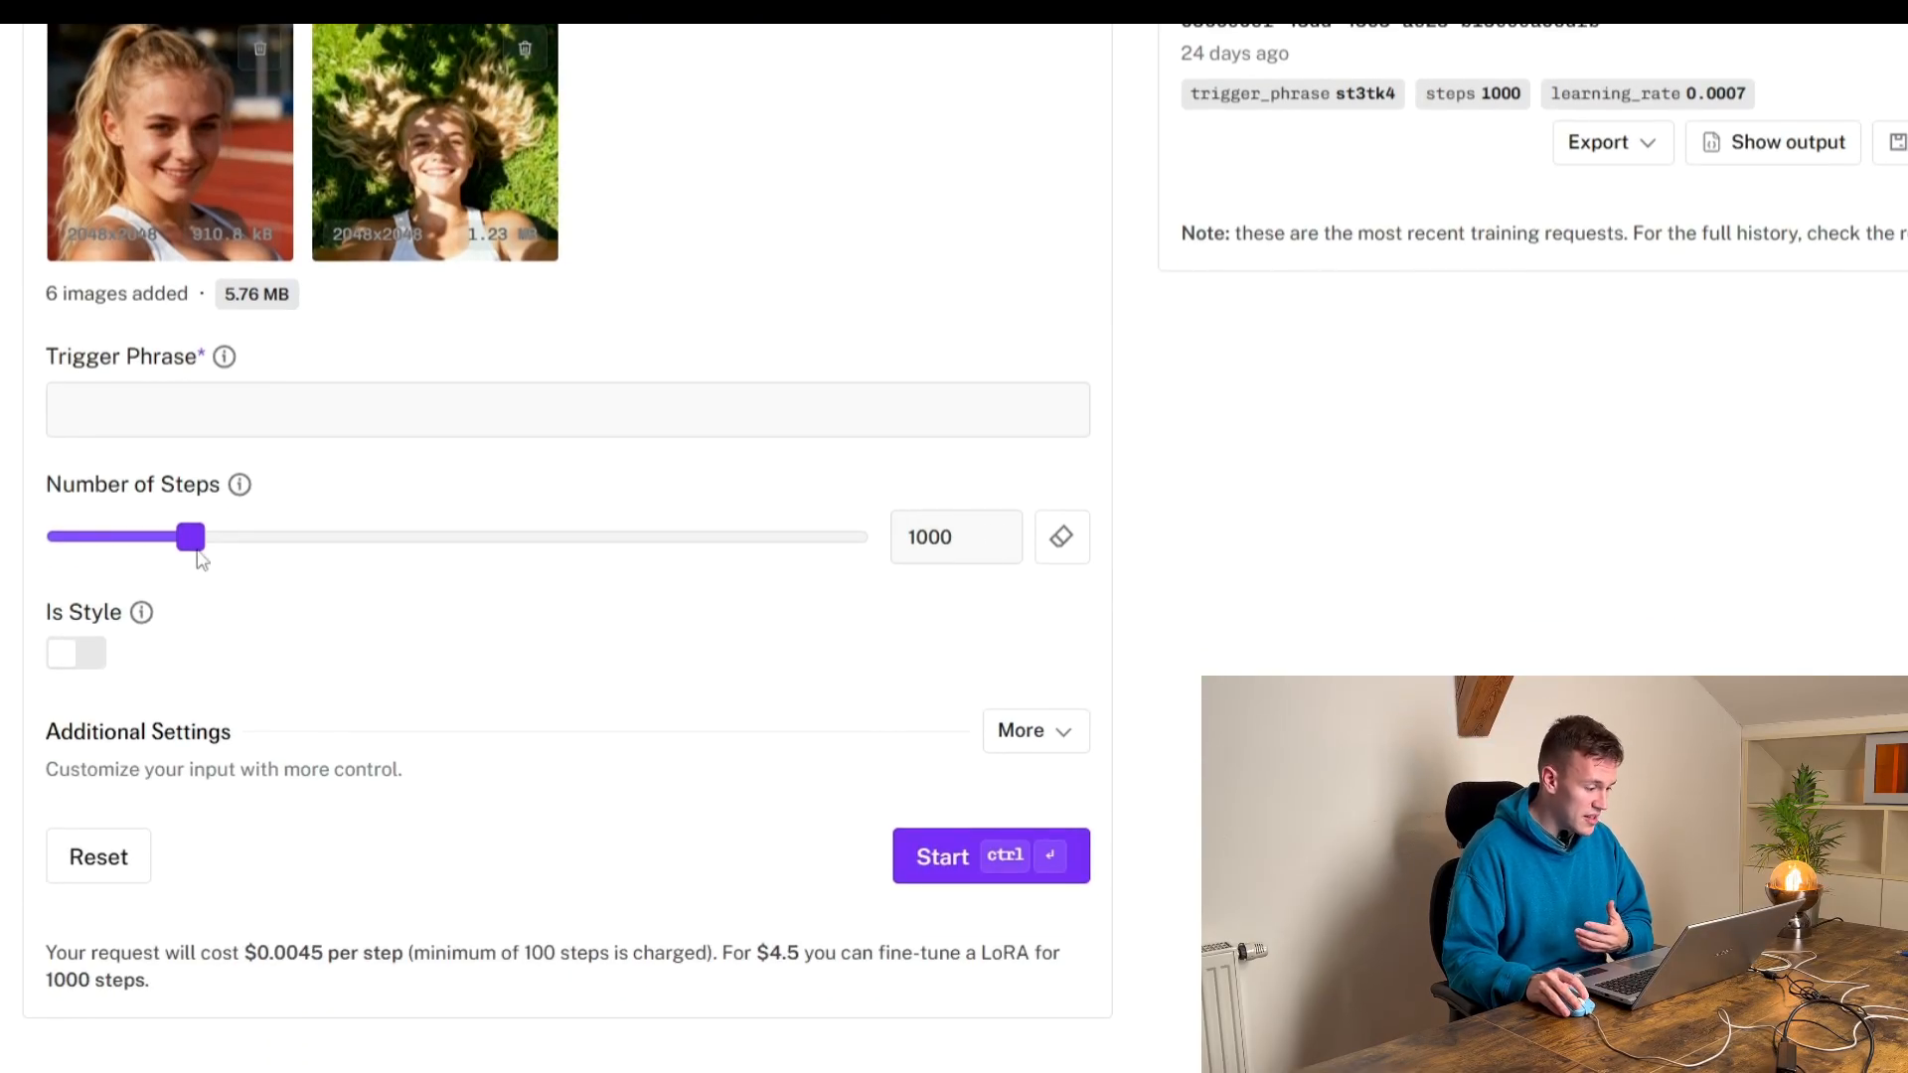
scroll(down, 3)
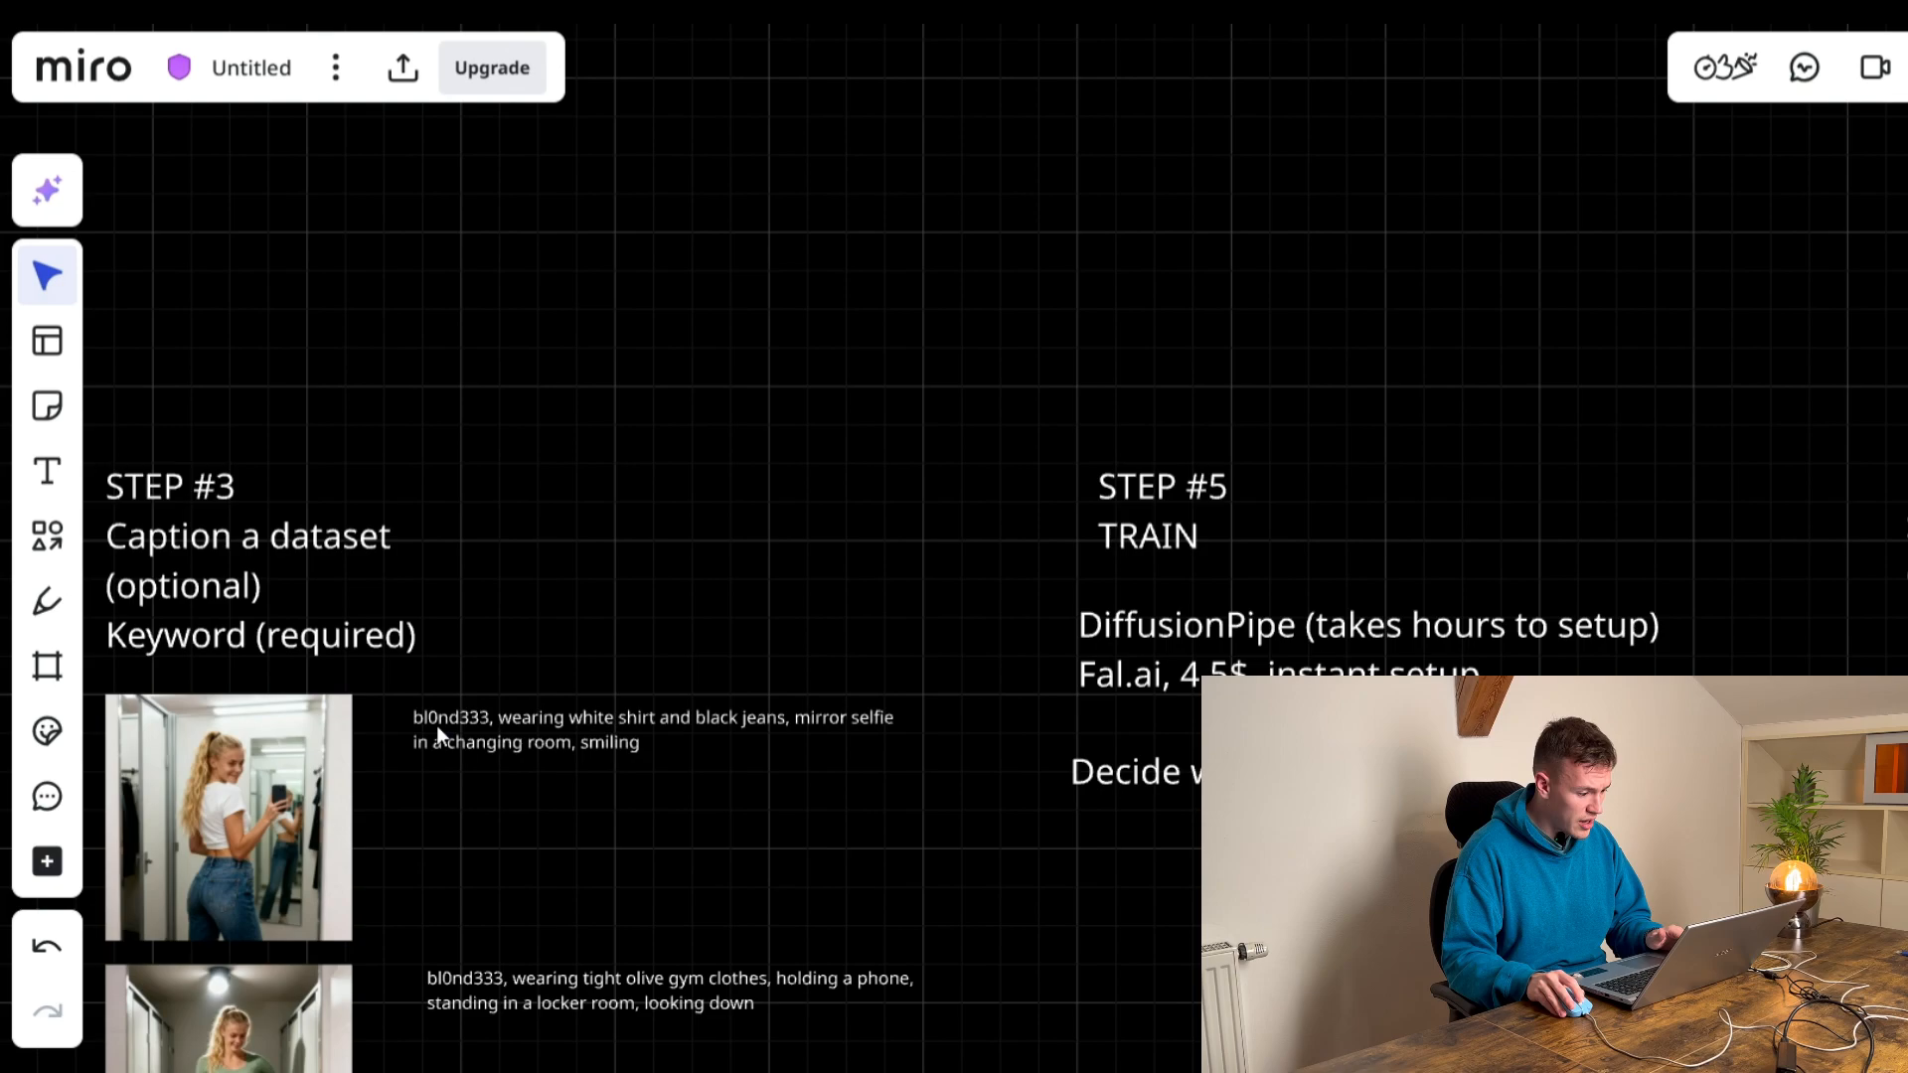
double_click(572, 644)
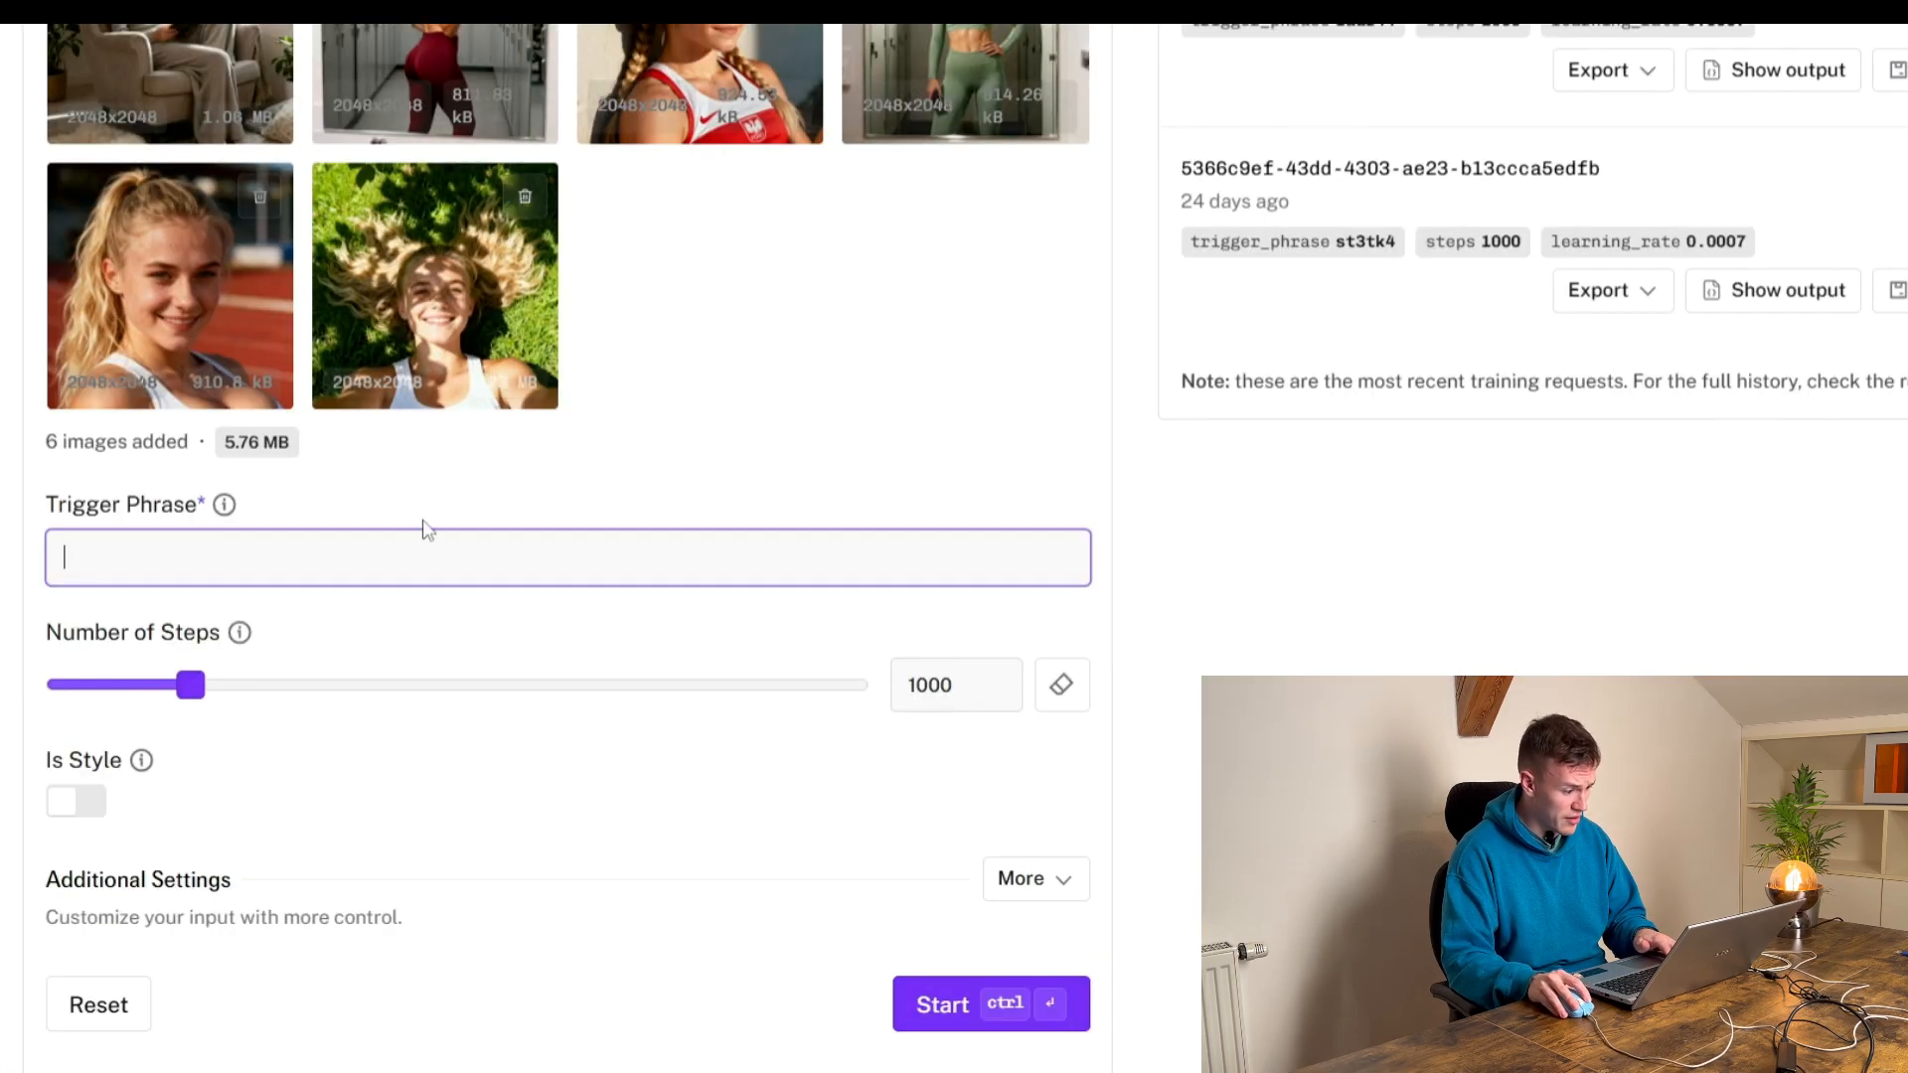
text(bl0nd333)
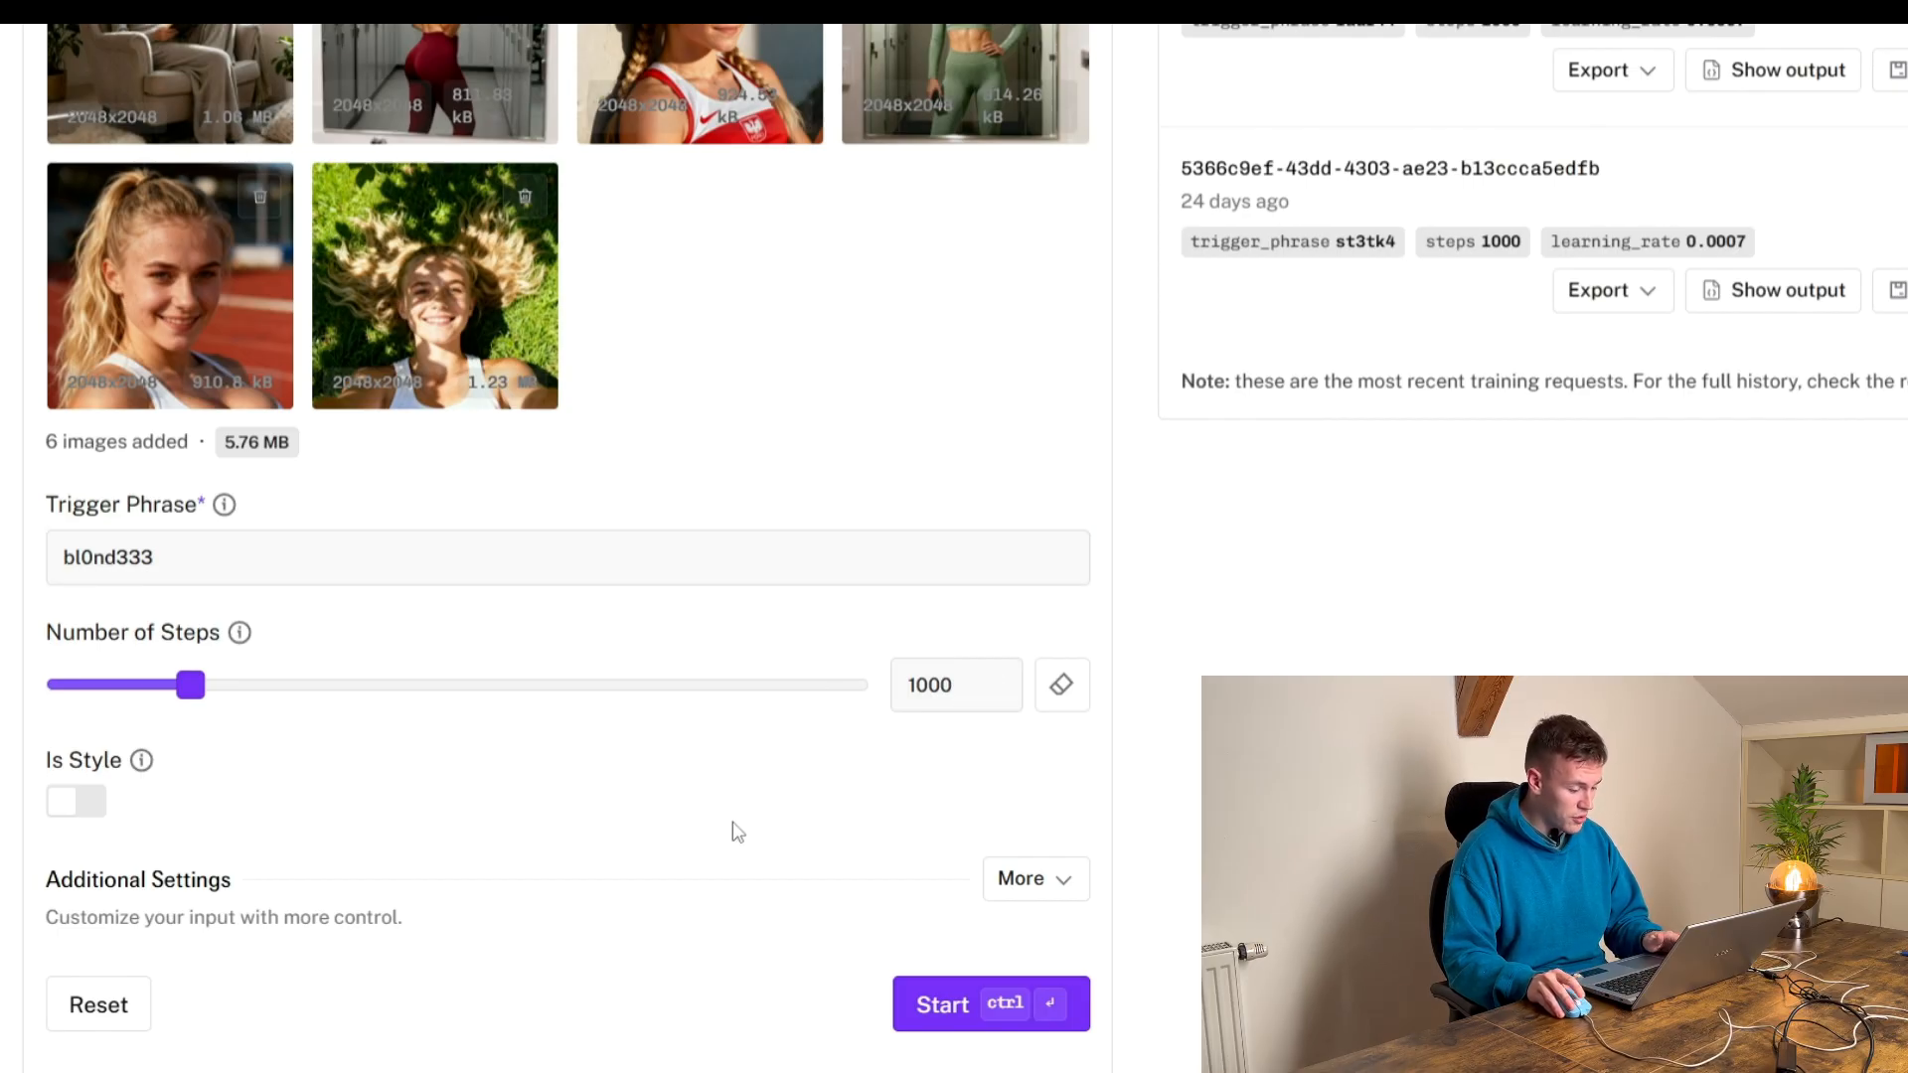
- Enable Include Synthetic Captions under Additional Settings, keeping 1000 steps and learning rate 0.0007
scroll(down, 3)
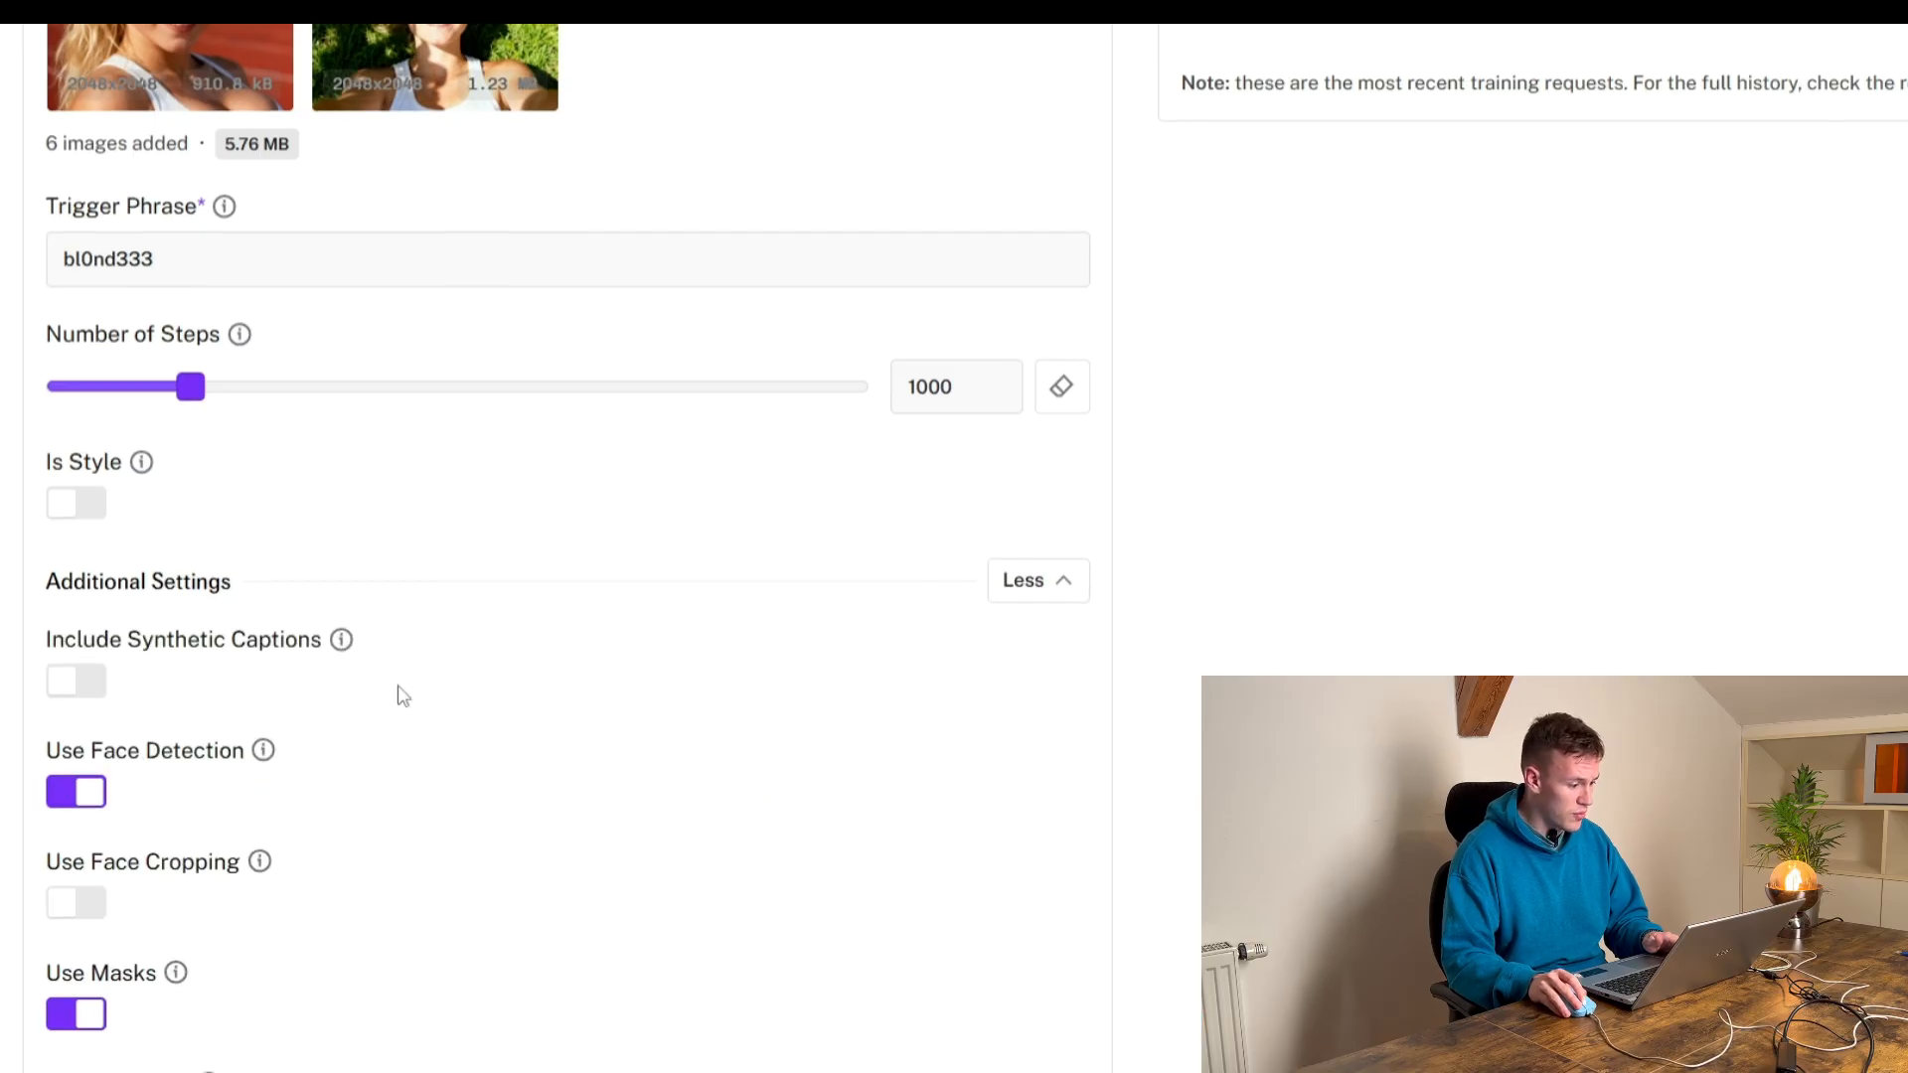
scroll(down, 3)
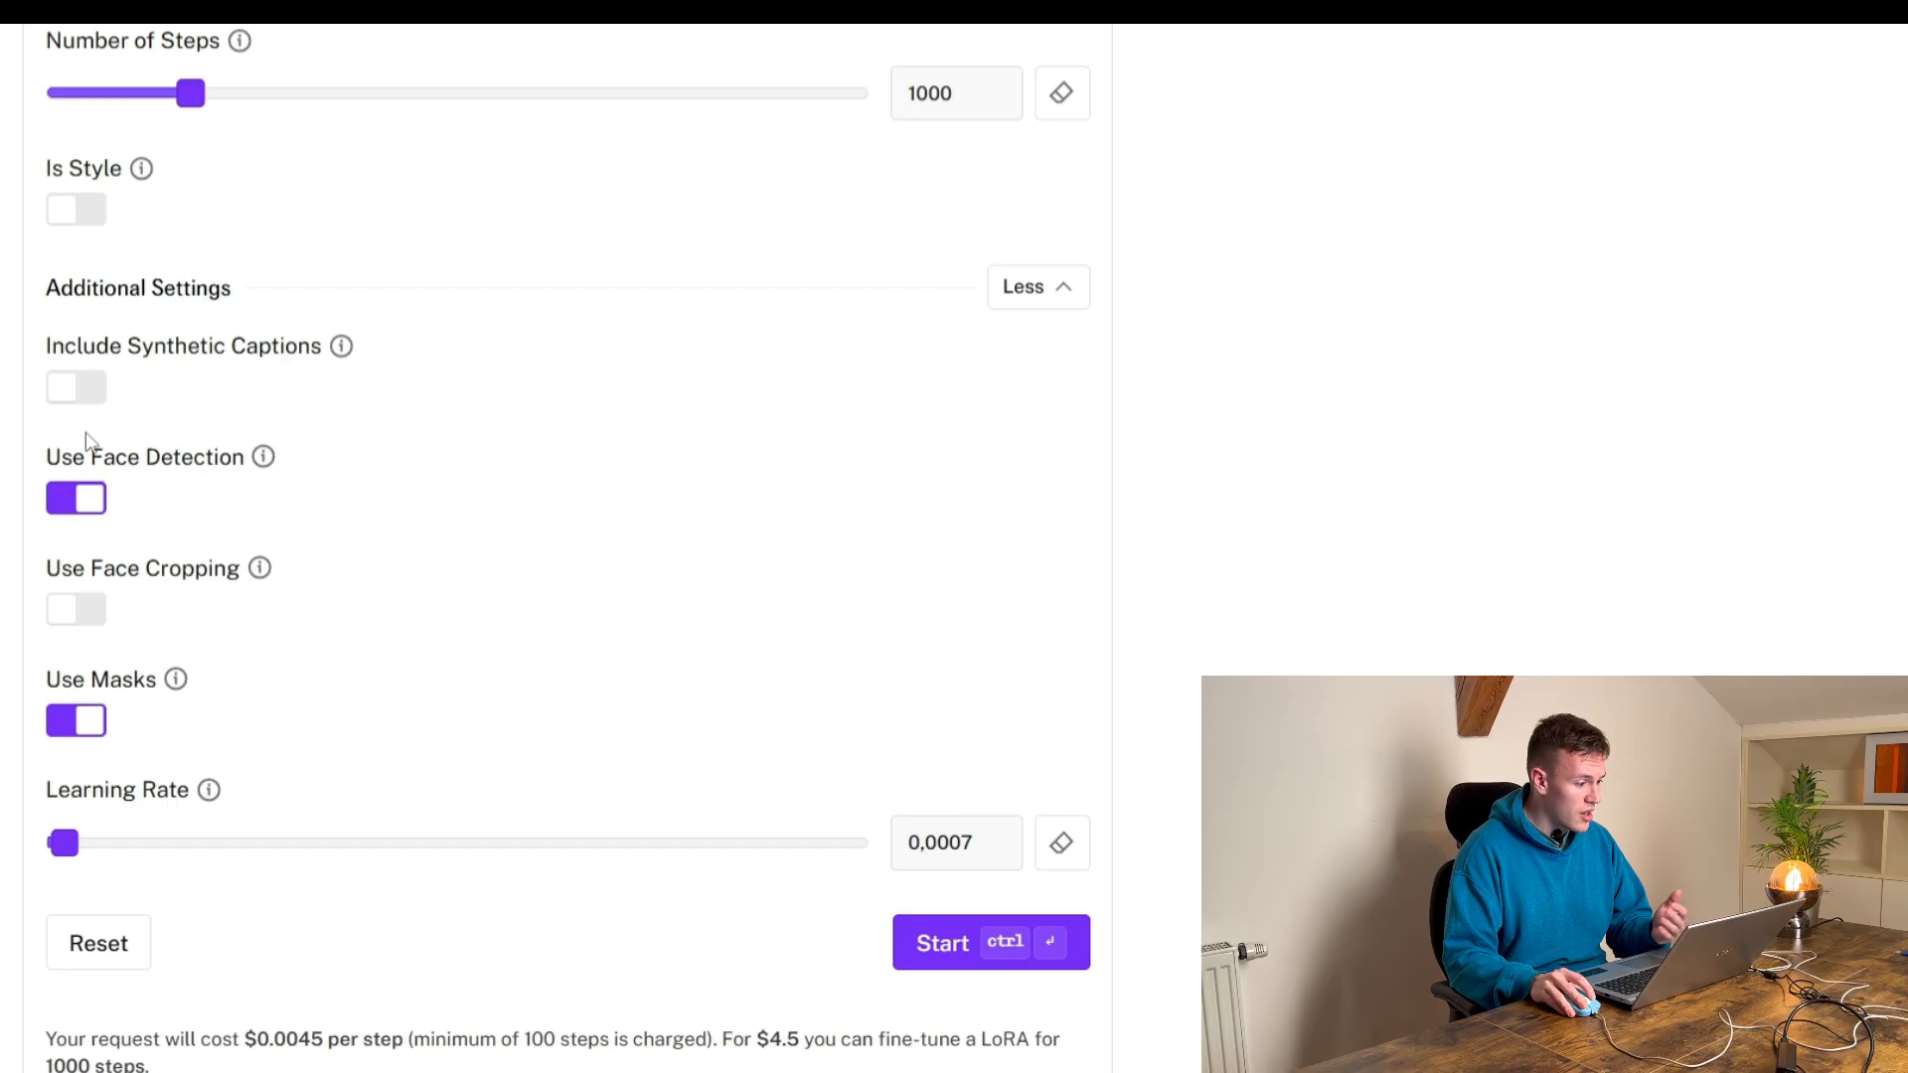
click(75, 387)
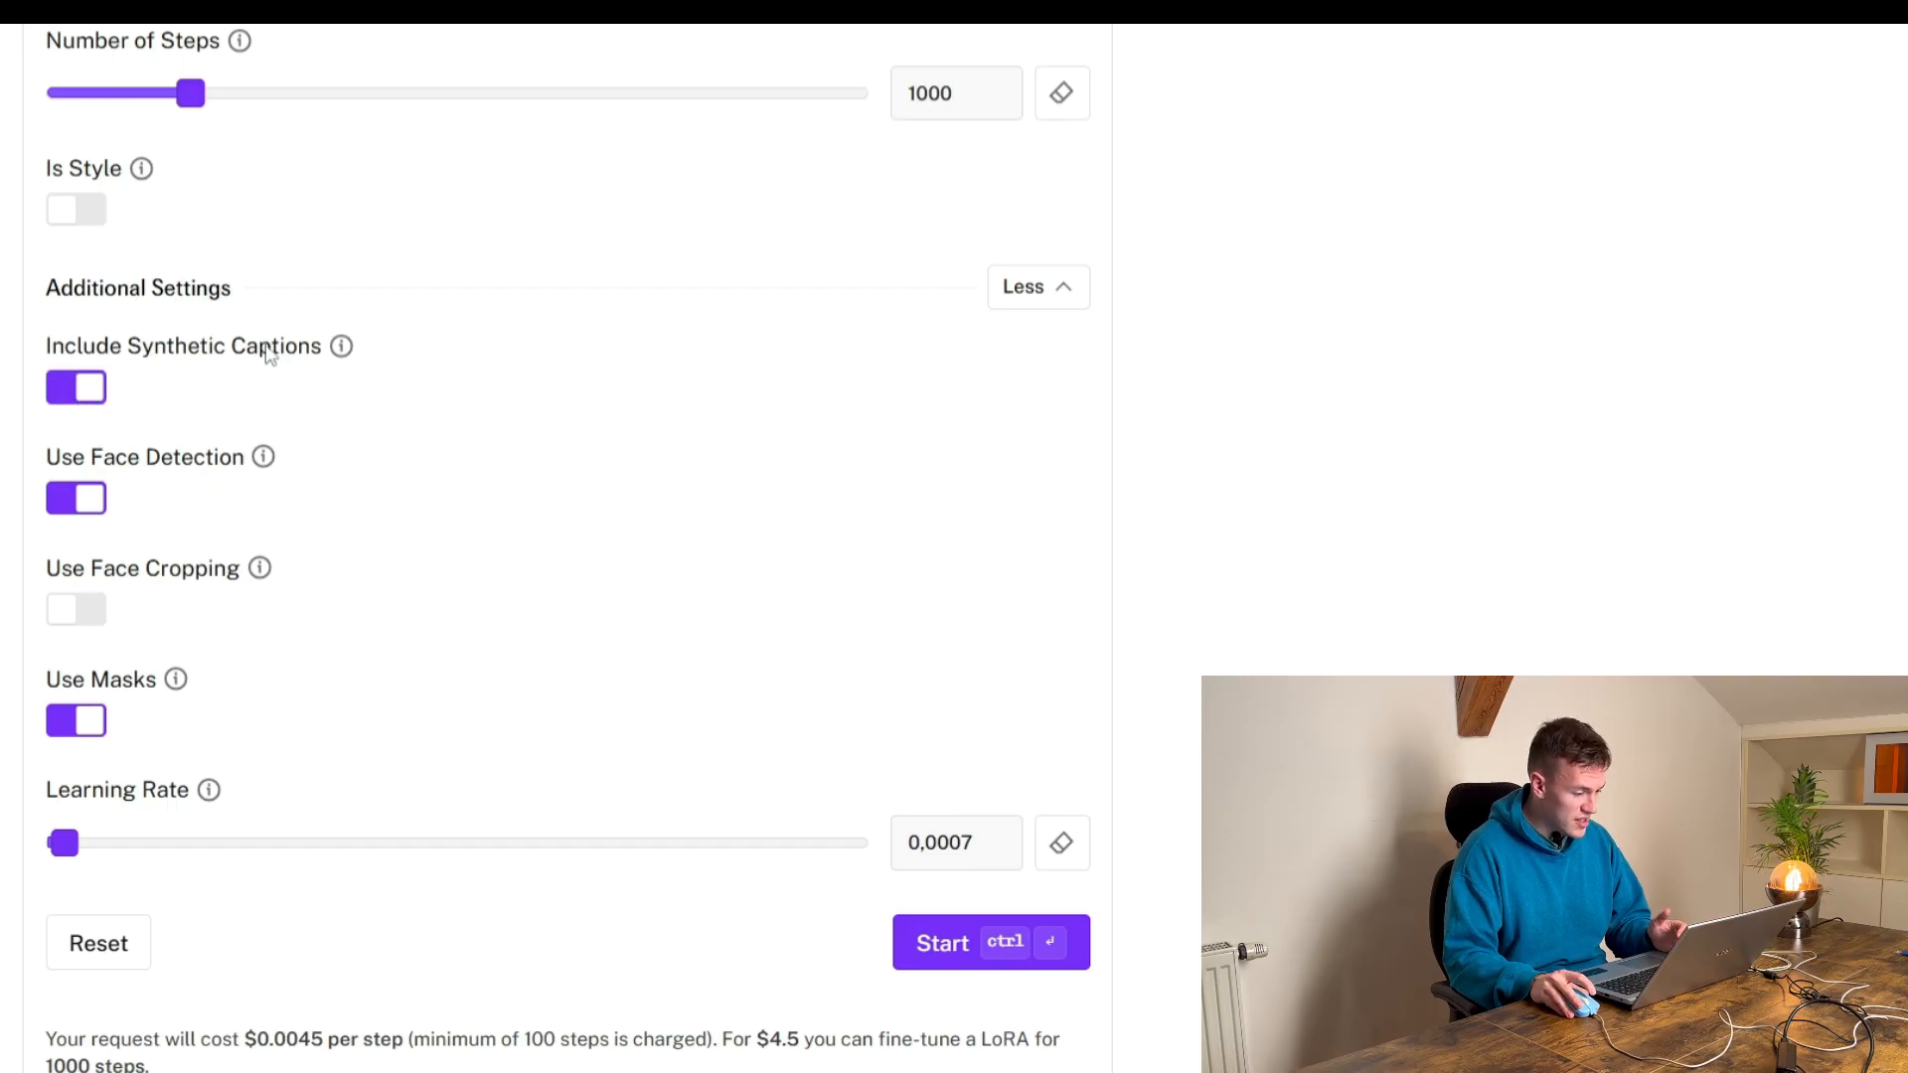
mouse_move(356, 358)
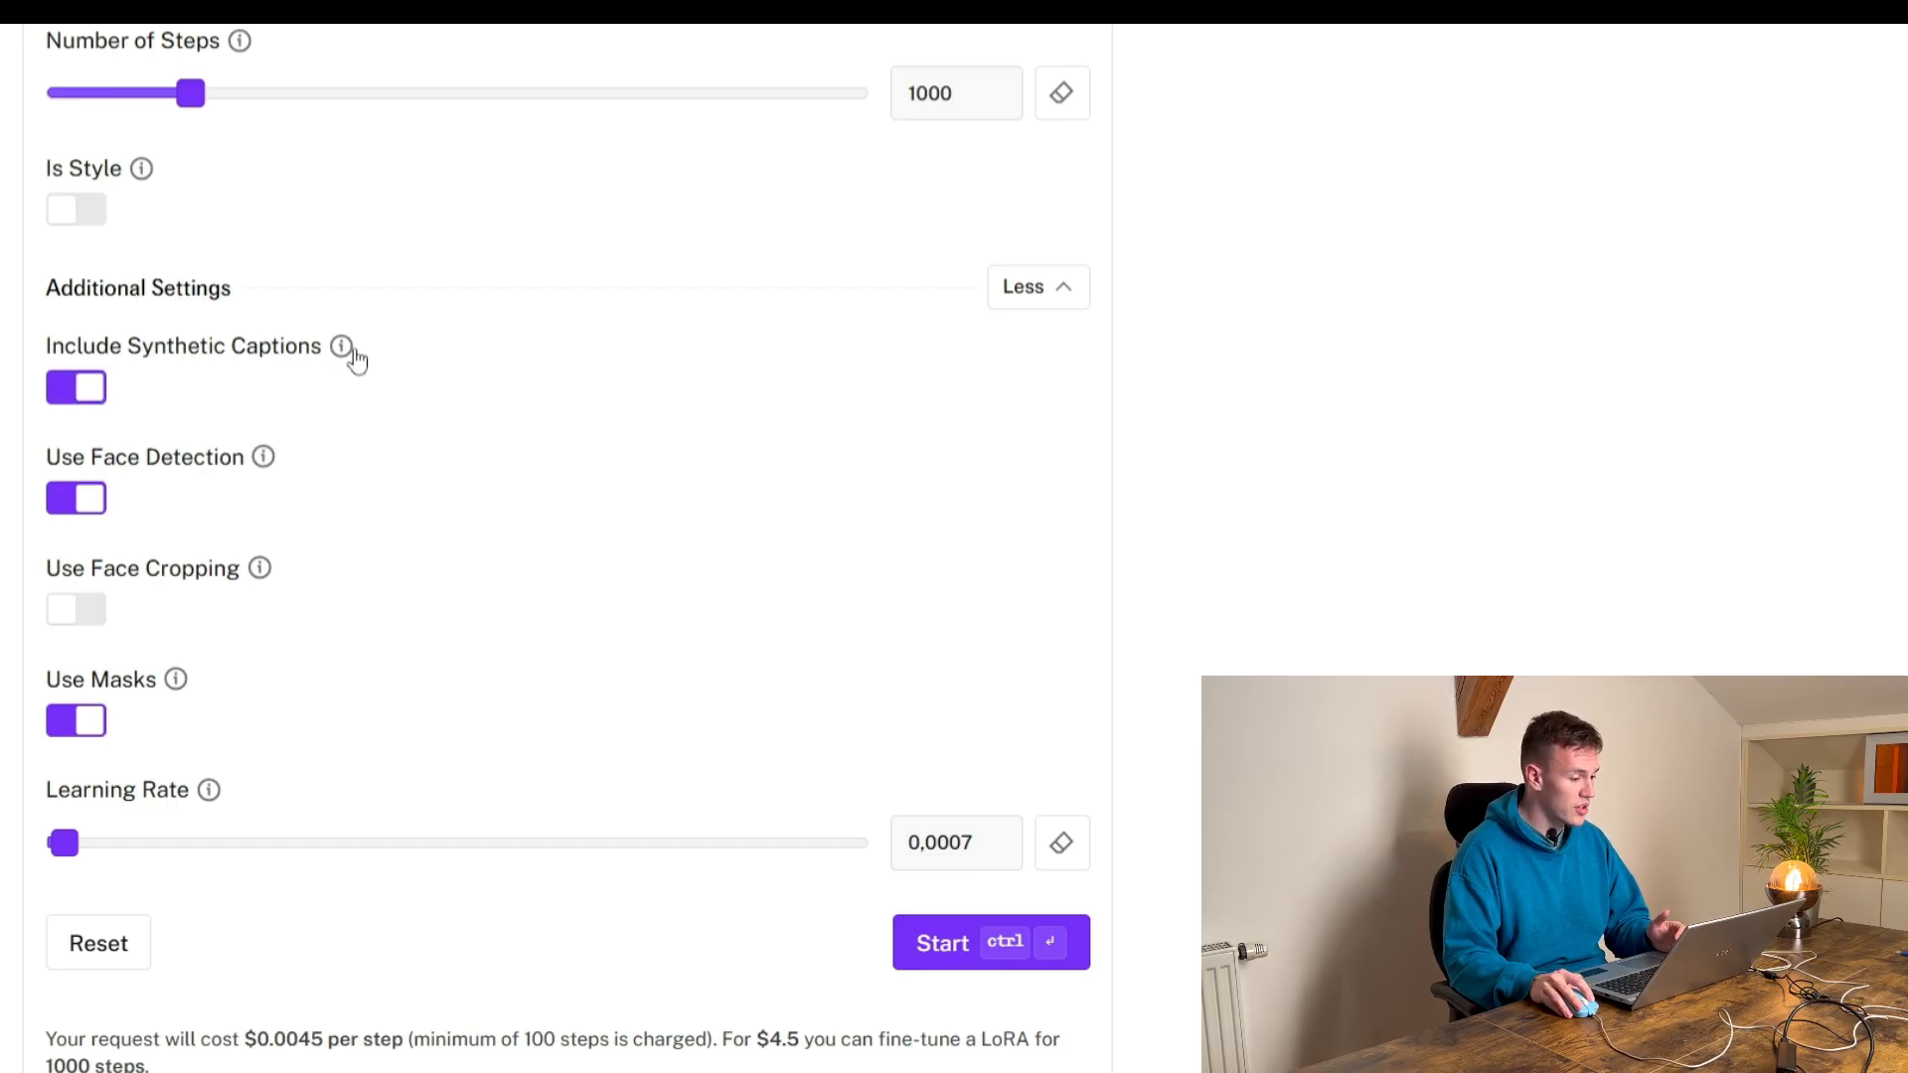
mouse_move(346, 372)
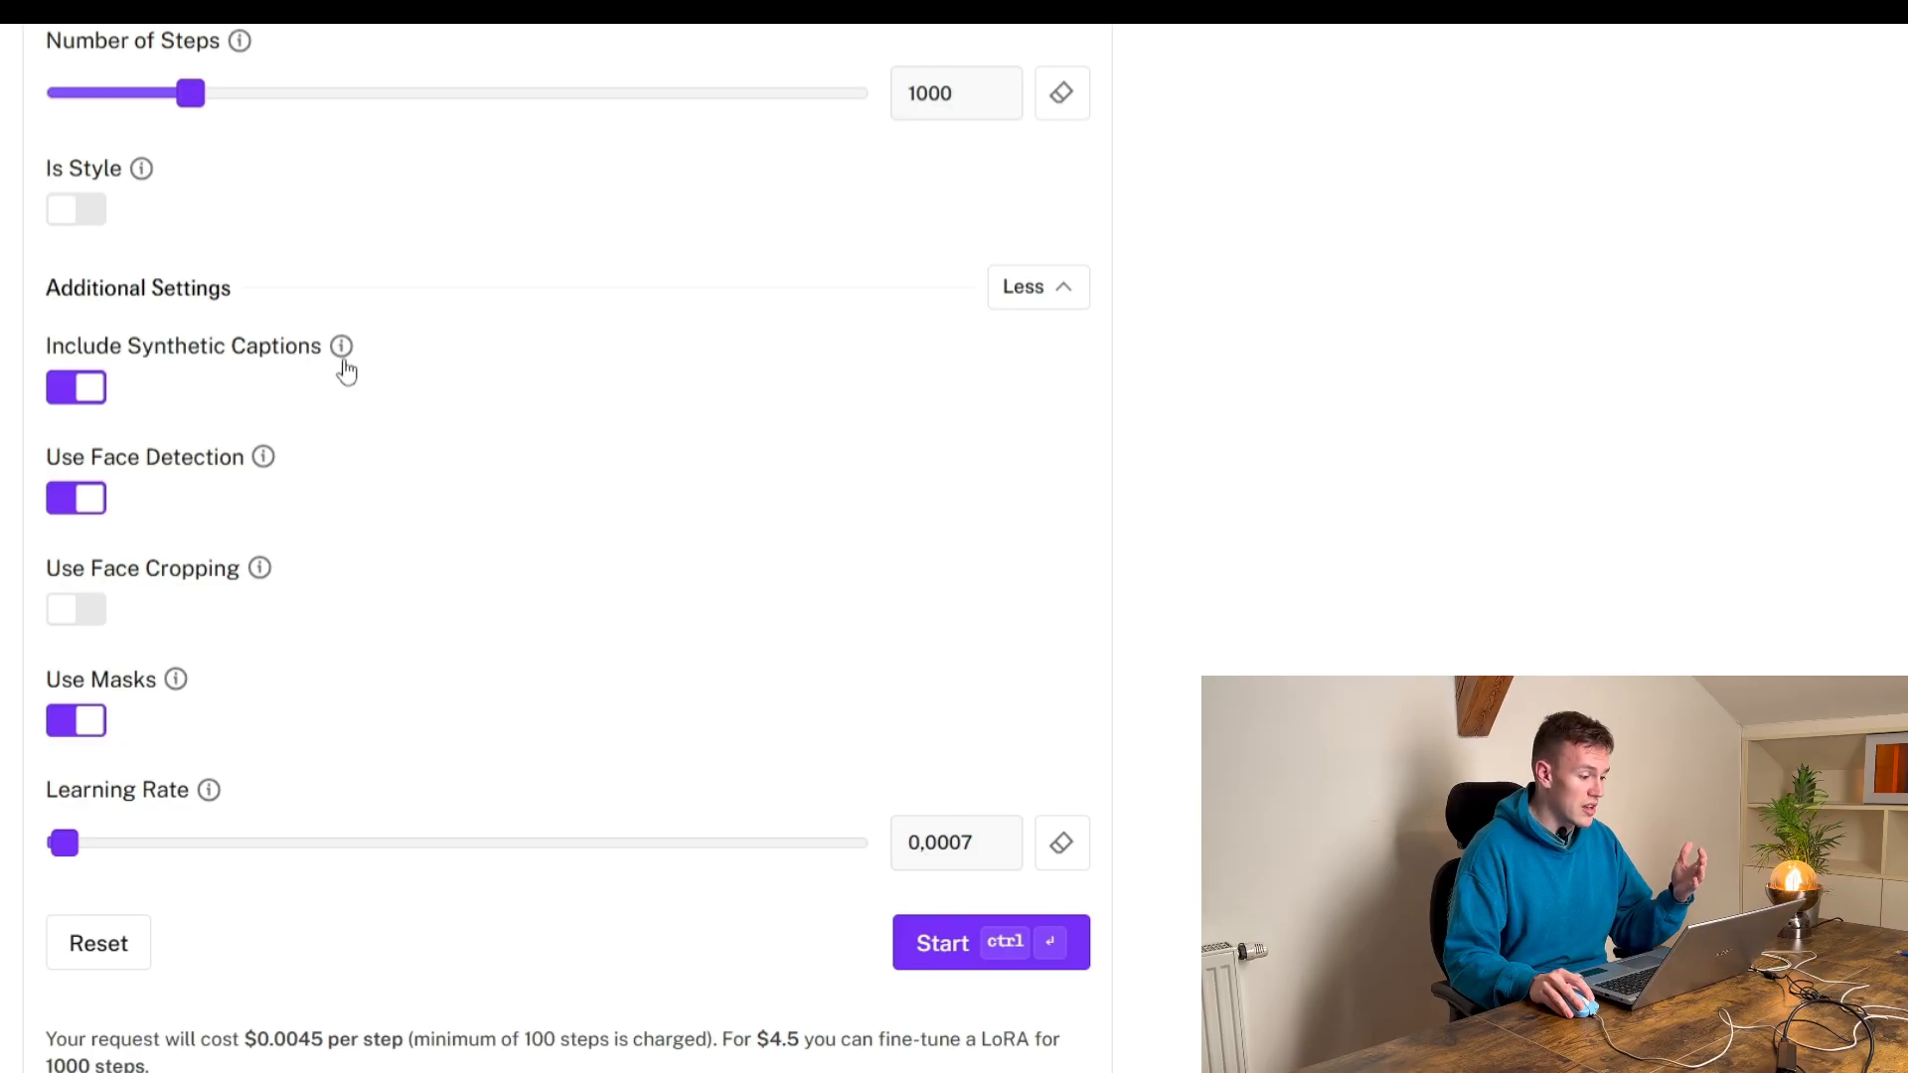
mouse_move(340, 404)
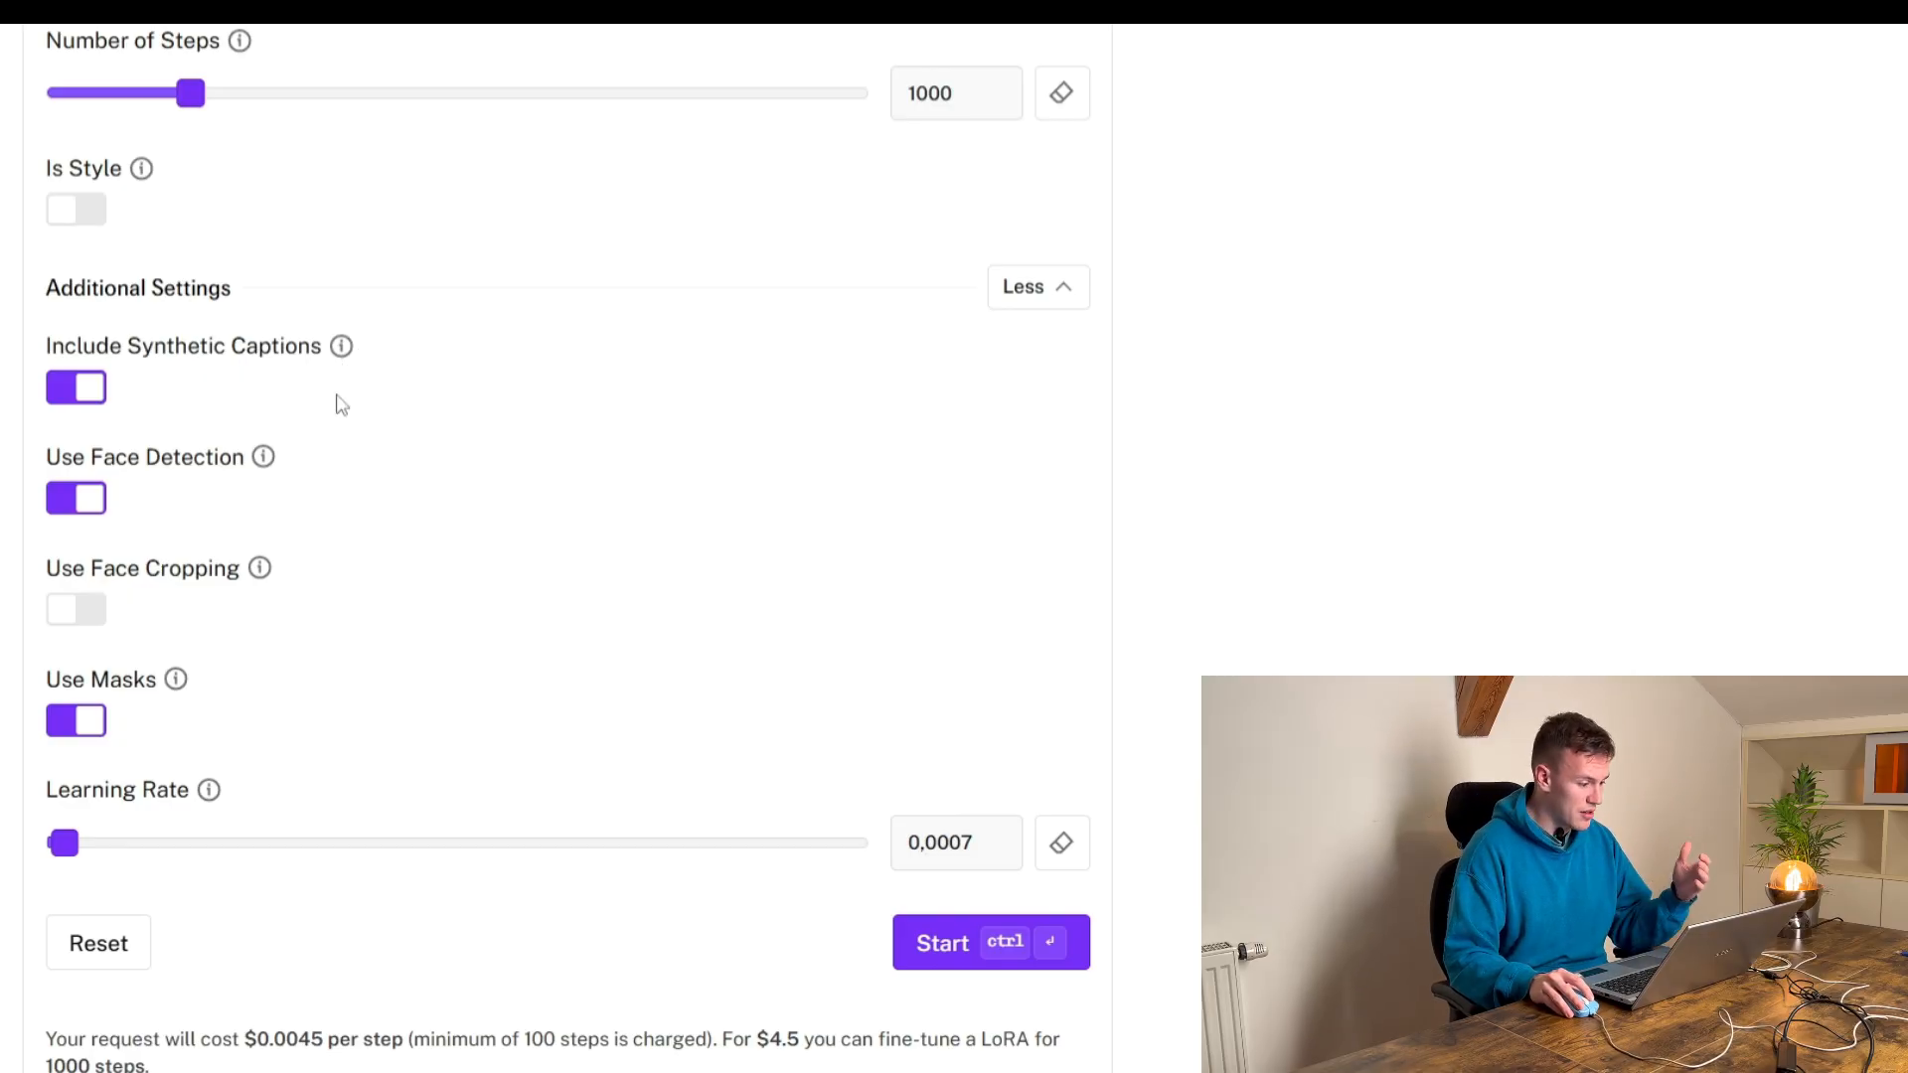
scroll(down, 3)
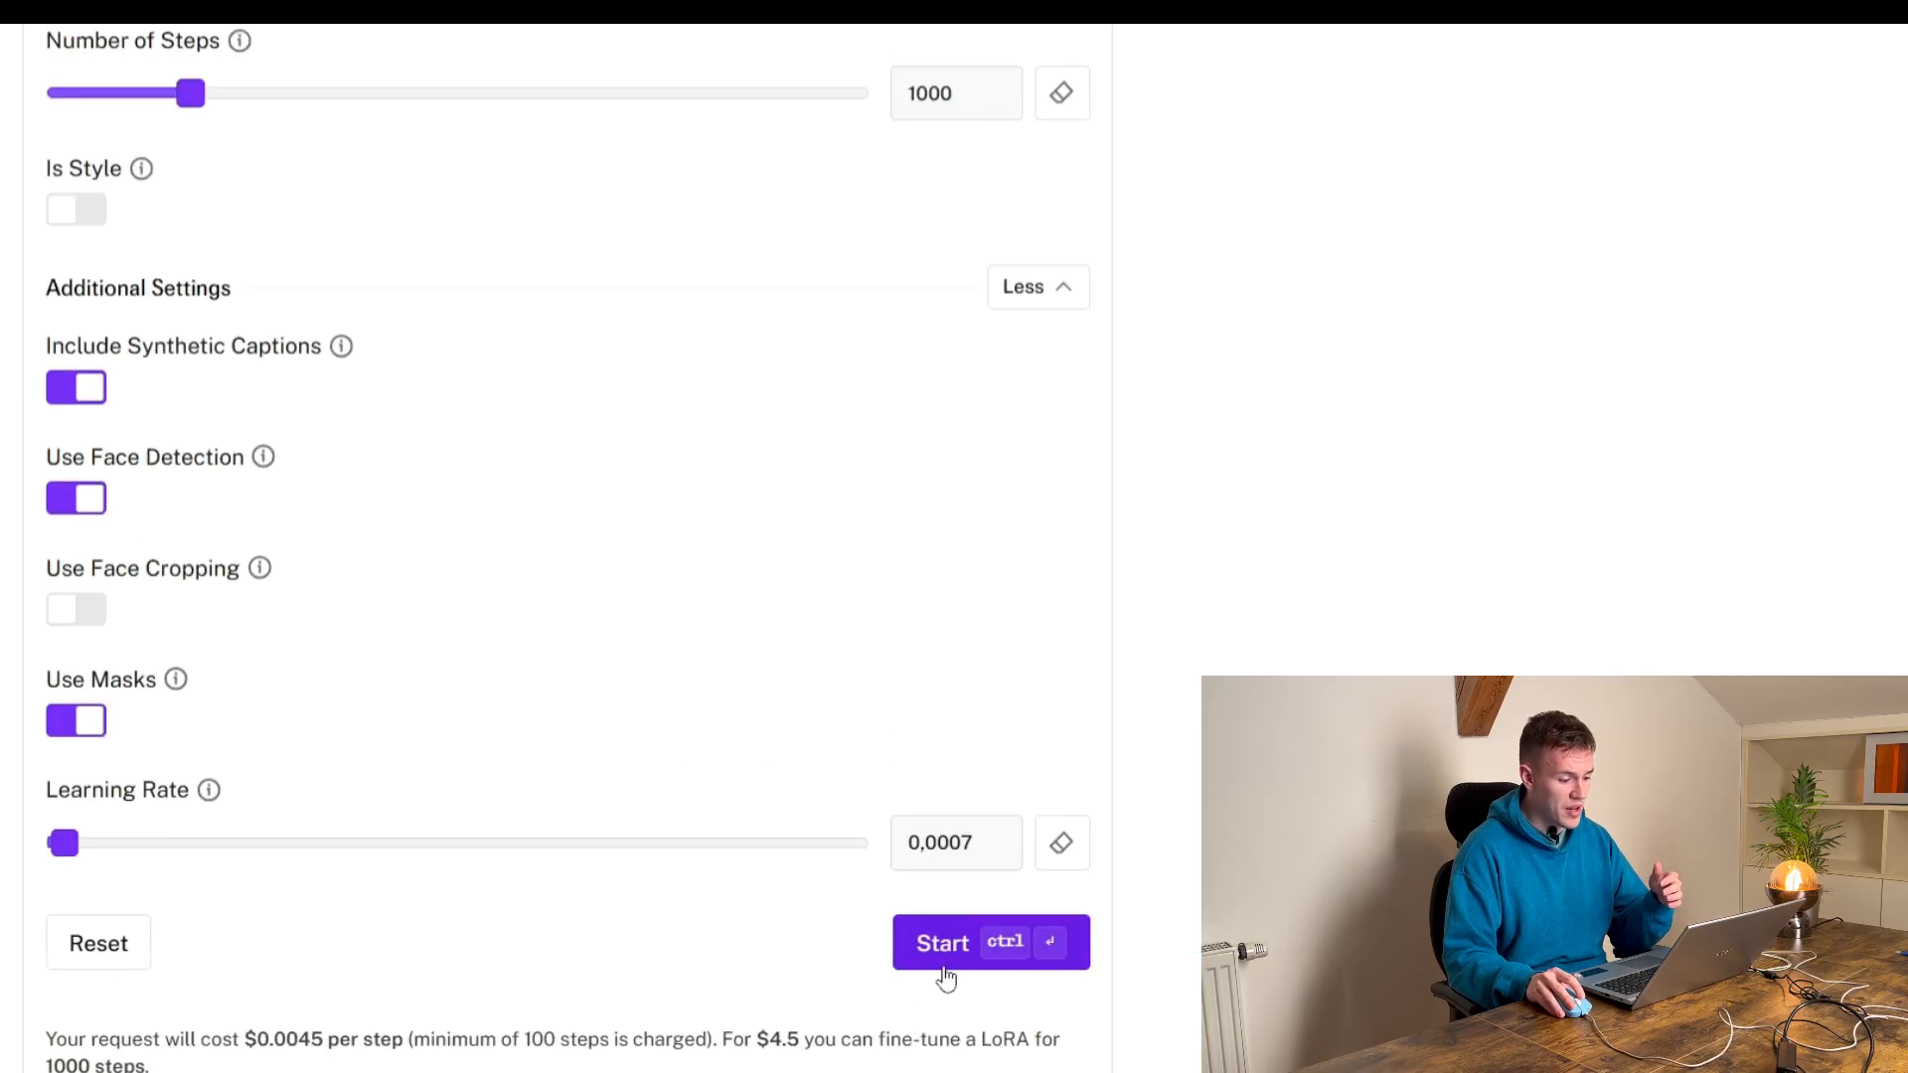
scroll(down, 3)
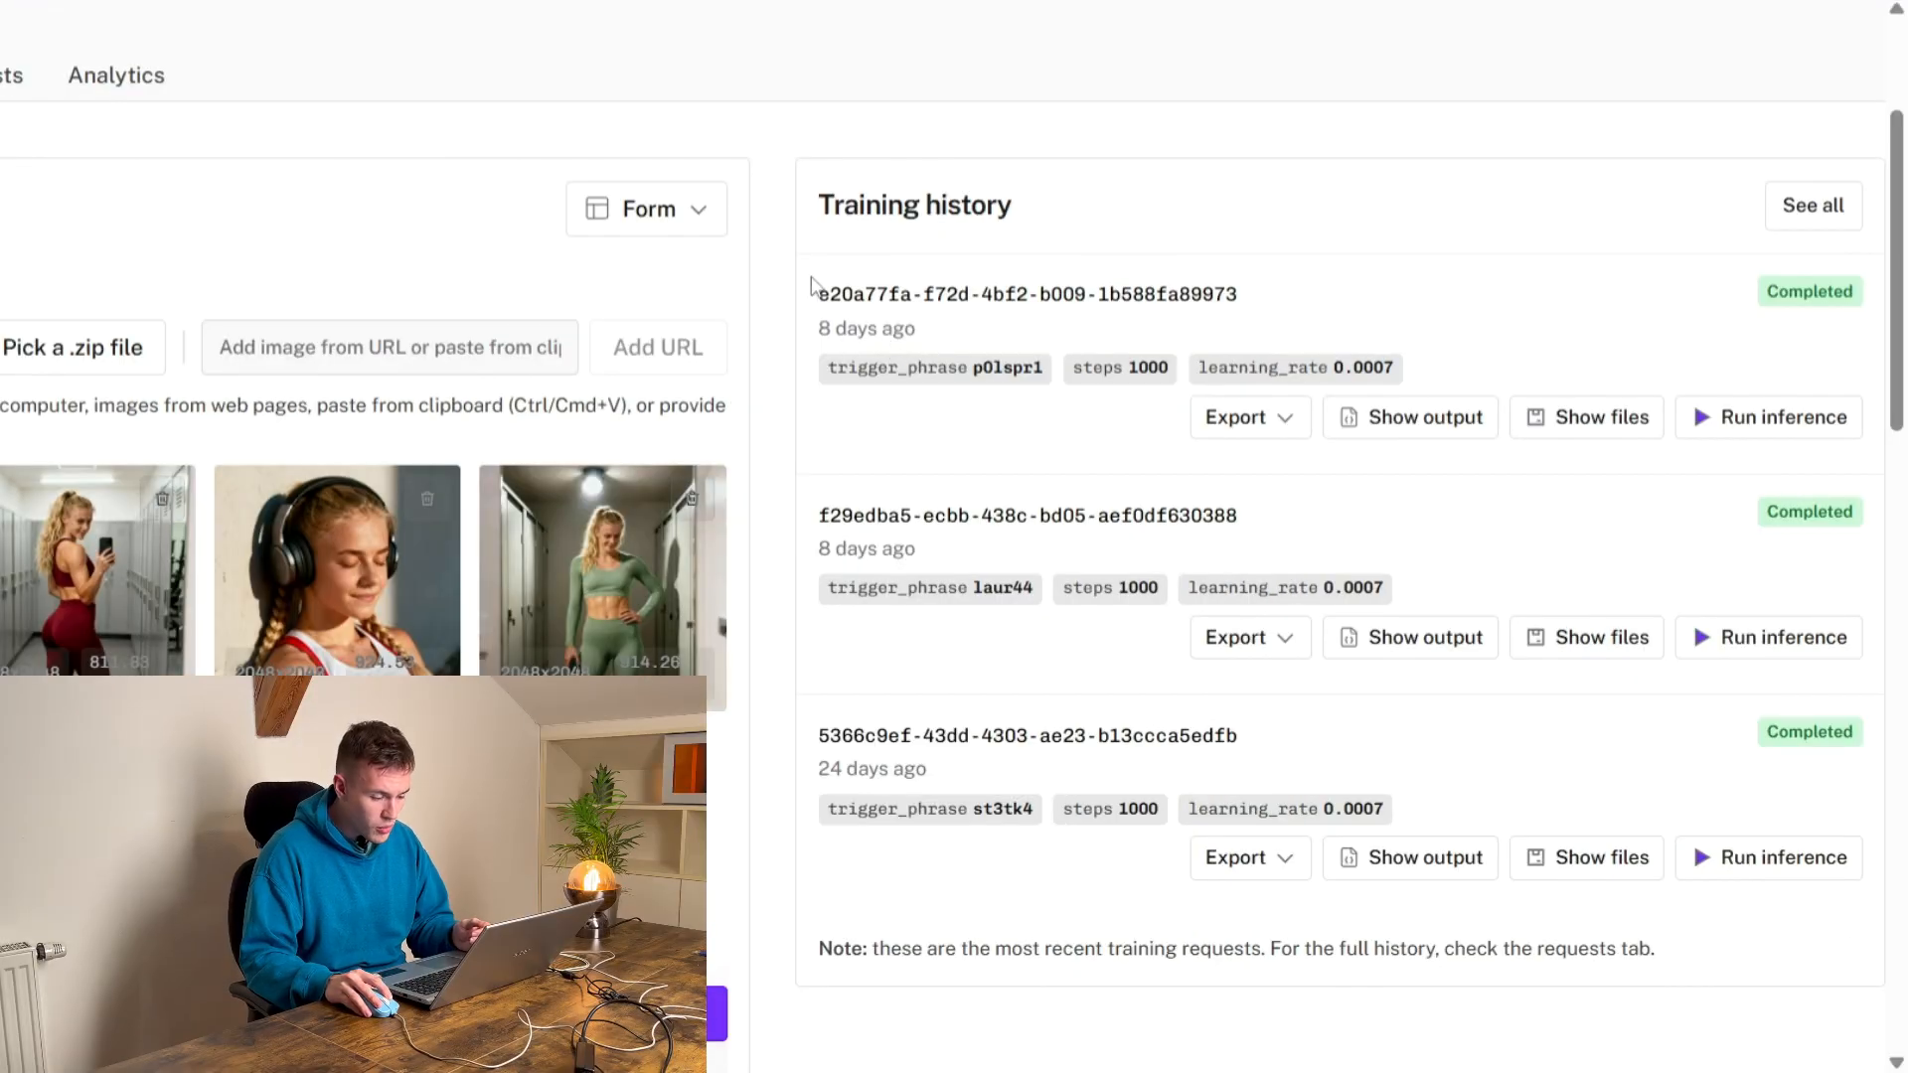
- Show the latest training's files: config, diffusers LoRA and high noise LoRA safetensors
drag(817, 292, 1393, 370)
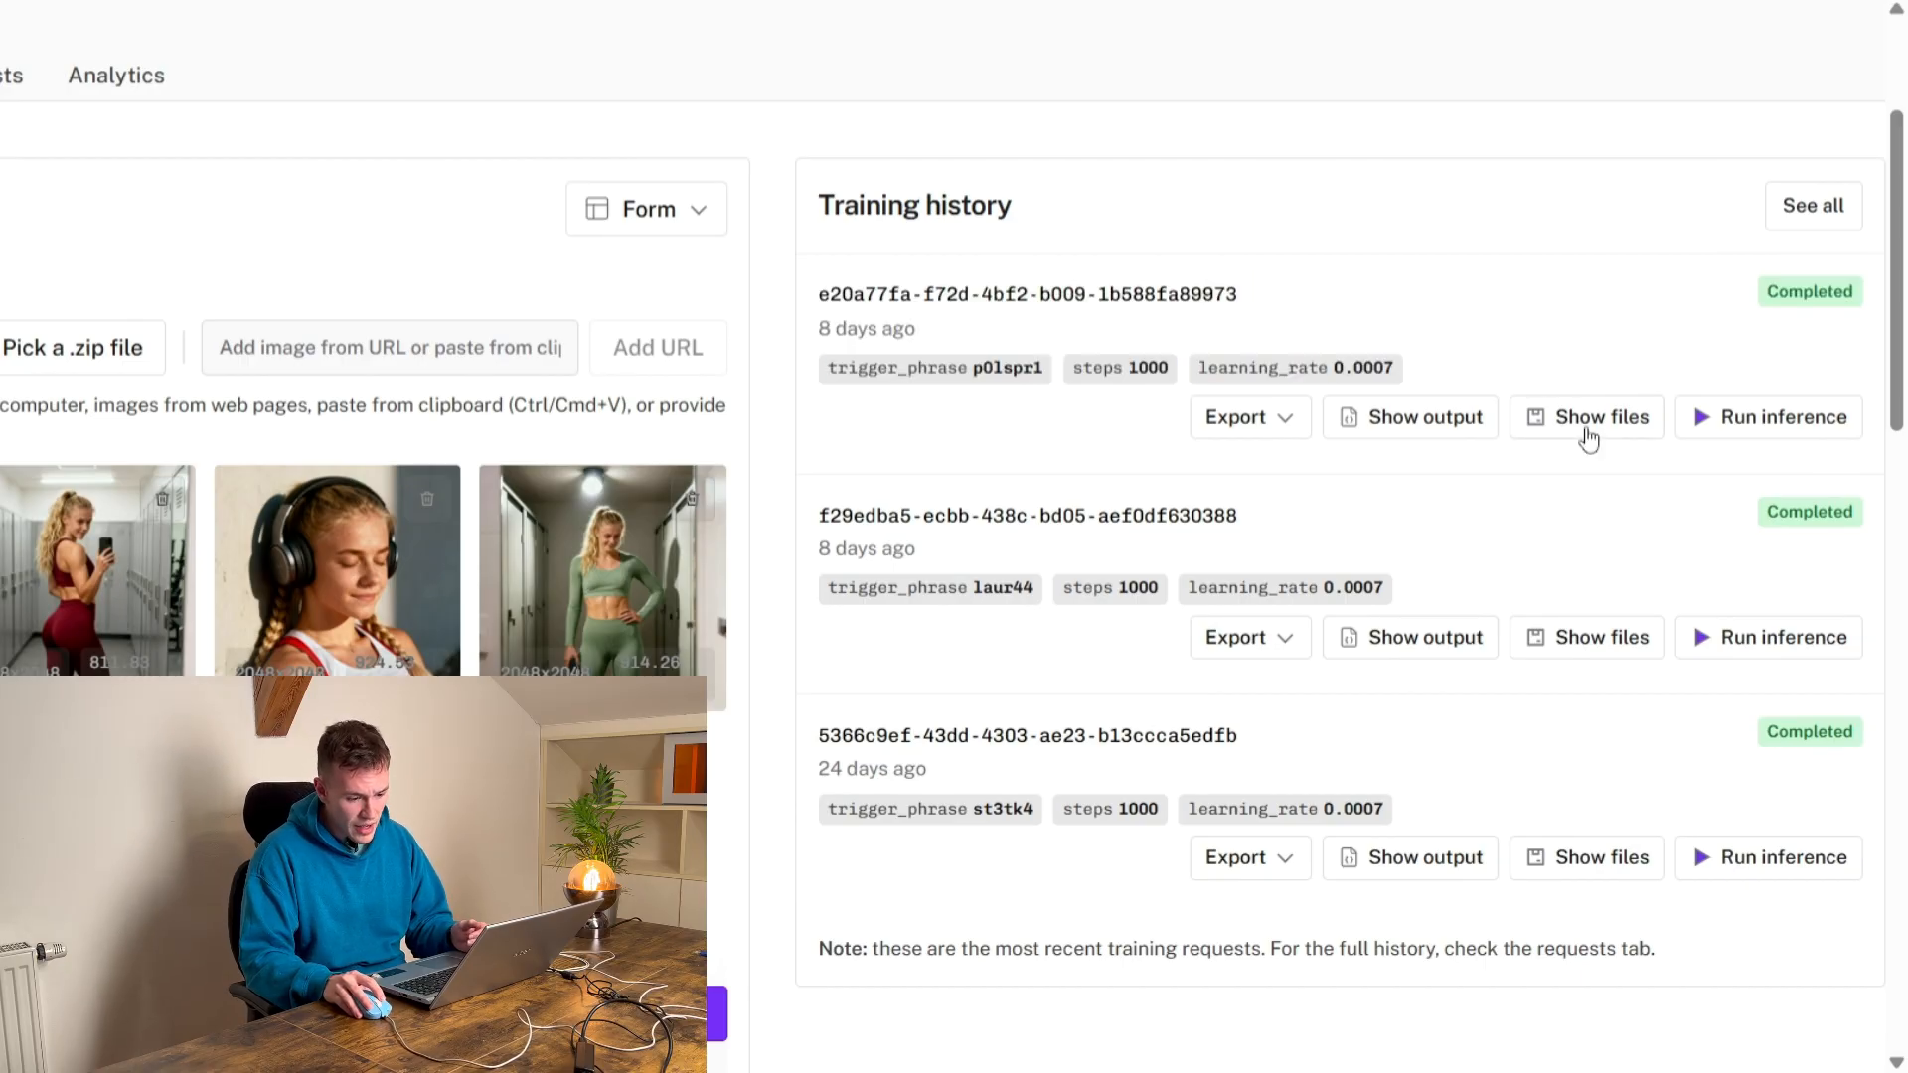
click(1586, 416)
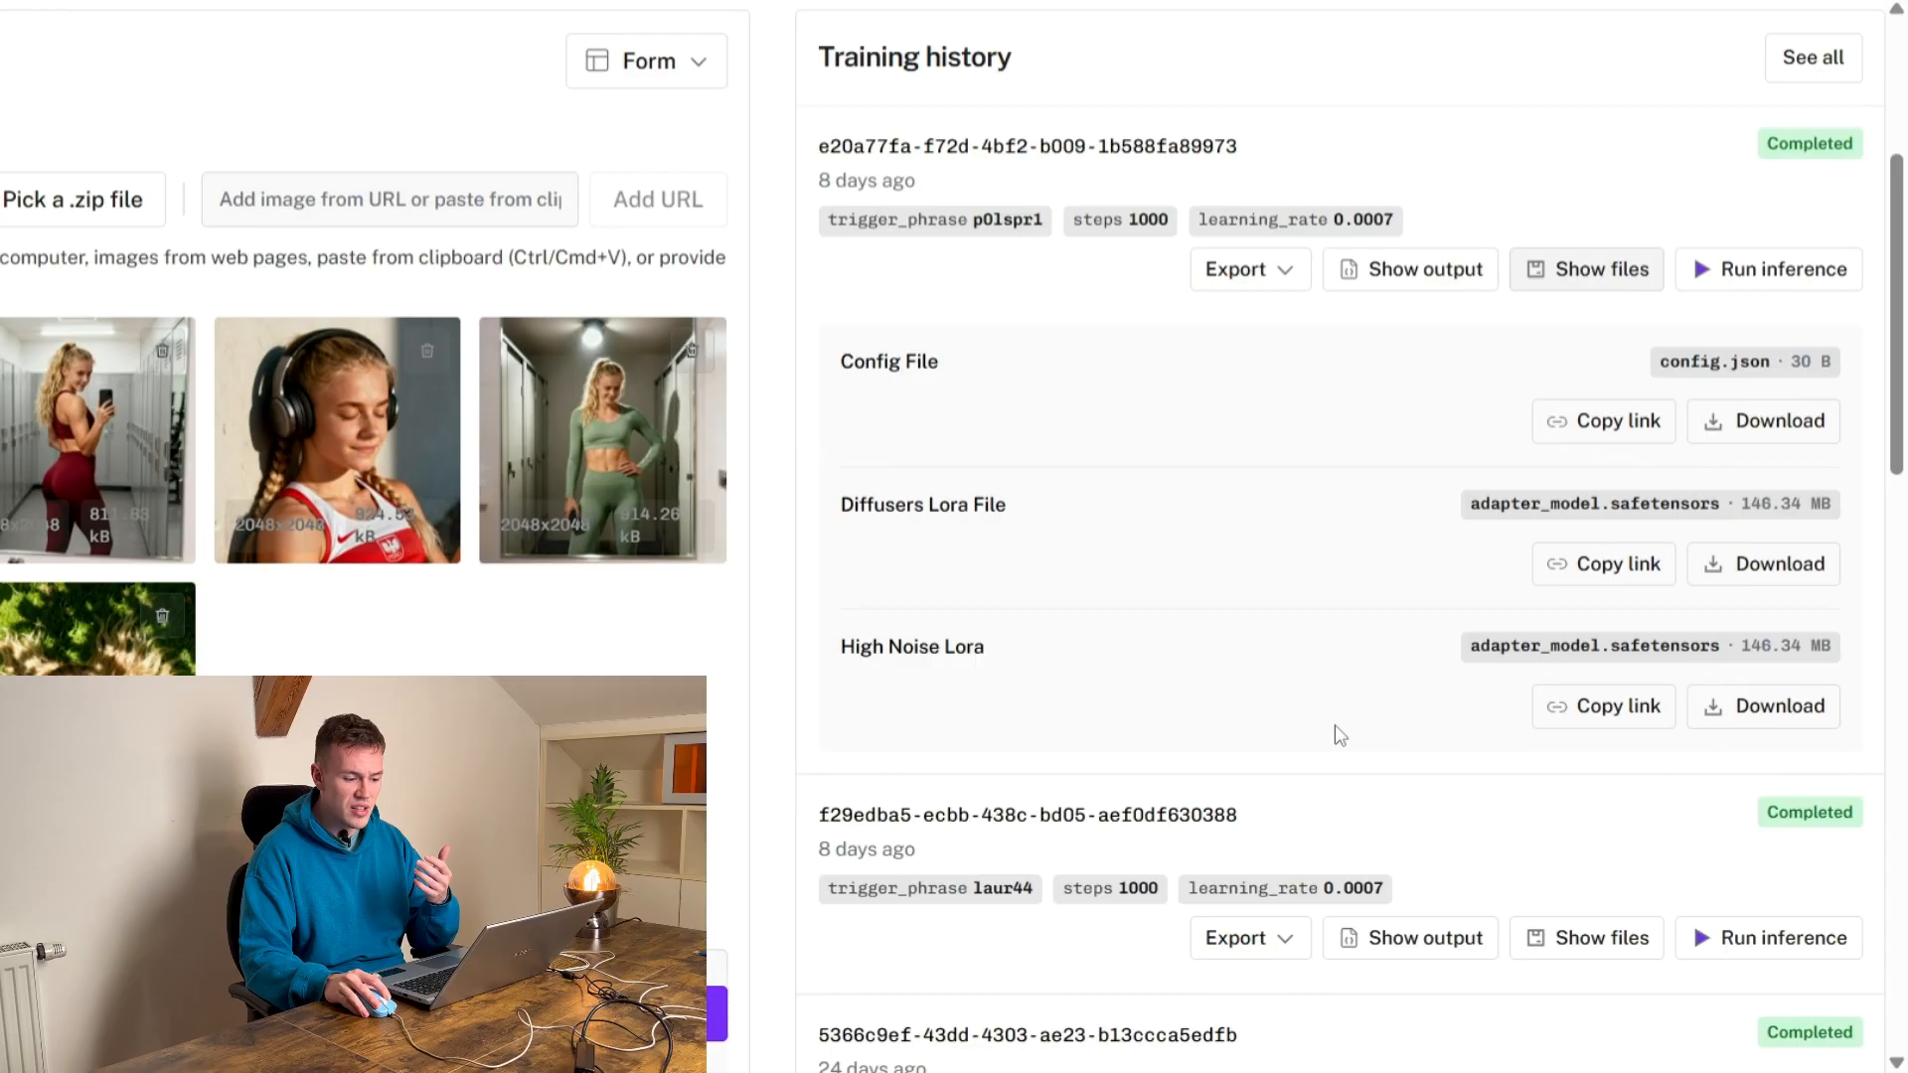
double_click(899, 503)
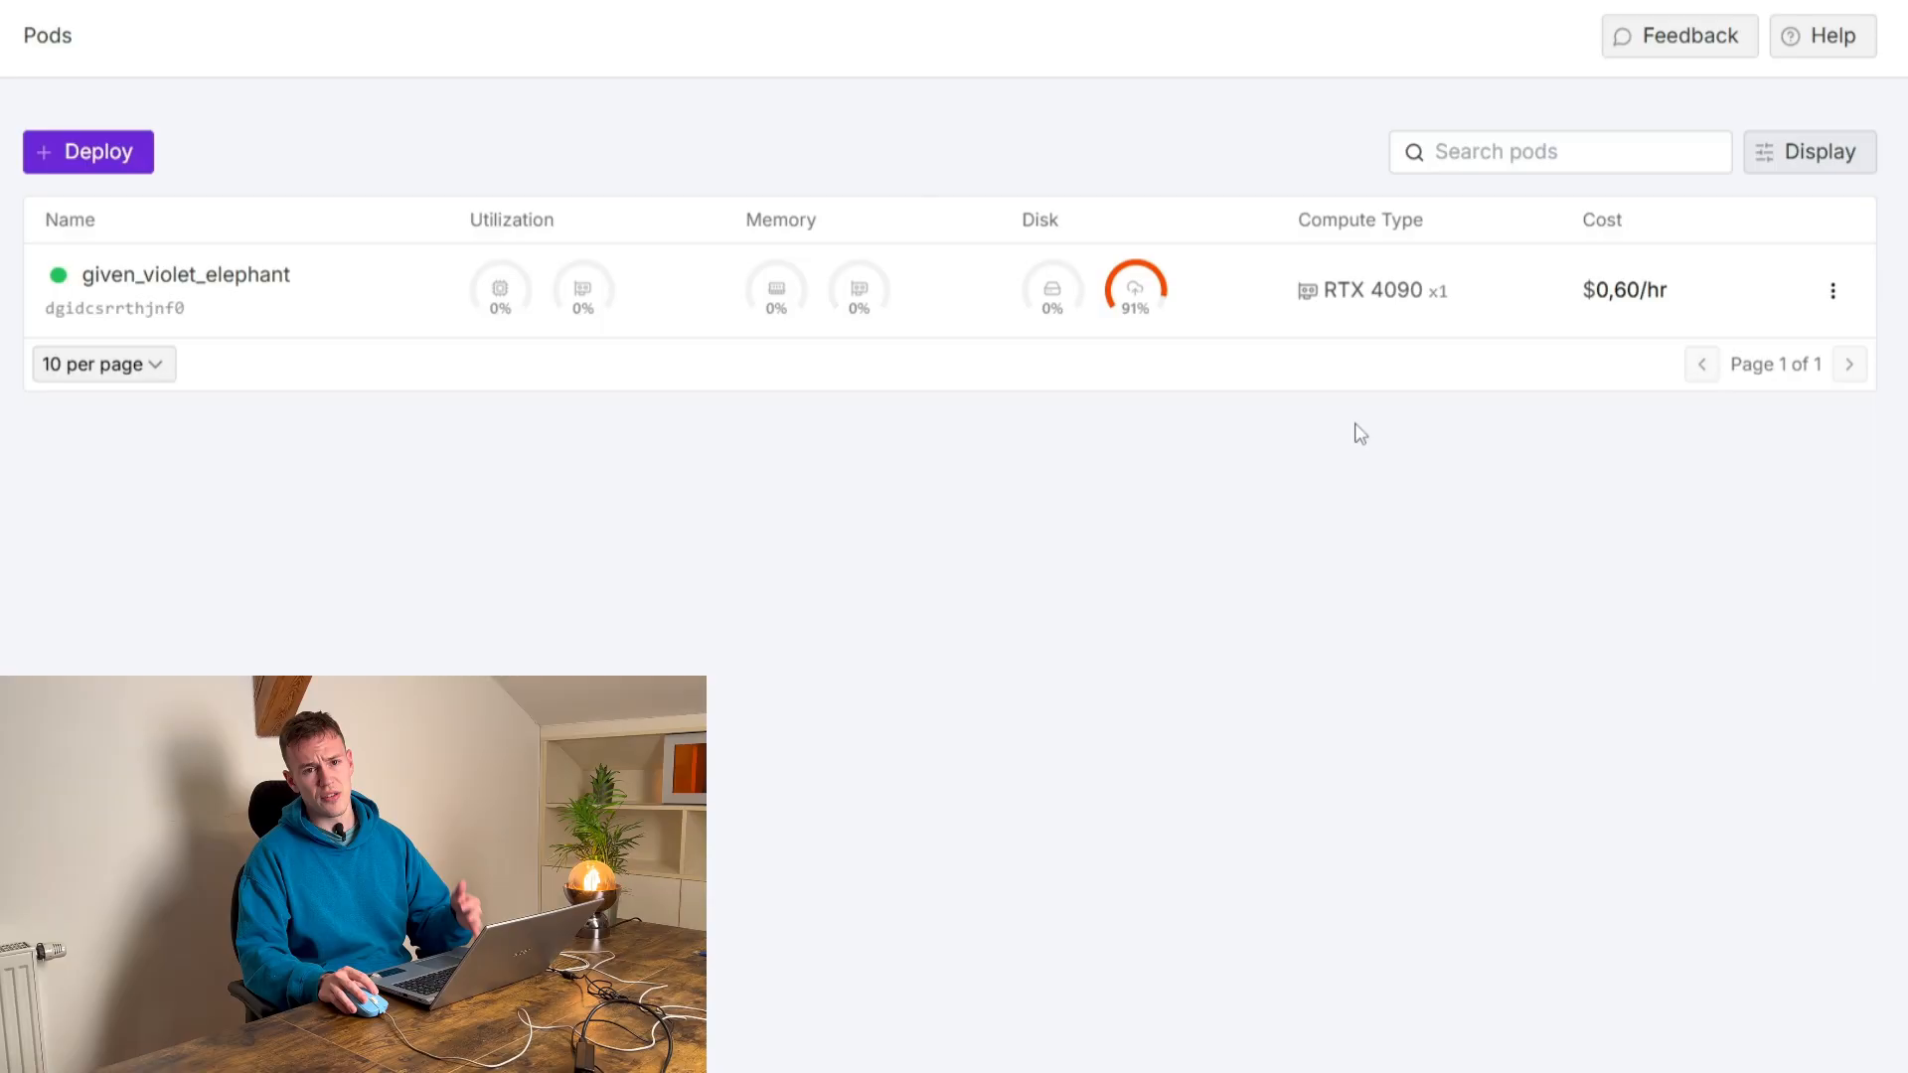
mouse_move(364, 491)
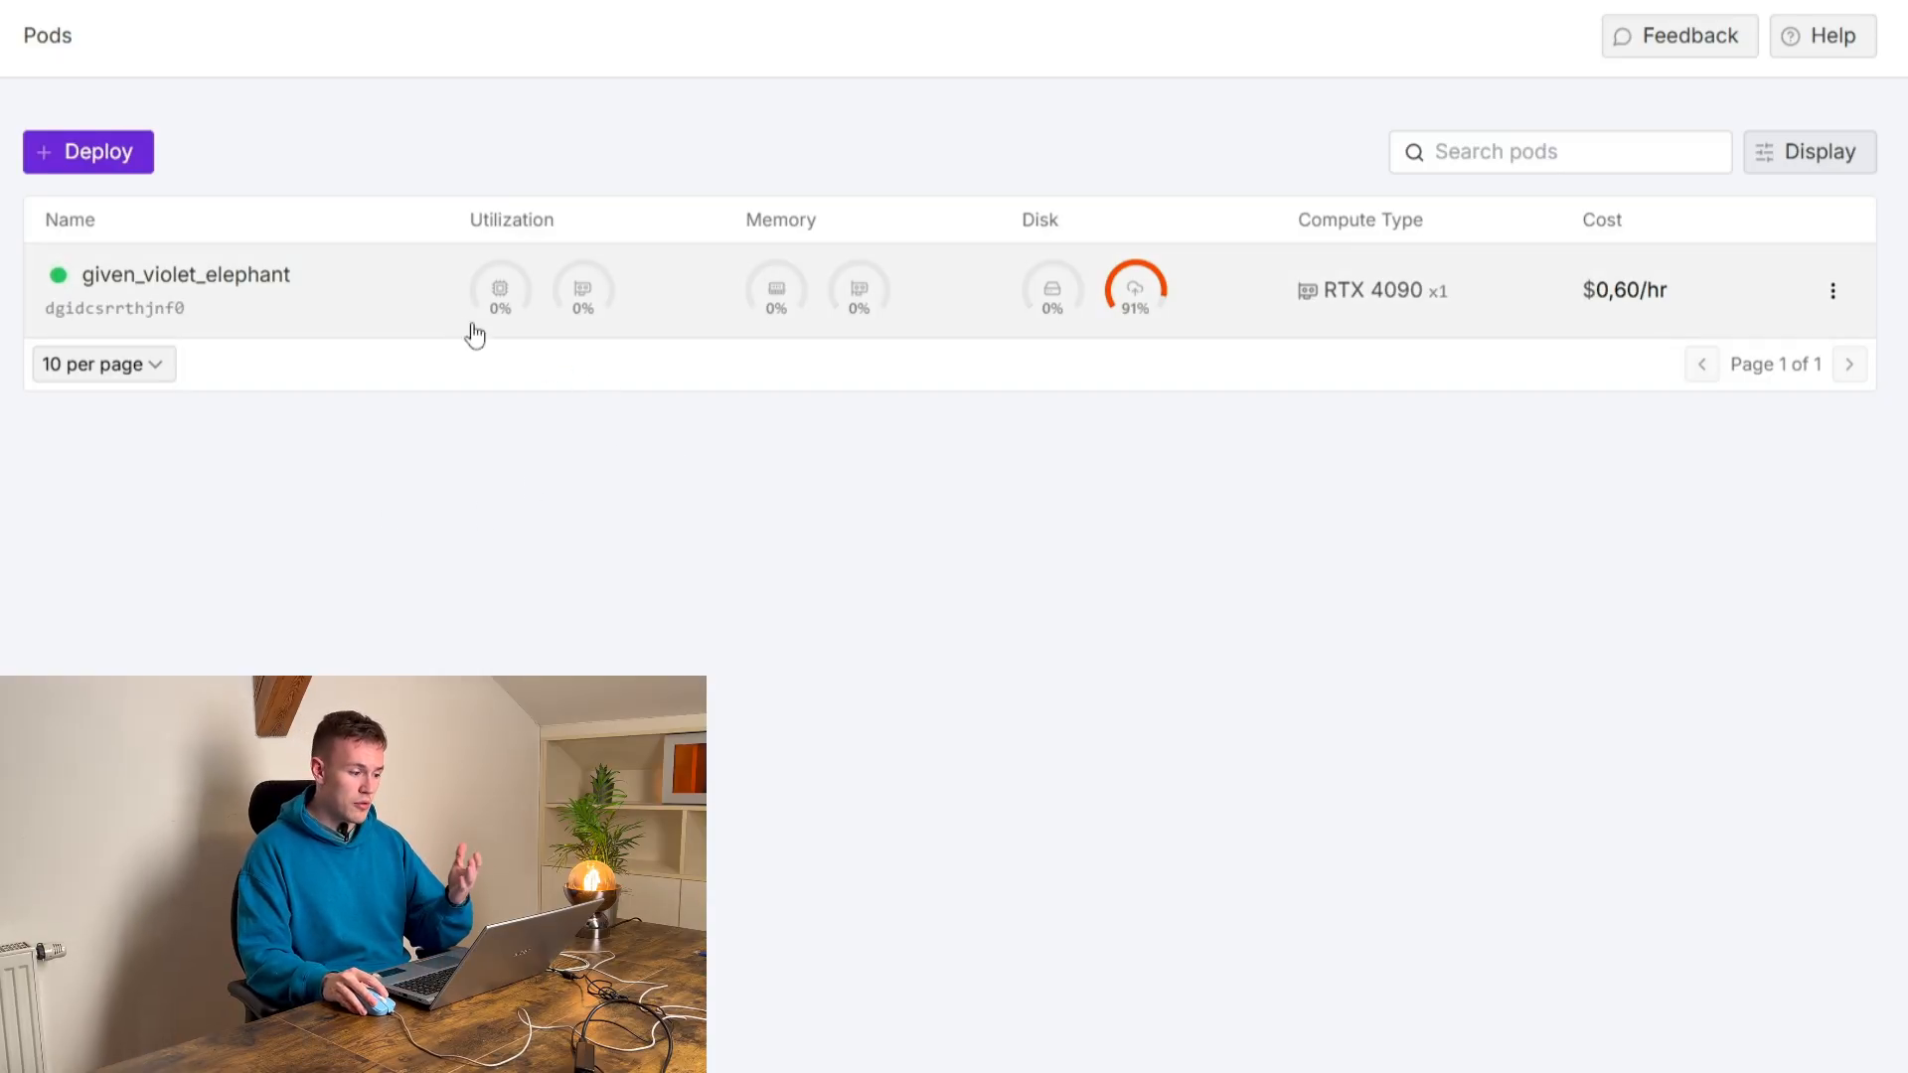
- Connect to the running RTX 4090 pod's JupyterLab and start a terminal in /workspace
click(186, 291)
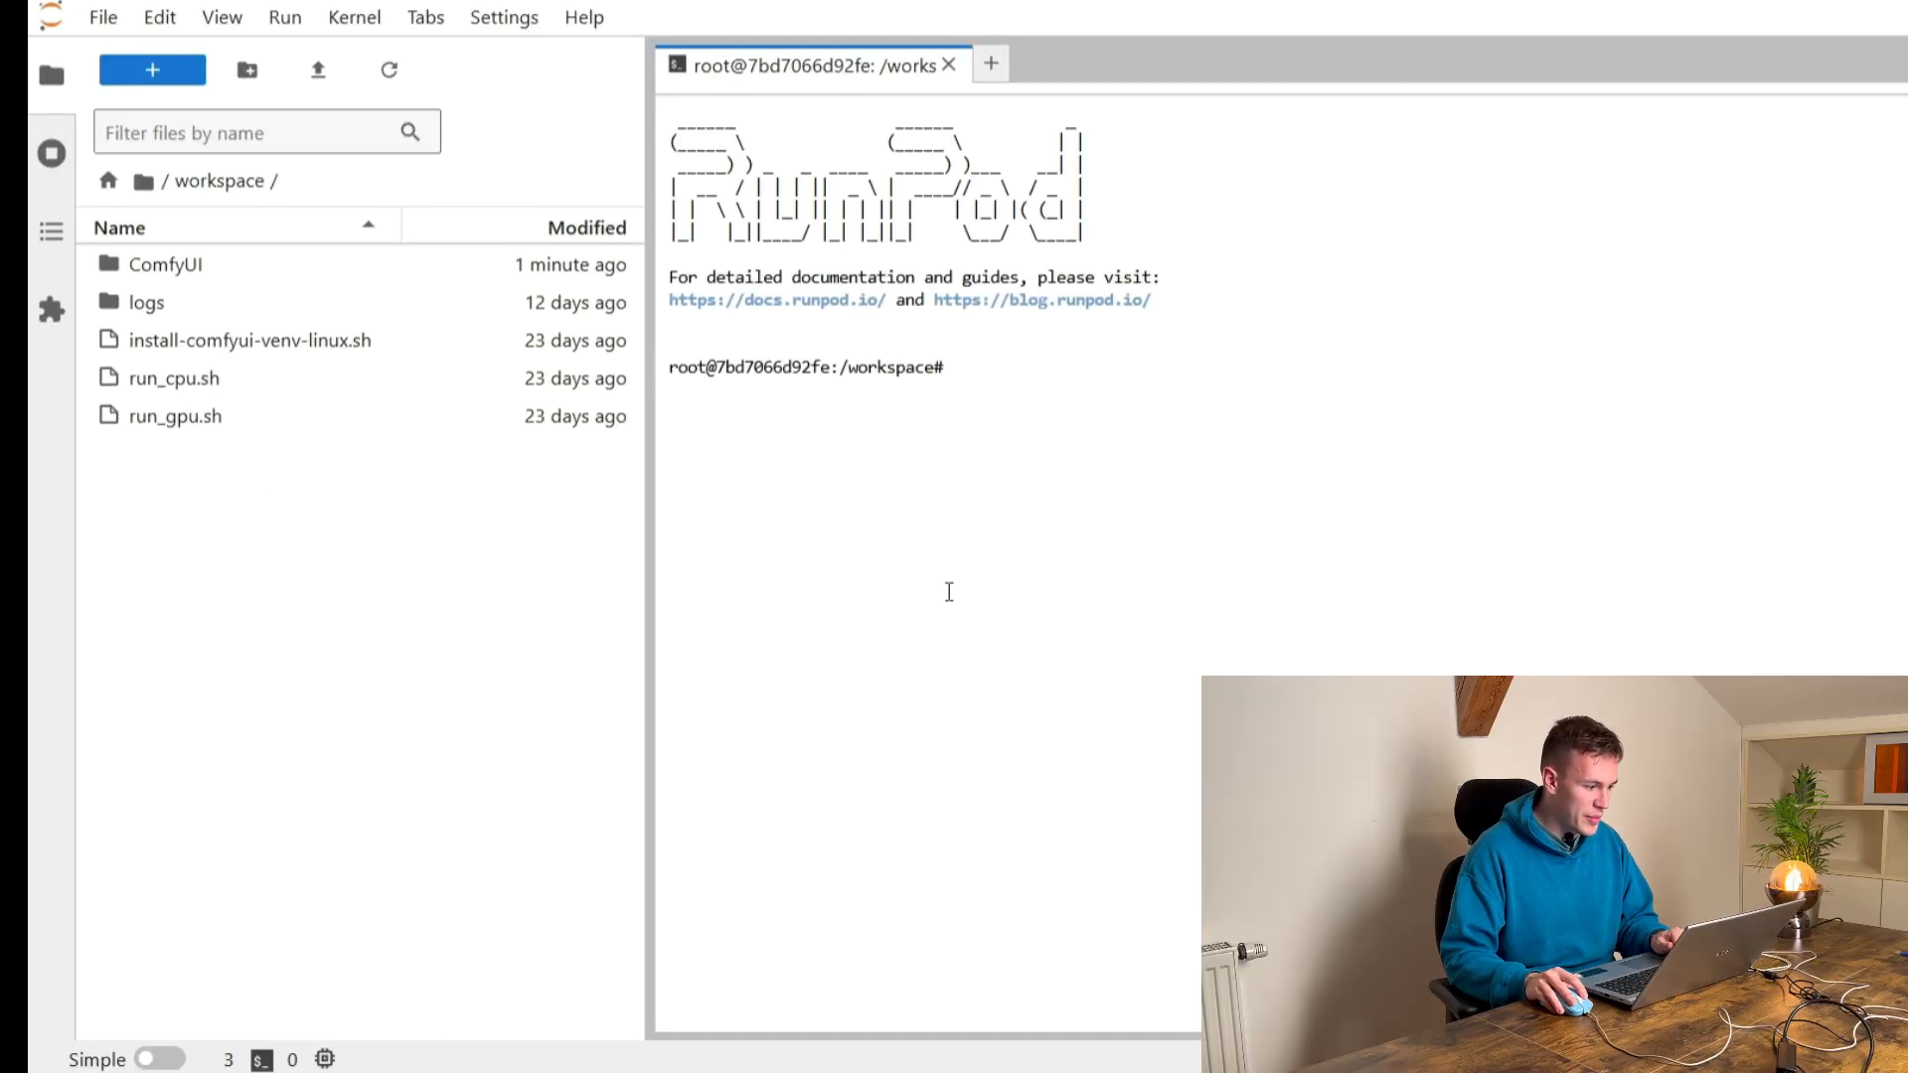
- cd into ComfyUI, activate its venv, and open lora_wan2comfy_dragdrop.py from the ComfyUI folder
text(cd ComfyUI/)
text(source venv/bin/activate)
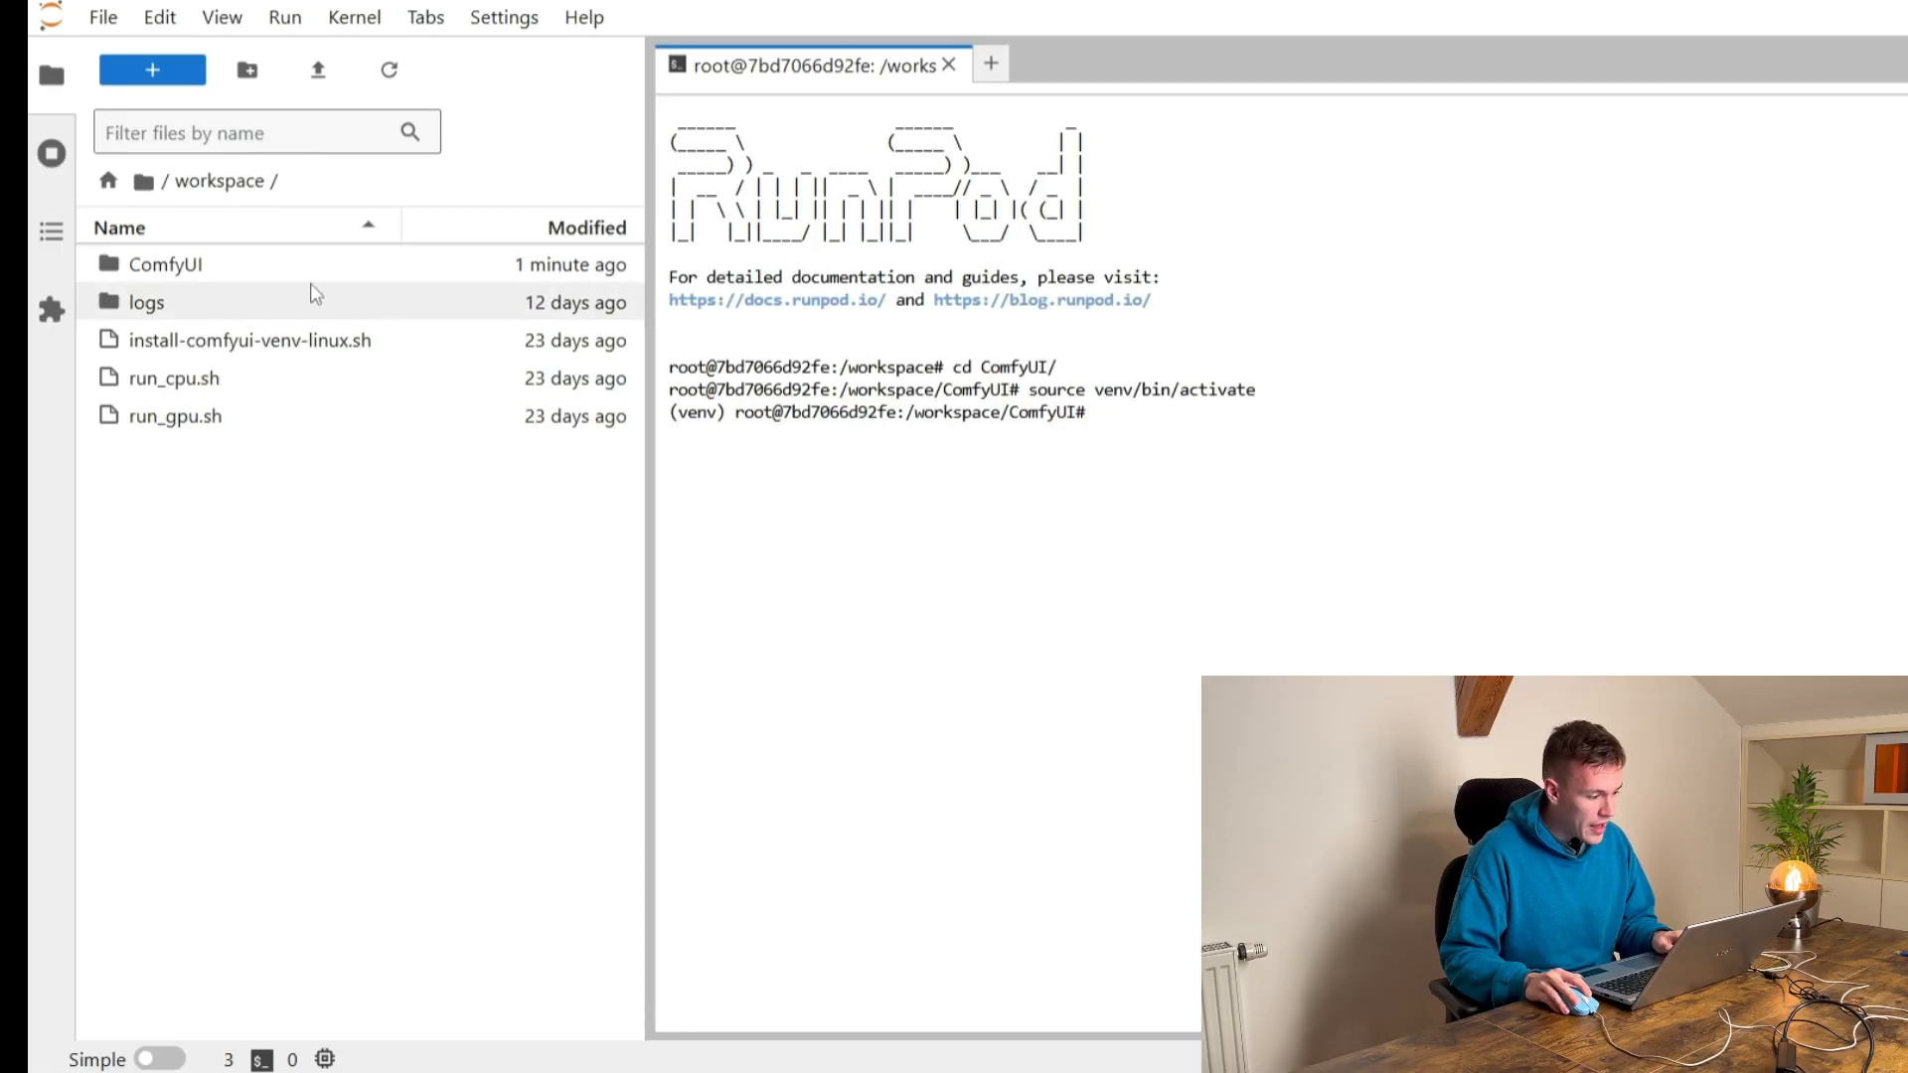
double_click(165, 264)
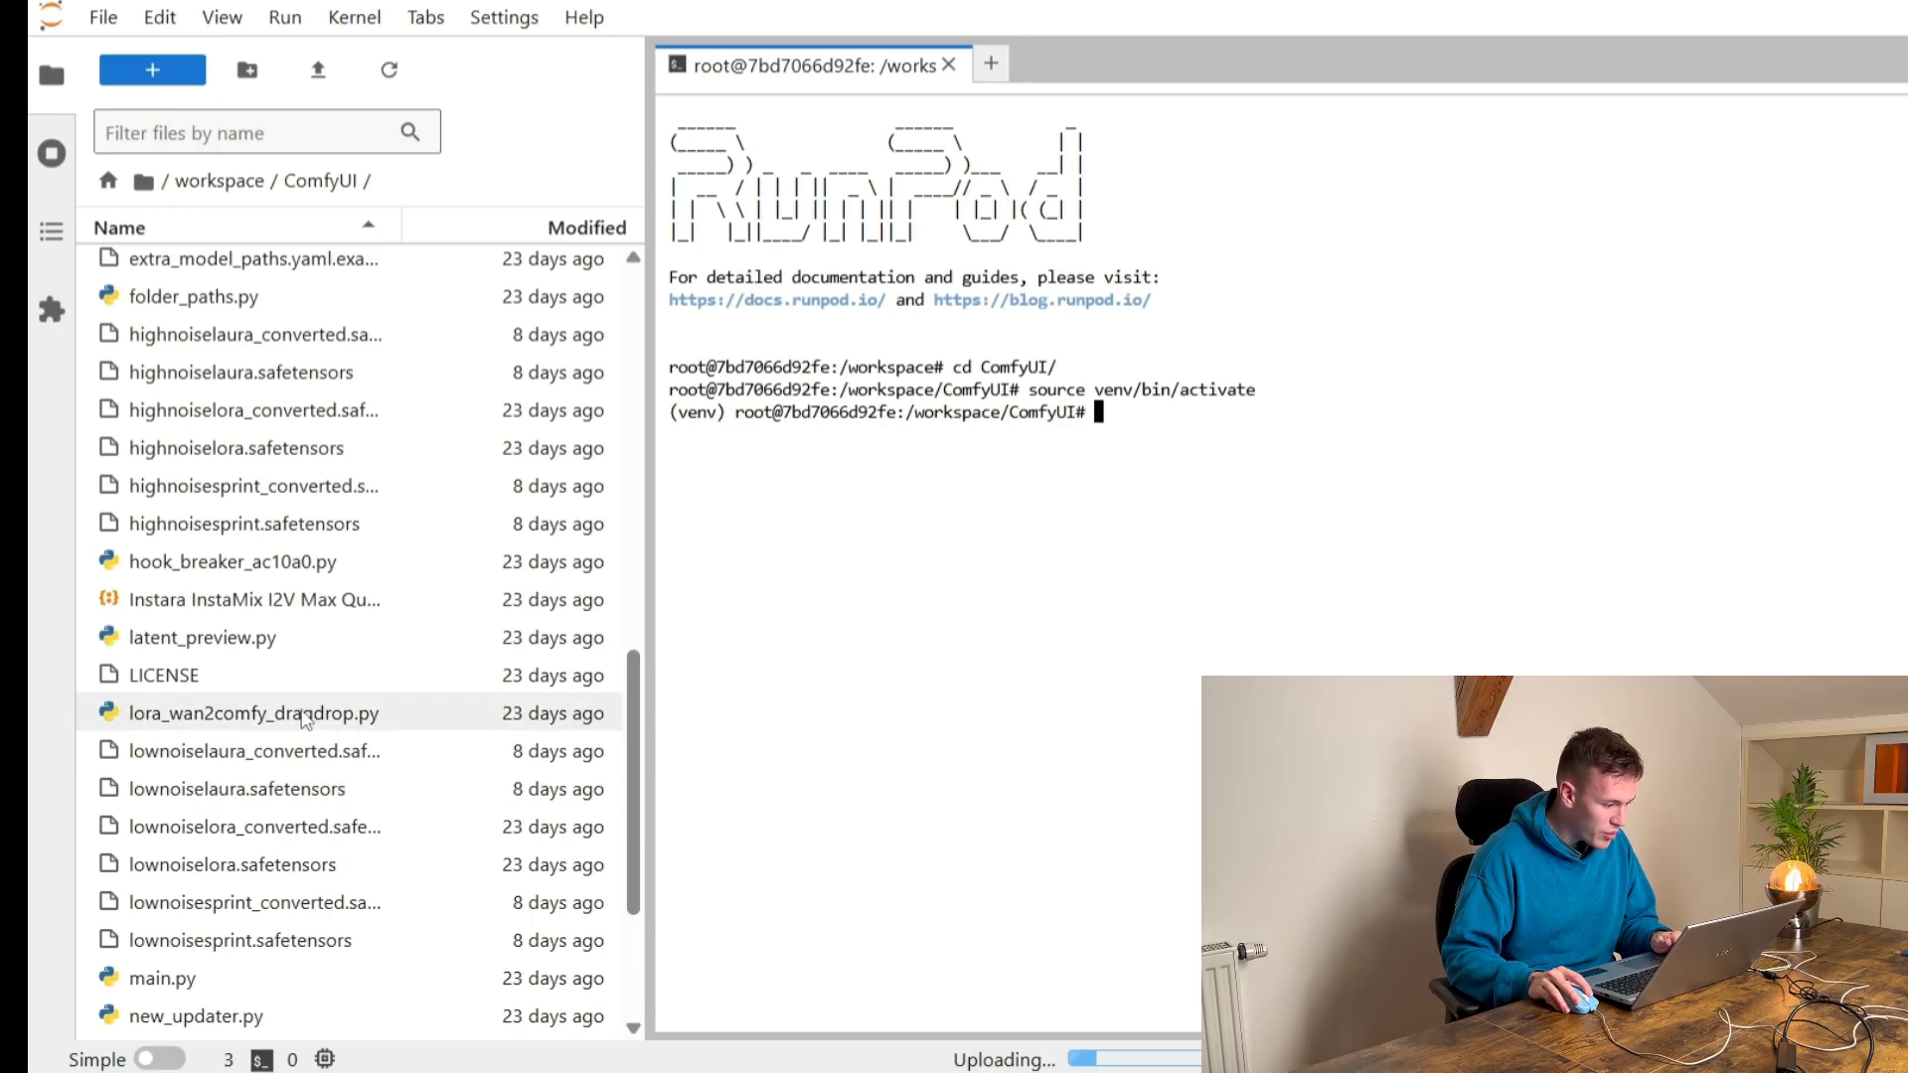
double_click(250, 714)
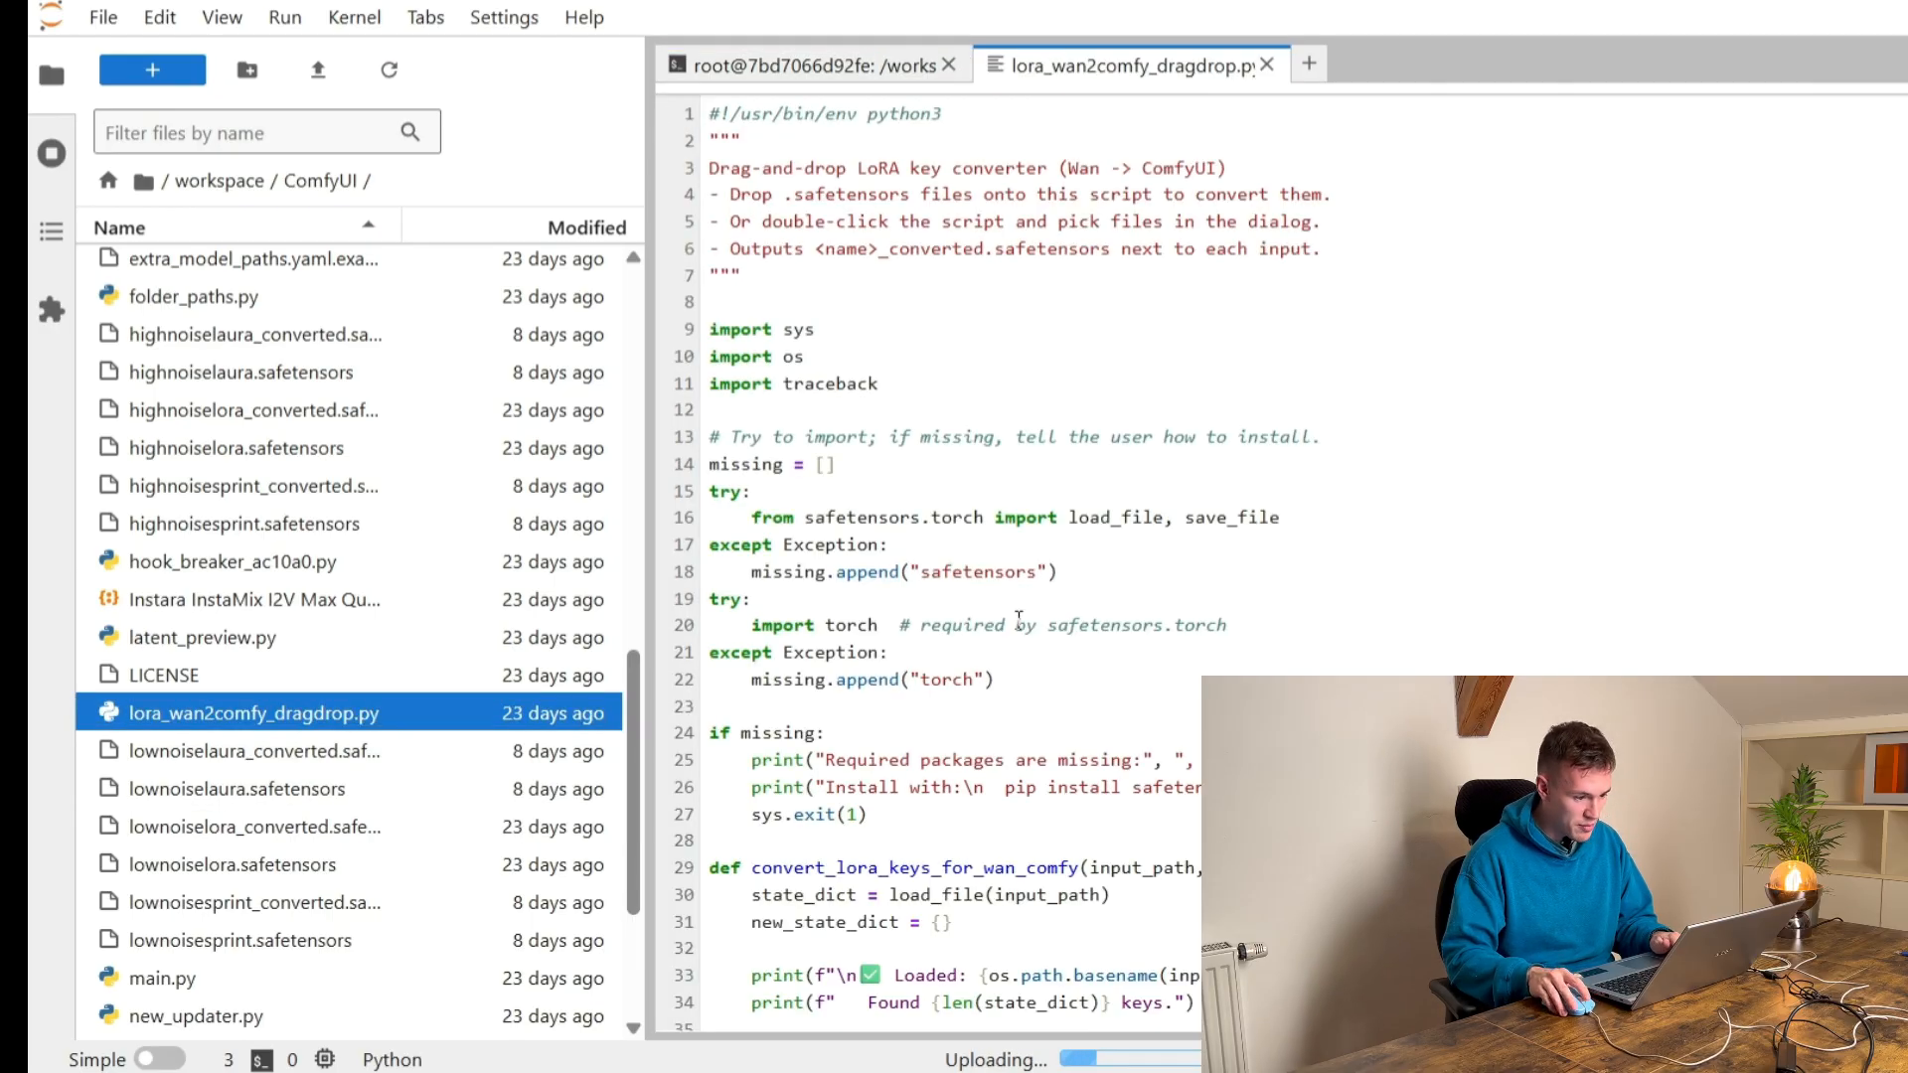
scroll(down, 3)
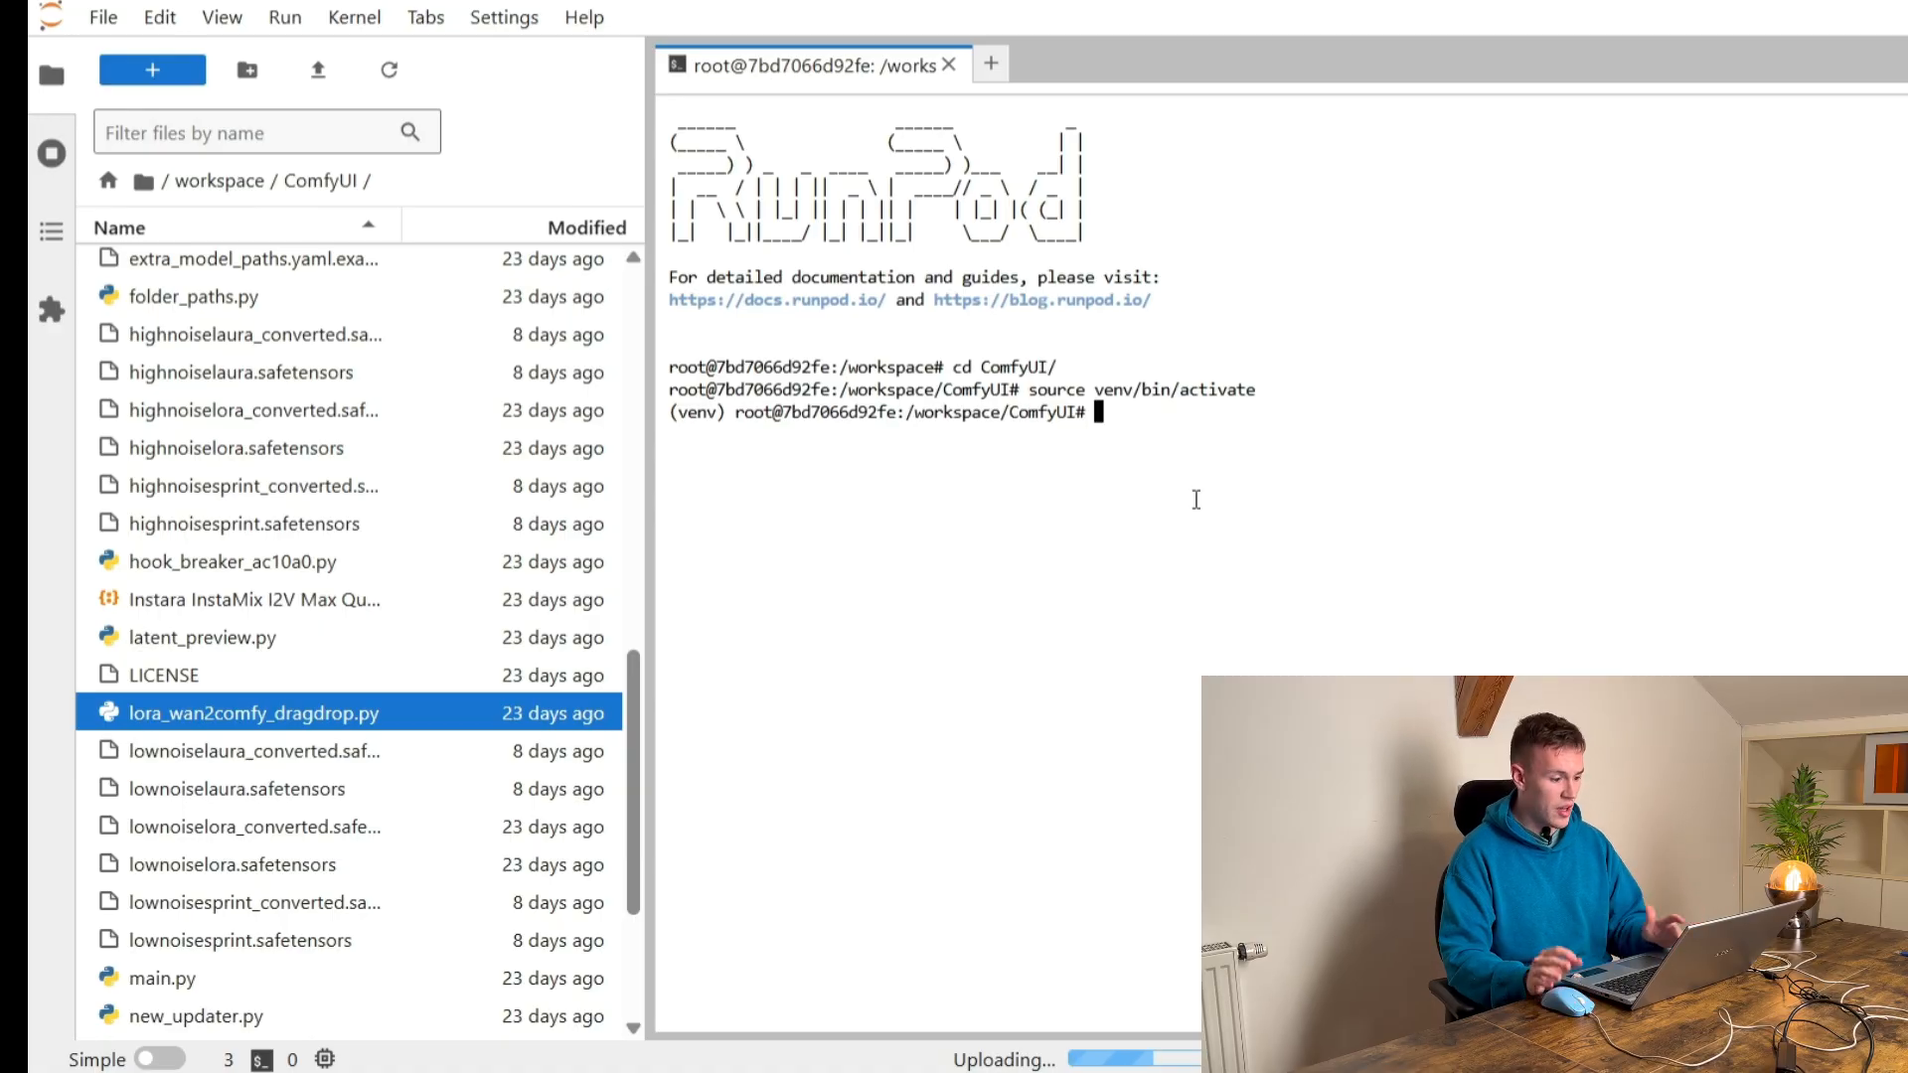
- Run lora_wan2comfy_dragdrop.py on diffuserblonde.safetensors to produce diffuserblonde_converted.safetensors
text(python lora_)
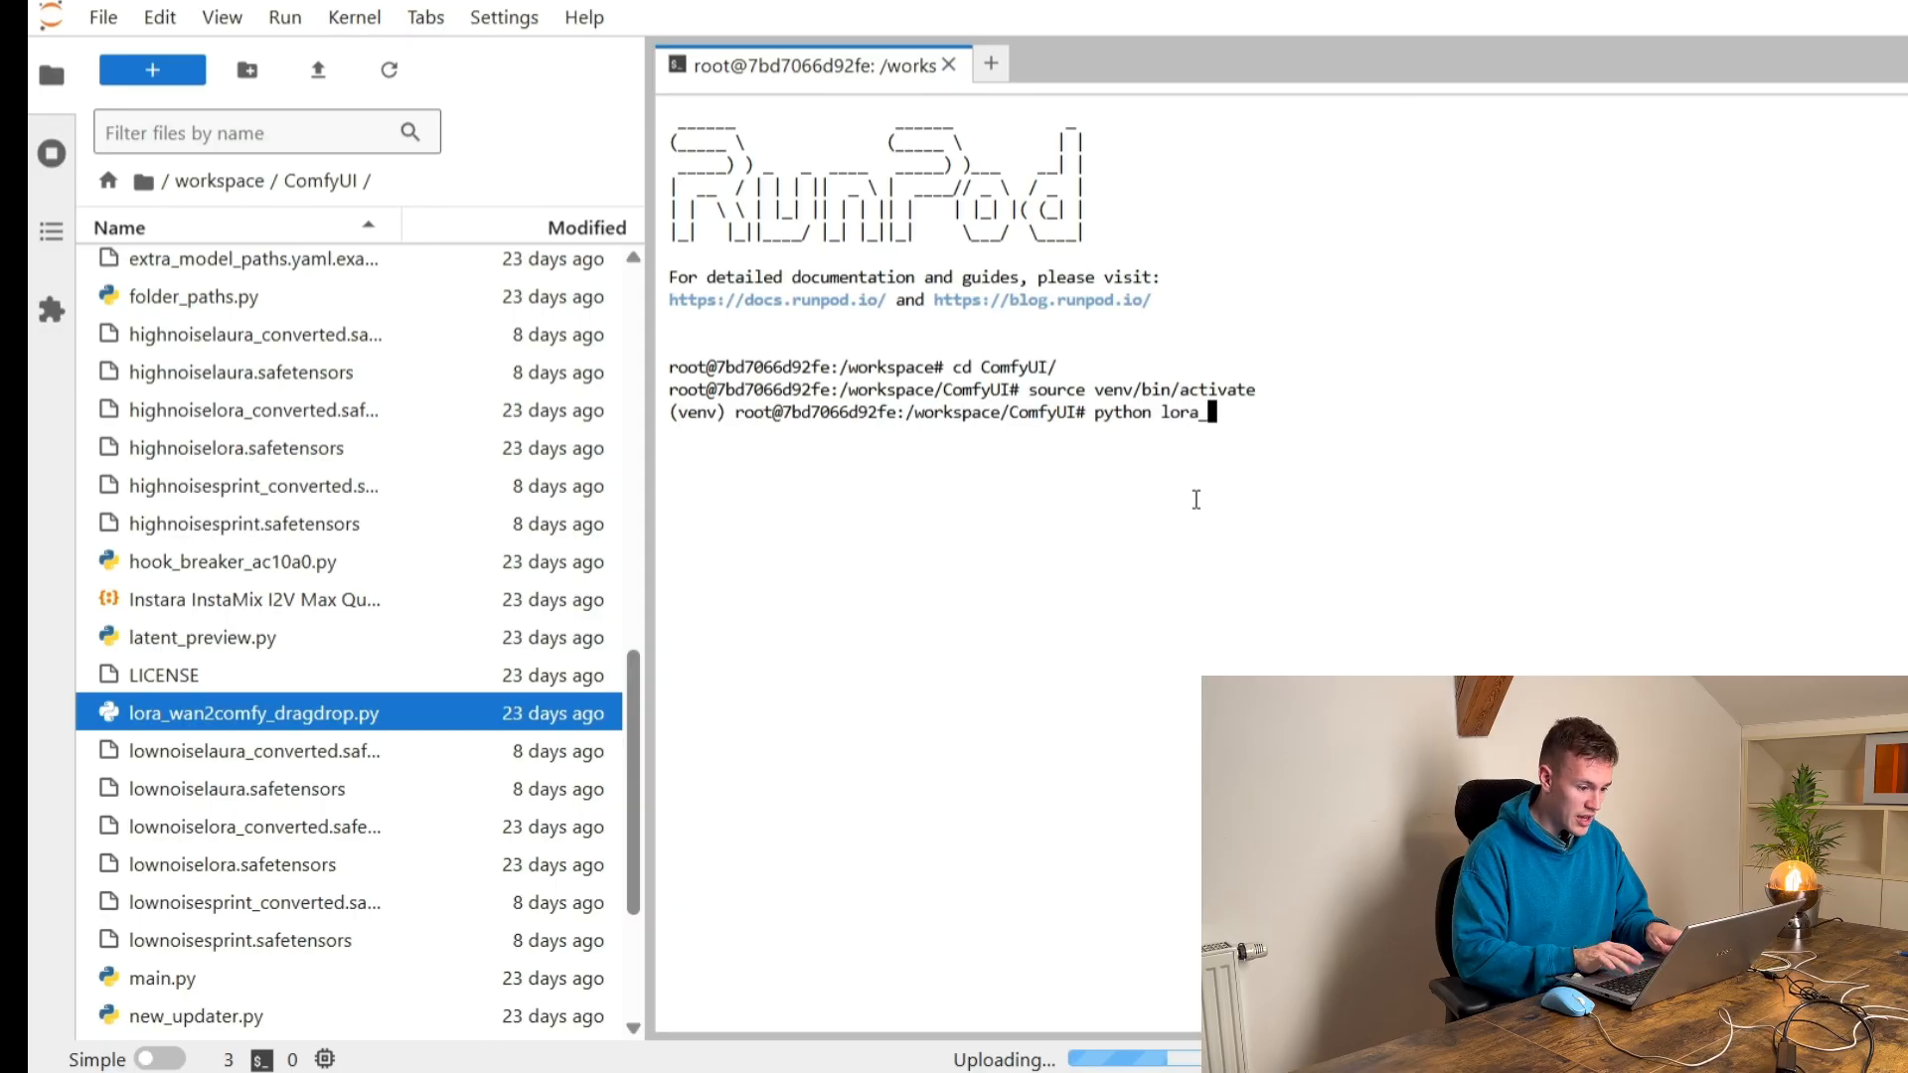
text(wan2comfy_dragdrop.py)
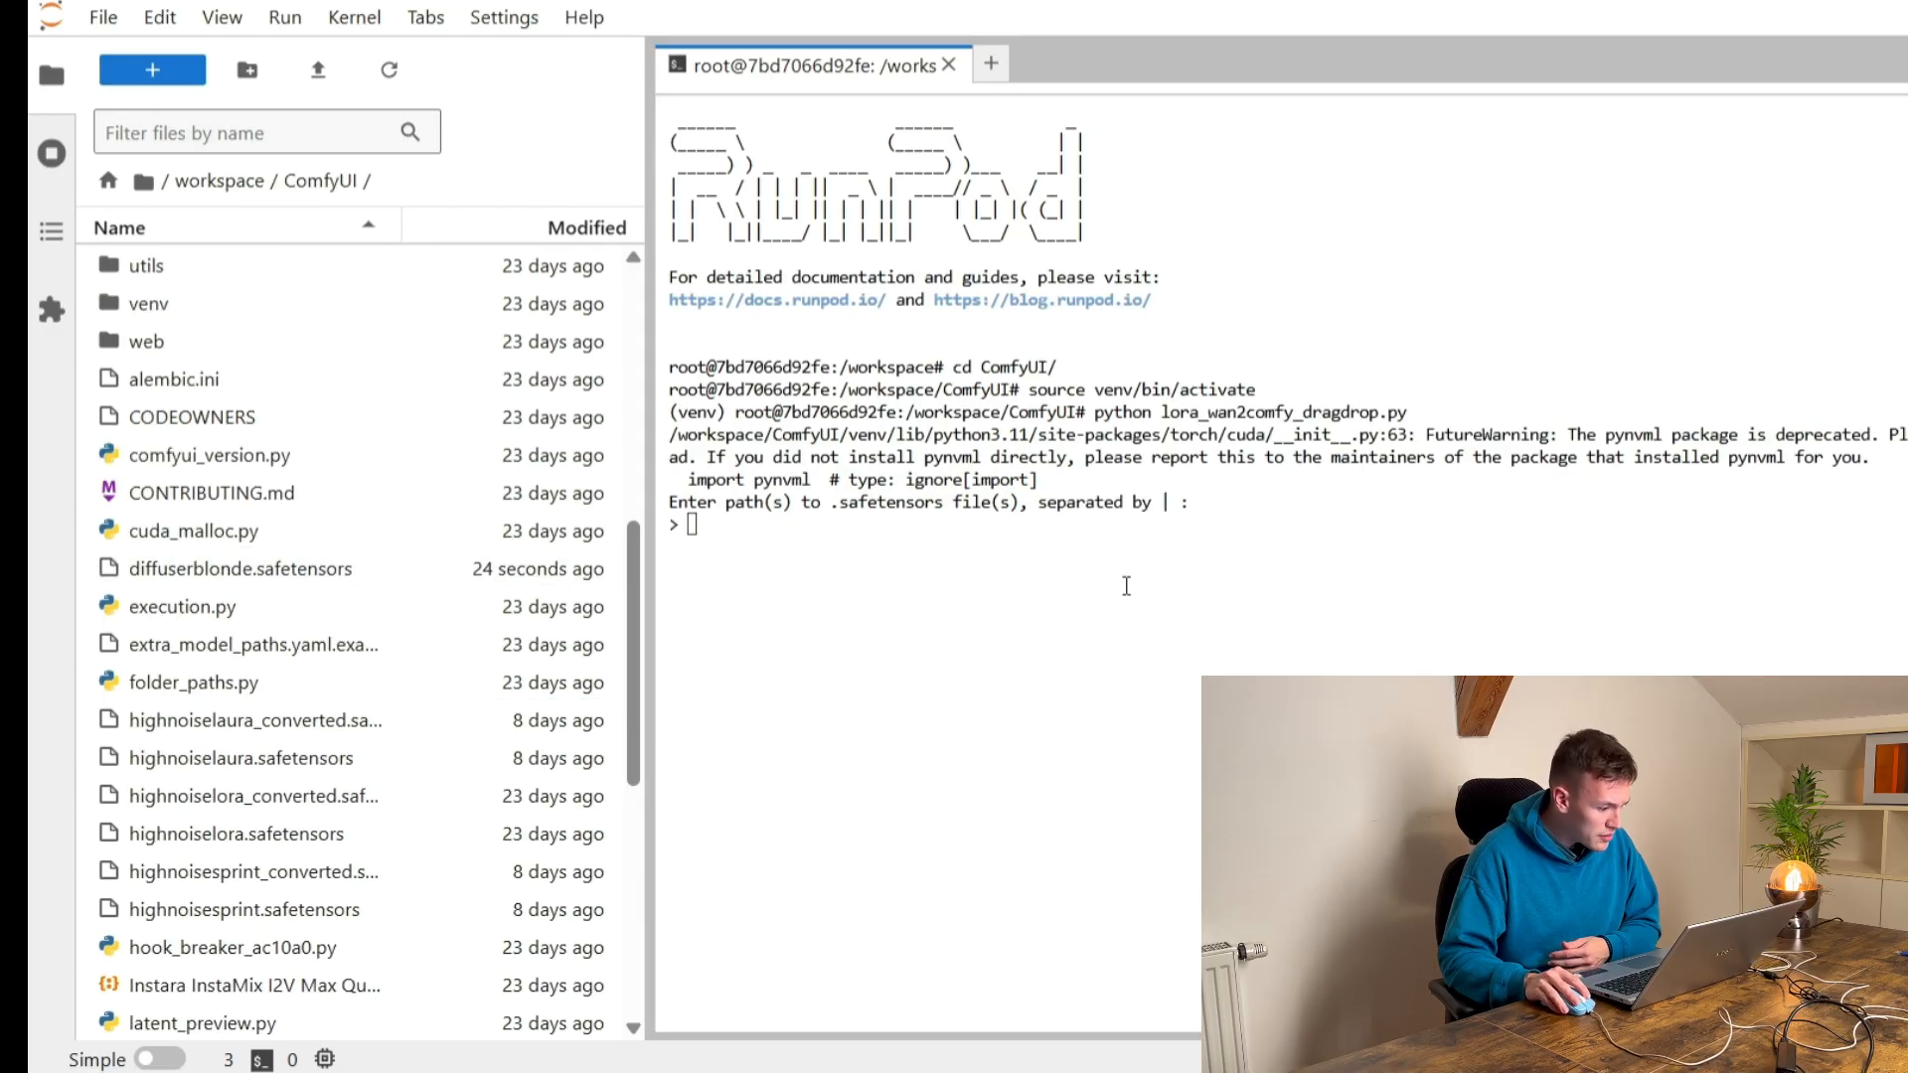
click(240, 568)
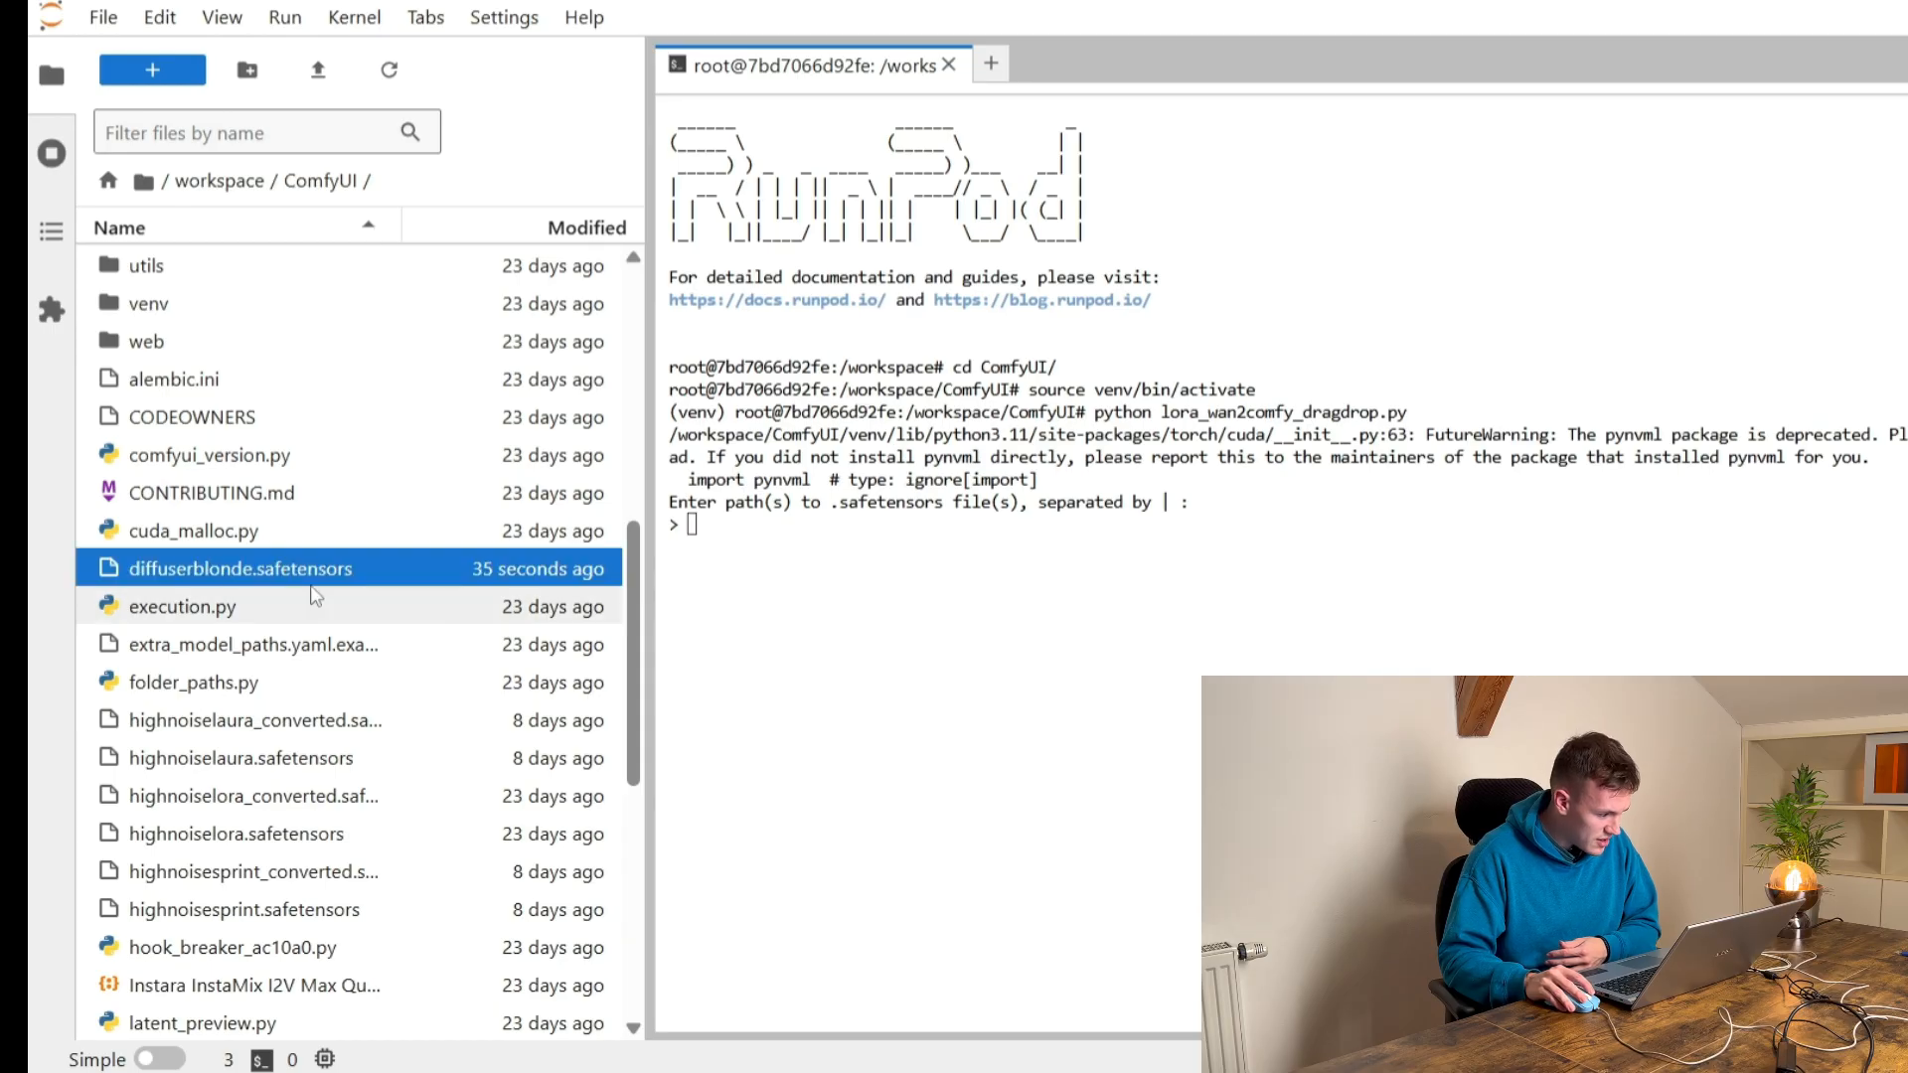
text(d)
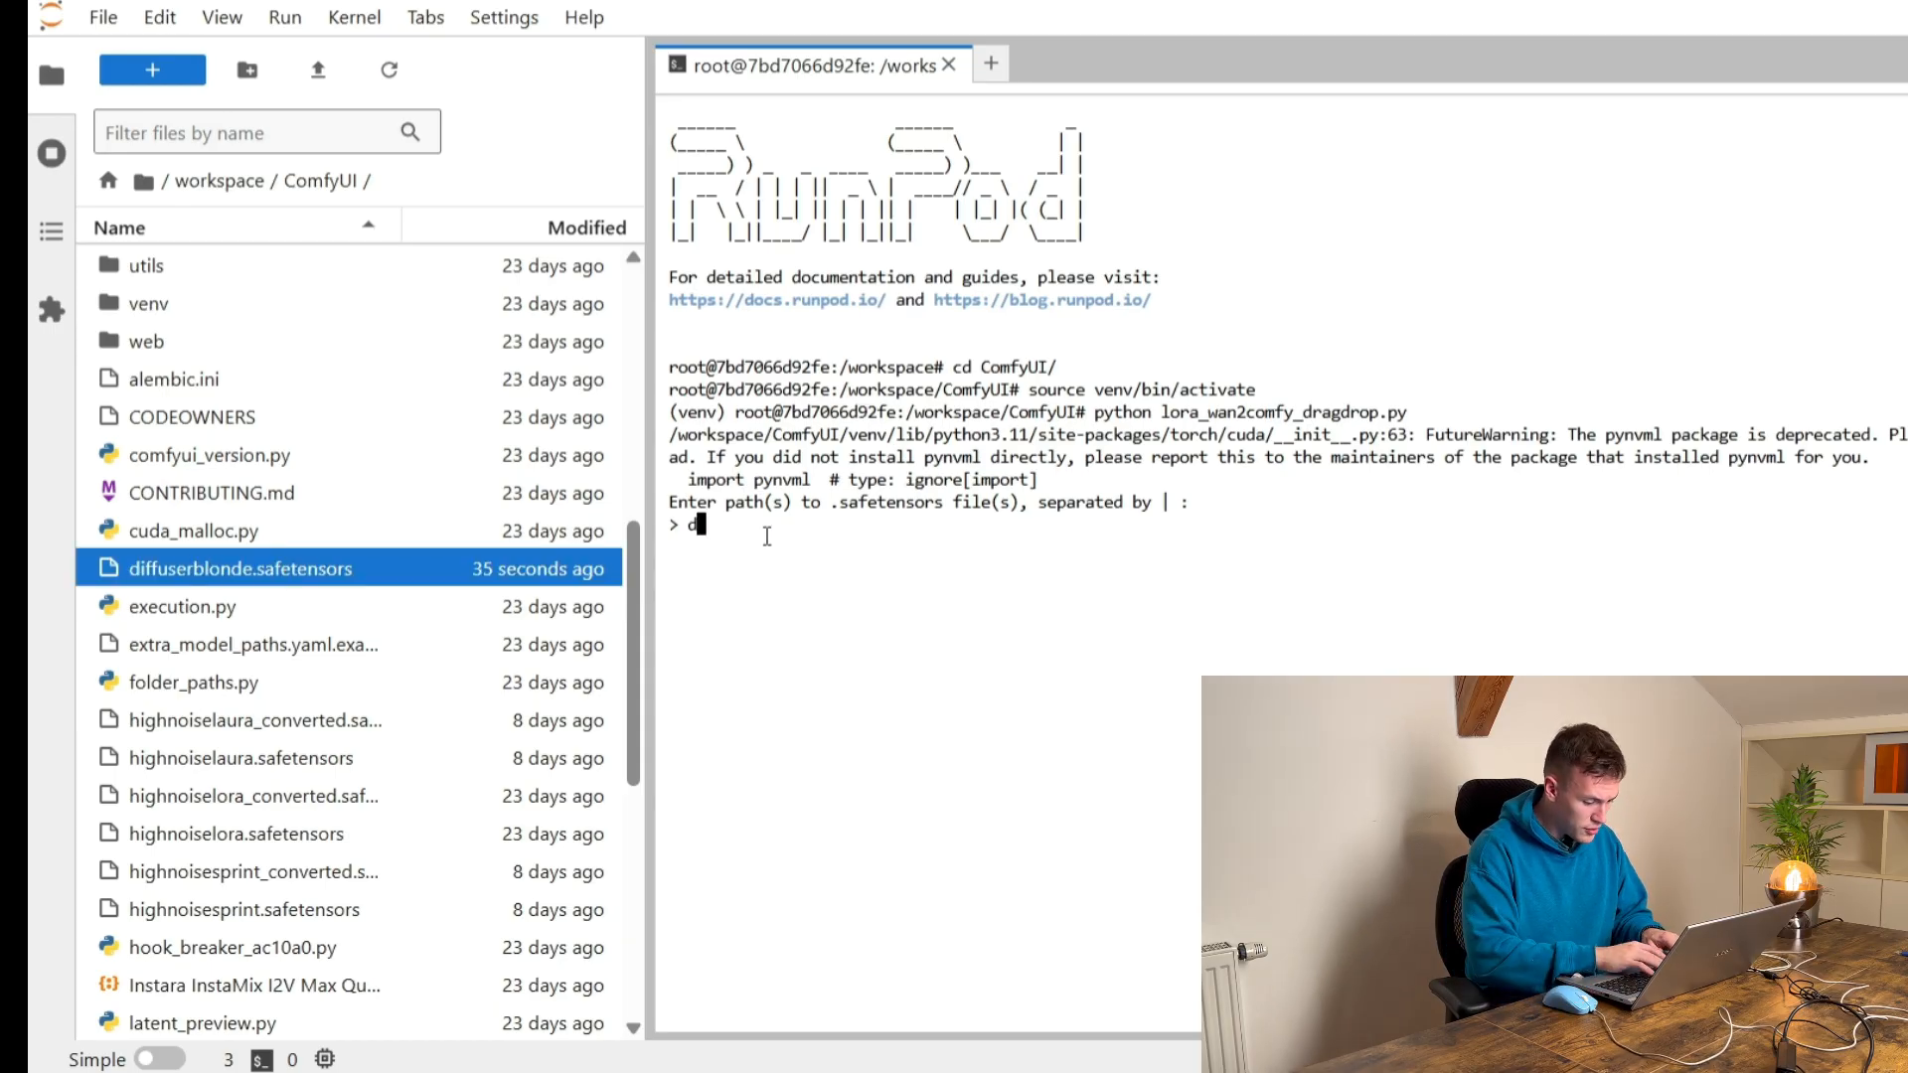
text(iffuserblonde)
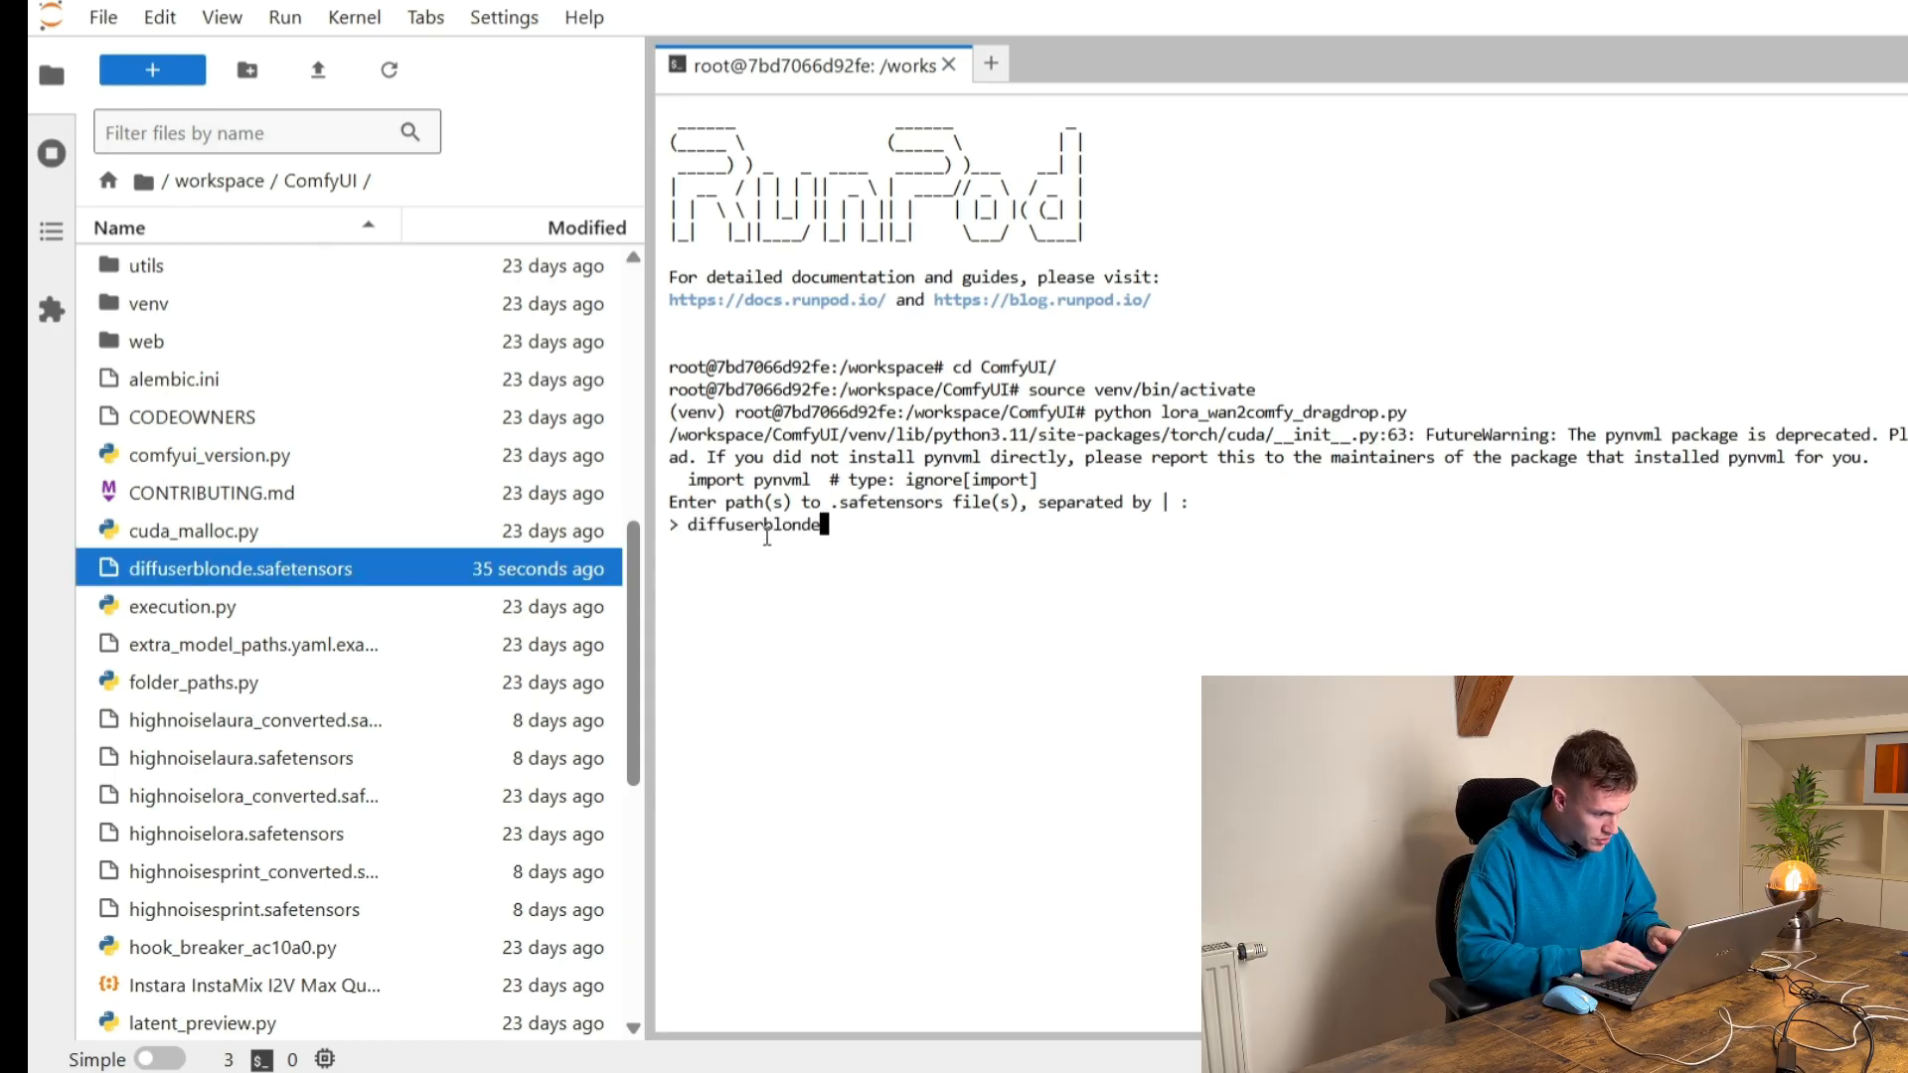
text(.safetensors)
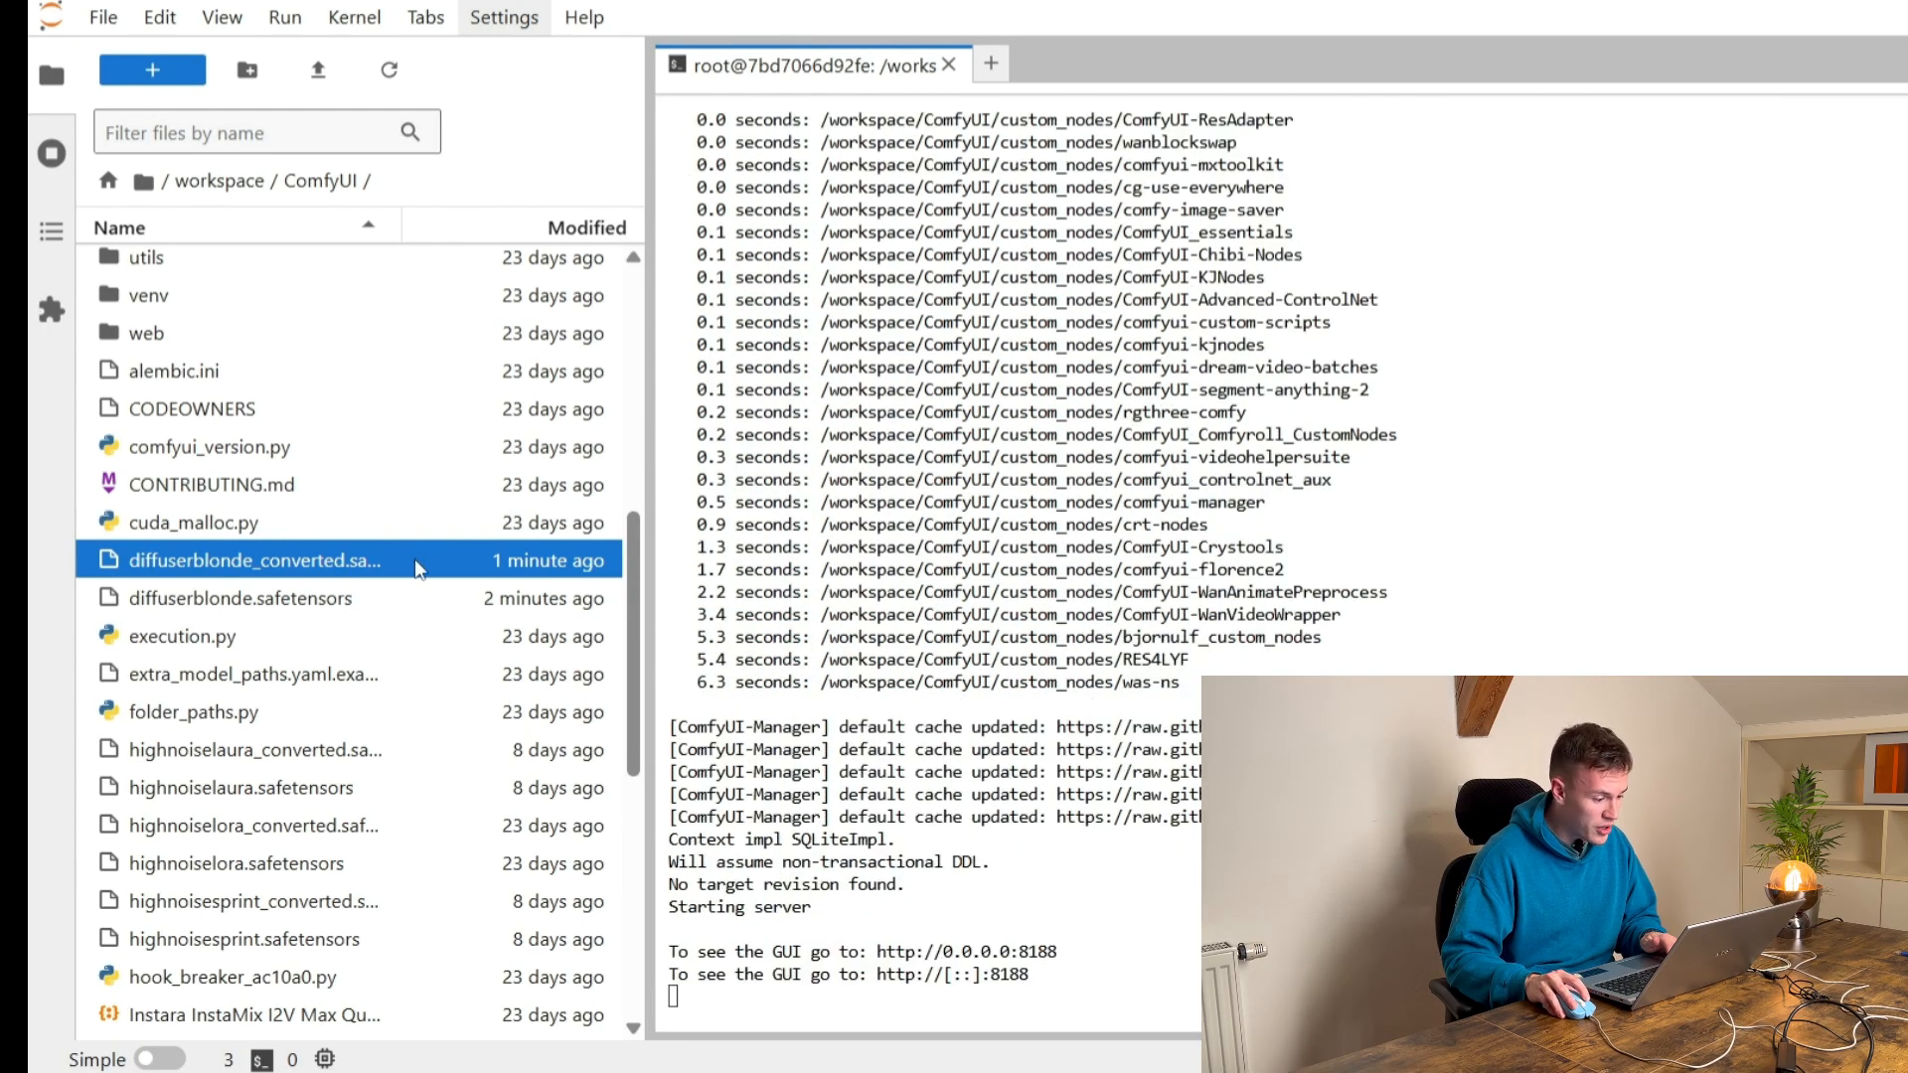
- Cut the converted LoRA and move it into ComfyUI's models/loras folder
right_click(256, 560)
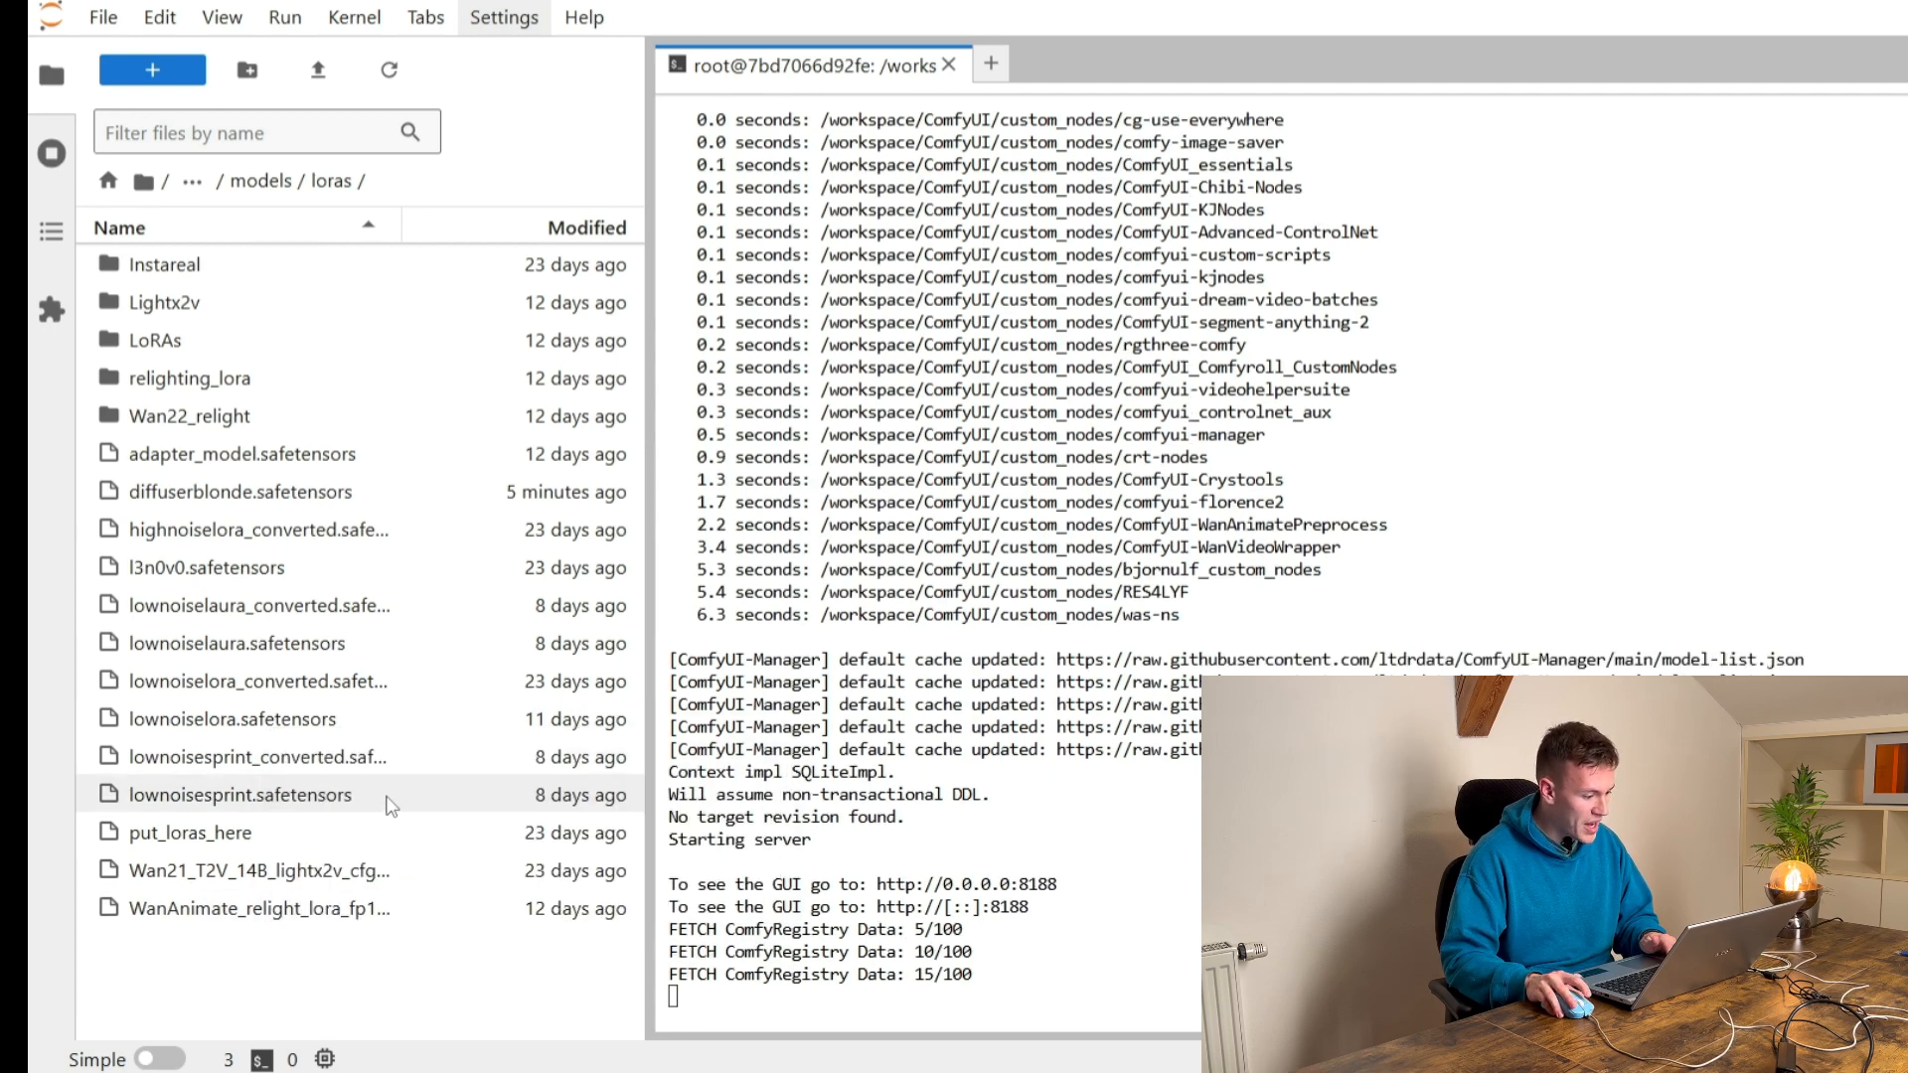
mouse_move(447, 1008)
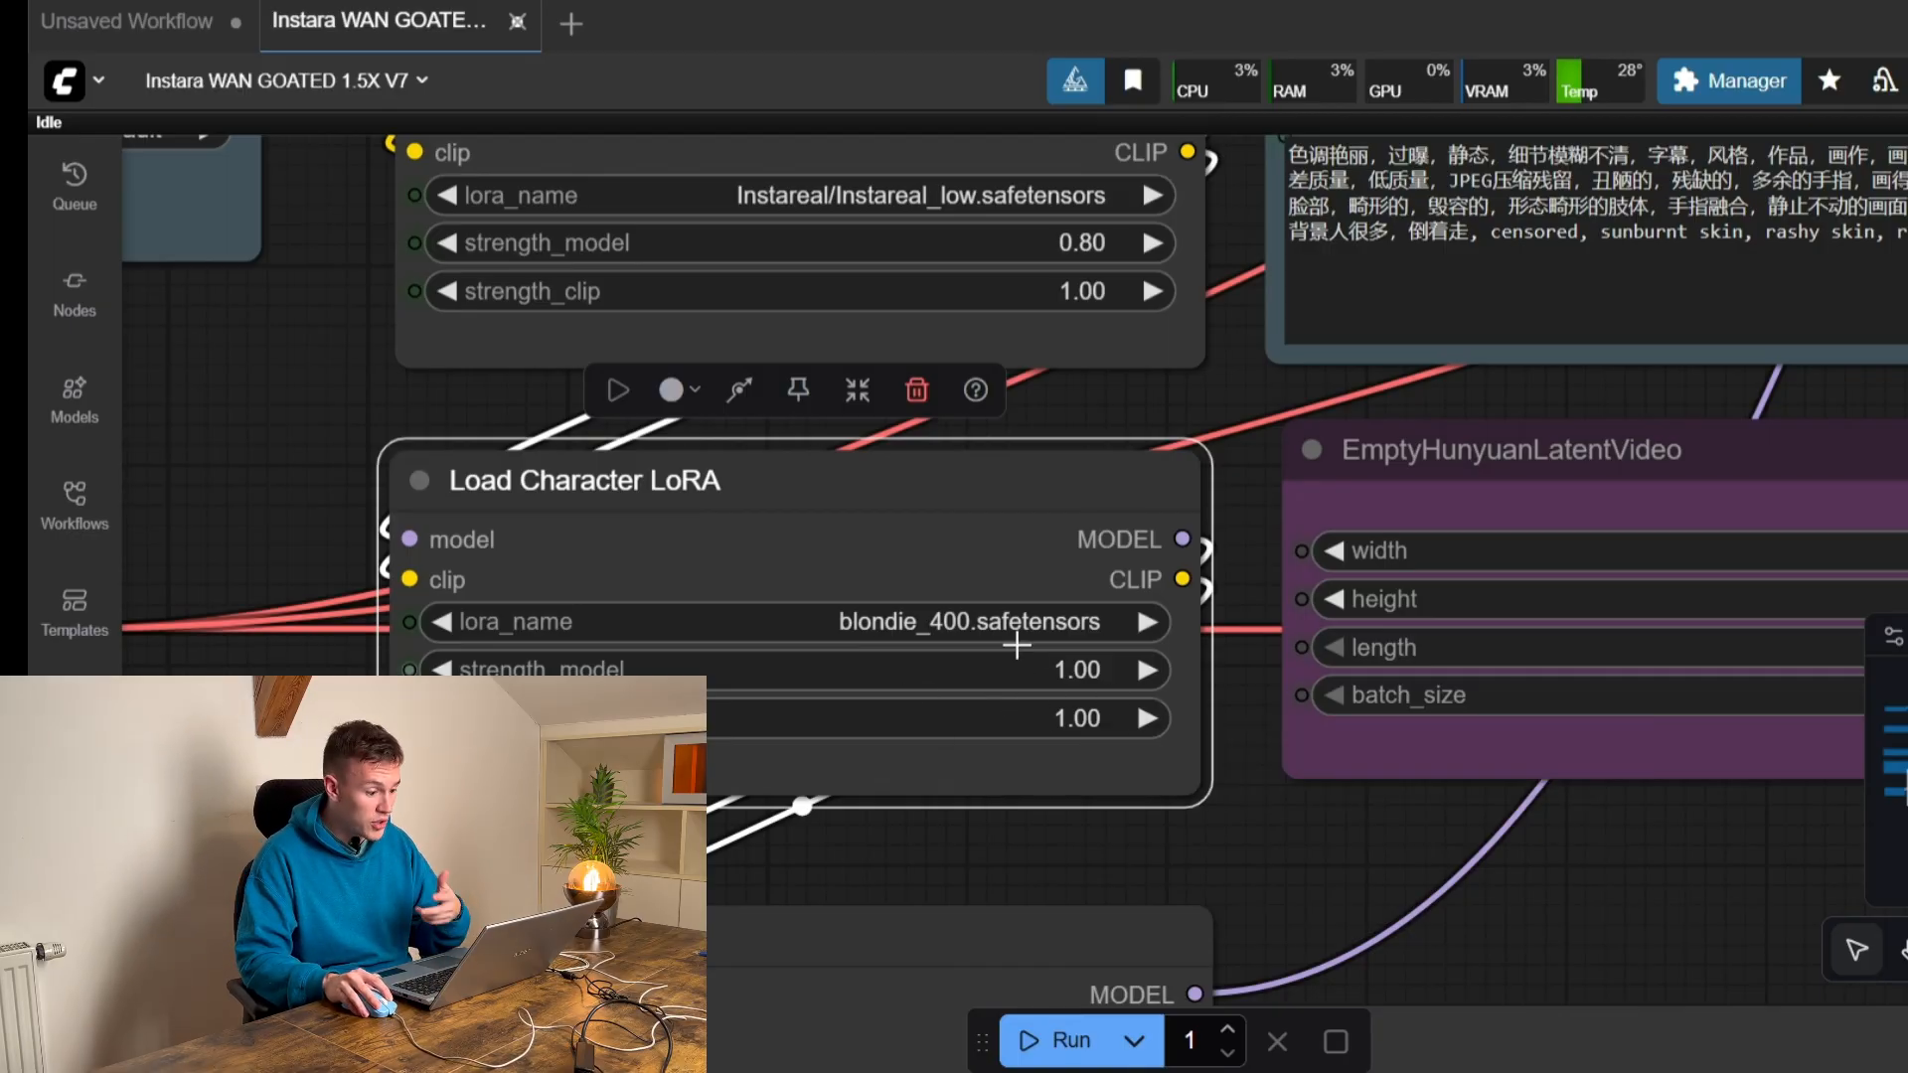
- Select diffuserblonde_converted.safetensors in both character LoRA loader slots
click(962, 622)
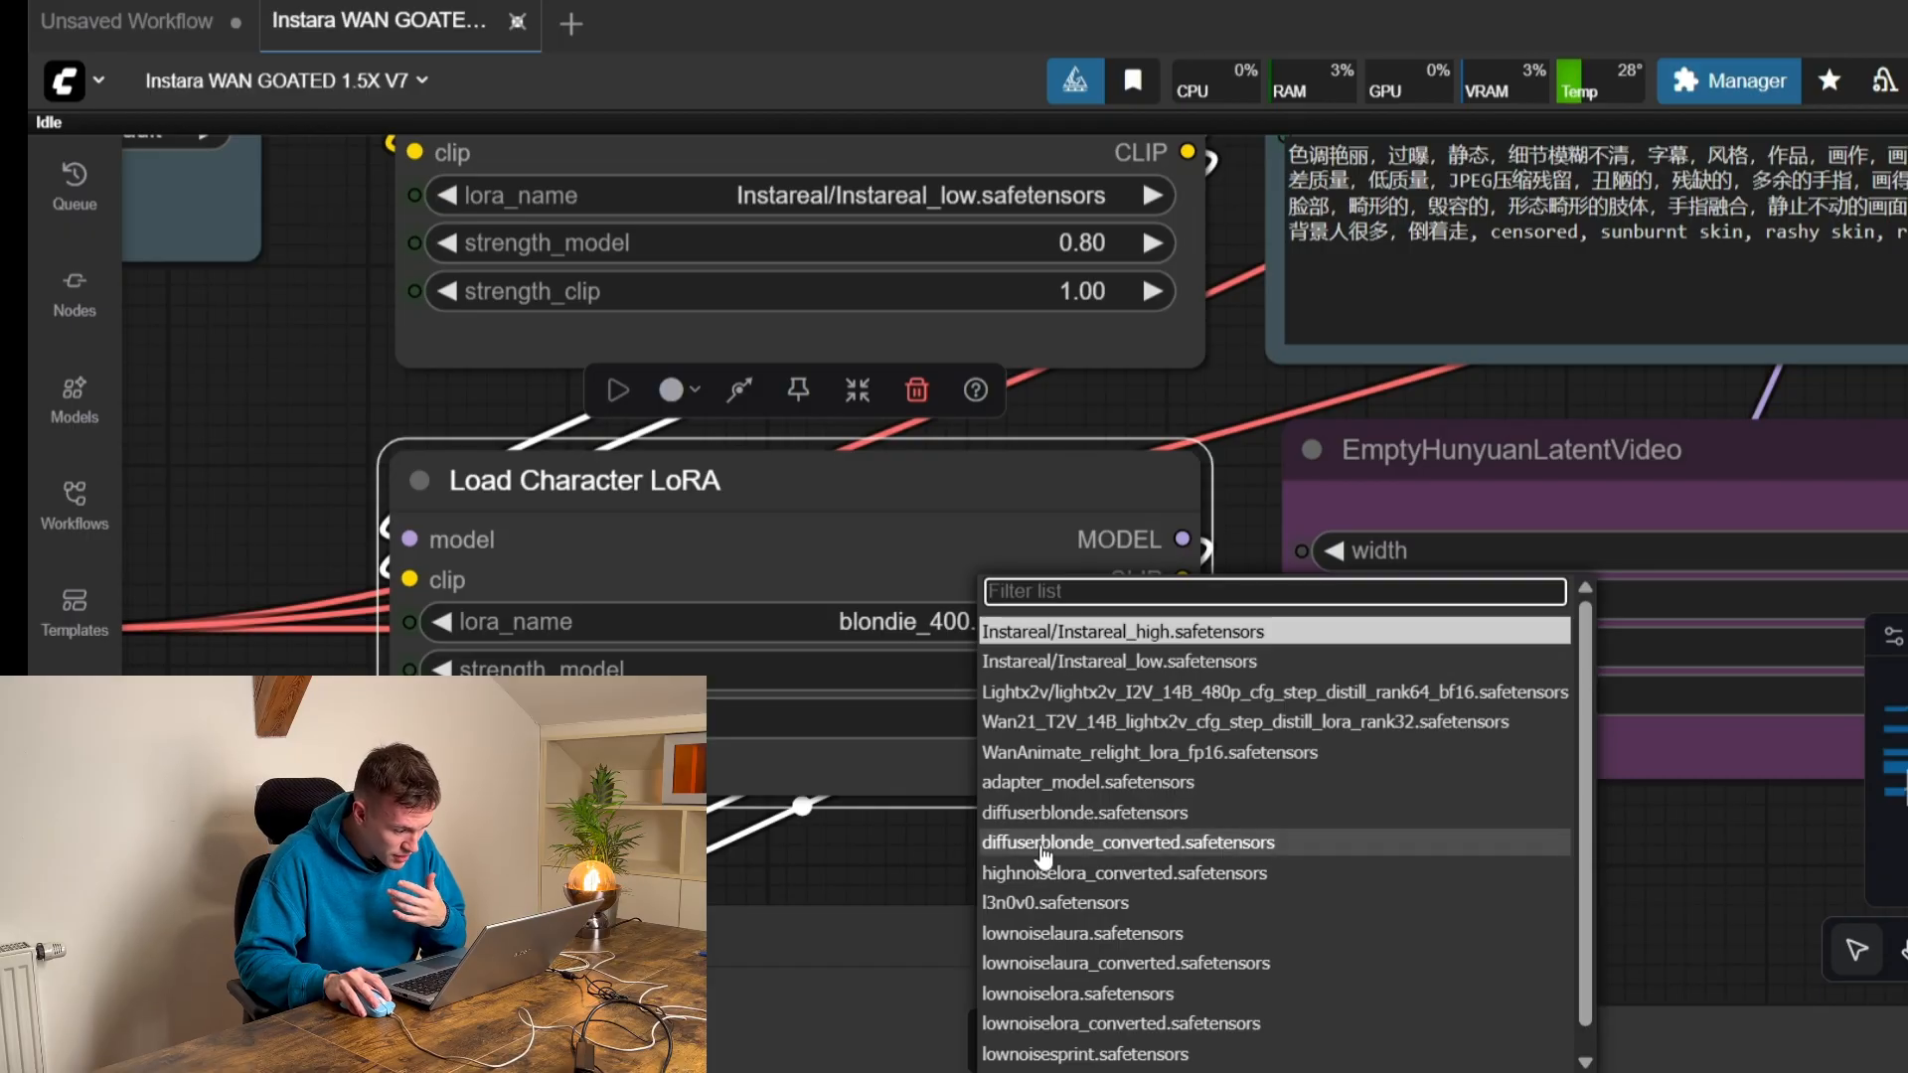
click(1129, 843)
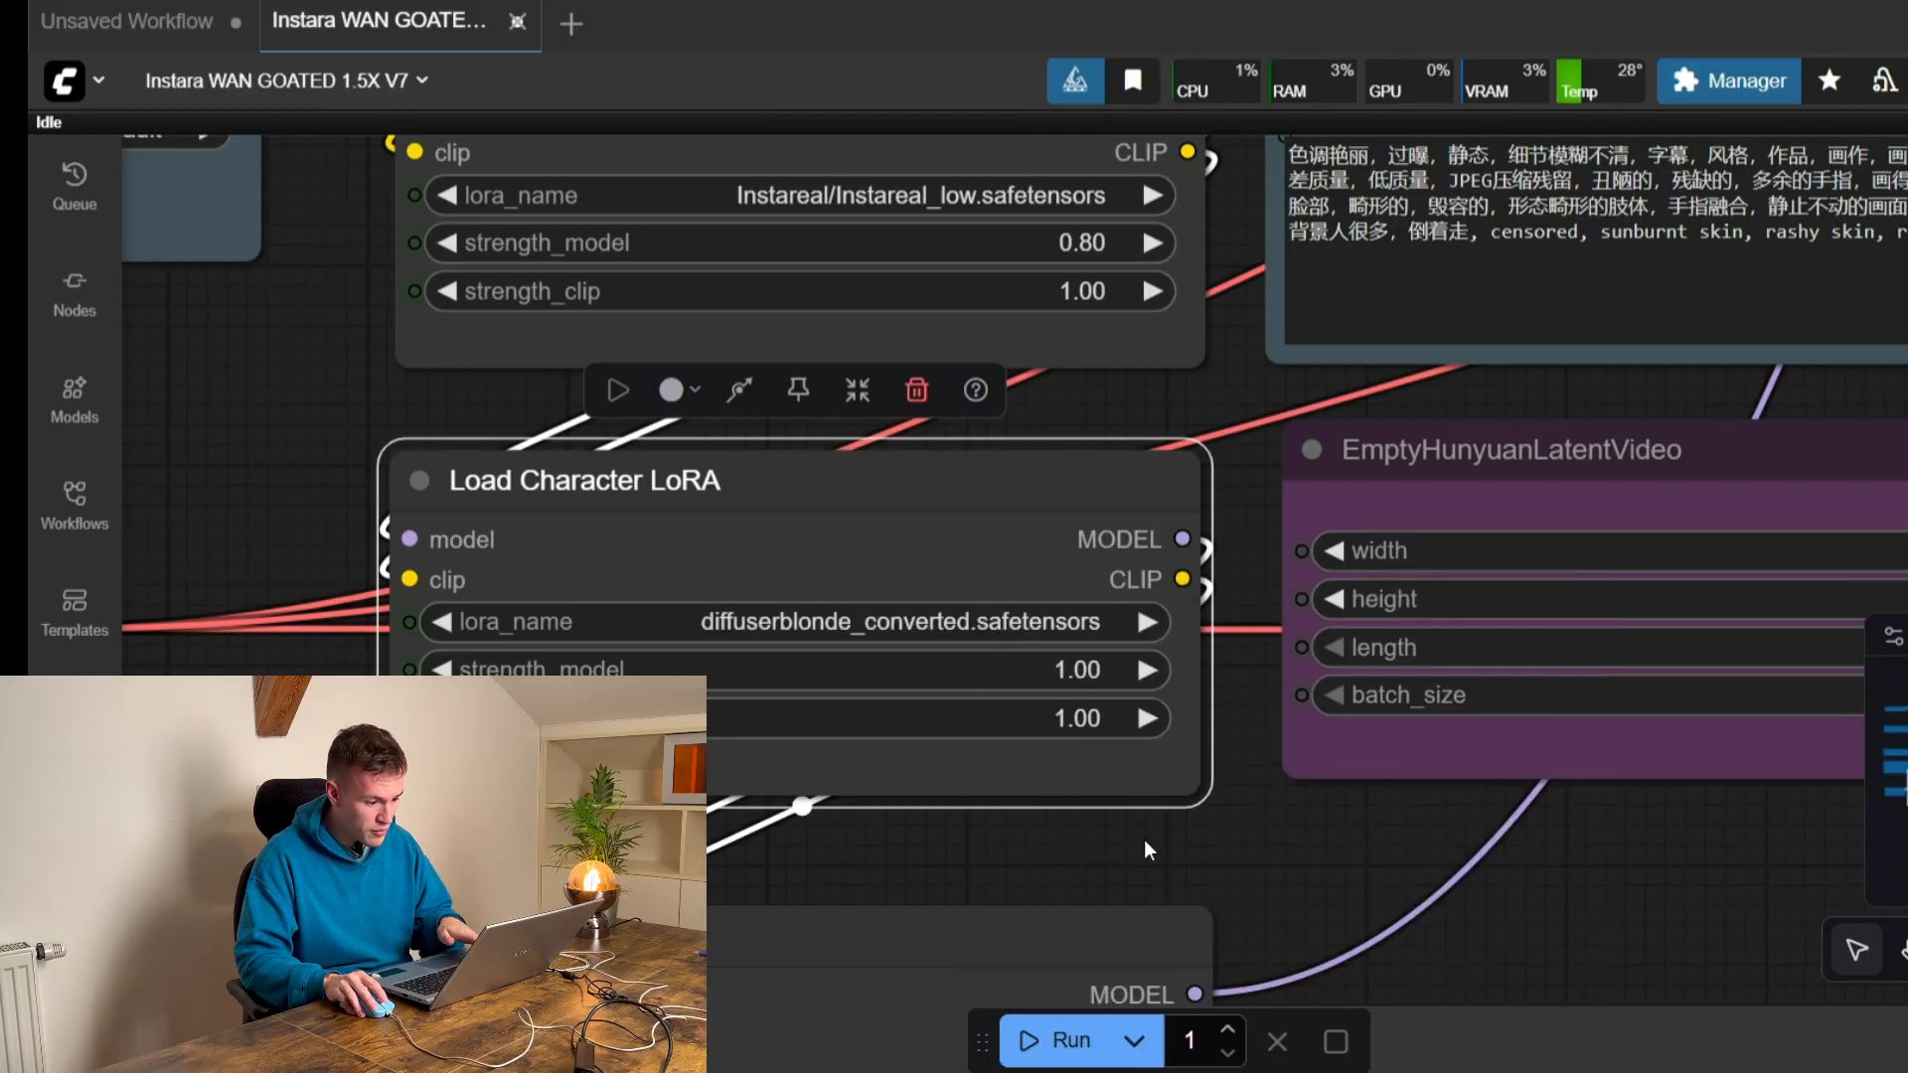
scroll(down, 3)
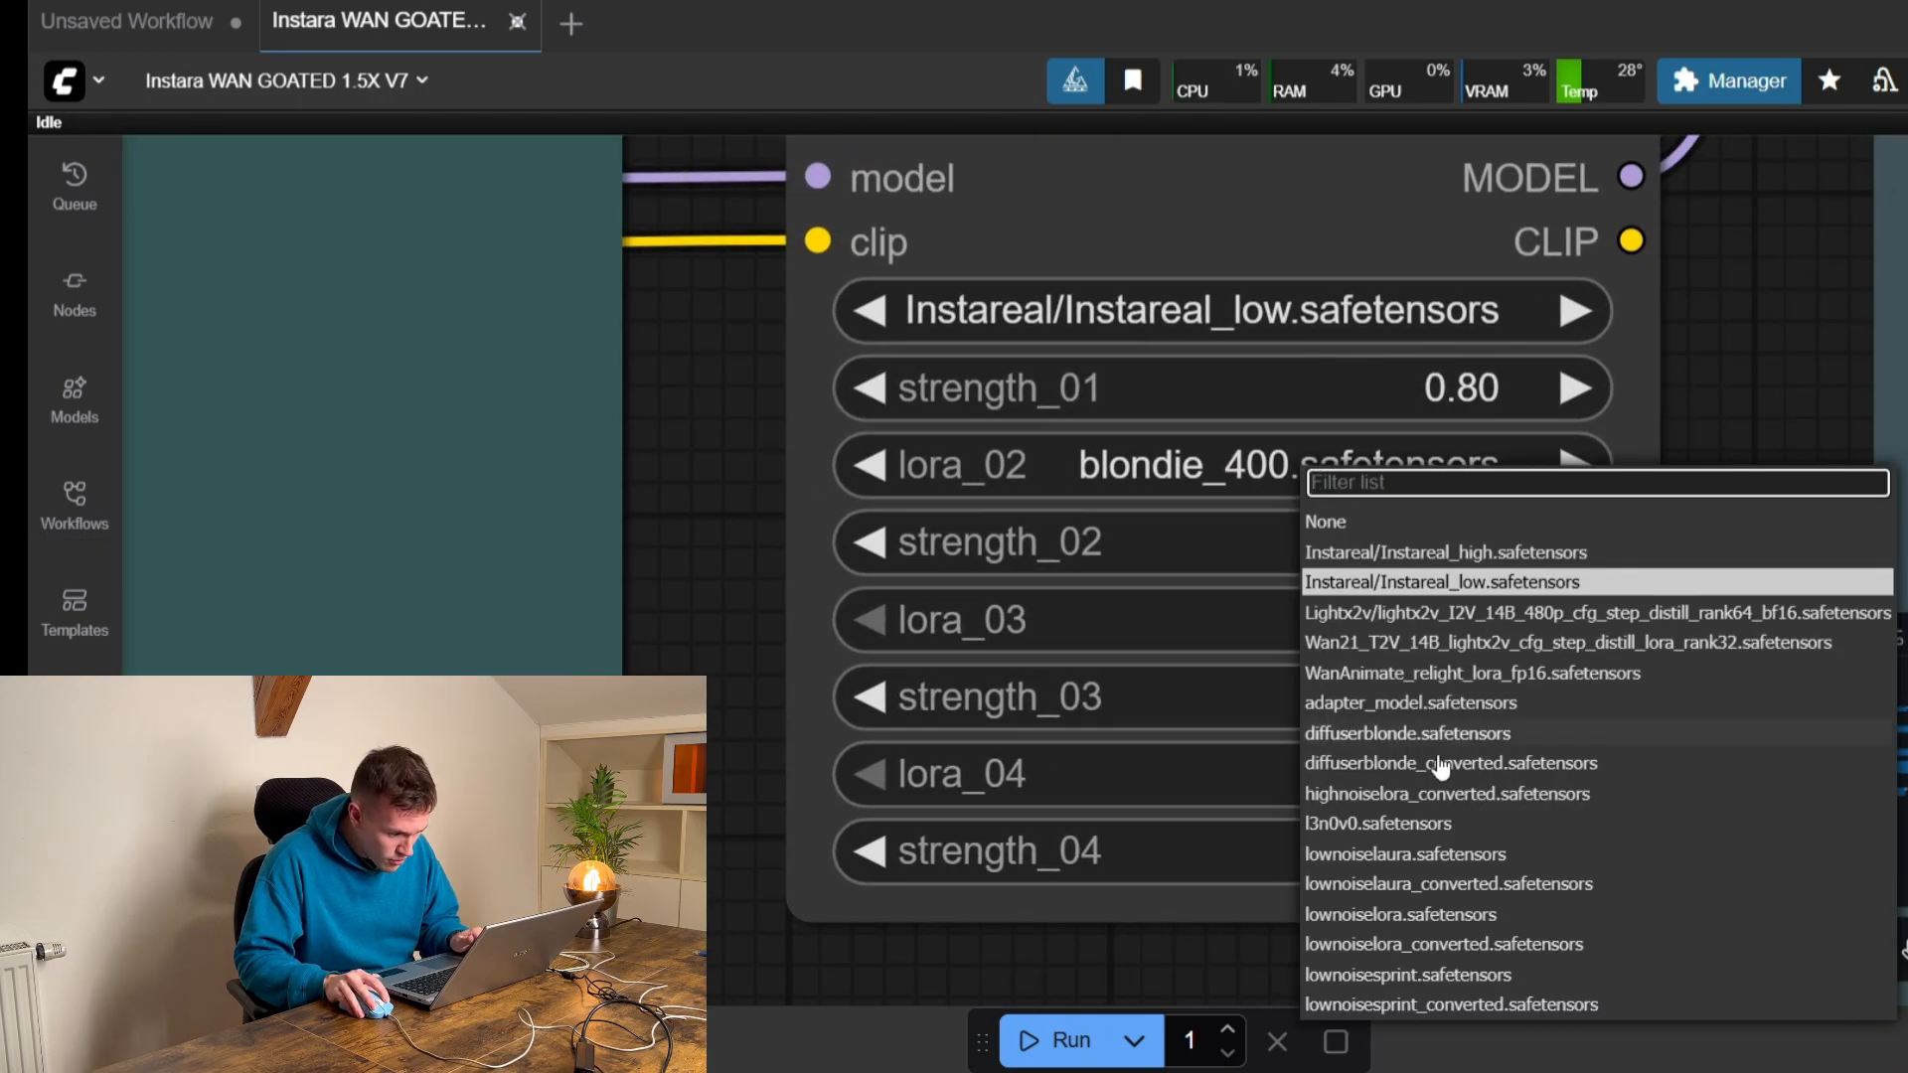
click(1451, 763)
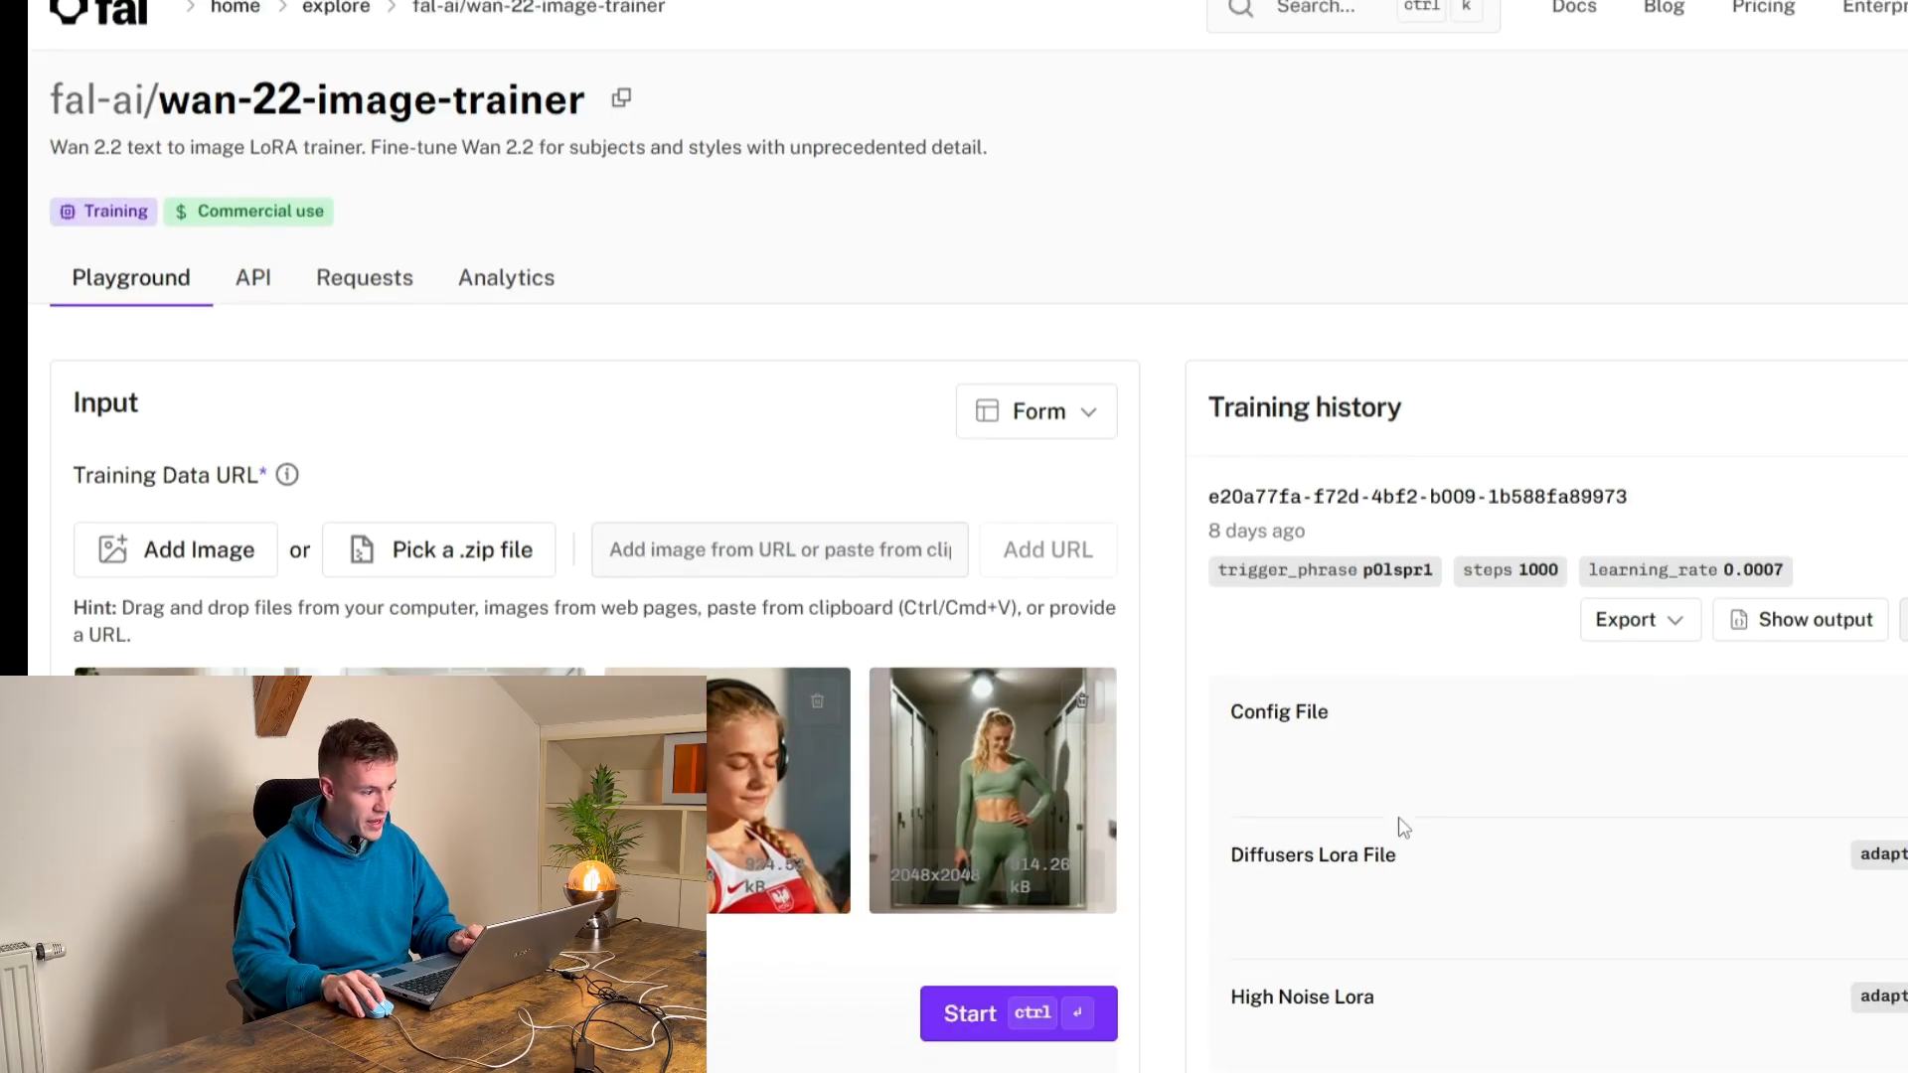
- Copy her trigger phrase from the fal.ai training page
scroll(down, 3)
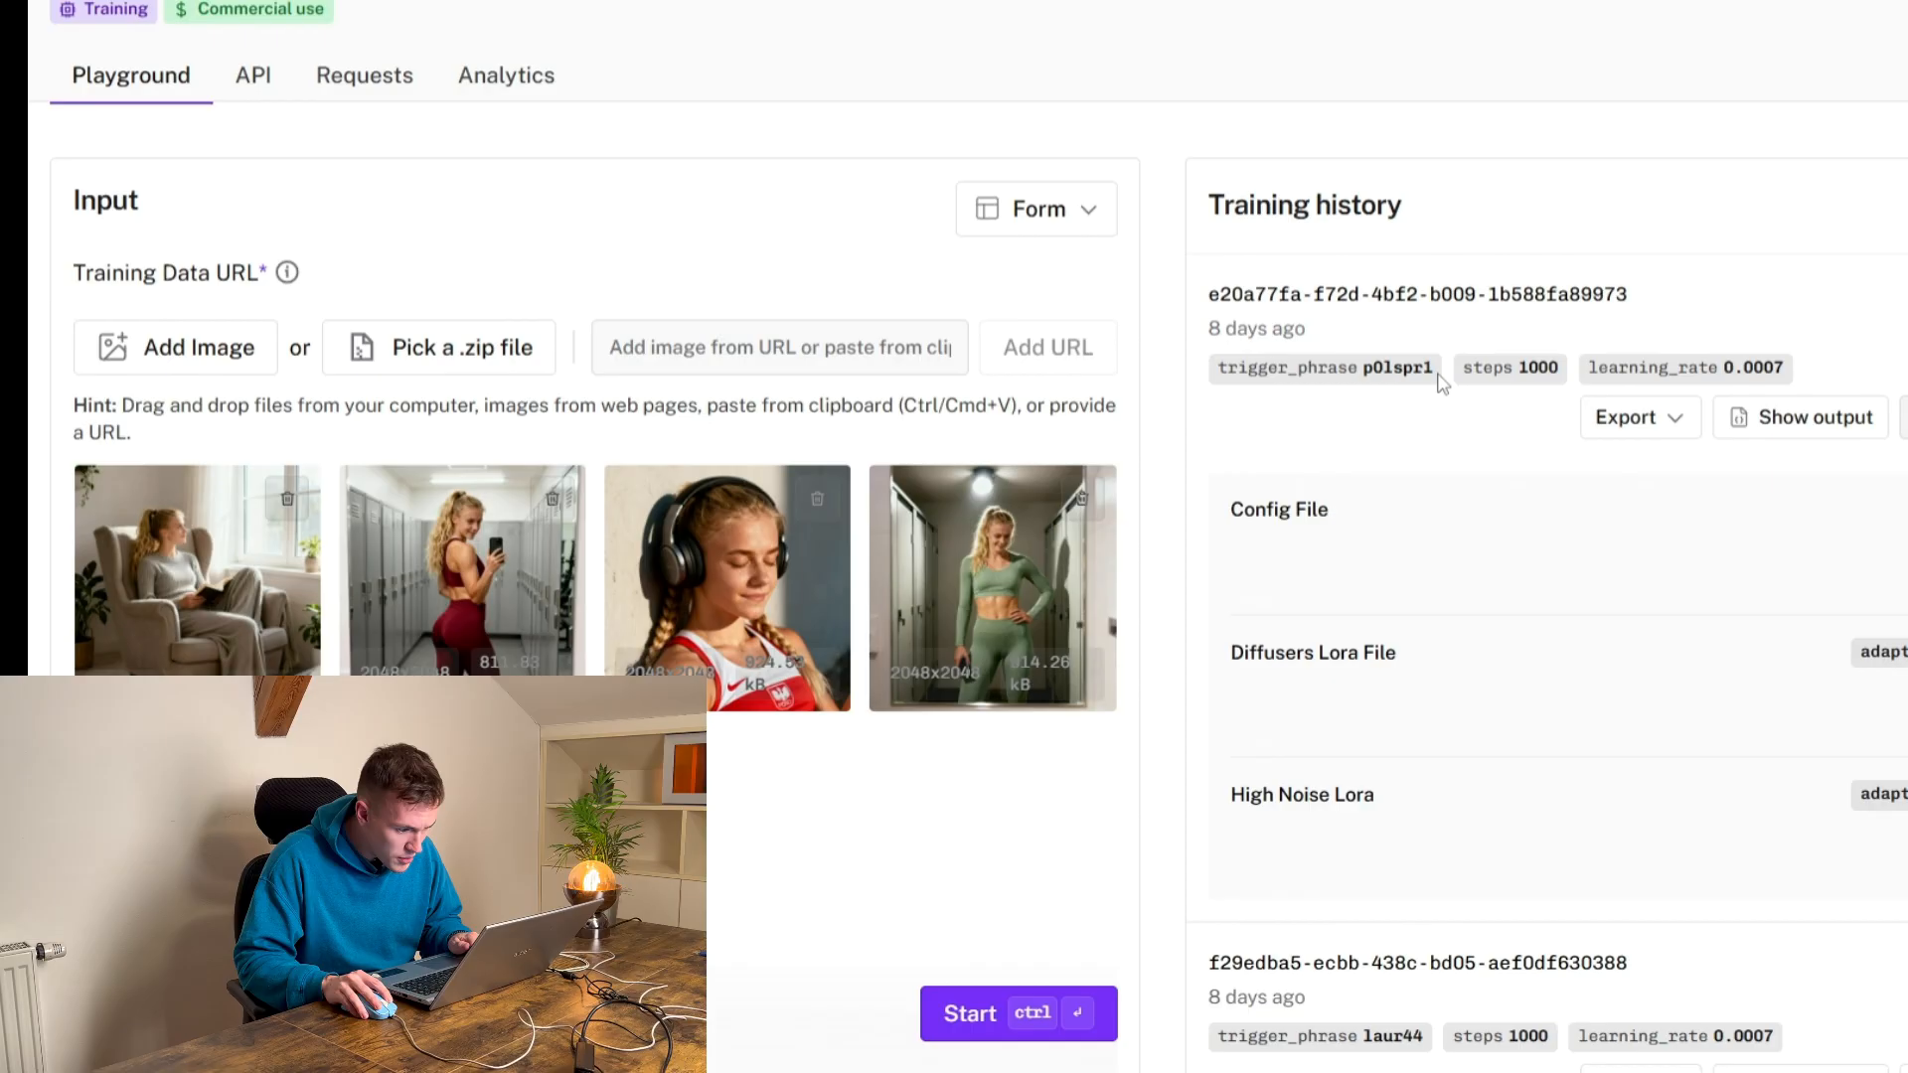
double_click(1399, 367)
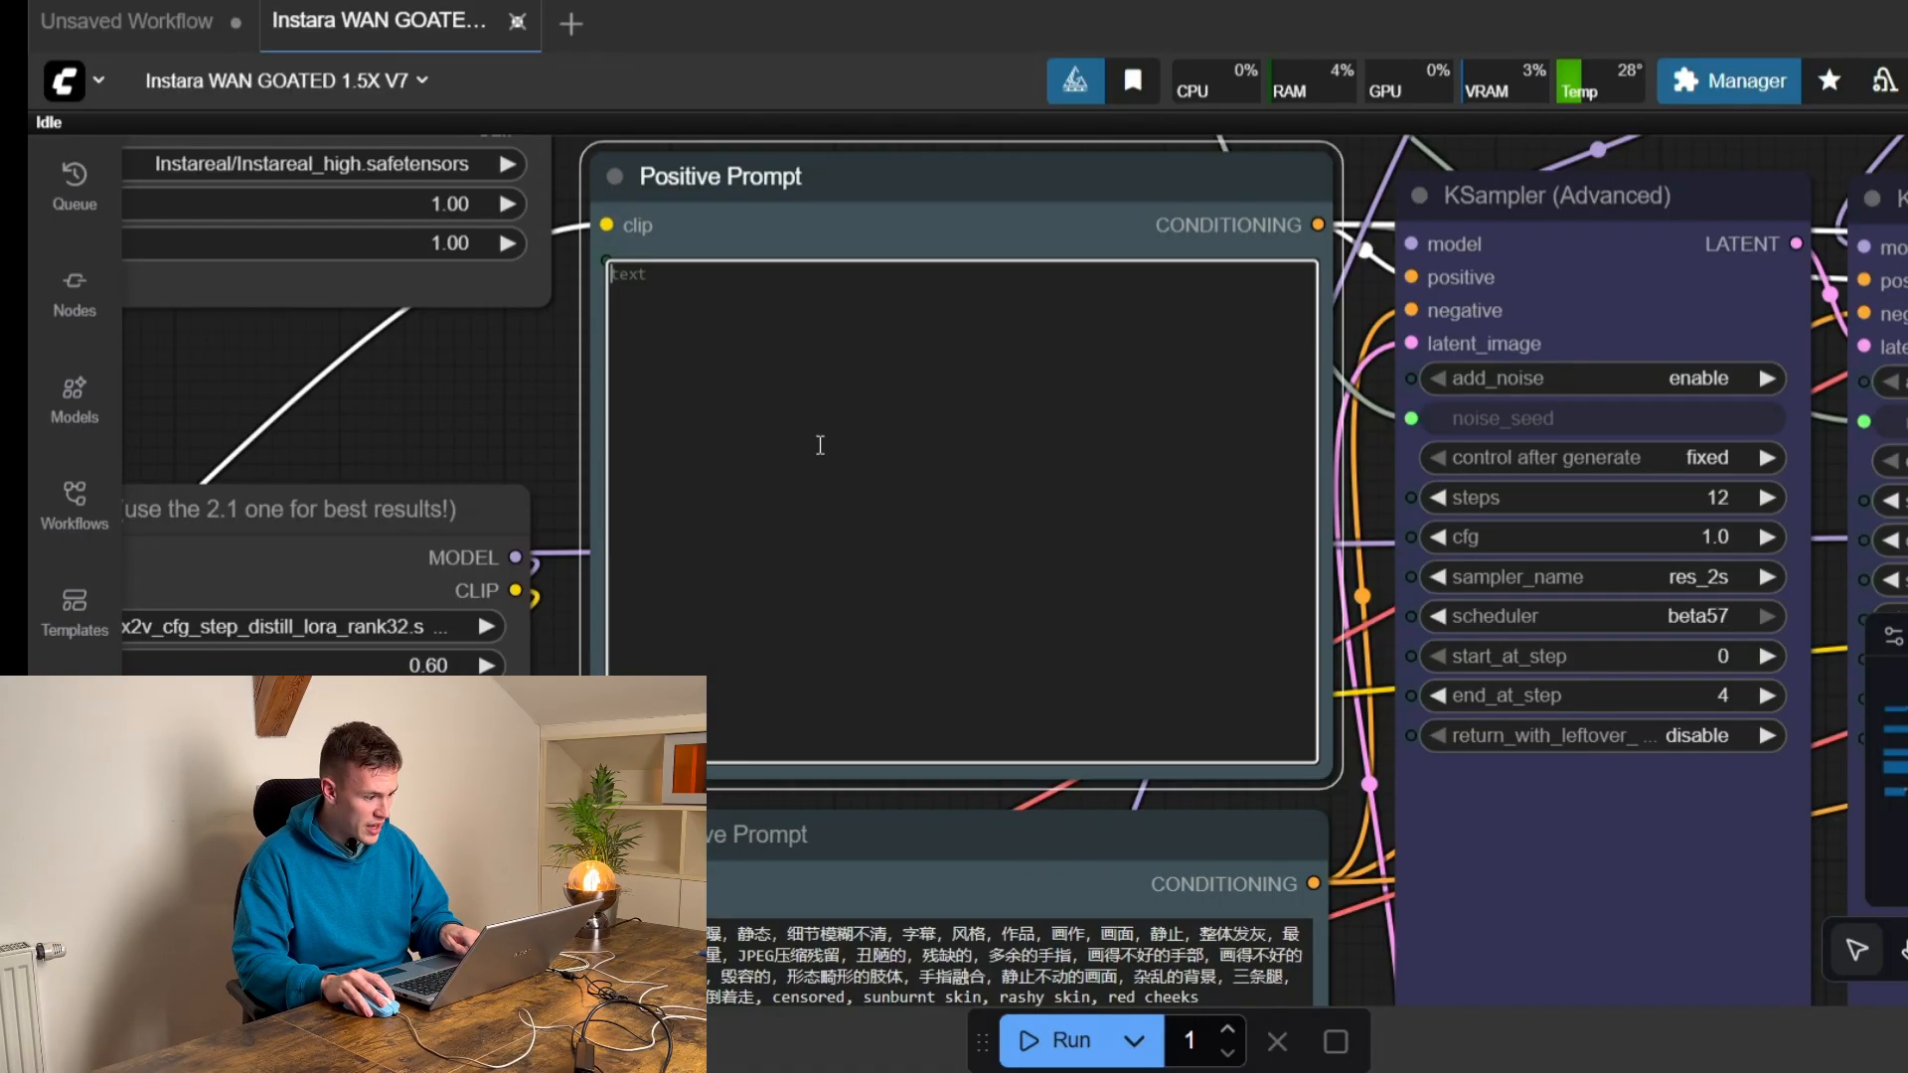
- Run the prompt 'p0lspr1, she is standing in a luxury bathroom wearing winter jacket'
text(p0lspr1)
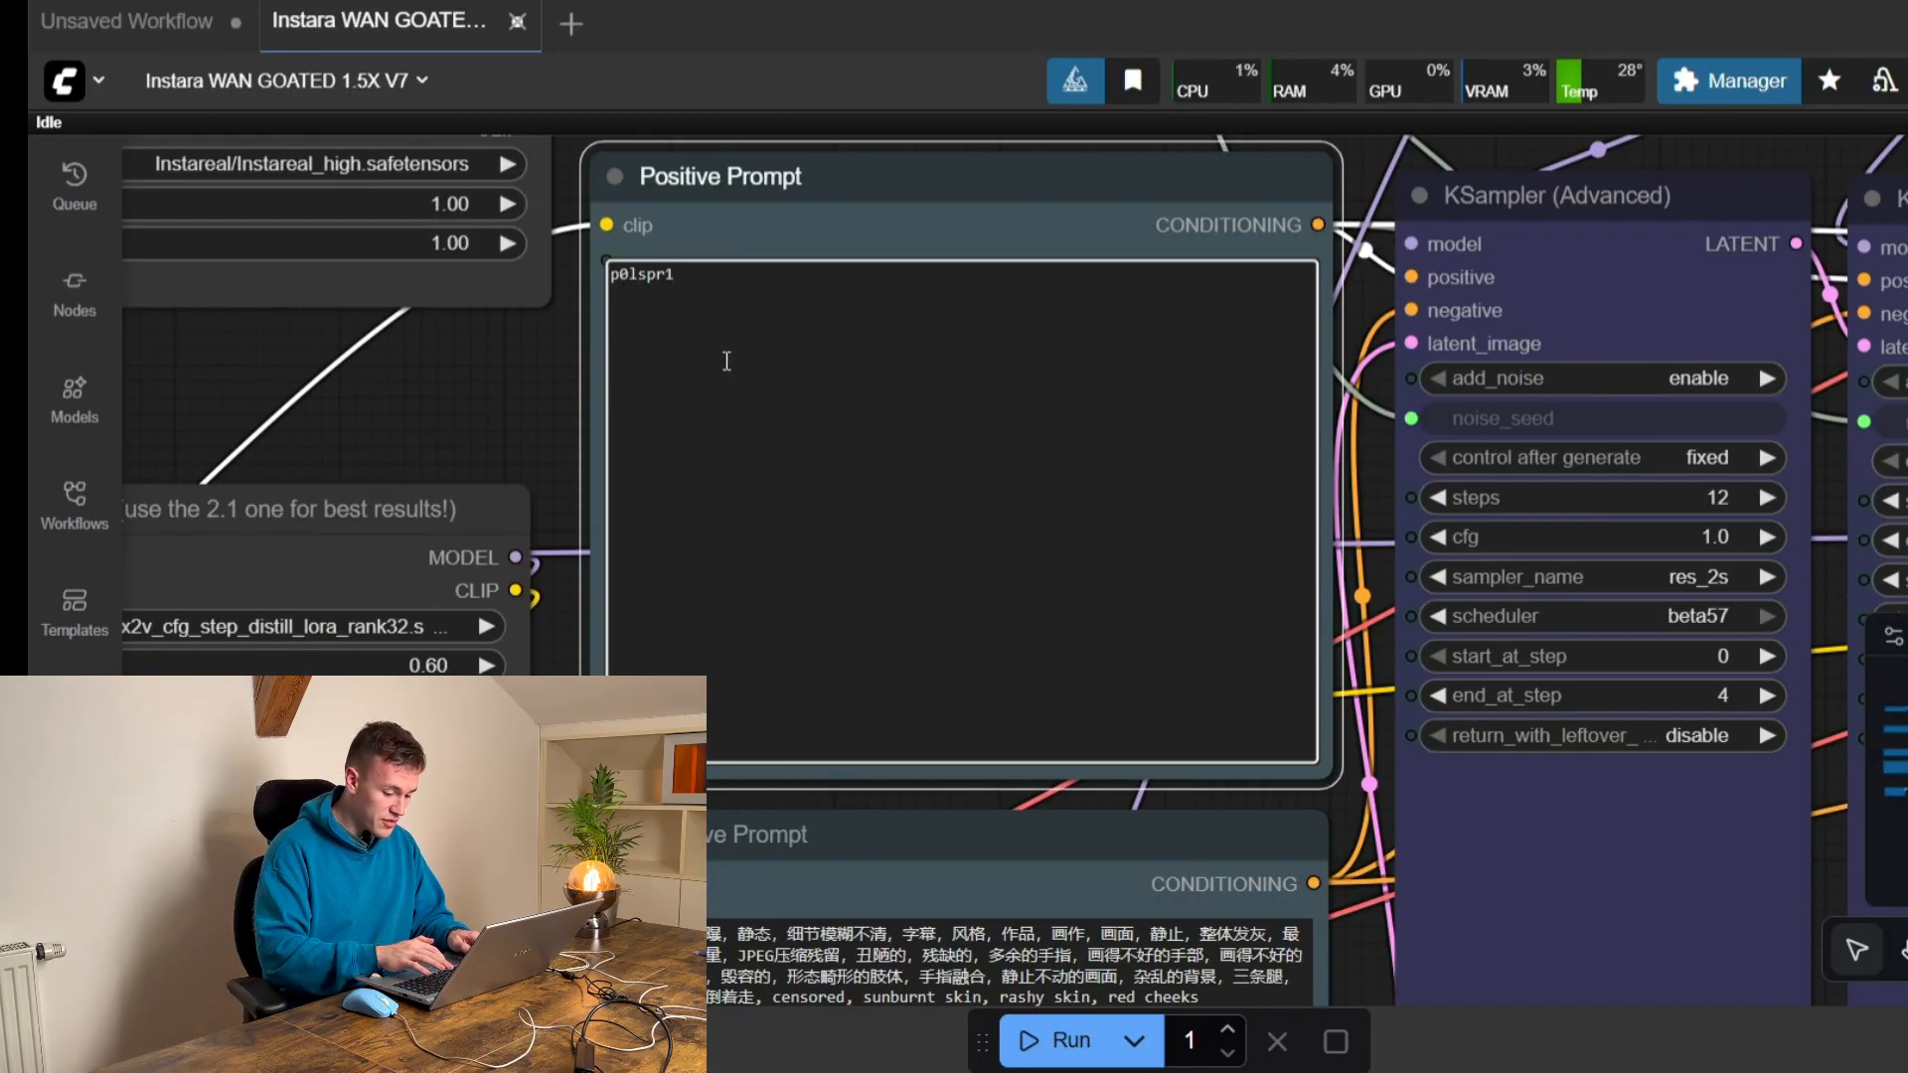
text(,)
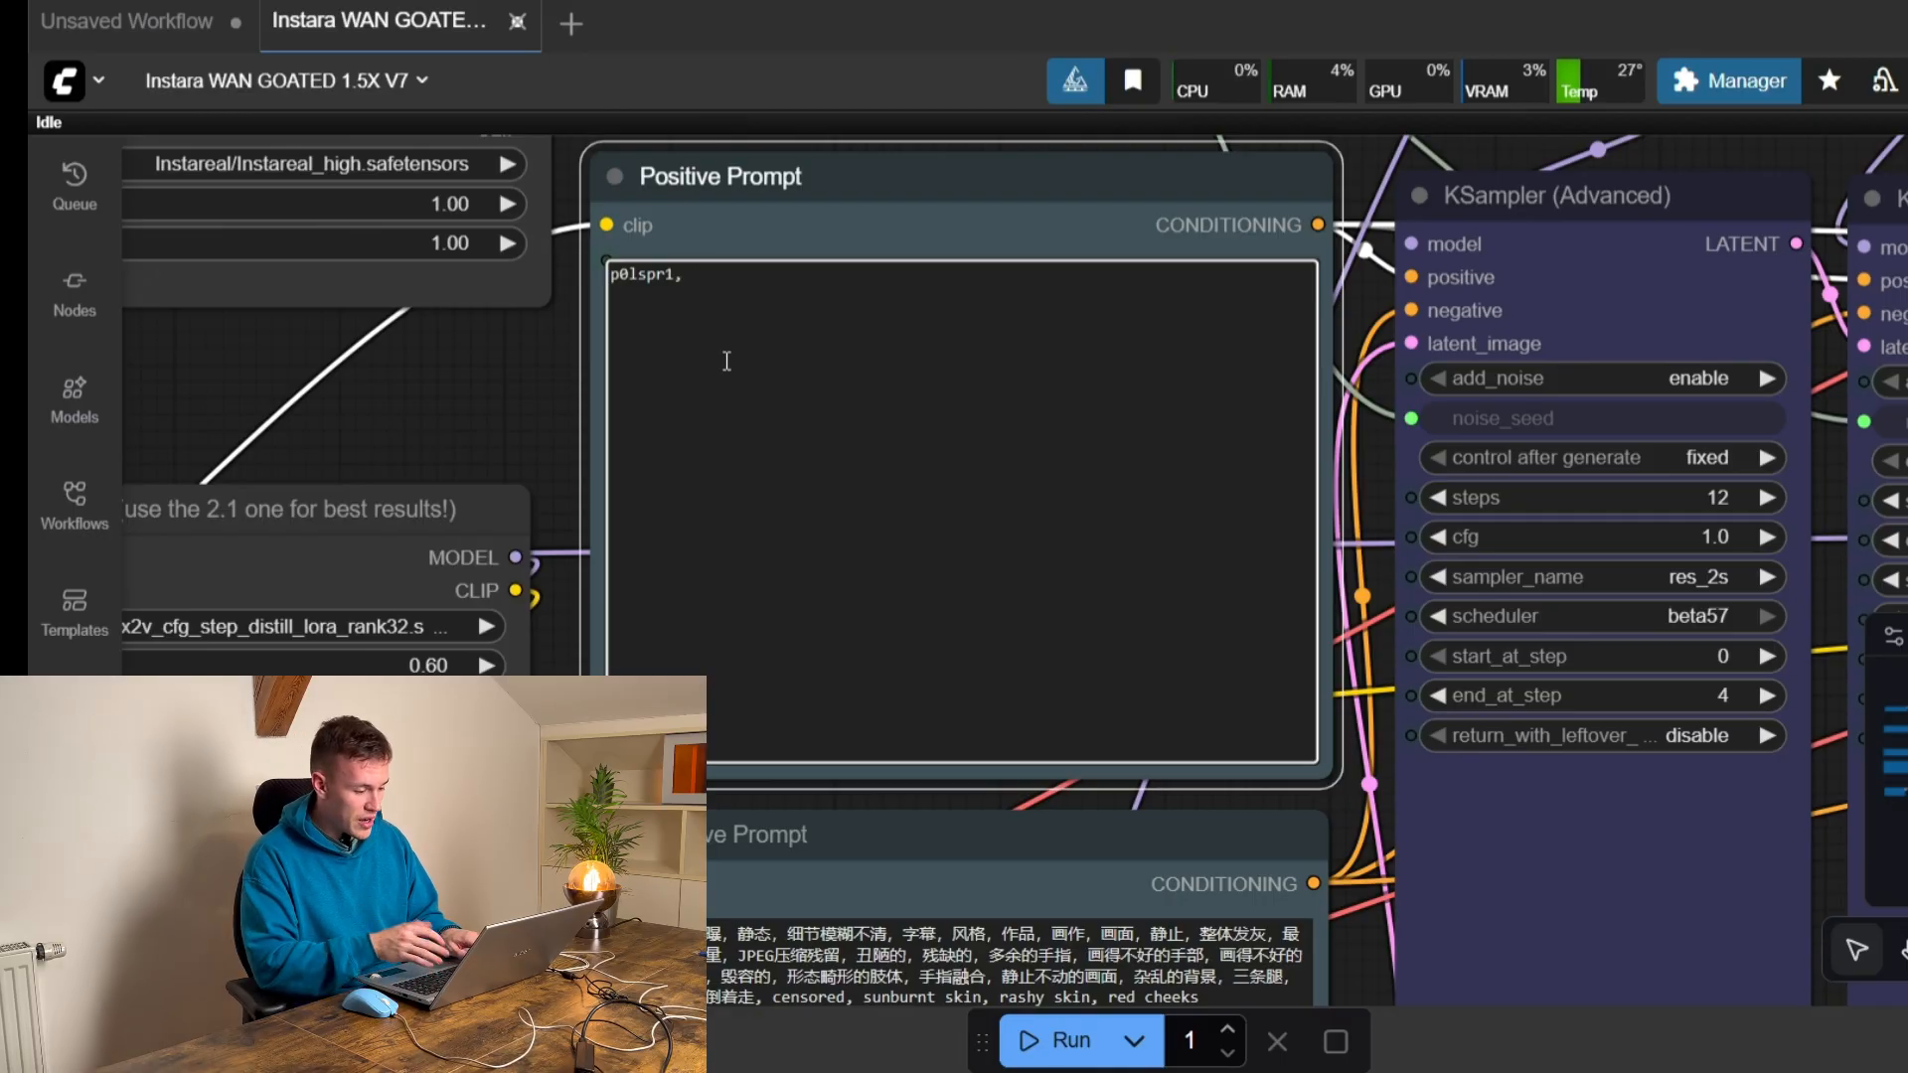
text(she is)
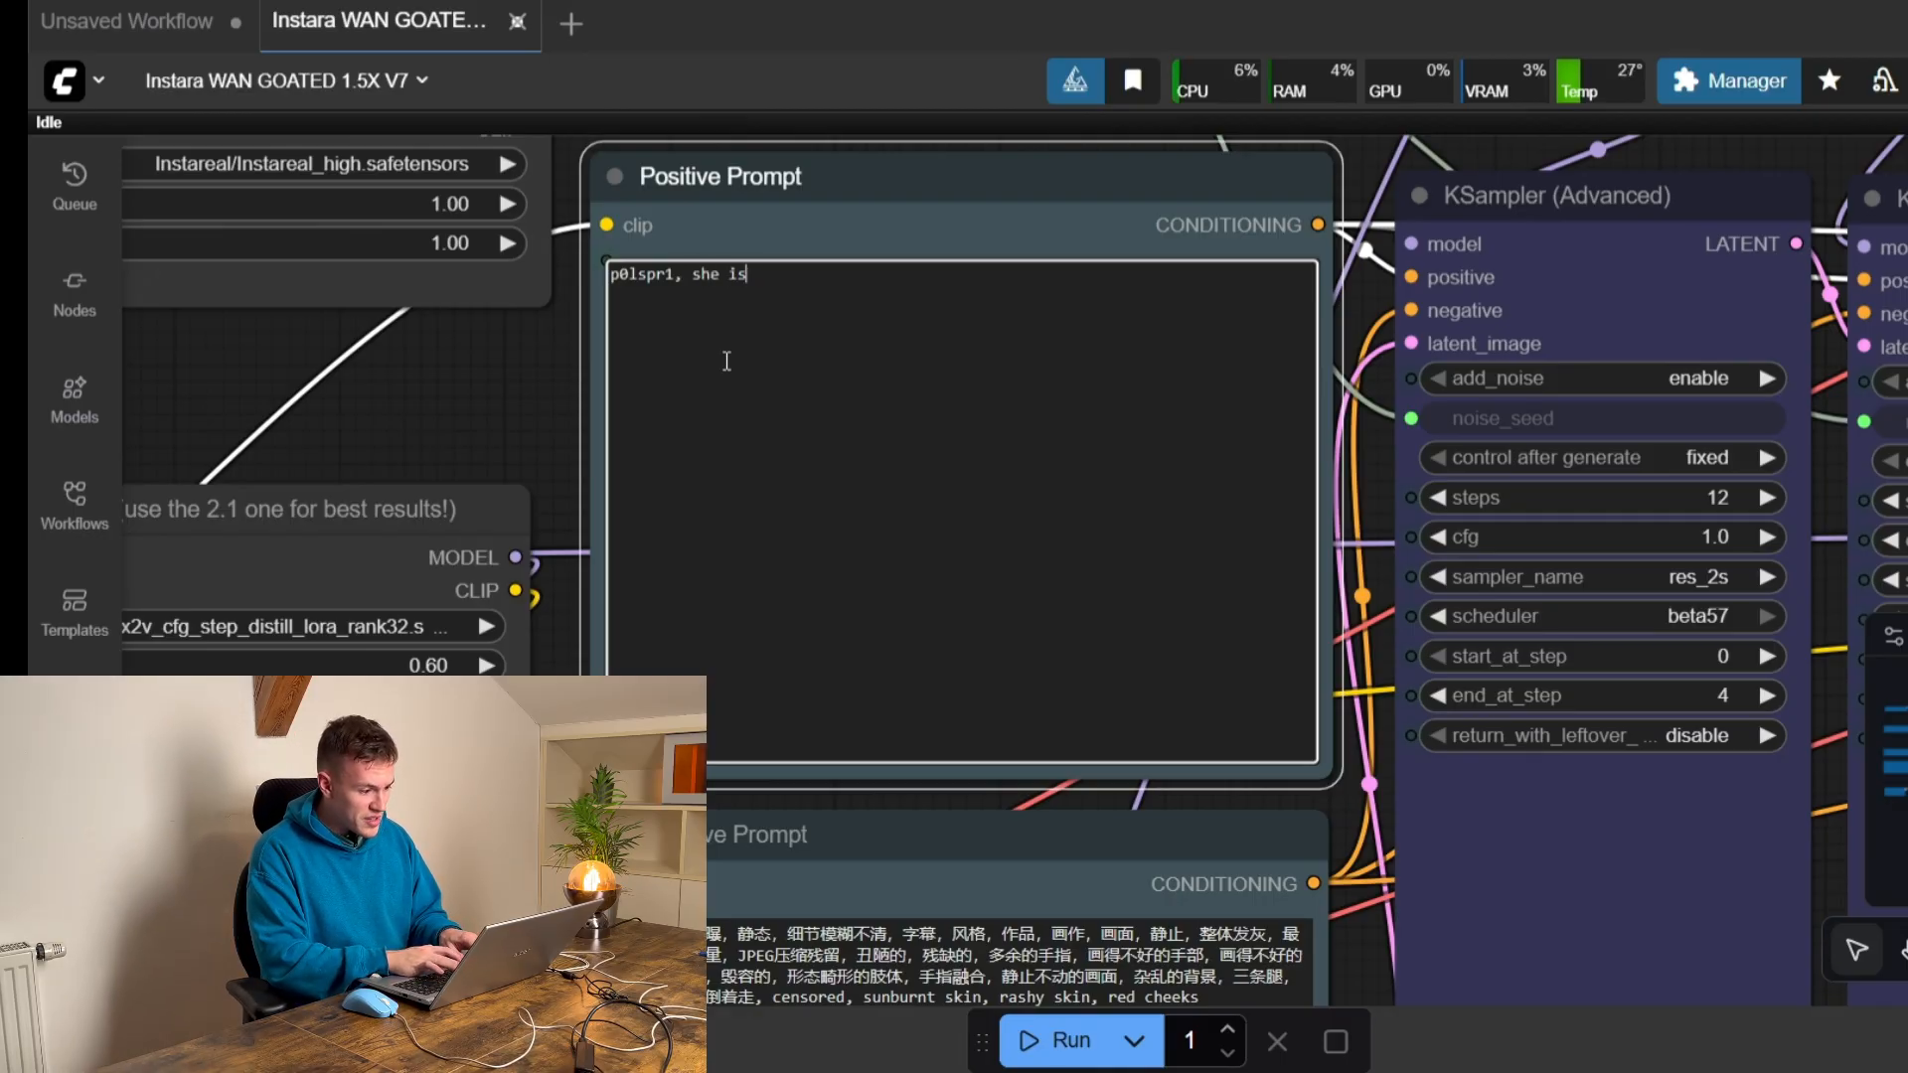
text(standing in a)
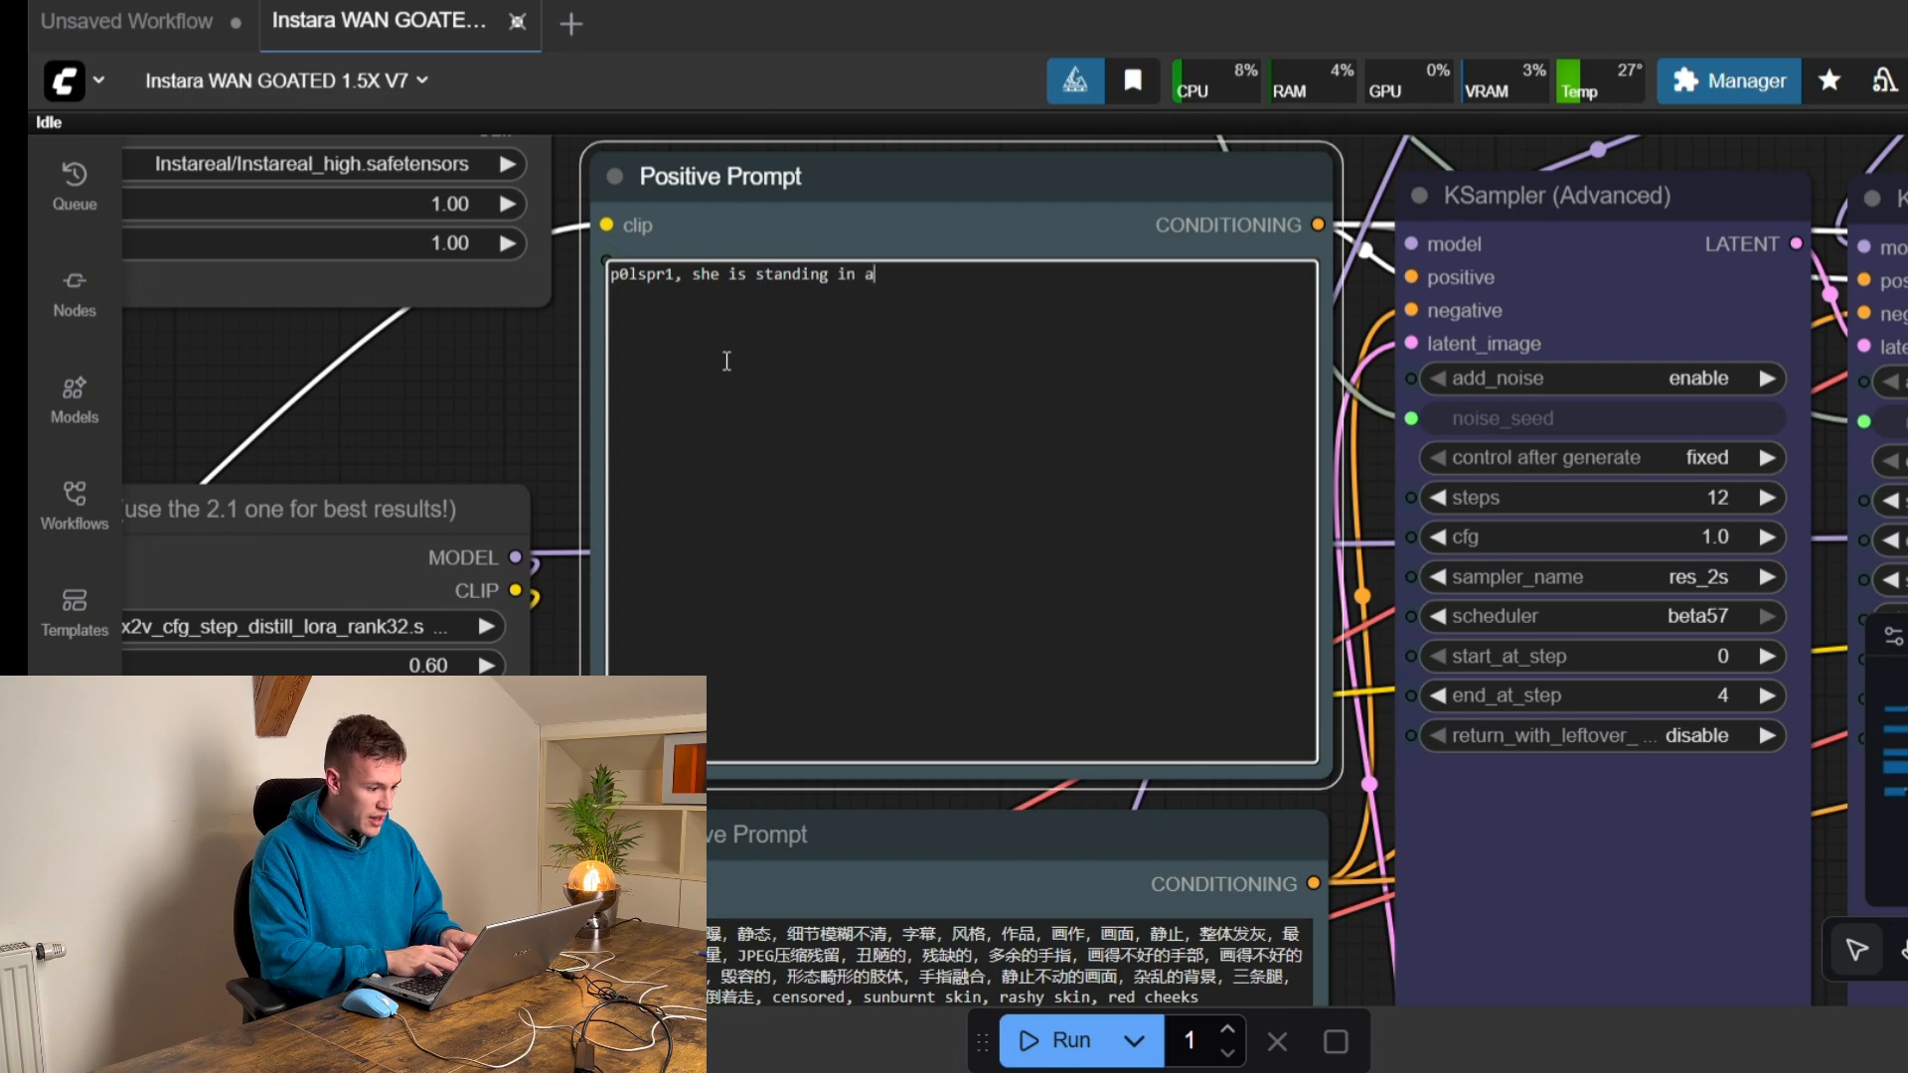
text(luxury bathor)
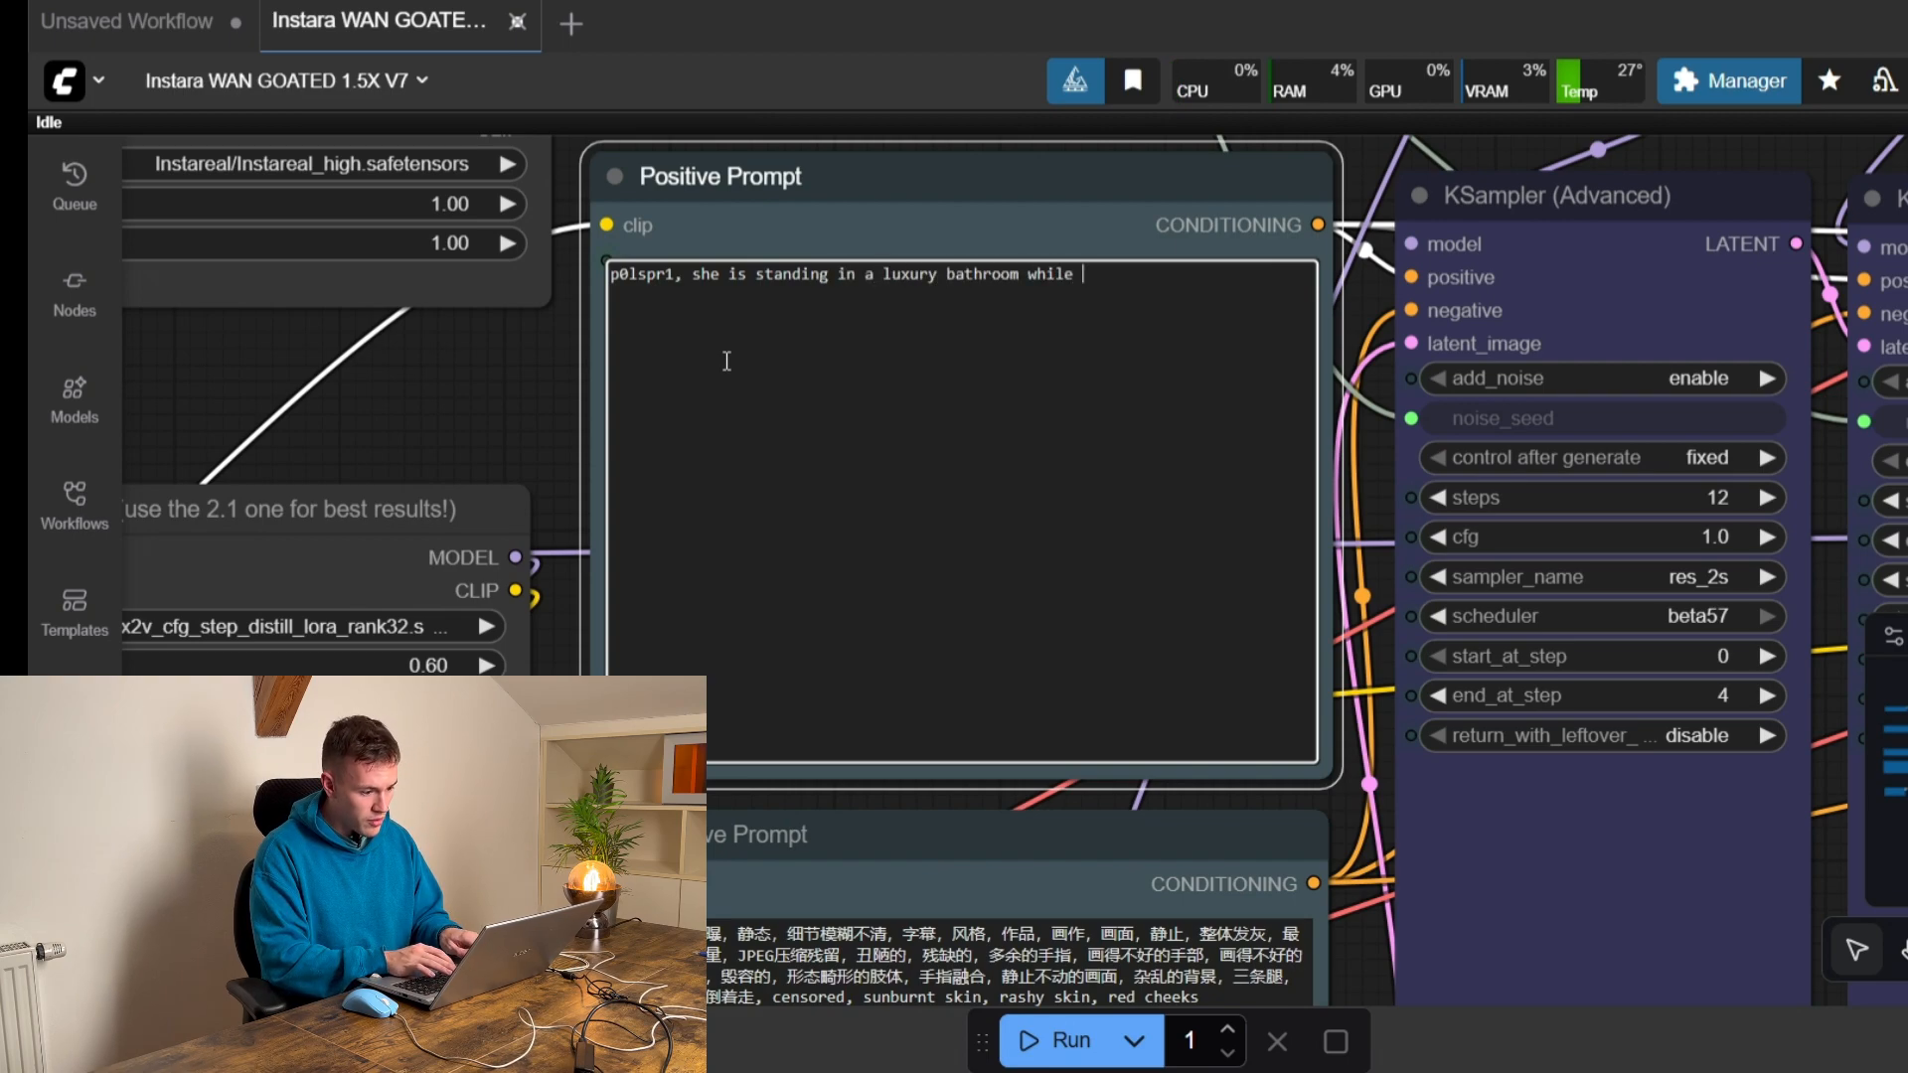
text(wearing winter)
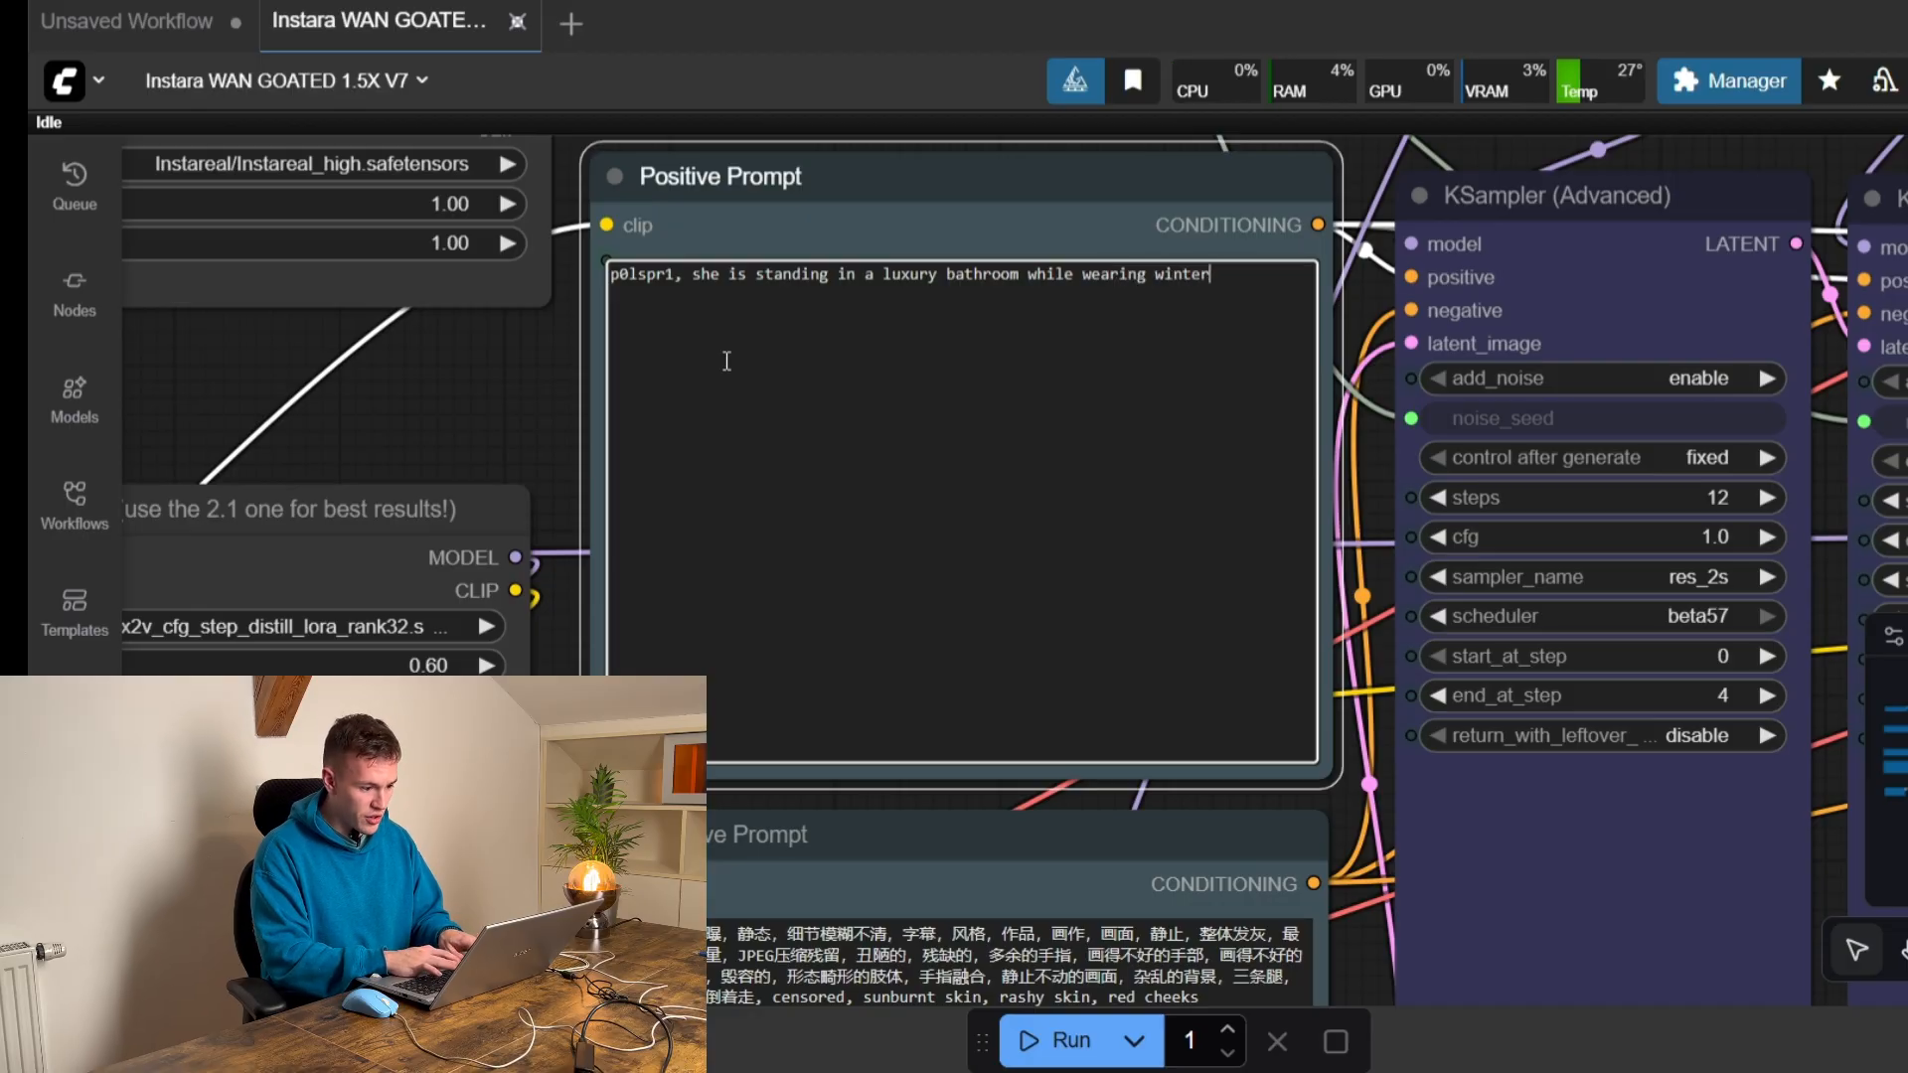
text(jacket)
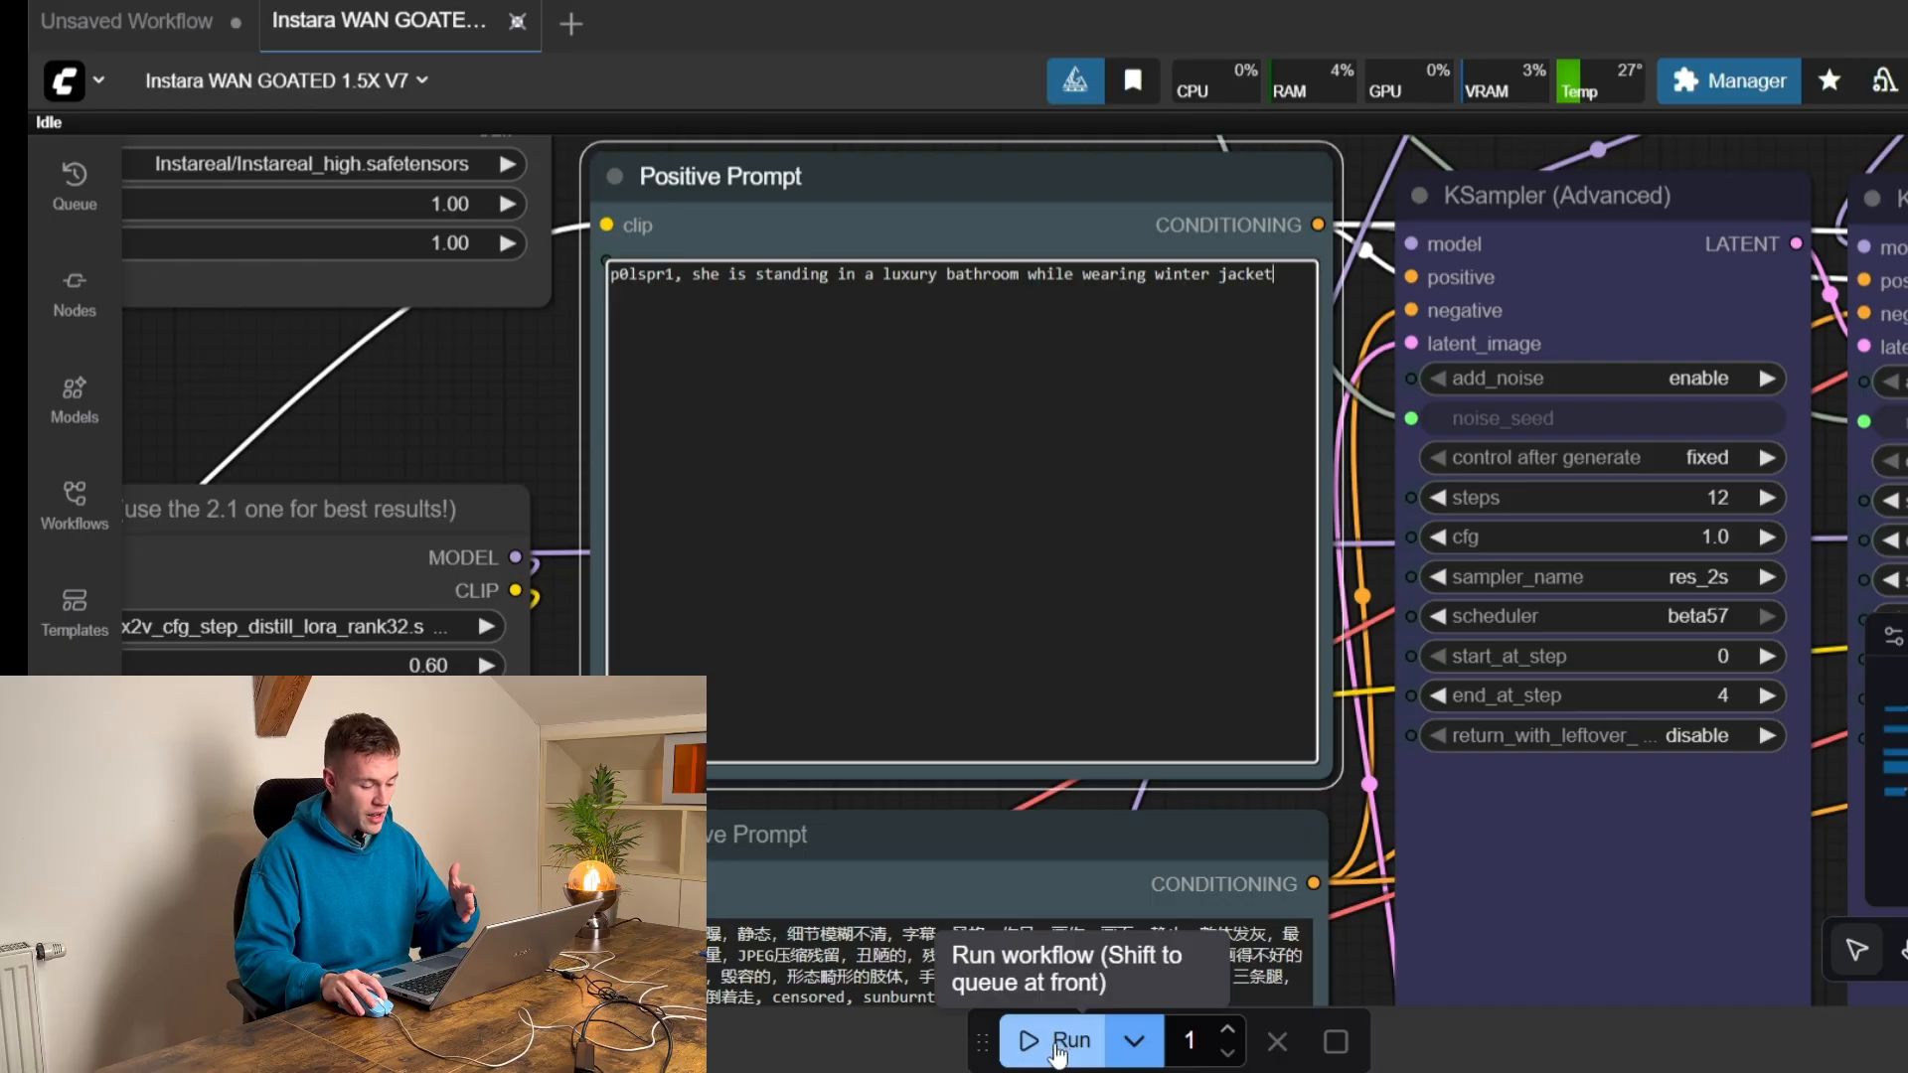
click(1069, 1039)
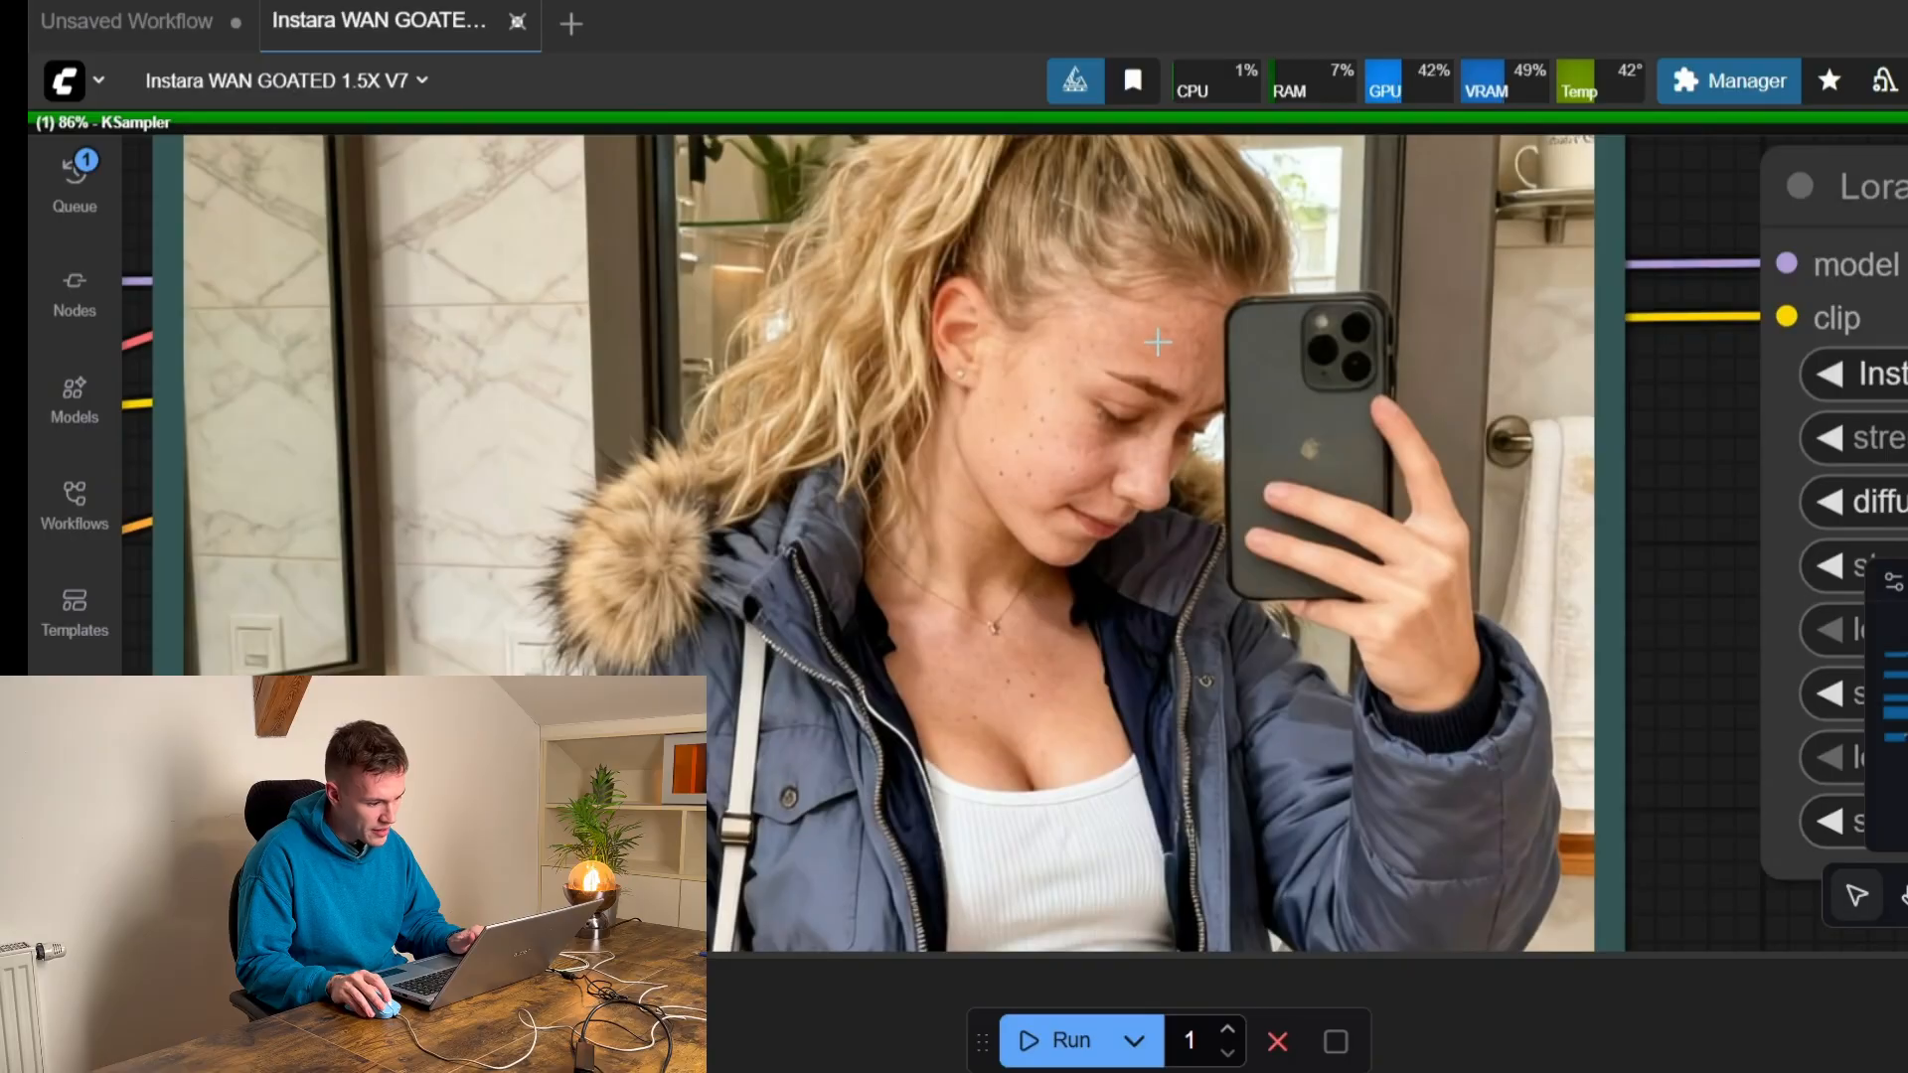
- Switch back to the Miro board and zoom out to the training overview steps
key(alt+tab)
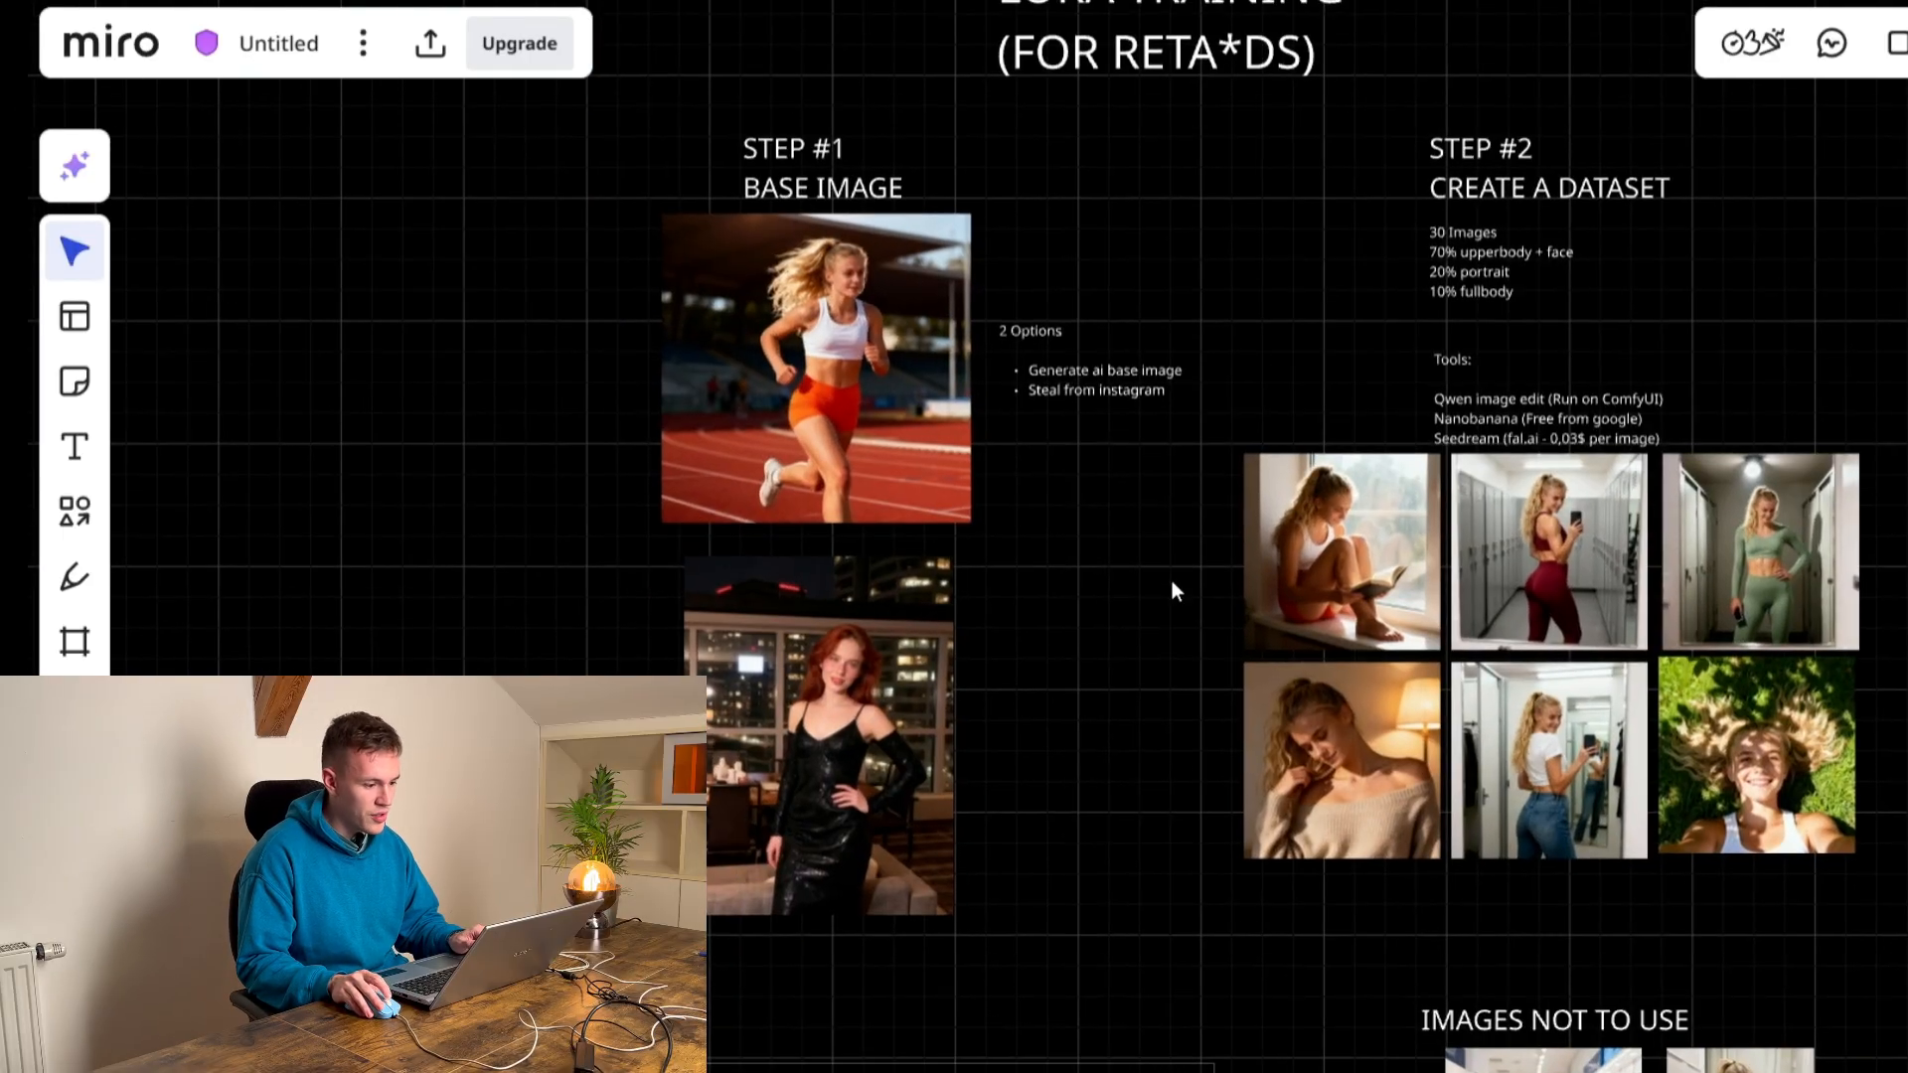
scroll(down, 3)
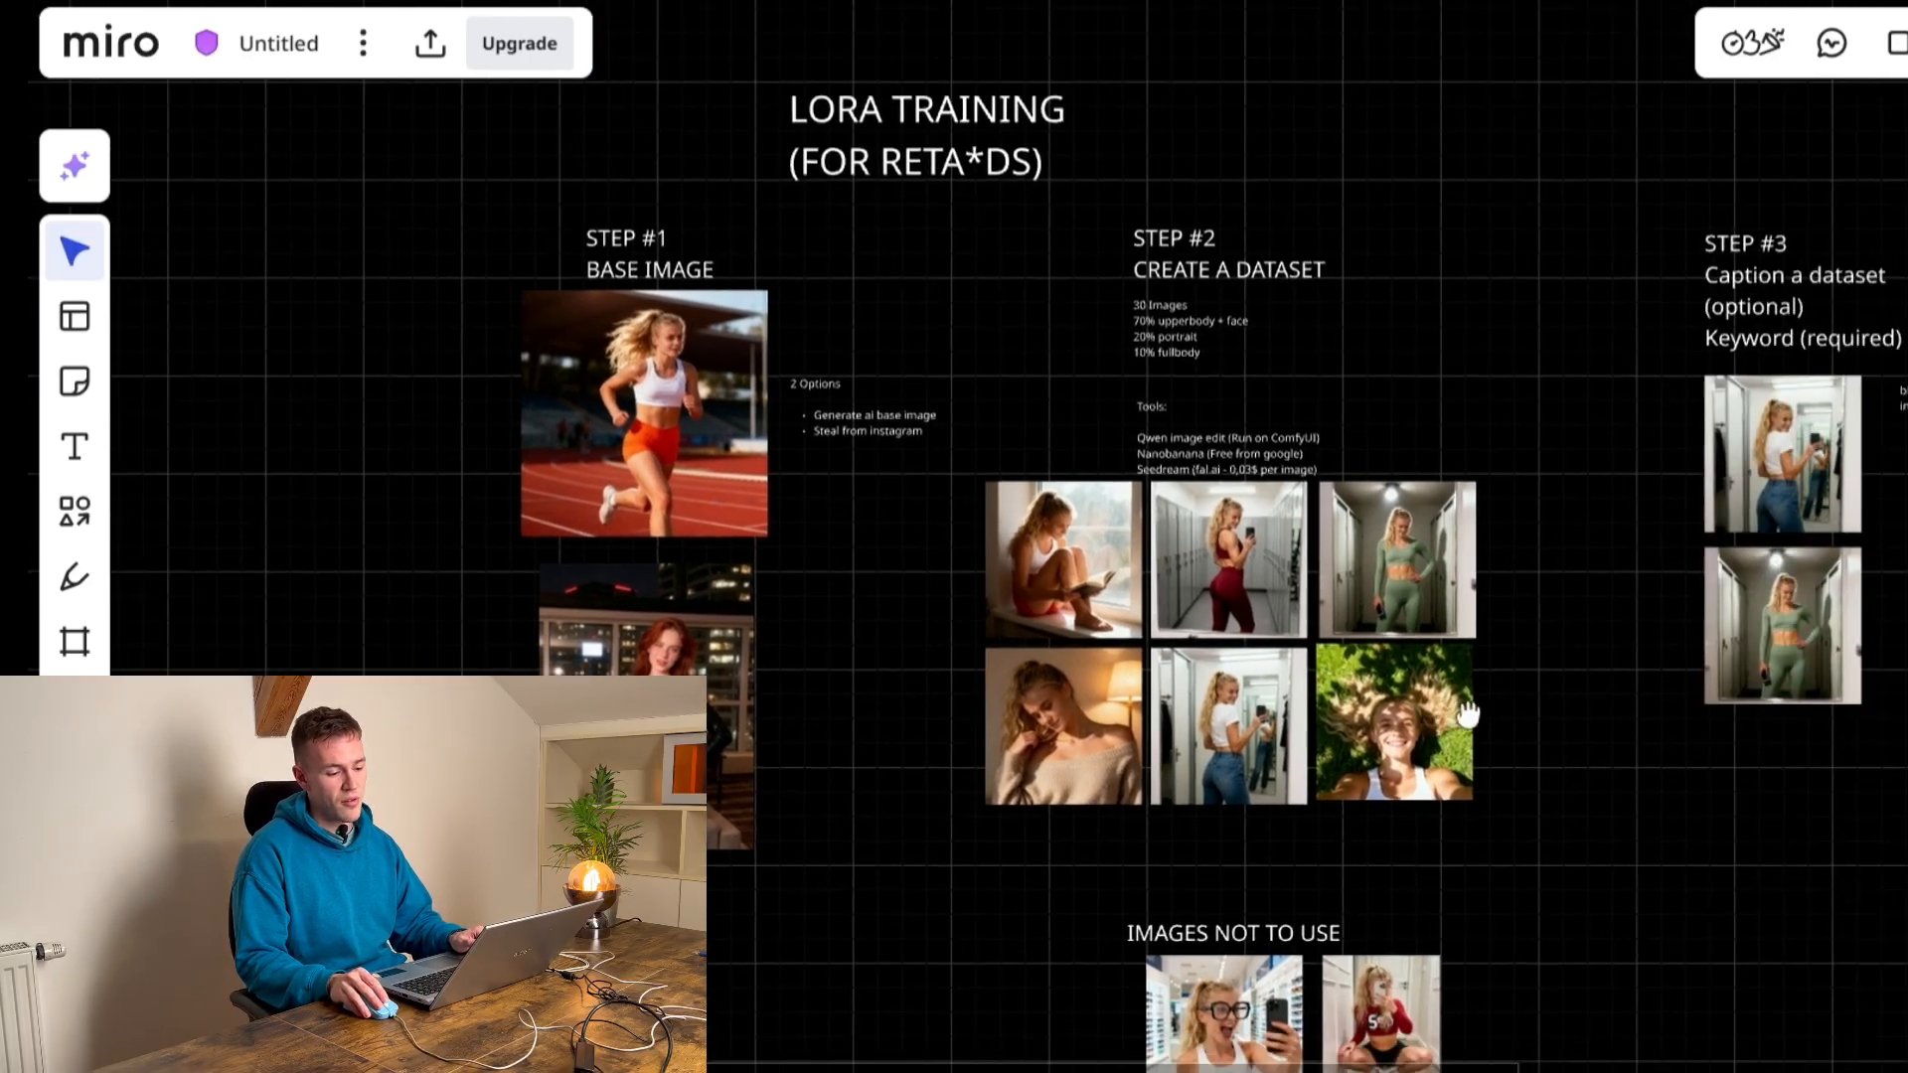